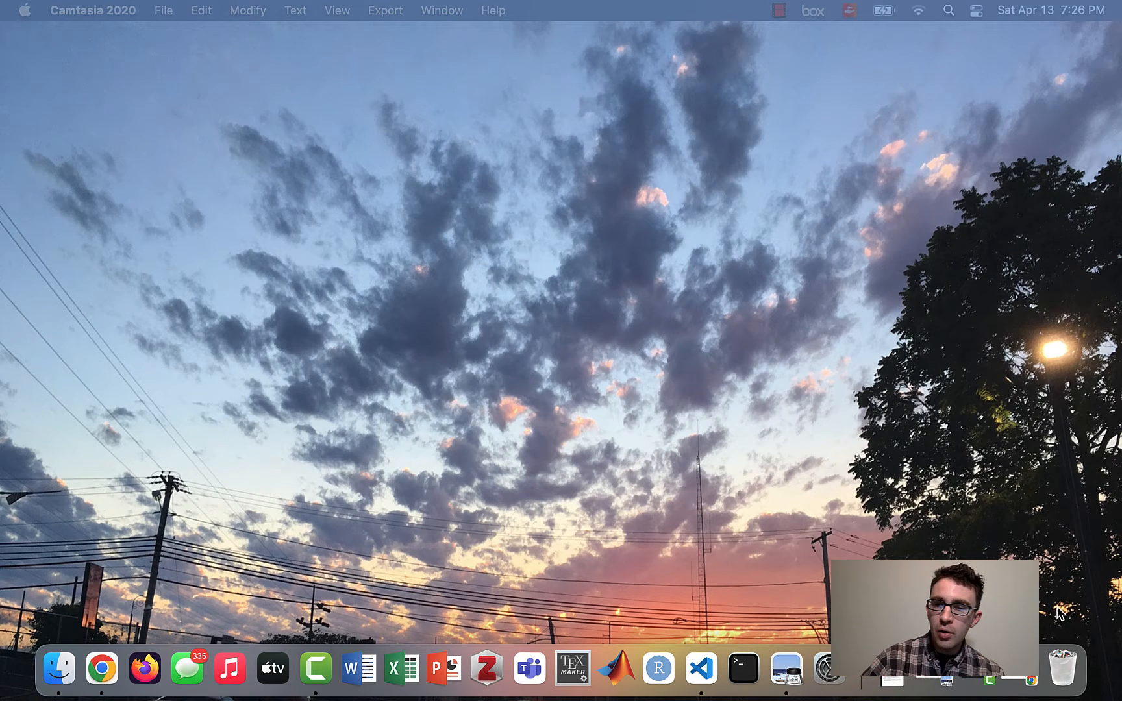
# - Bring up Chrome showing the personal website's CV page with the job history timeline
pyautogui.click(101, 668)
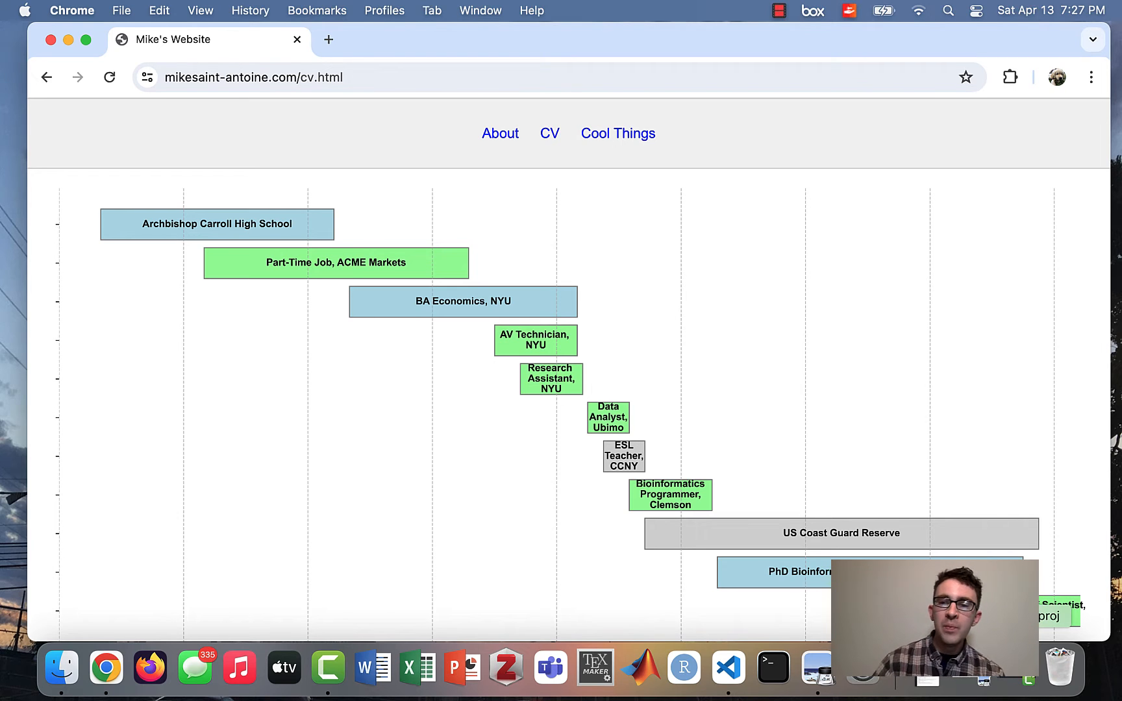
pyautogui.scroll(-3)
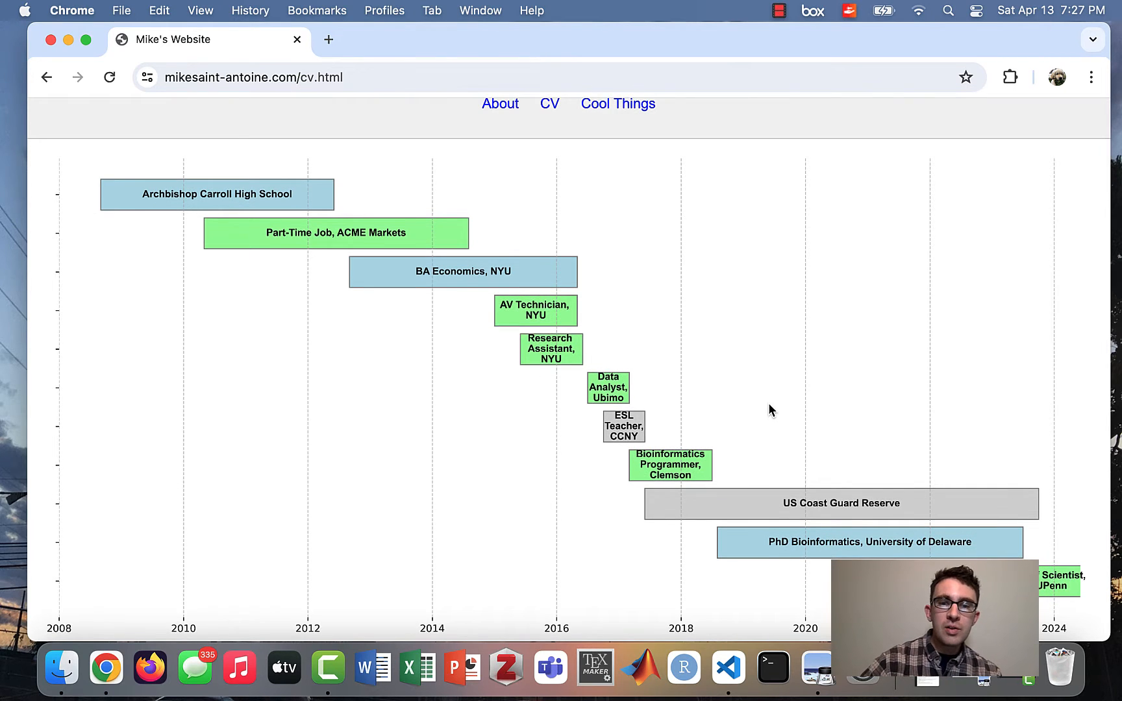
pyautogui.scroll(-3)
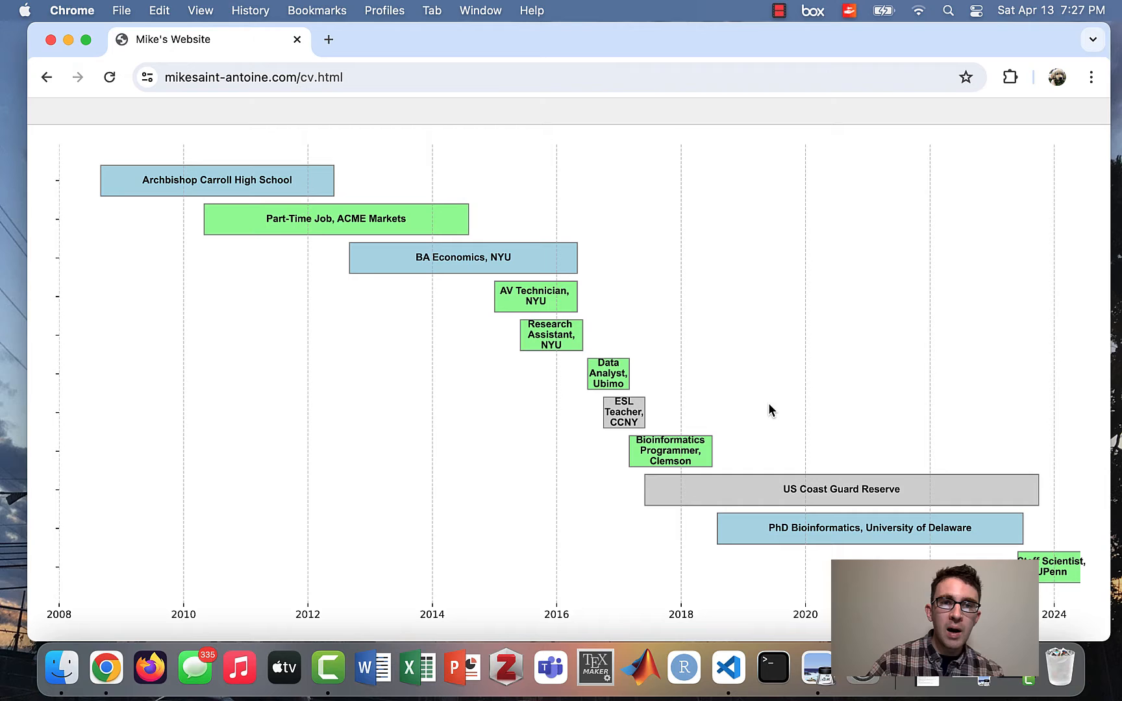
pyautogui.moveTo(215, 184)
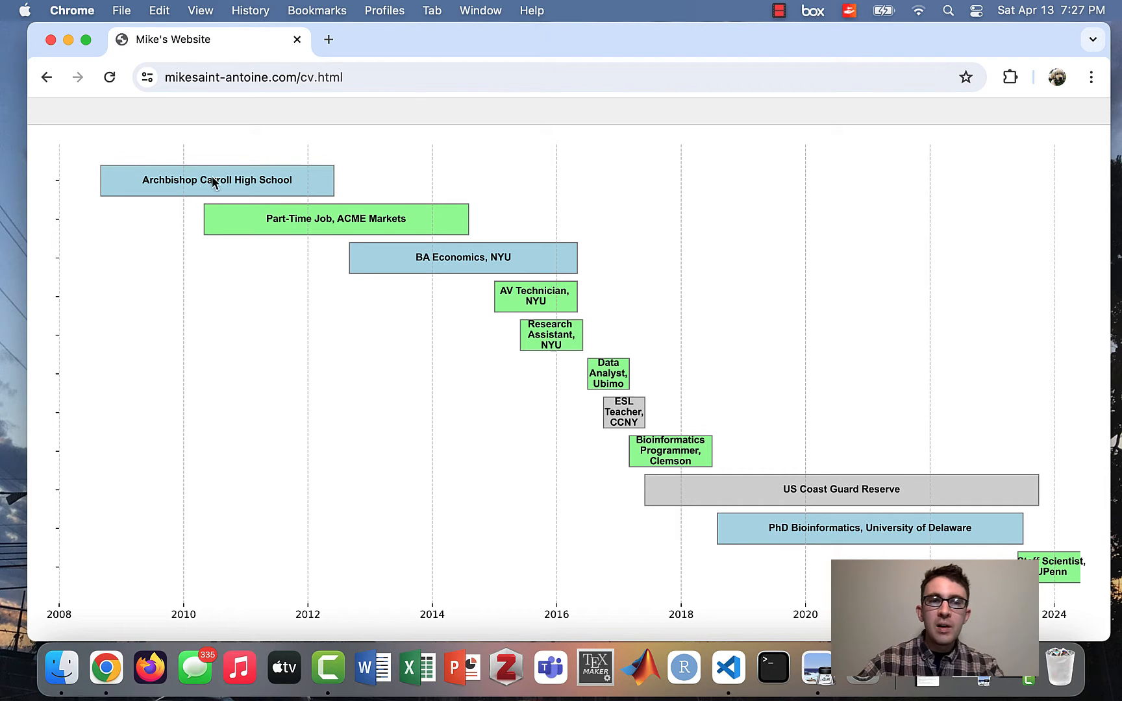
pyautogui.moveTo(198, 197)
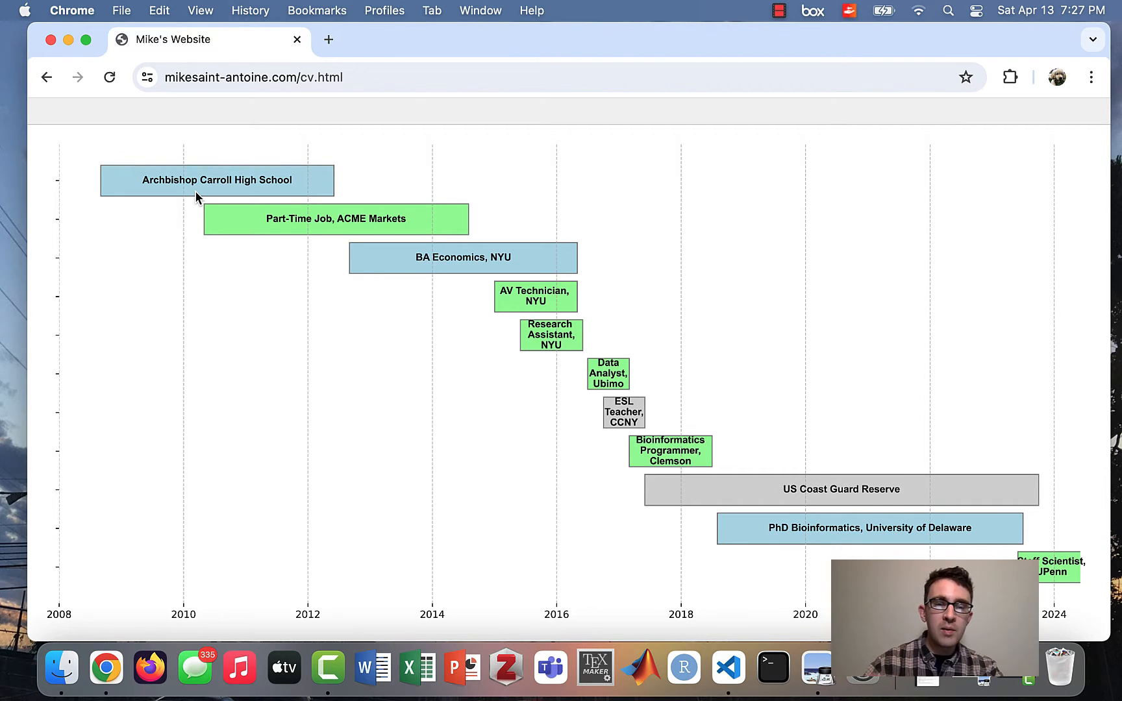
pyautogui.moveTo(351, 296)
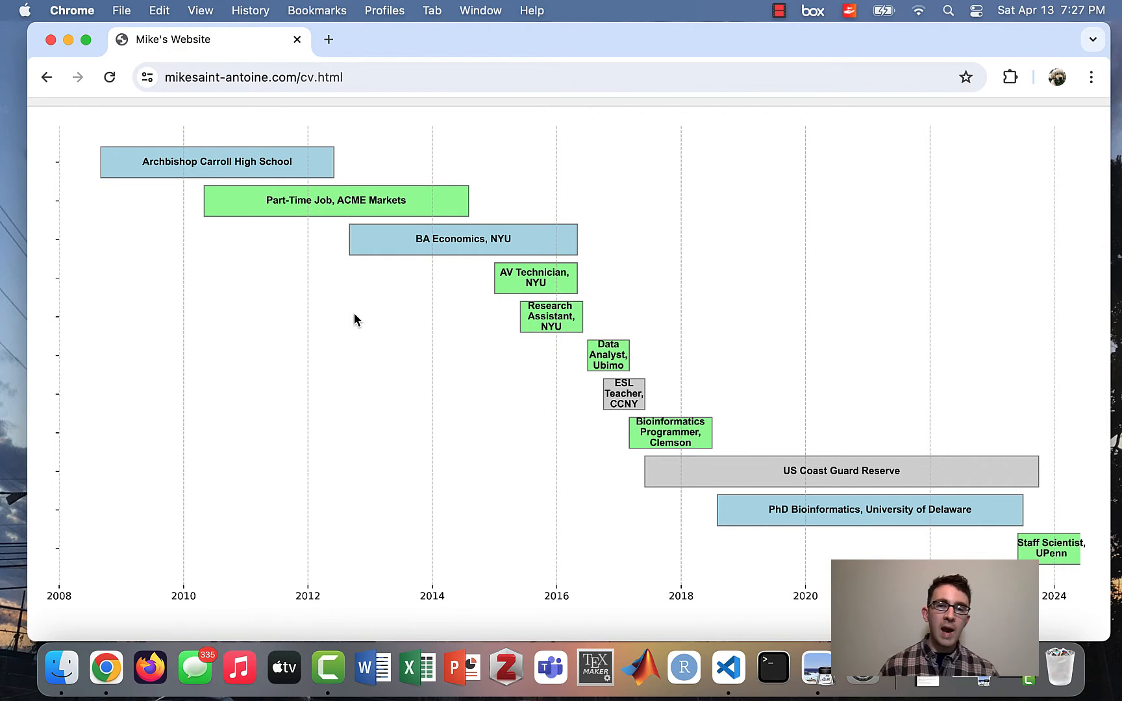
pyautogui.scroll(-3)
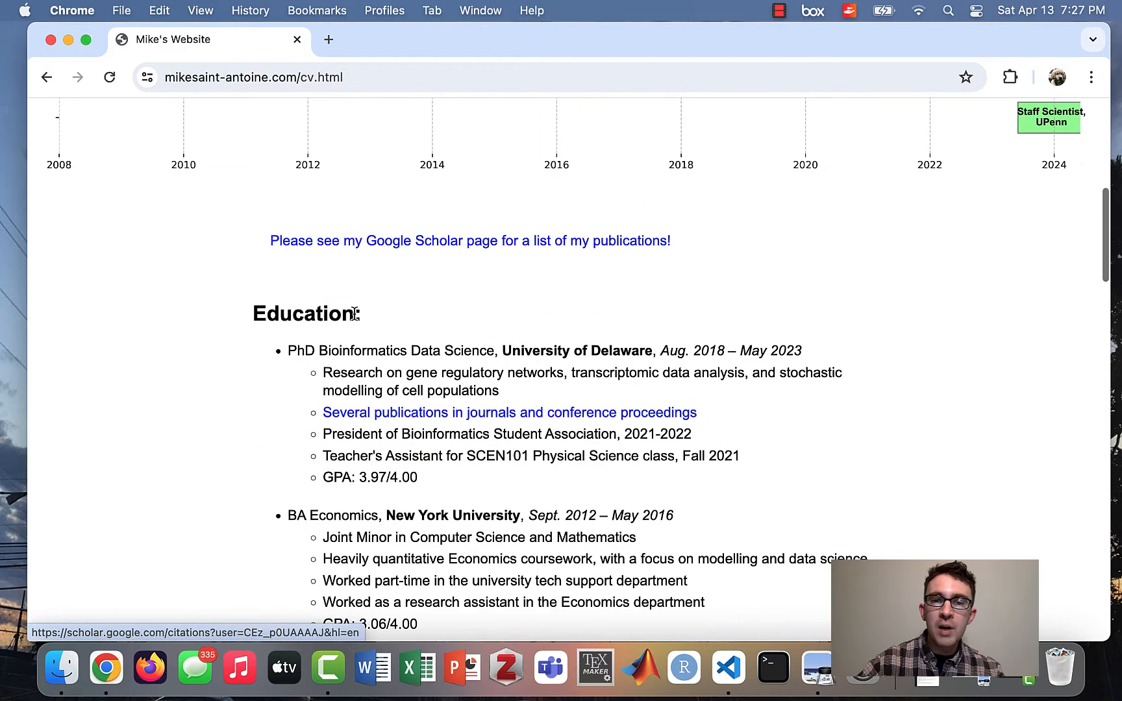
pyautogui.scroll(-3)
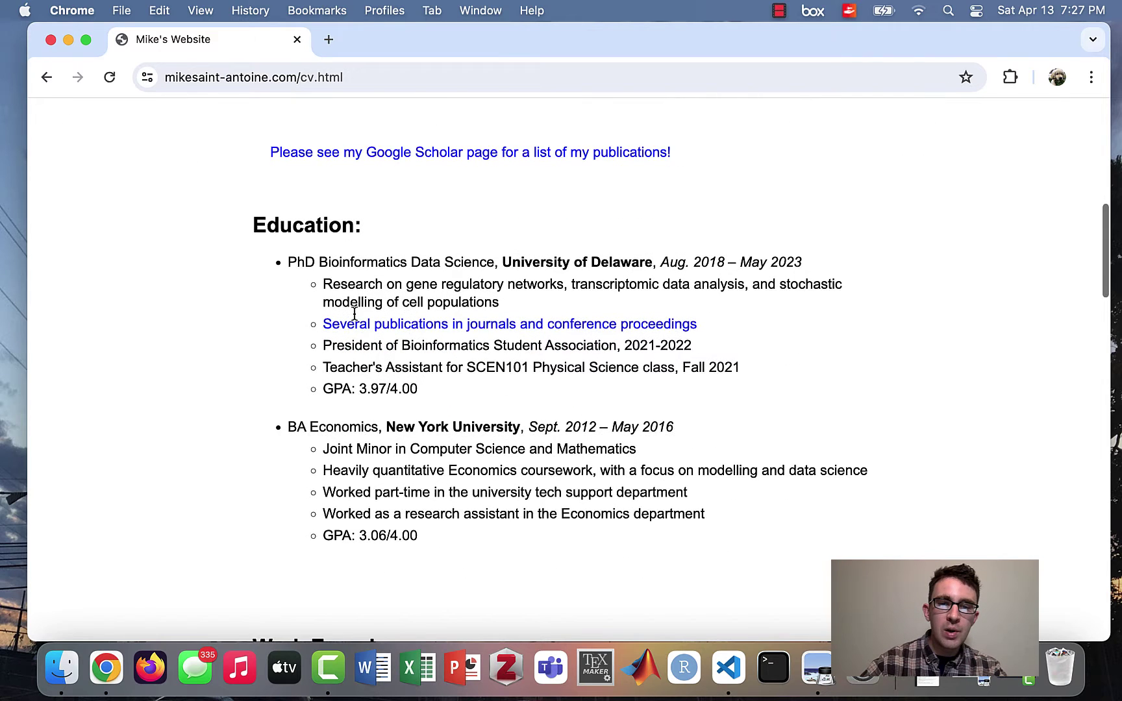
pyautogui.scroll(-3)
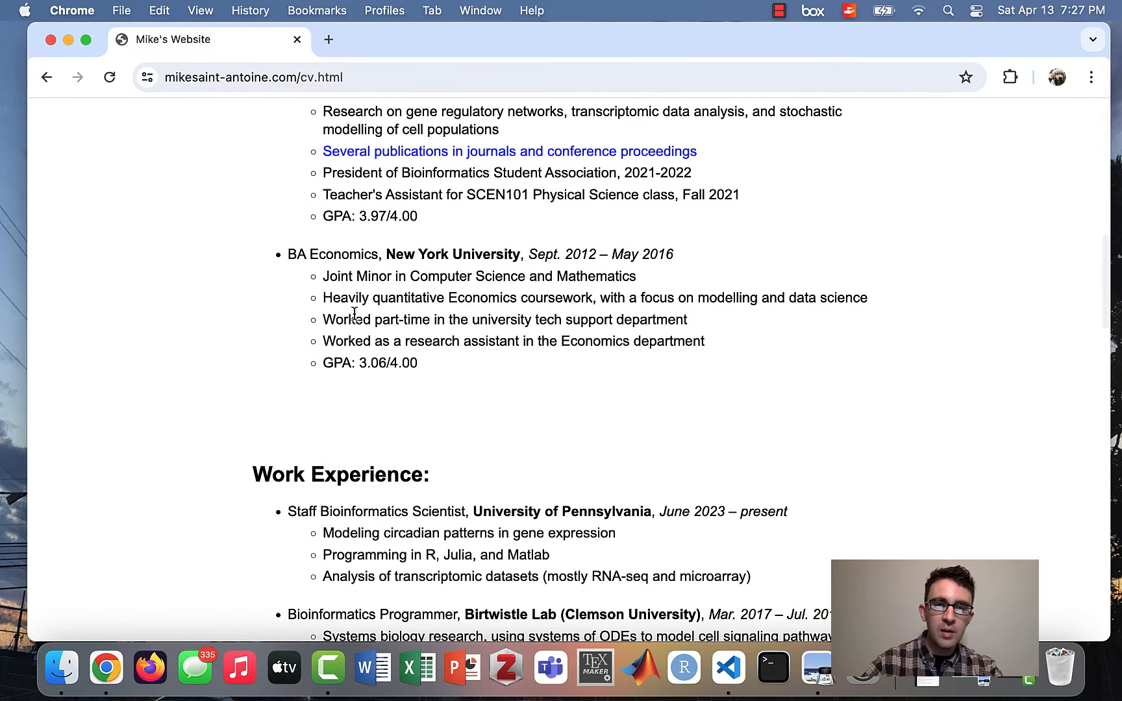
pyautogui.scroll(-3)
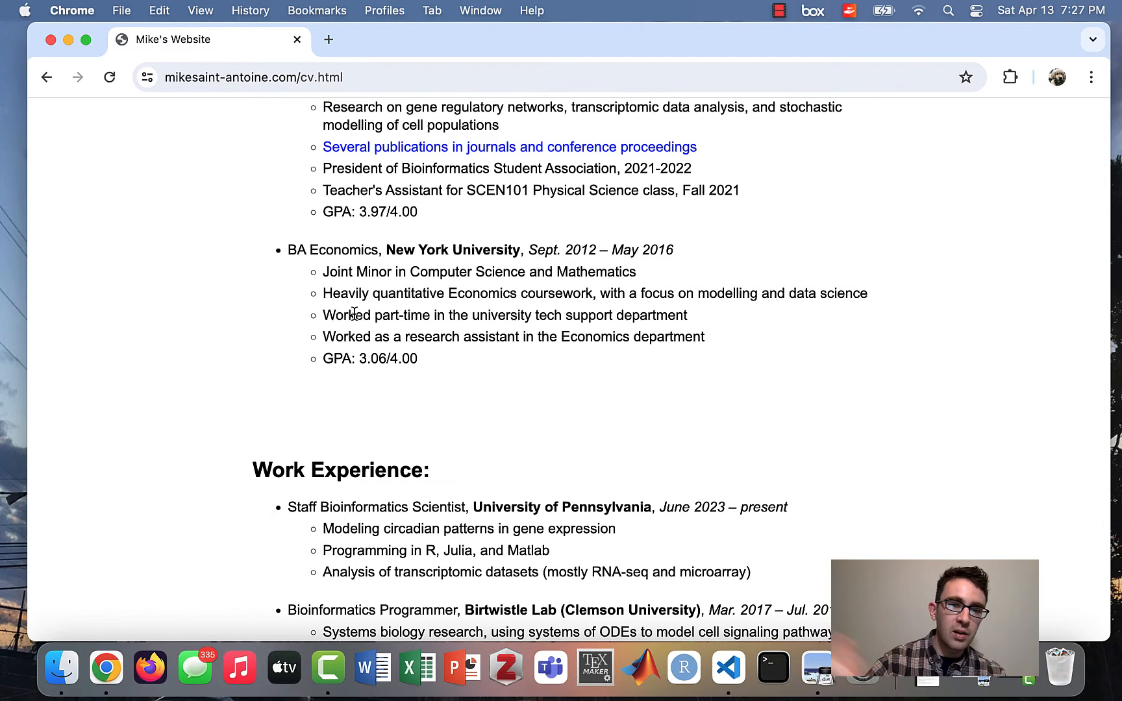
pyautogui.scroll(-3)
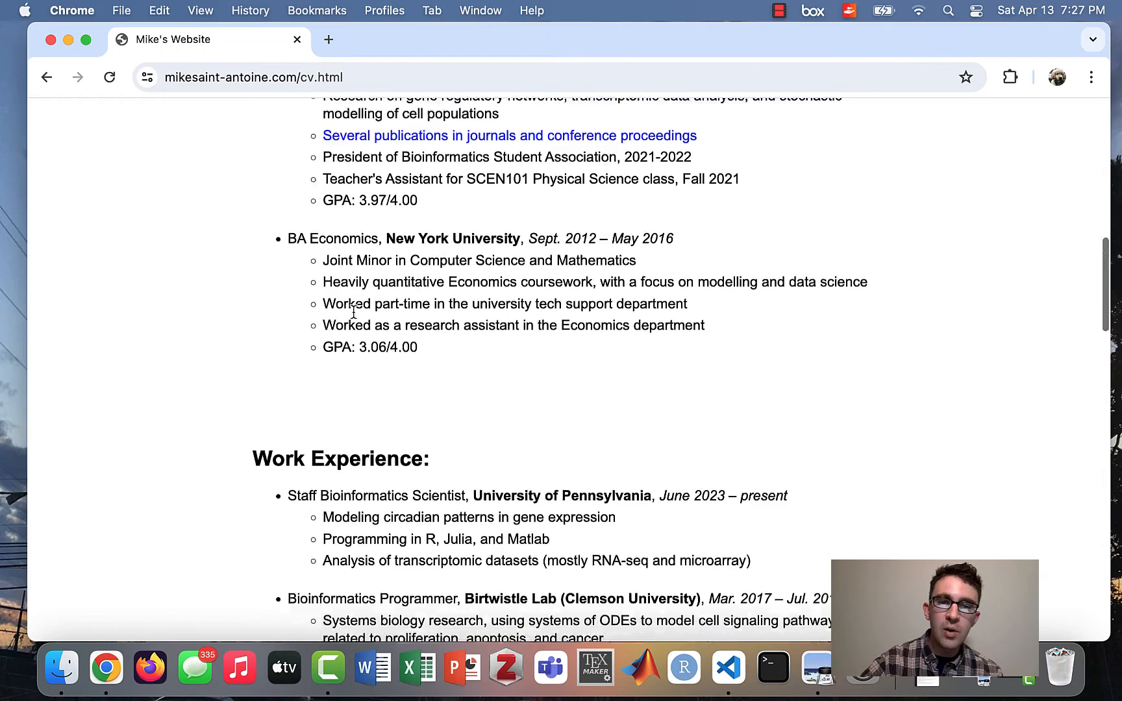
pyautogui.scroll(-3)
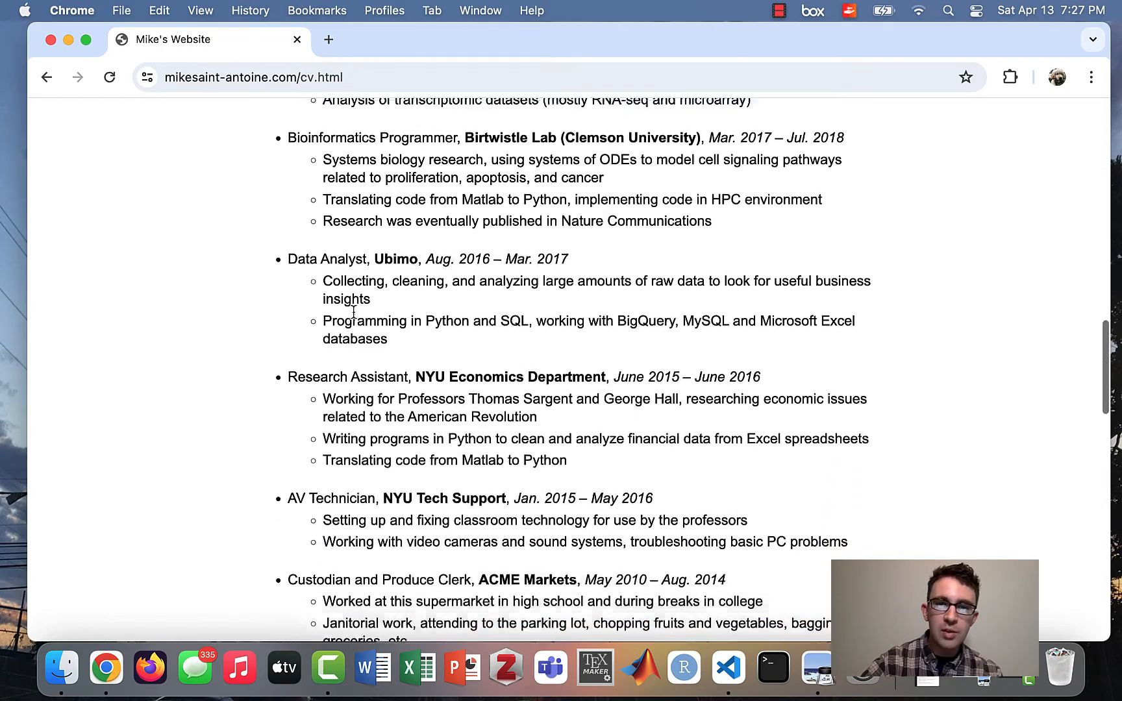
pyautogui.scroll(-3)
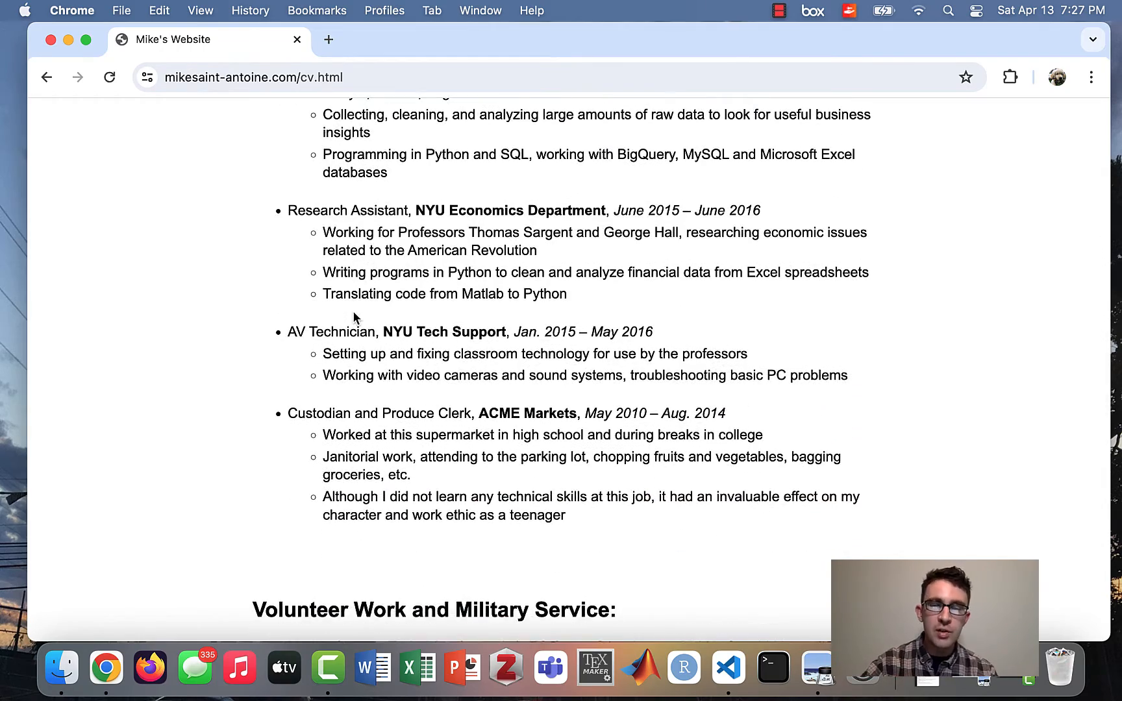
pyautogui.scroll(3)
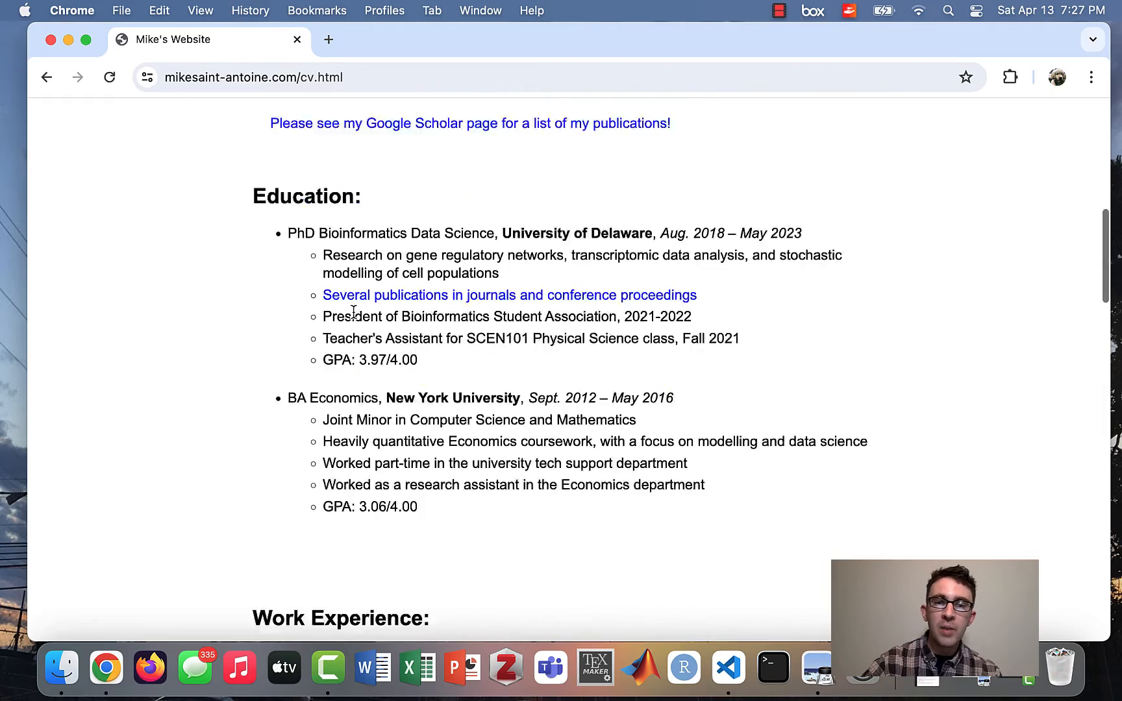
pyautogui.scroll(-3)
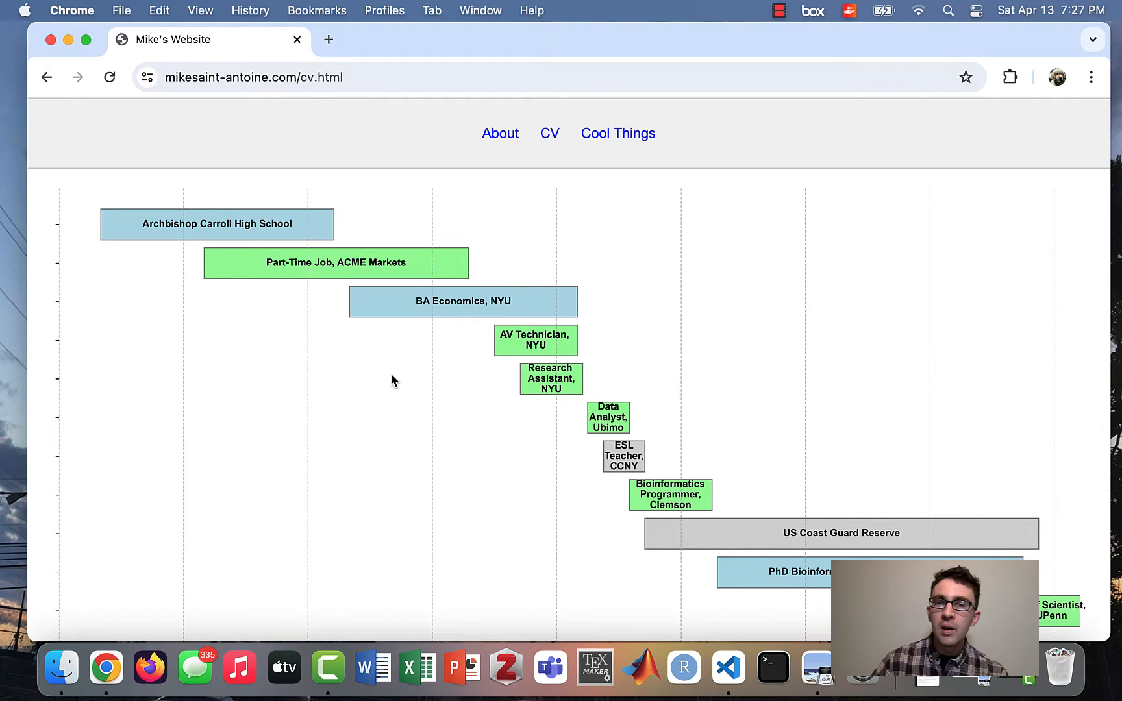
pyautogui.scroll(-3)
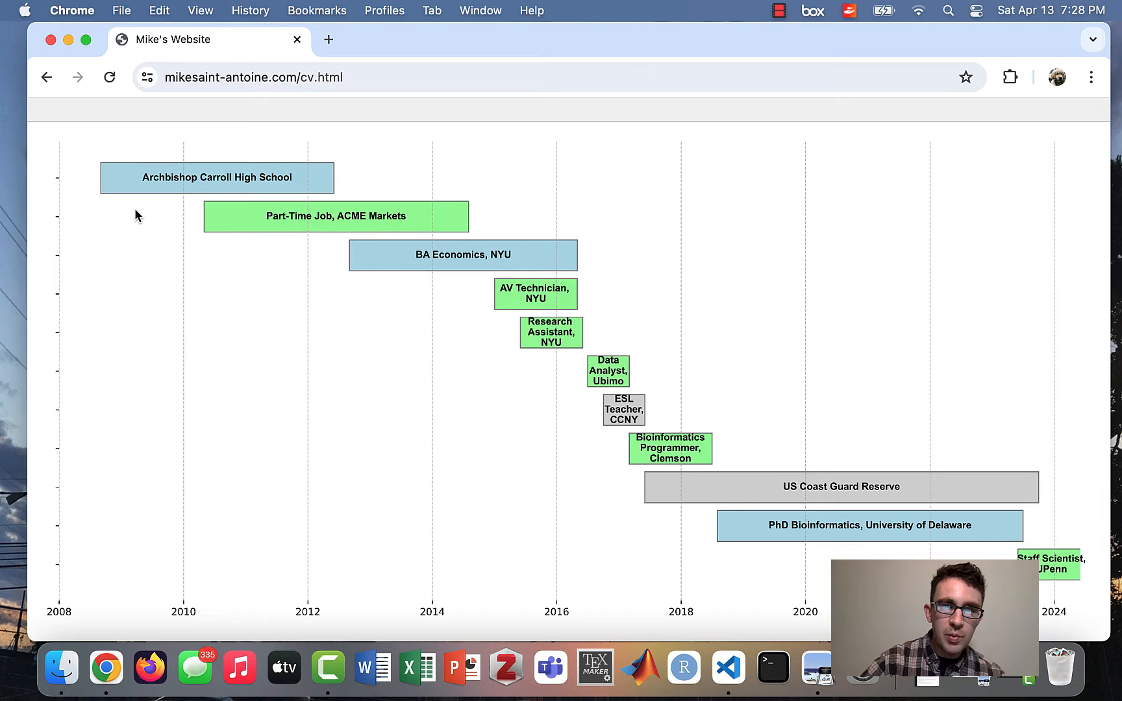
pyautogui.moveTo(347, 244)
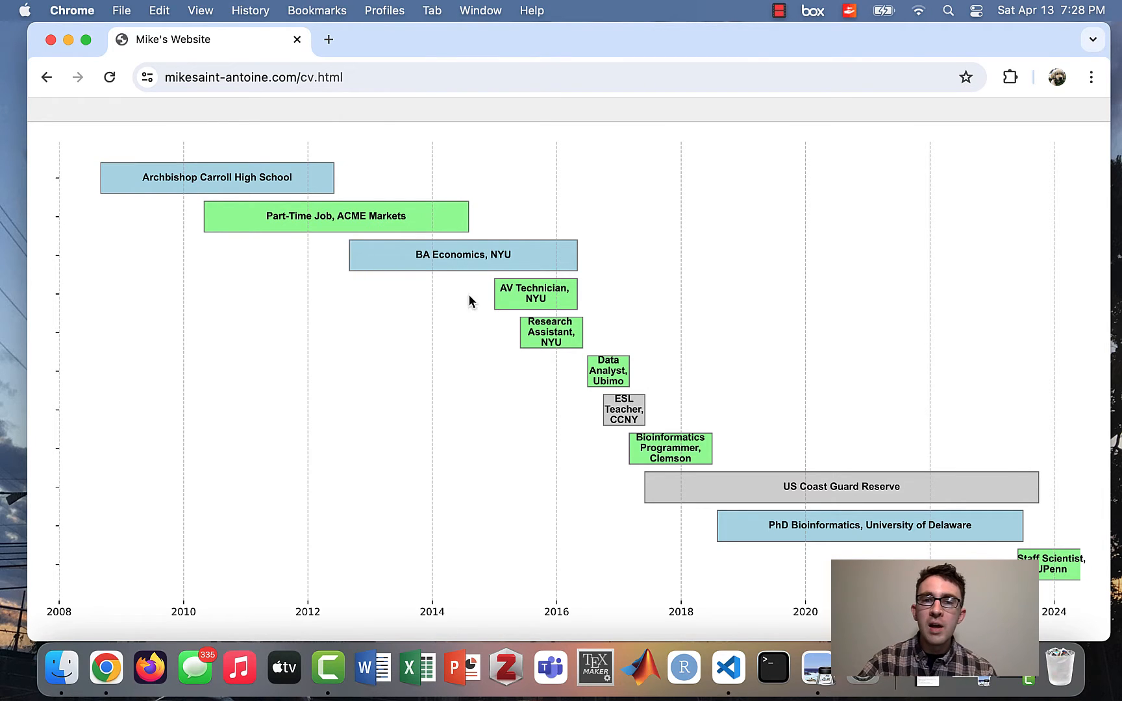
pyautogui.moveTo(519, 294)
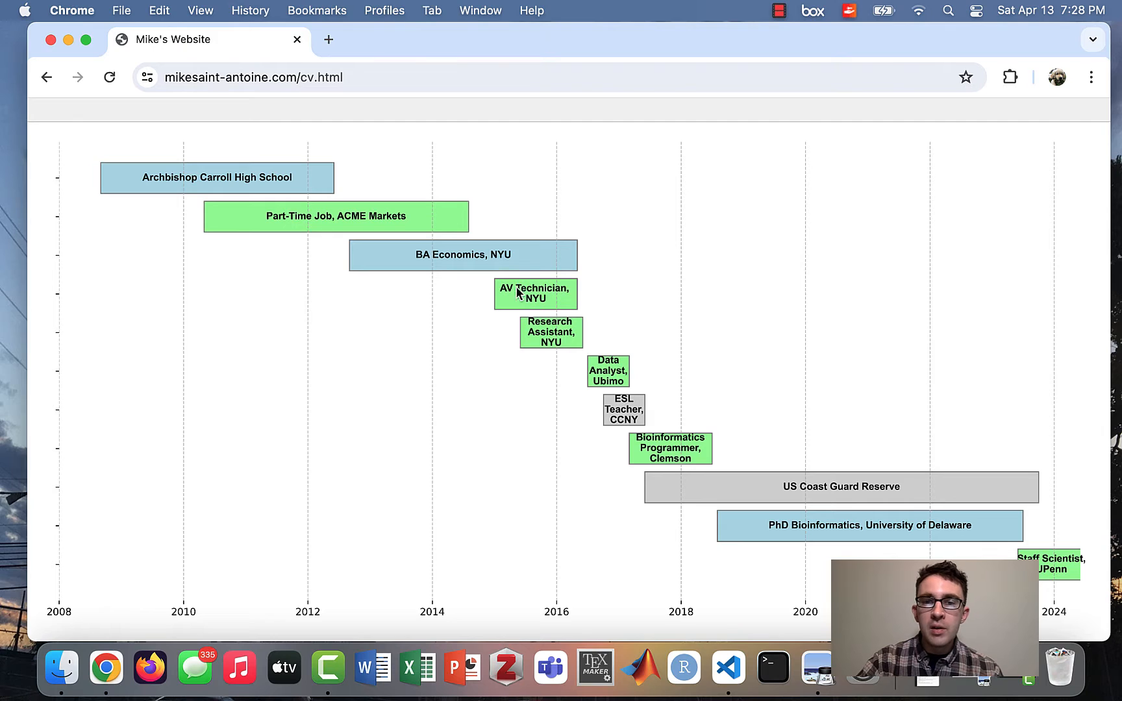
pyautogui.moveTo(641, 462)
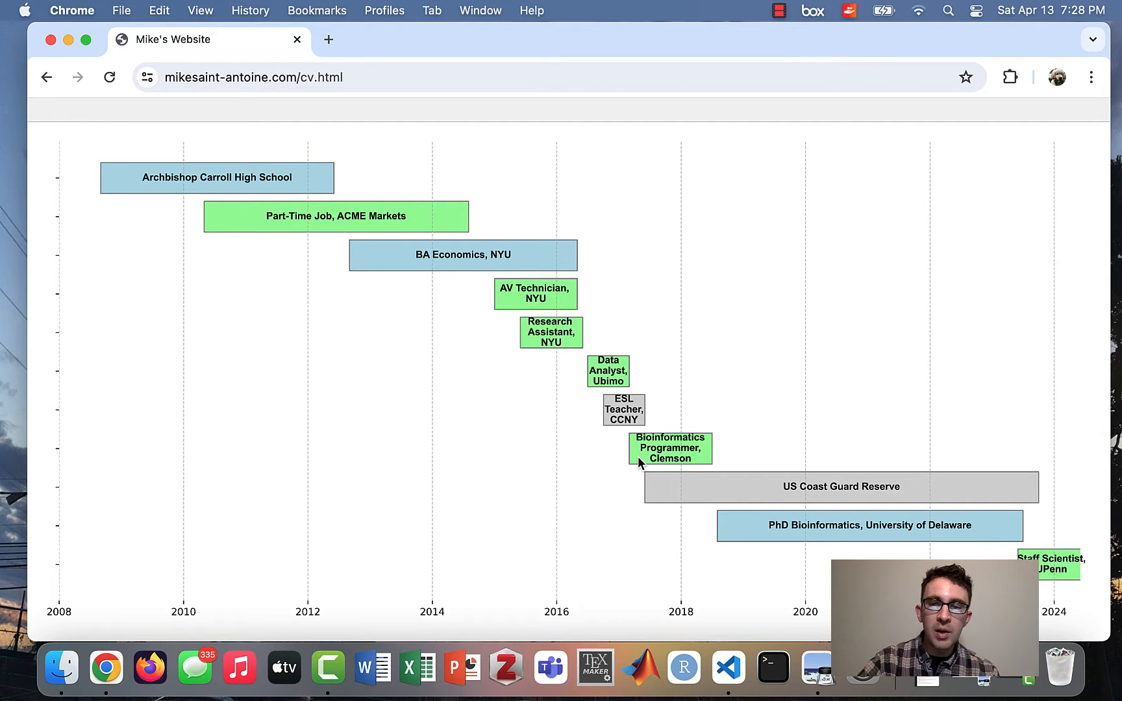
pyautogui.moveTo(750, 539)
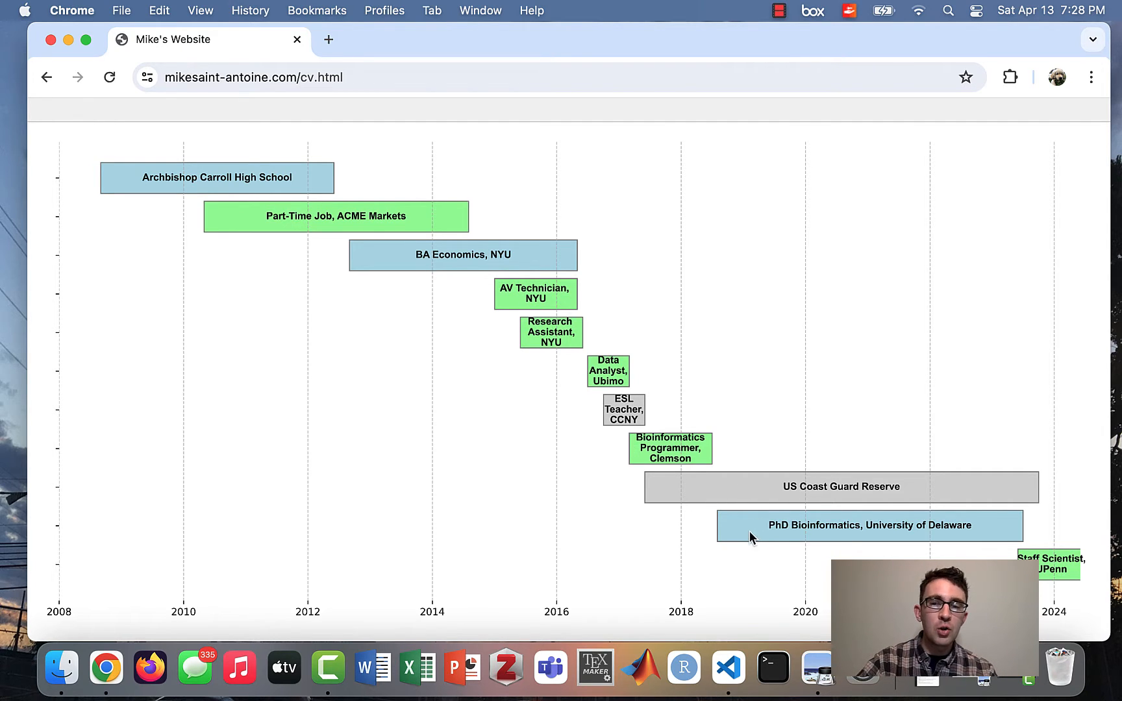
pyautogui.moveTo(1066, 570)
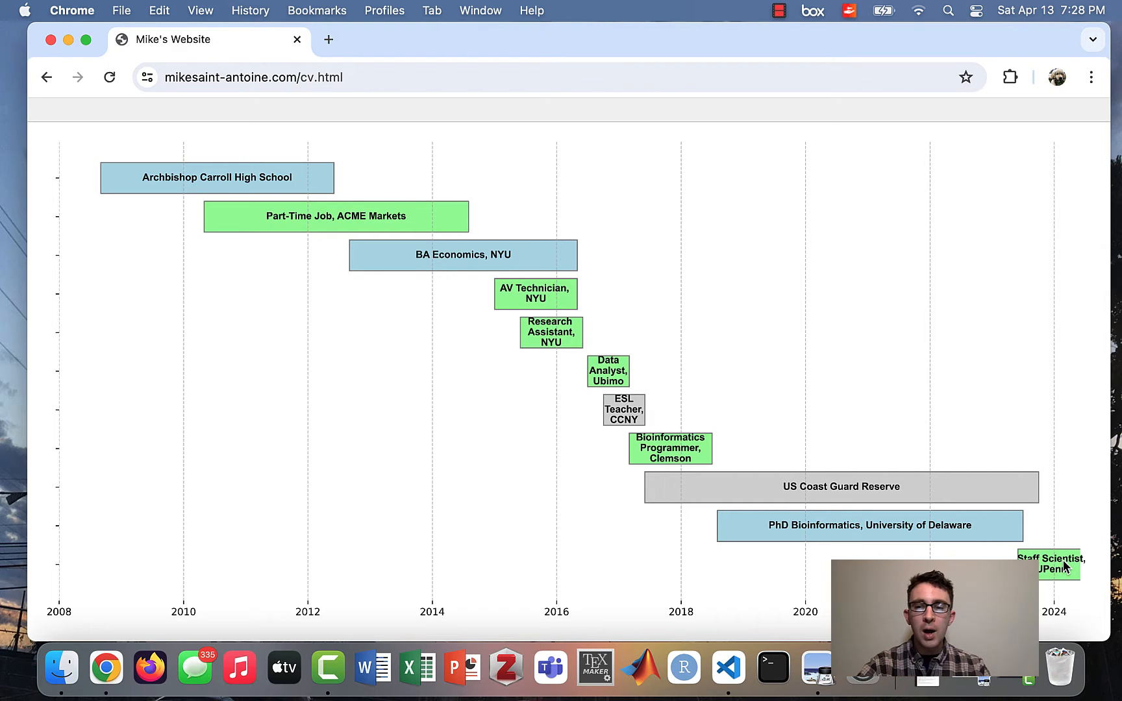
pyautogui.moveTo(857, 522)
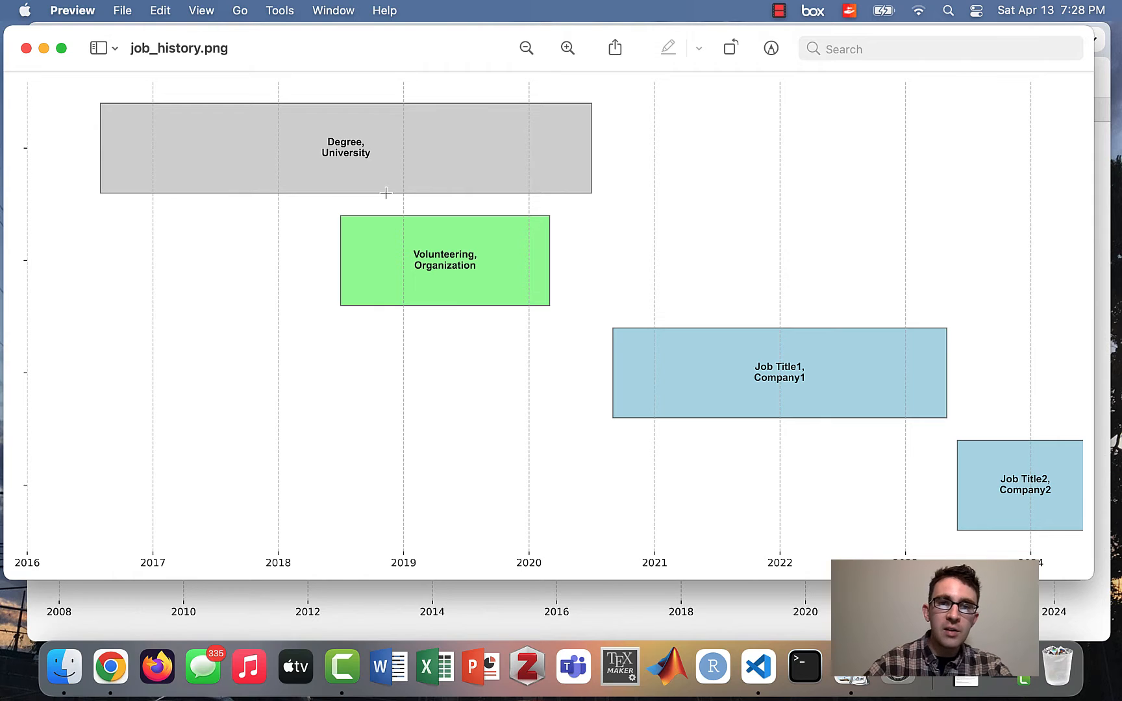
pyautogui.moveTo(263, 181)
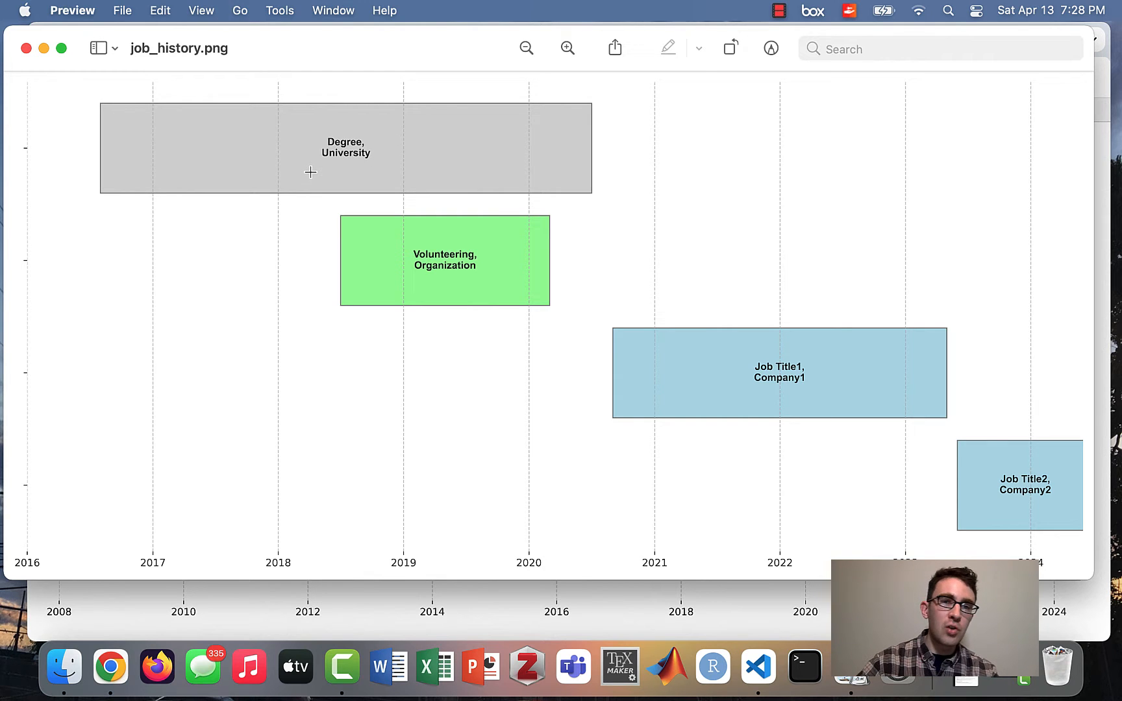
pyautogui.moveTo(320, 155)
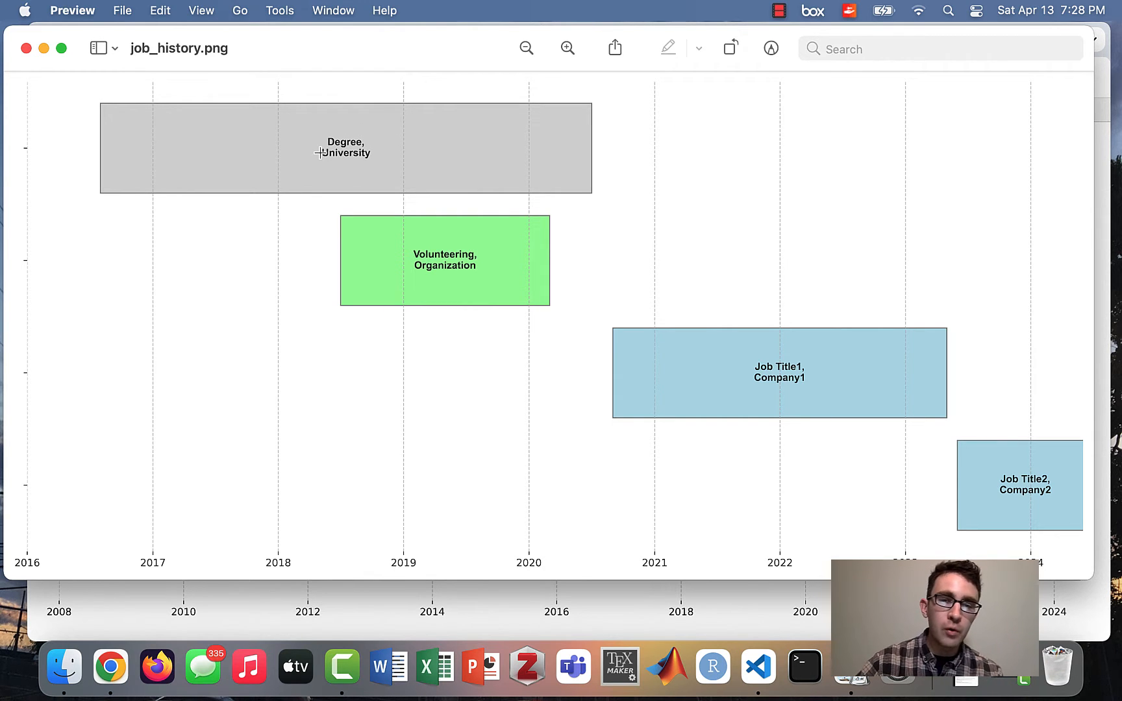
pyautogui.moveTo(407, 301)
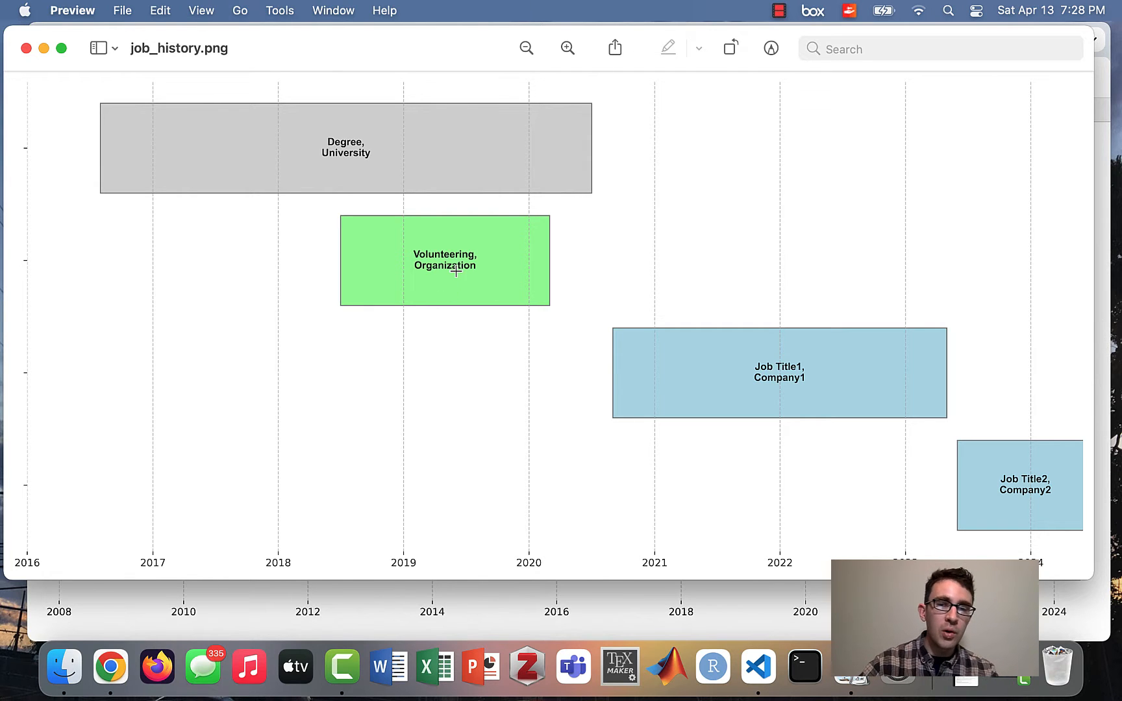
pyautogui.moveTo(812, 379)
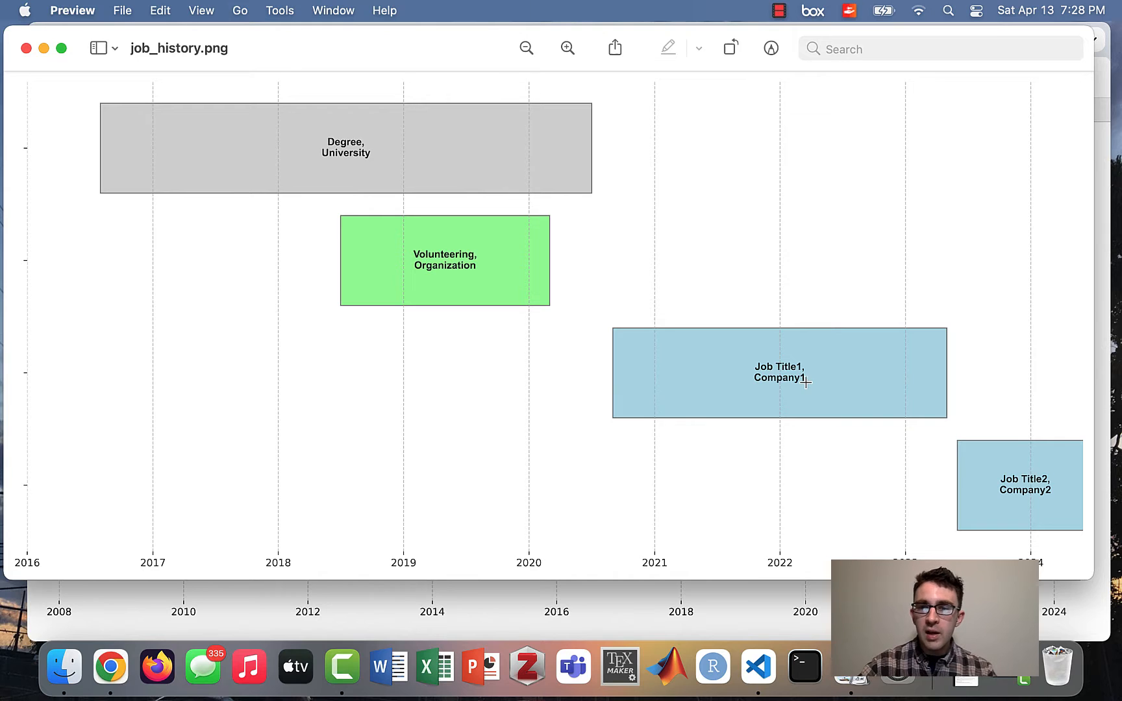
pyautogui.moveTo(971, 458)
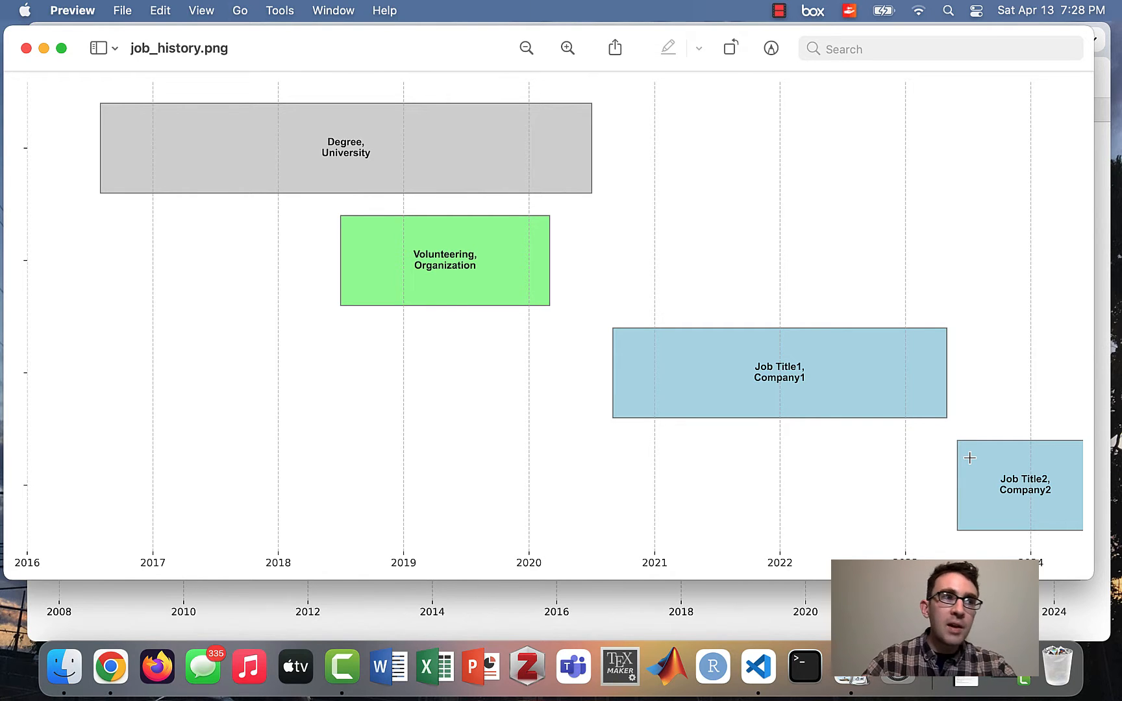
pyautogui.moveTo(514, 237)
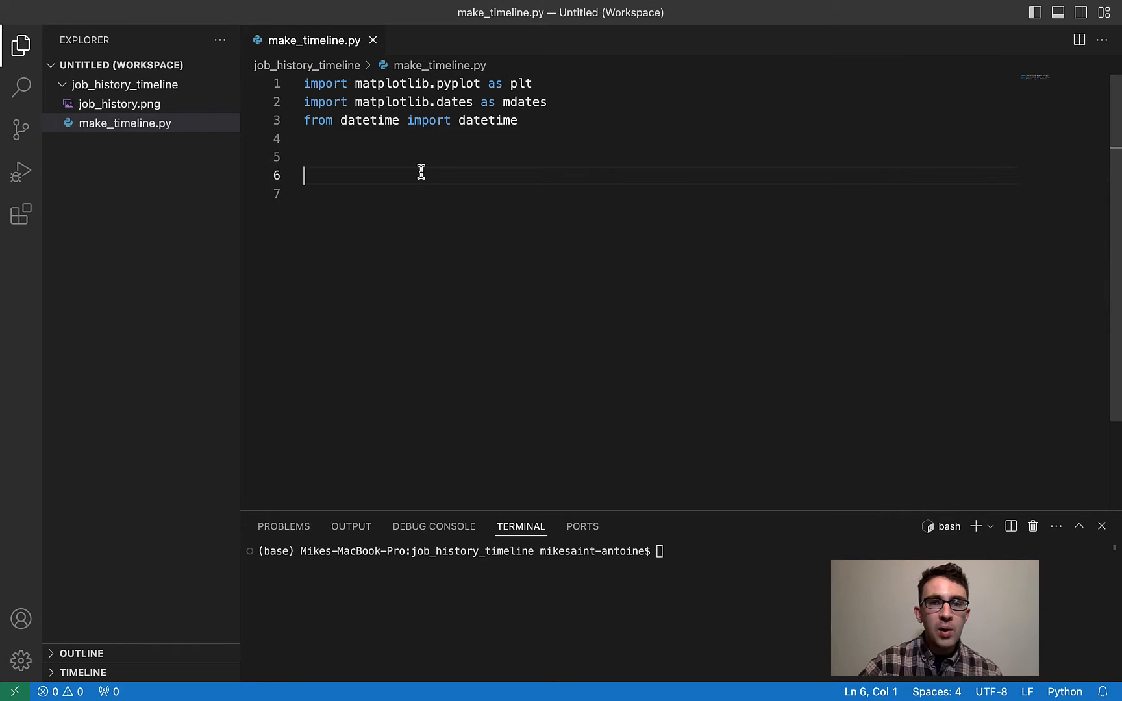
pyautogui.moveTo(406, 88)
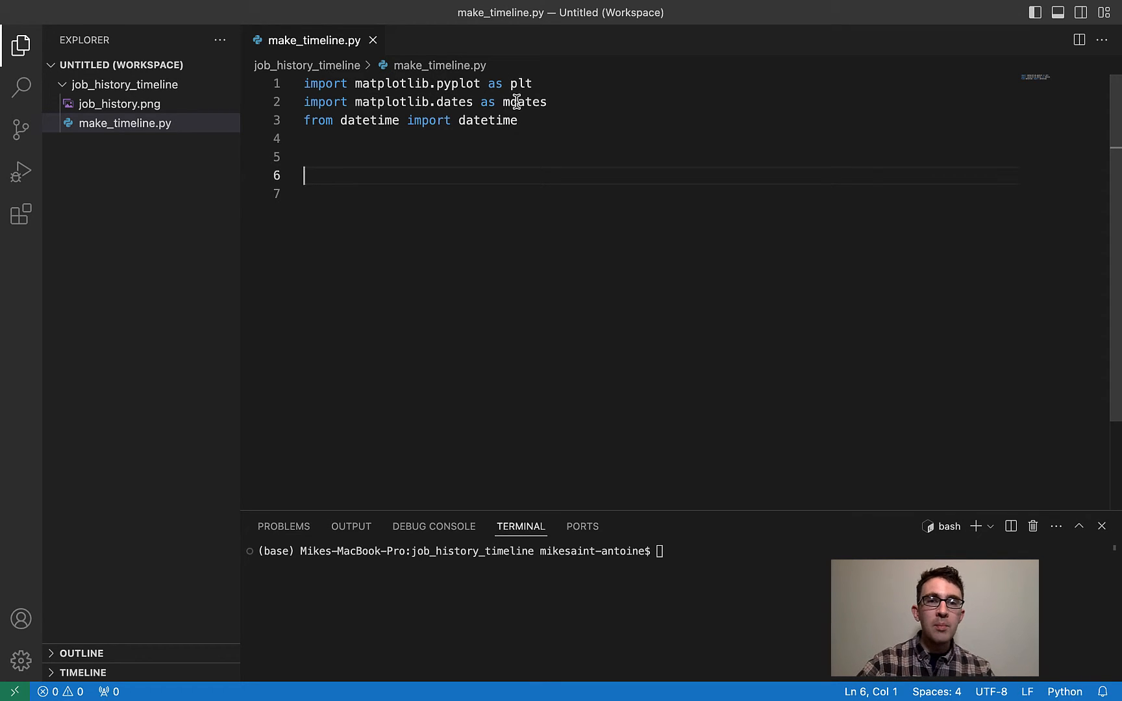
pyautogui.moveTo(325, 131)
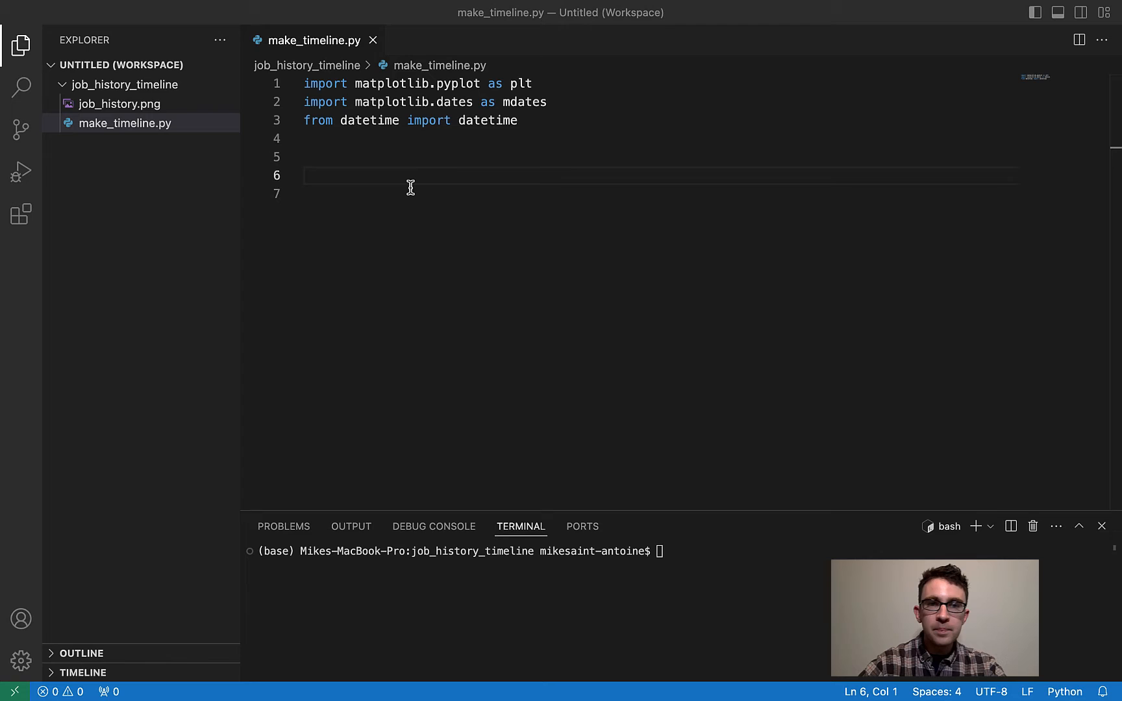
# - Begin the experiences list that will hold four [label, start, end] entries
pyautogui.write('experiences = [')
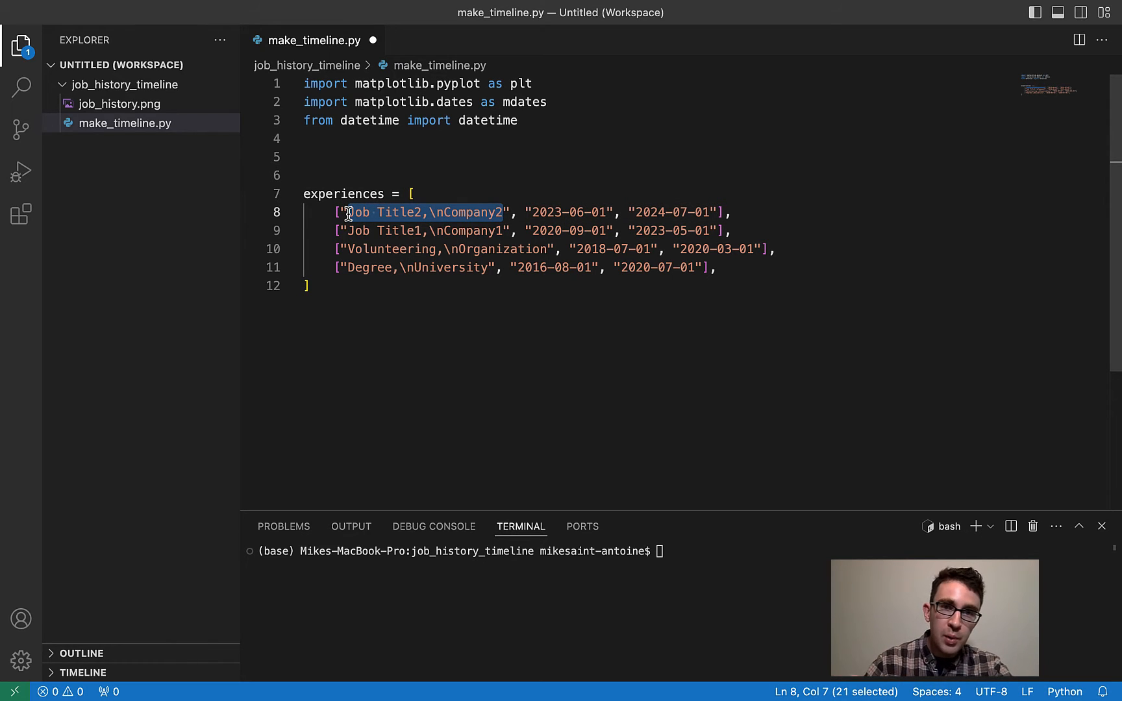
pyautogui.moveTo(533, 214)
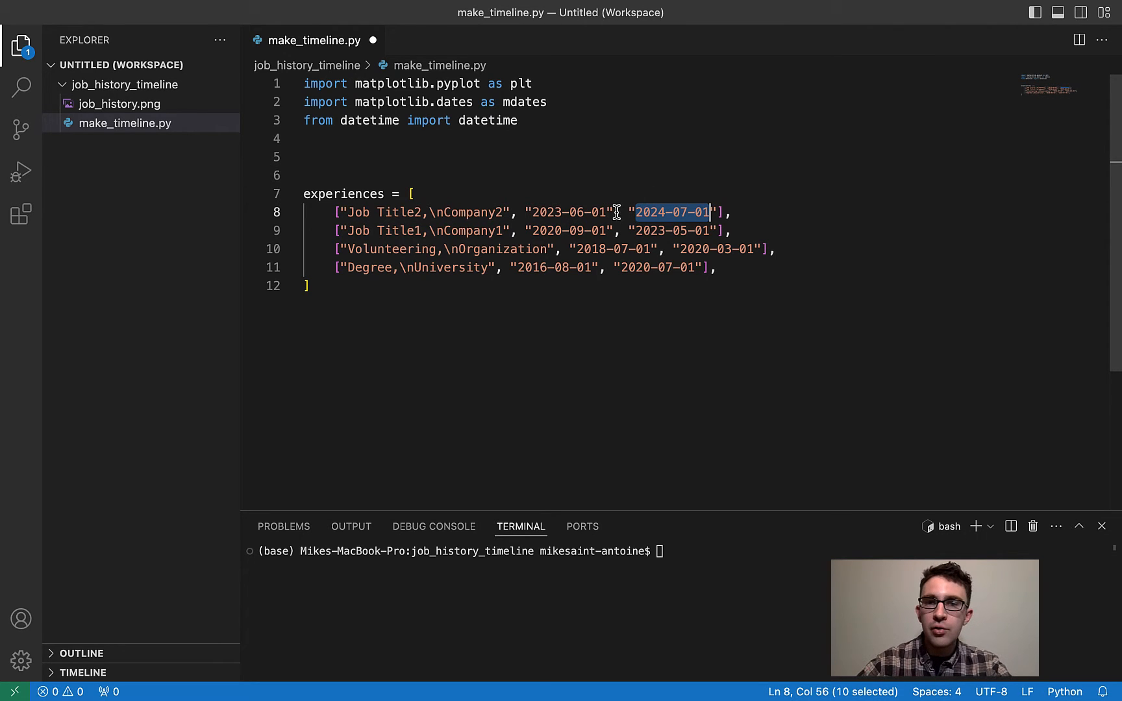
pyautogui.moveTo(553, 198)
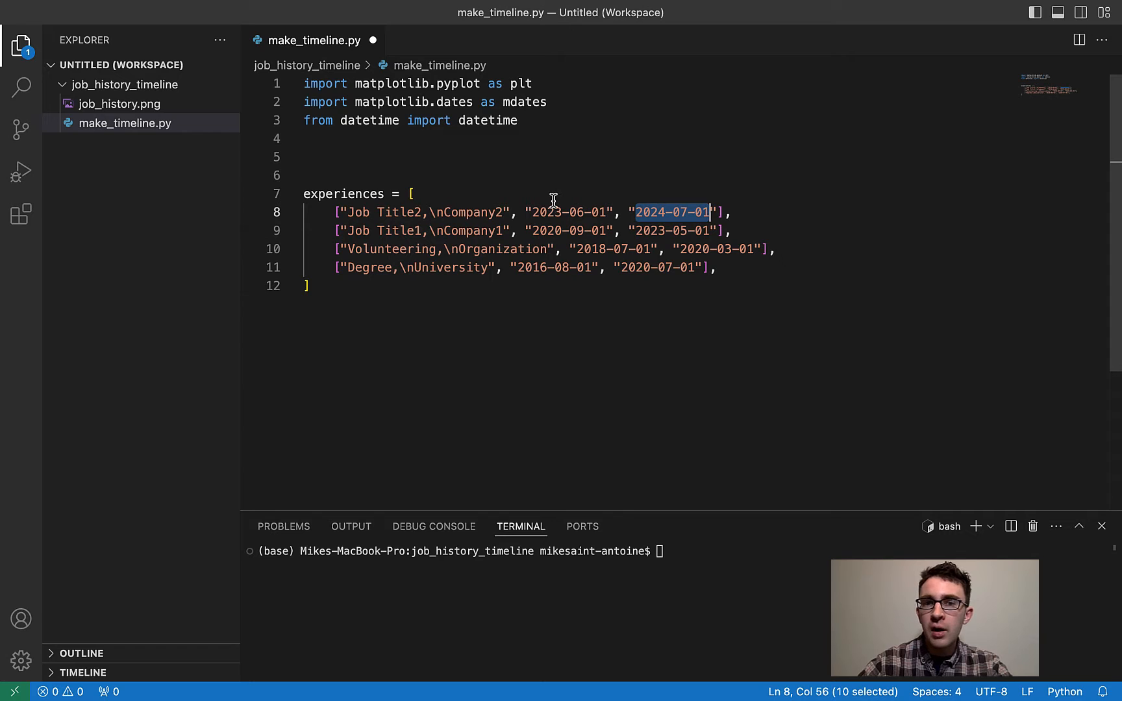
pyautogui.moveTo(597, 194)
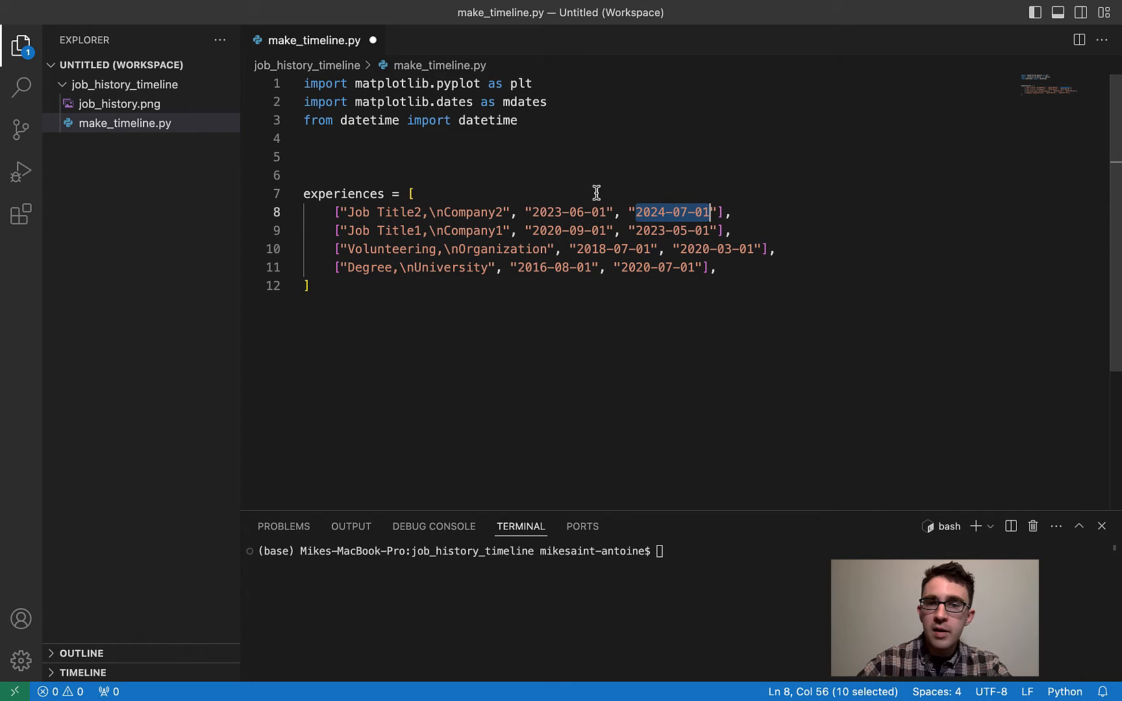
pyautogui.moveTo(458, 220)
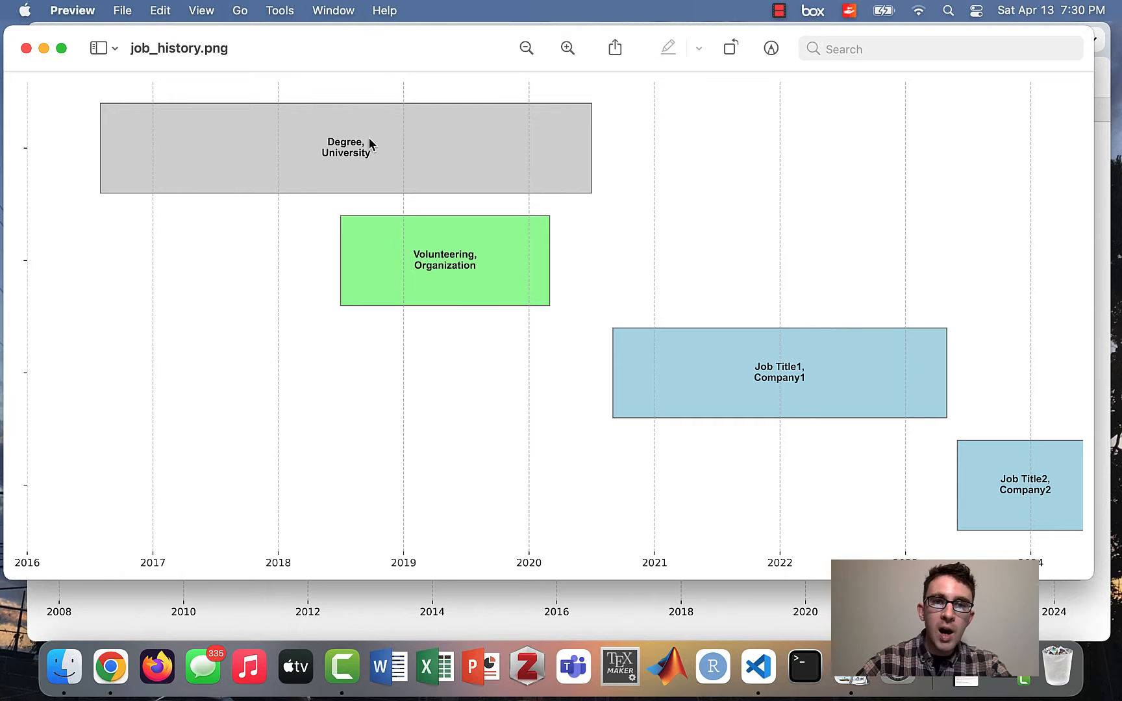
pyautogui.moveTo(341, 172)
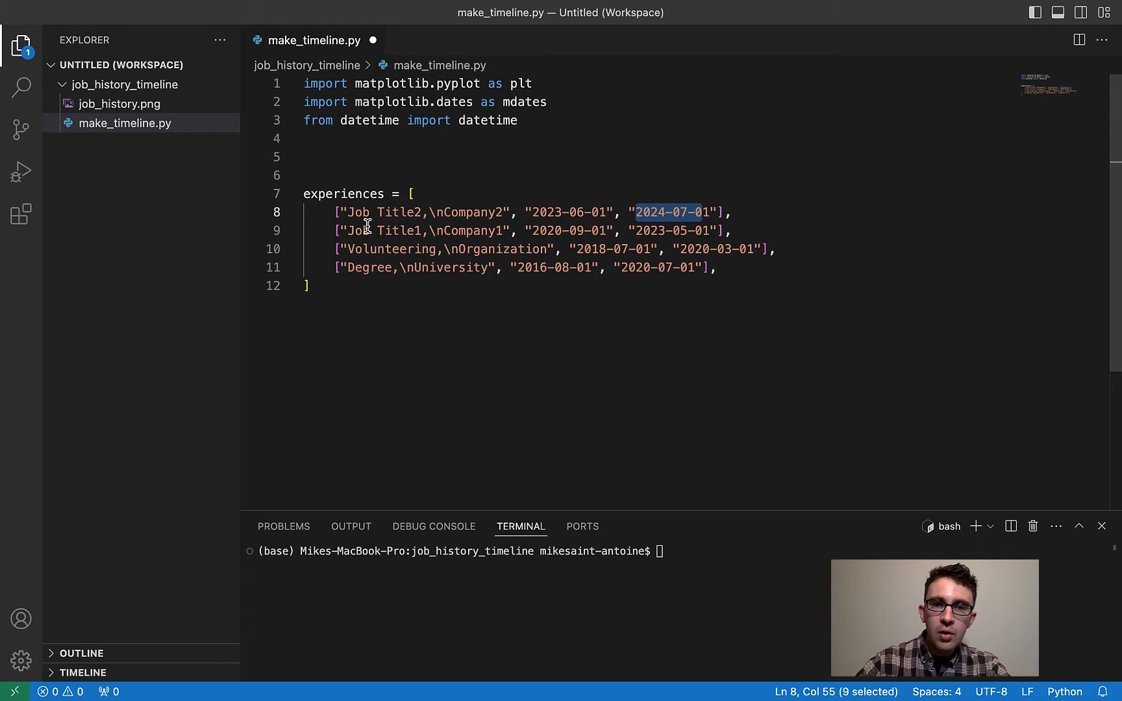
pyautogui.moveTo(513, 218)
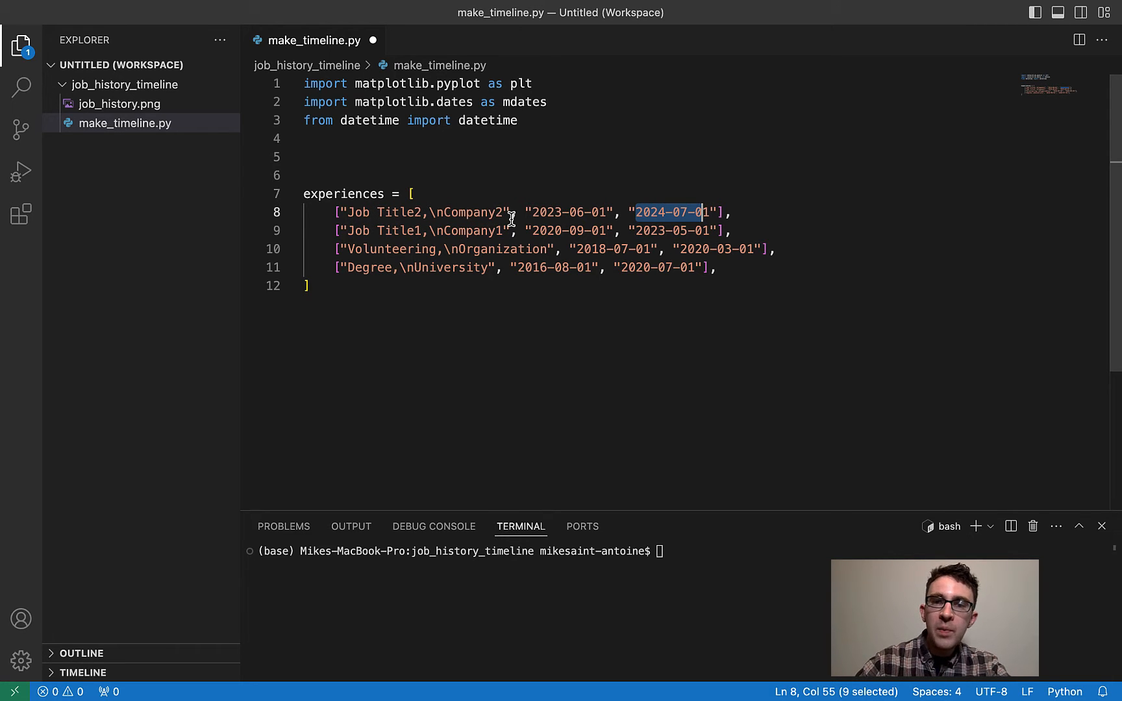
pyautogui.moveTo(558, 230)
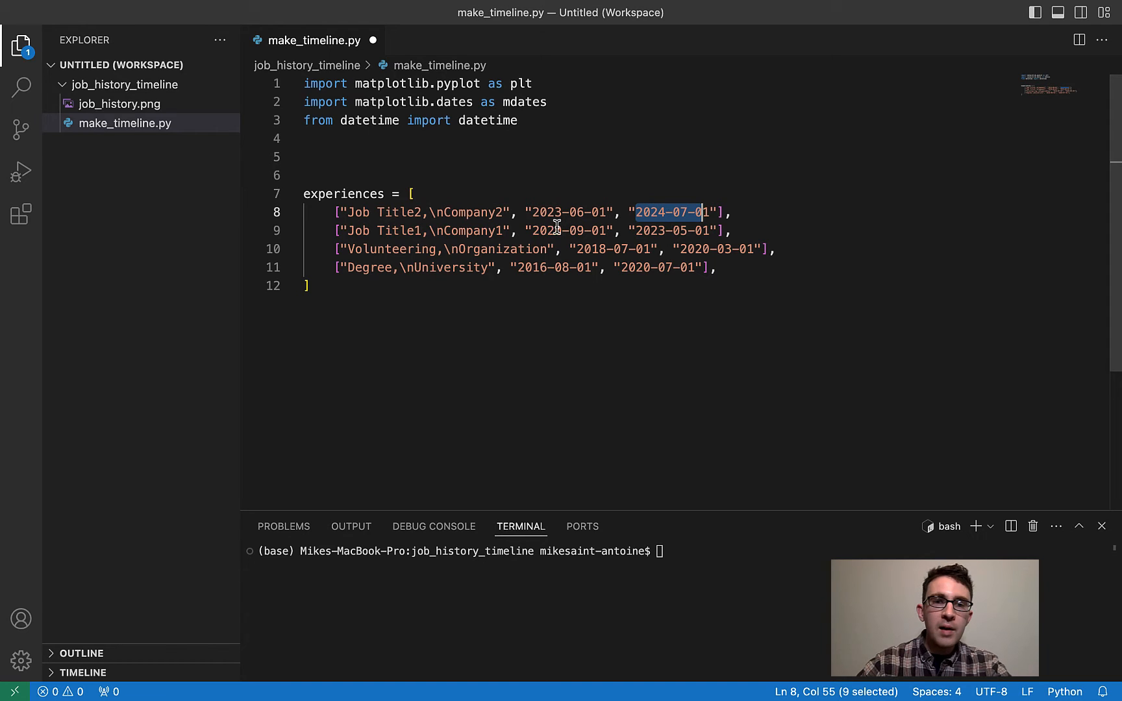
pyautogui.moveTo(532, 268)
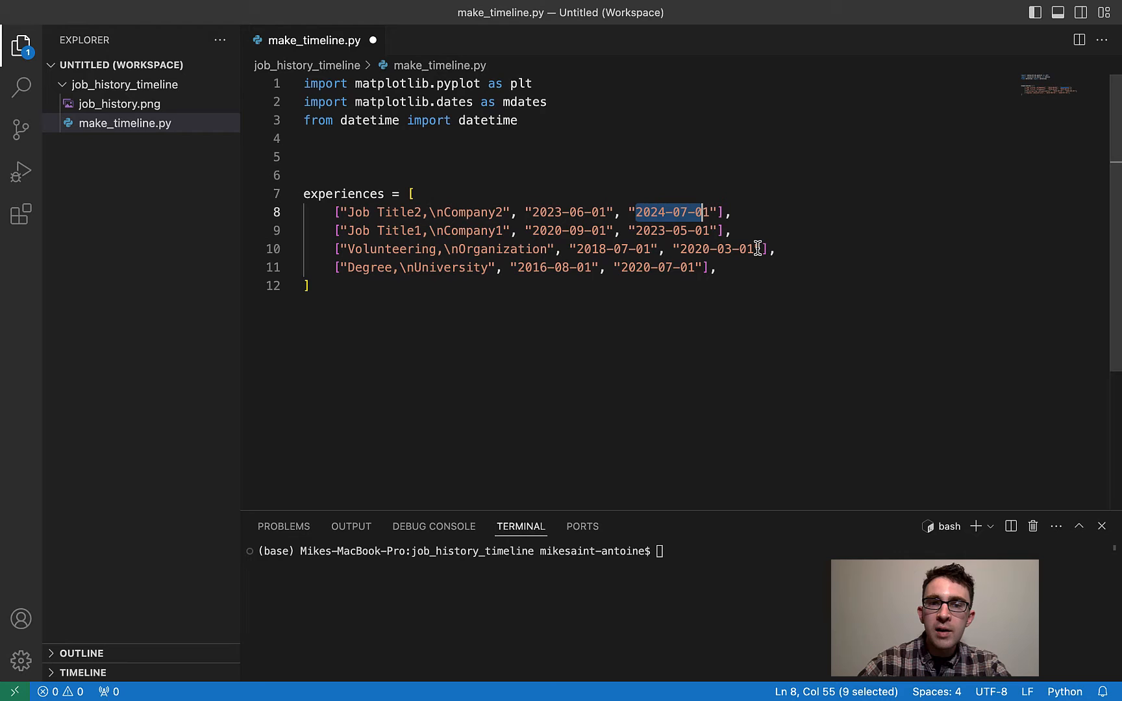
pyautogui.moveTo(460, 267)
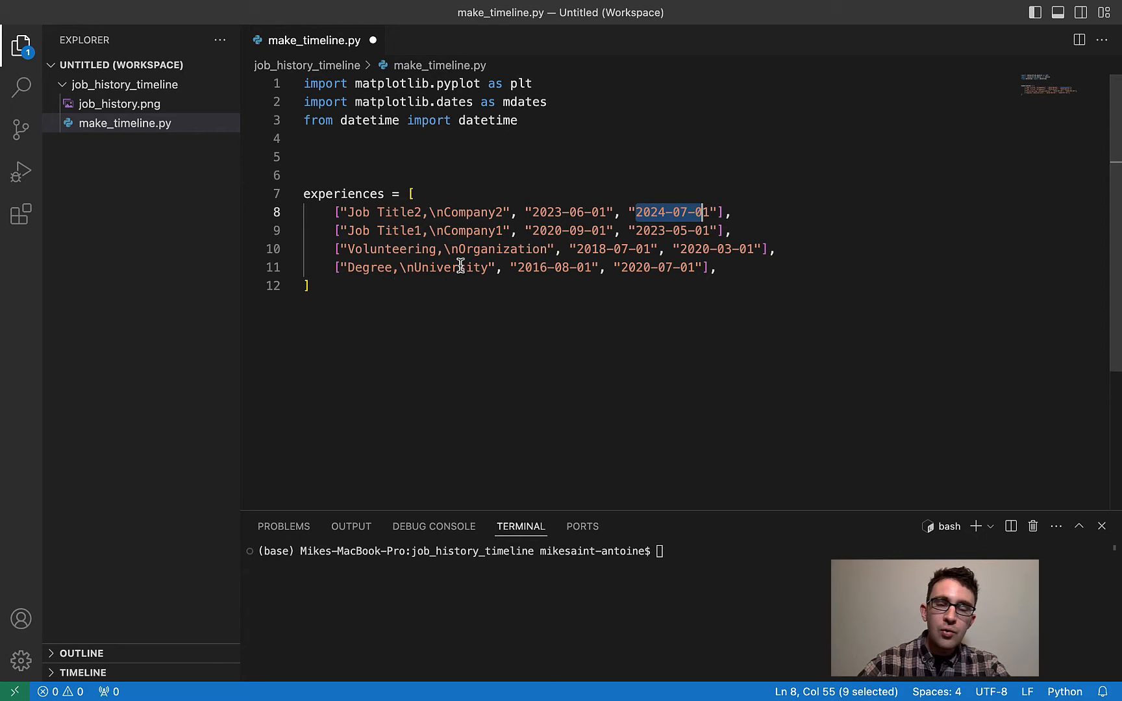
pyautogui.moveTo(662, 265)
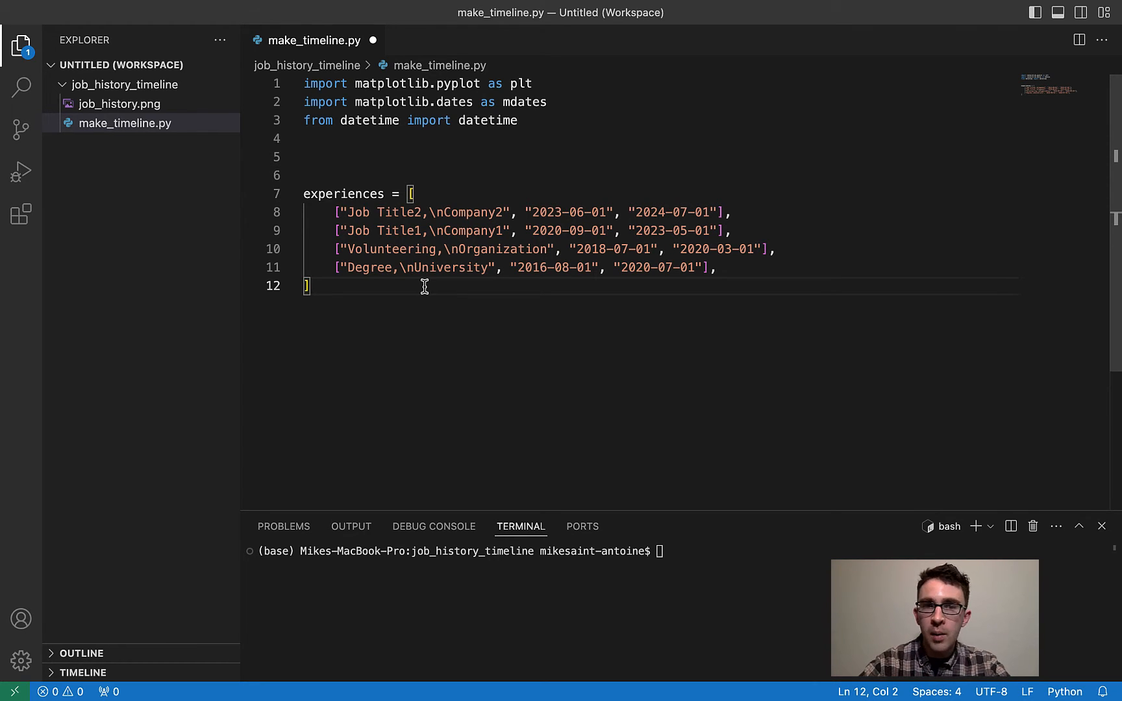
# - Add blank lines after the experiences list and highlight the first entry's start date 2023-06-01
pyautogui.press('Enter')
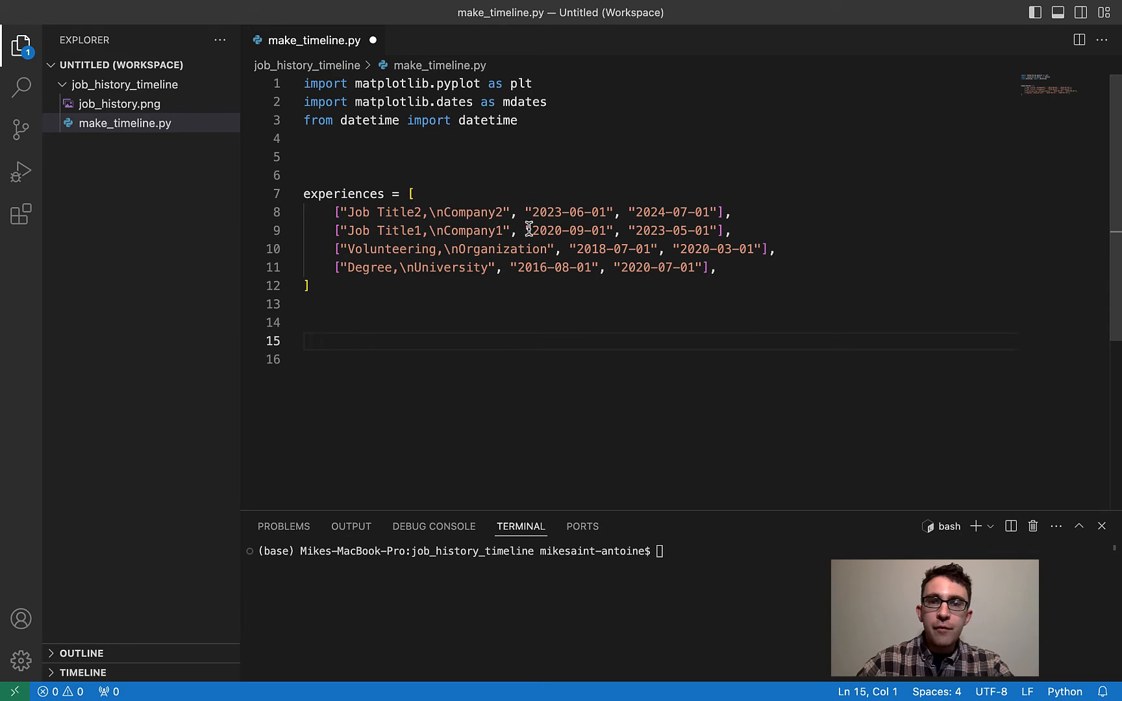
pyautogui.moveTo(535, 212); pyautogui.dragTo(597, 212)
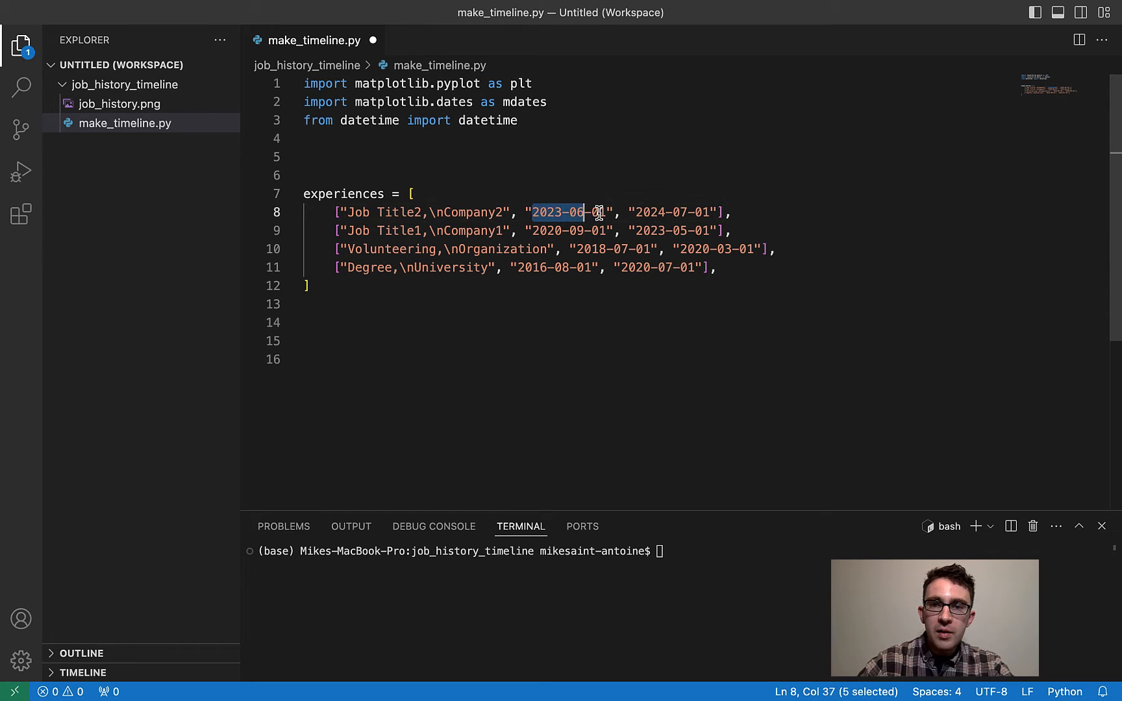
pyautogui.moveTo(587, 213); pyautogui.dragTo(608, 213)
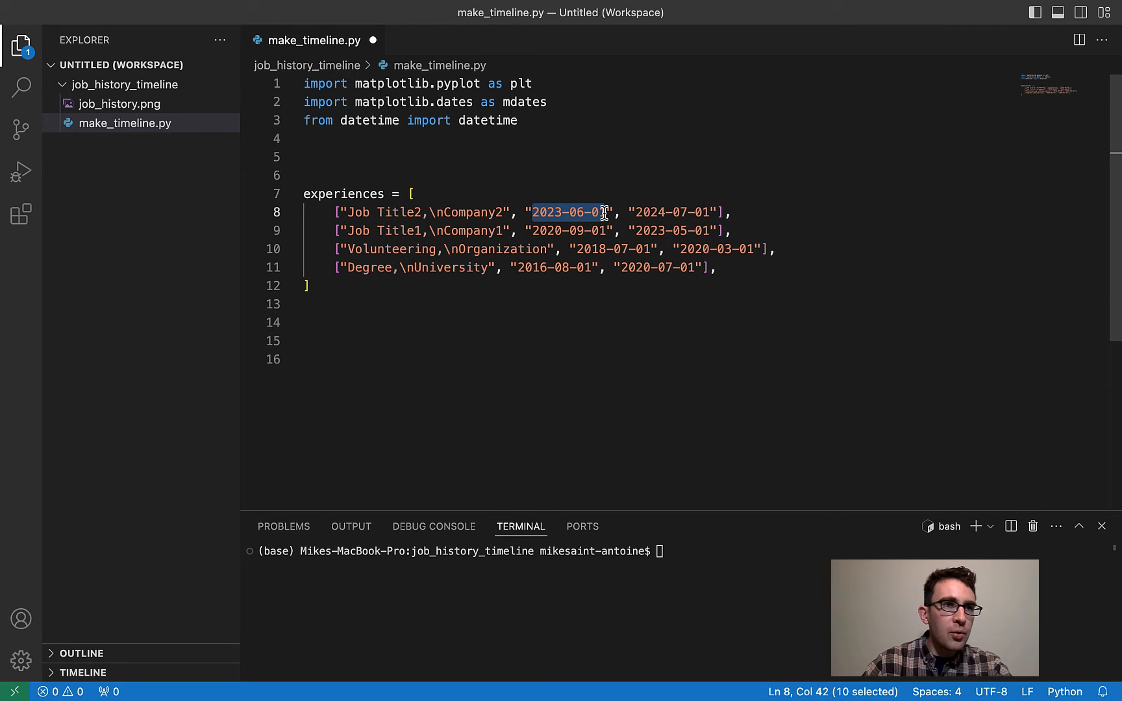
pyautogui.moveTo(367, 398)
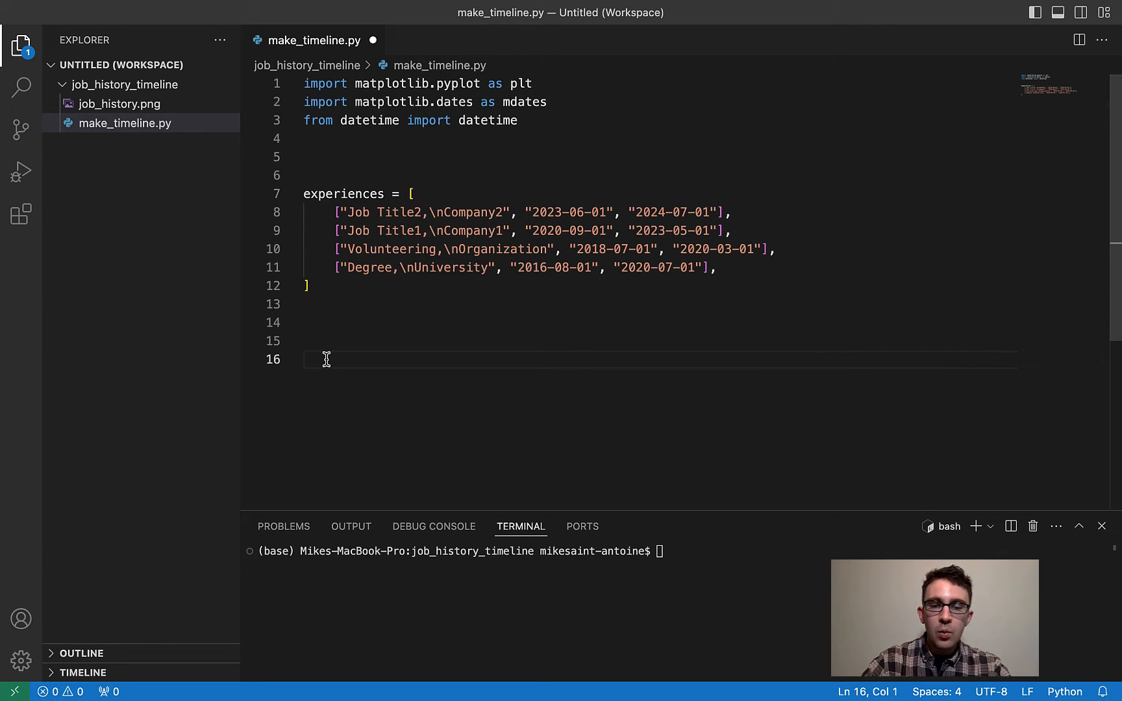
# - Initialize converted_experiences as an empty list
pyautogui.write('converted_experienc')
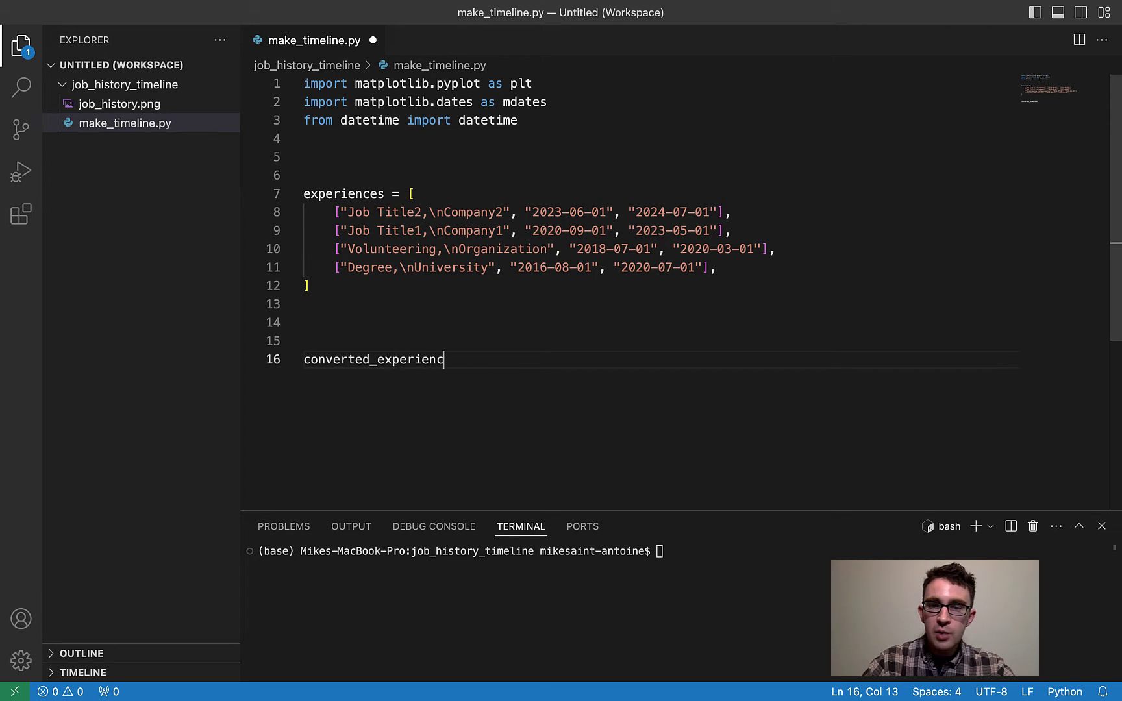
pyautogui.write('es = []')
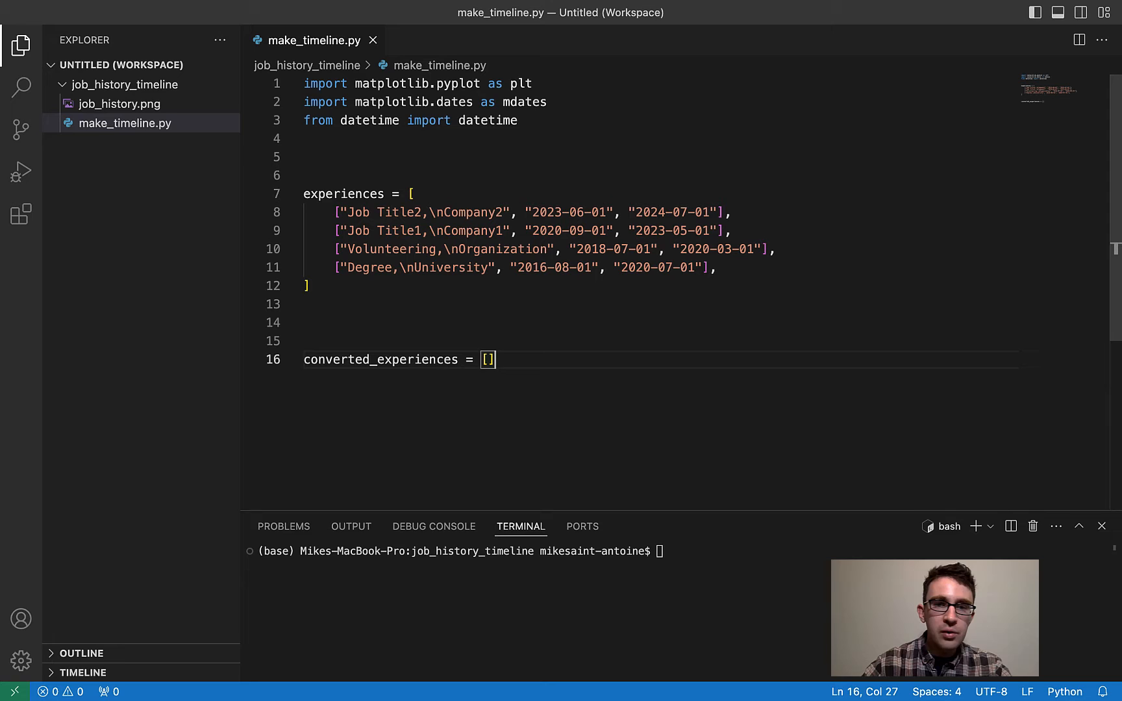
pyautogui.press('Enter')
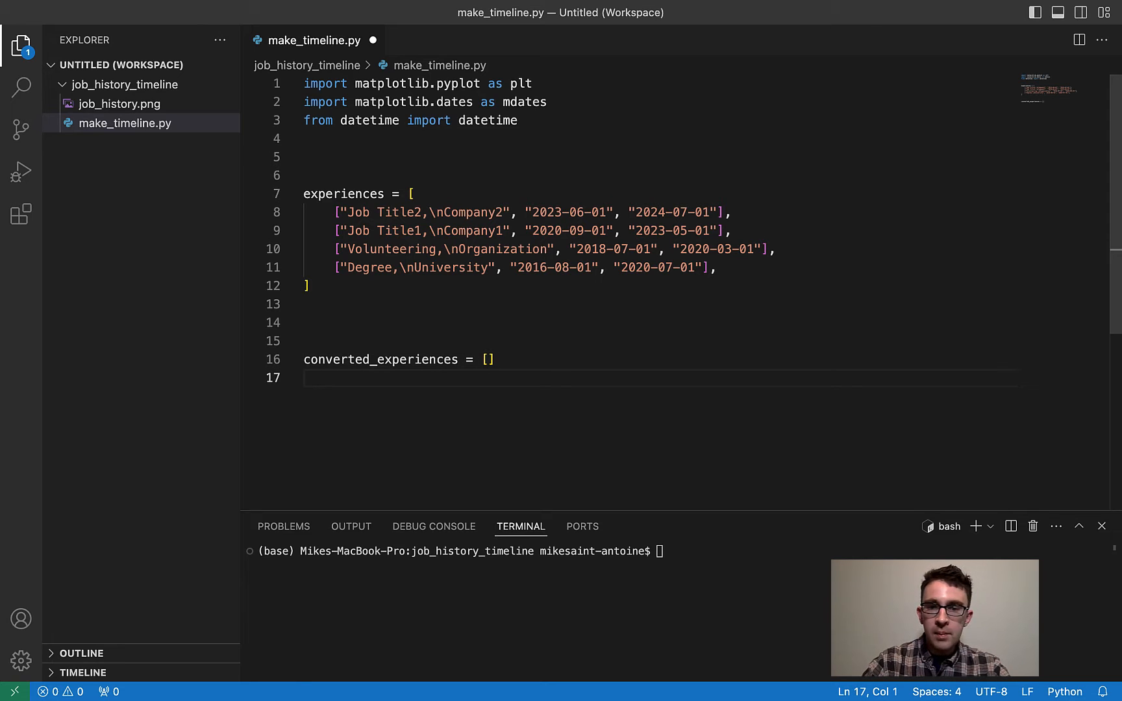
# - Write the for loop over label, start_date, end_date and begin computing start_num with mdates.date2num
pyautogui.write('for label,')
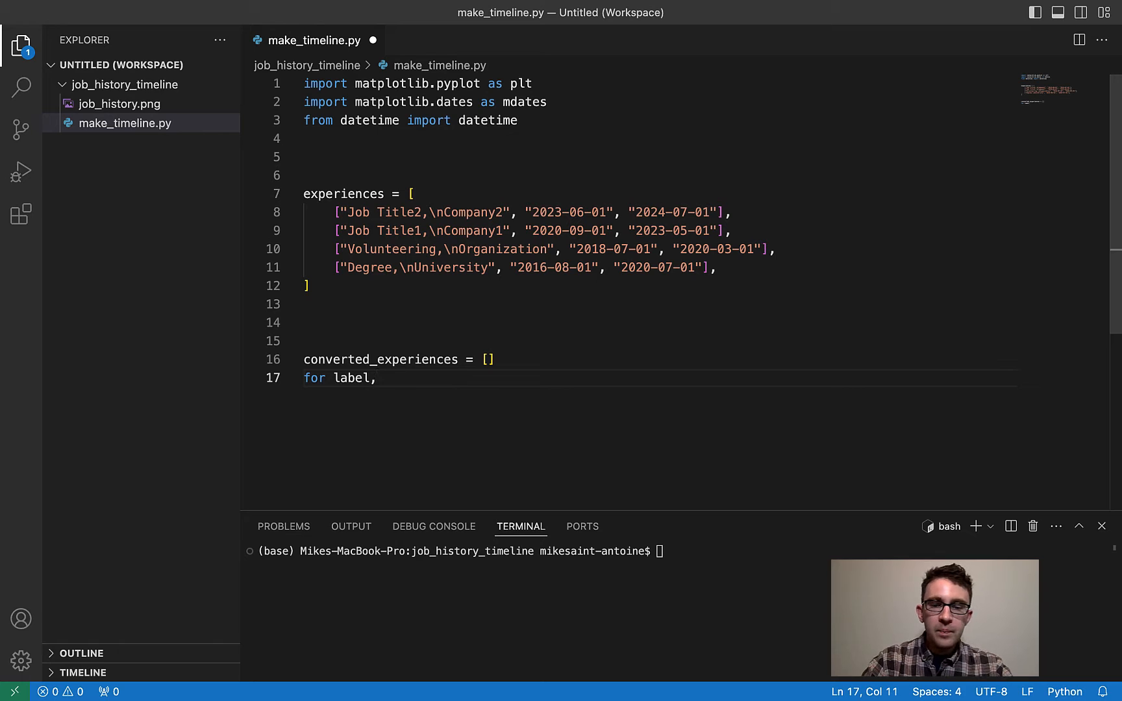
pyautogui.write('start')
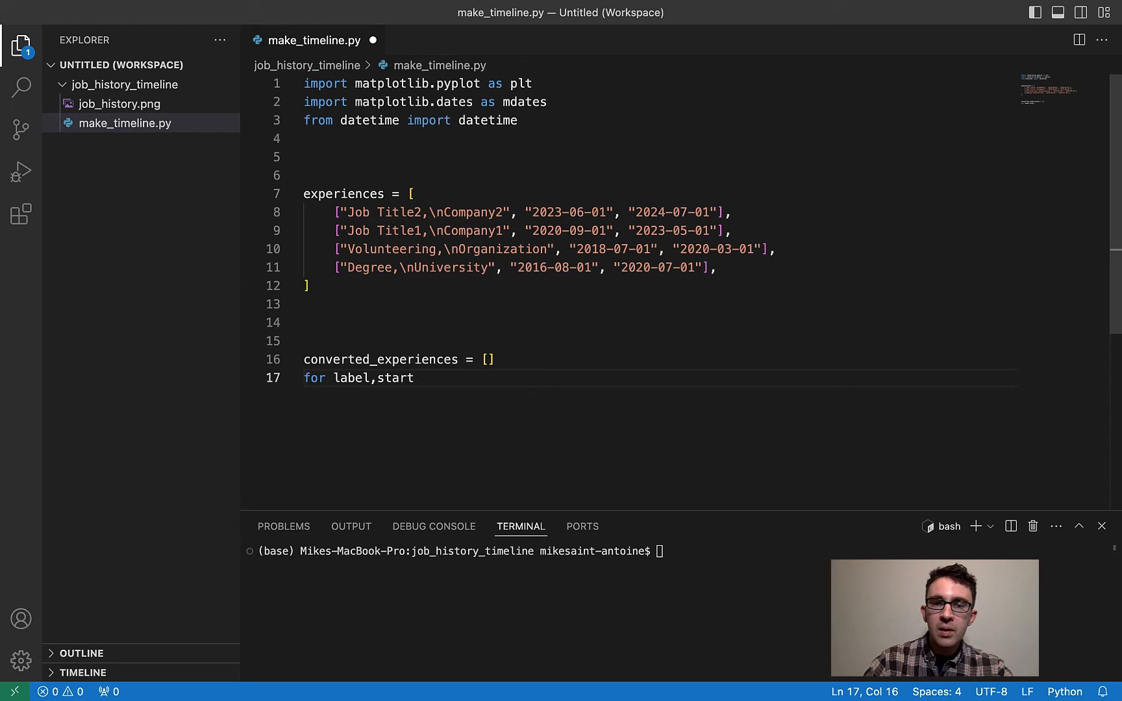
pyautogui.write('_date')
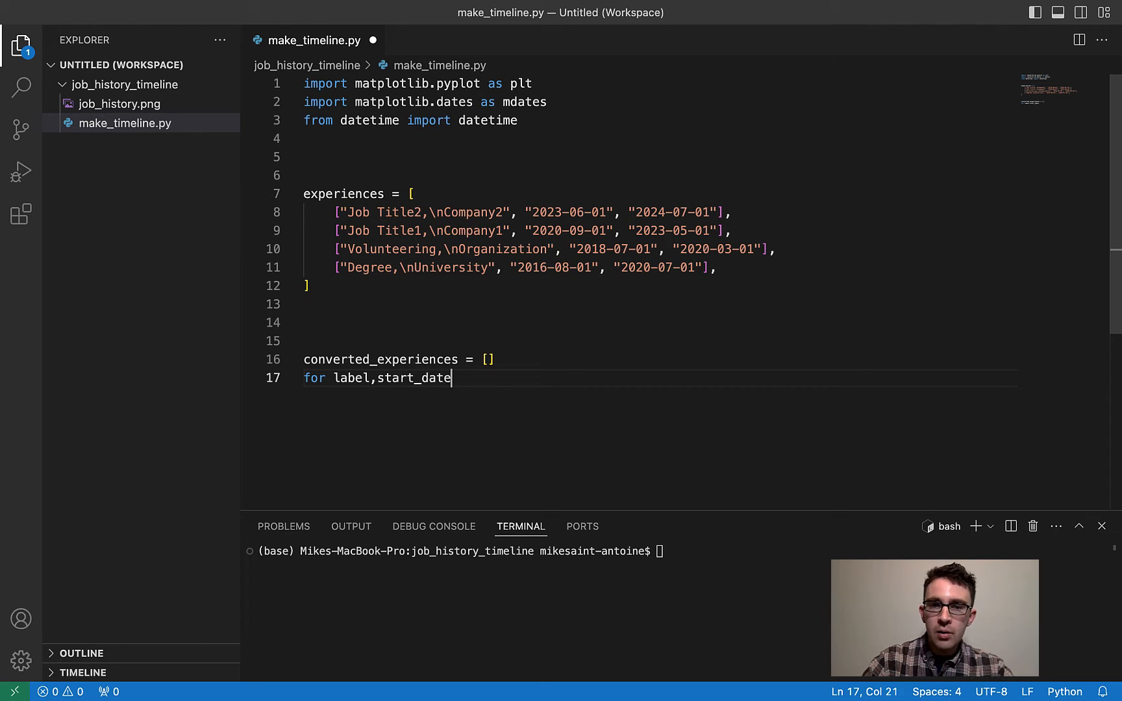
pyautogui.write(',e')
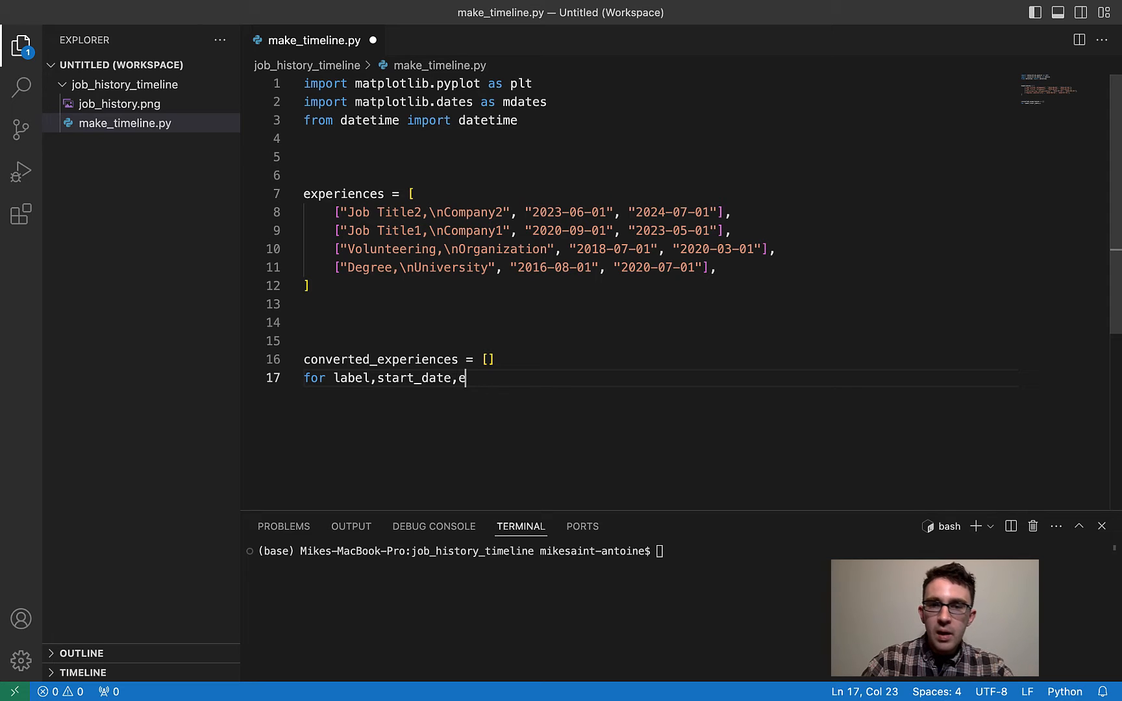
pyautogui.write('nd_date in experiences')
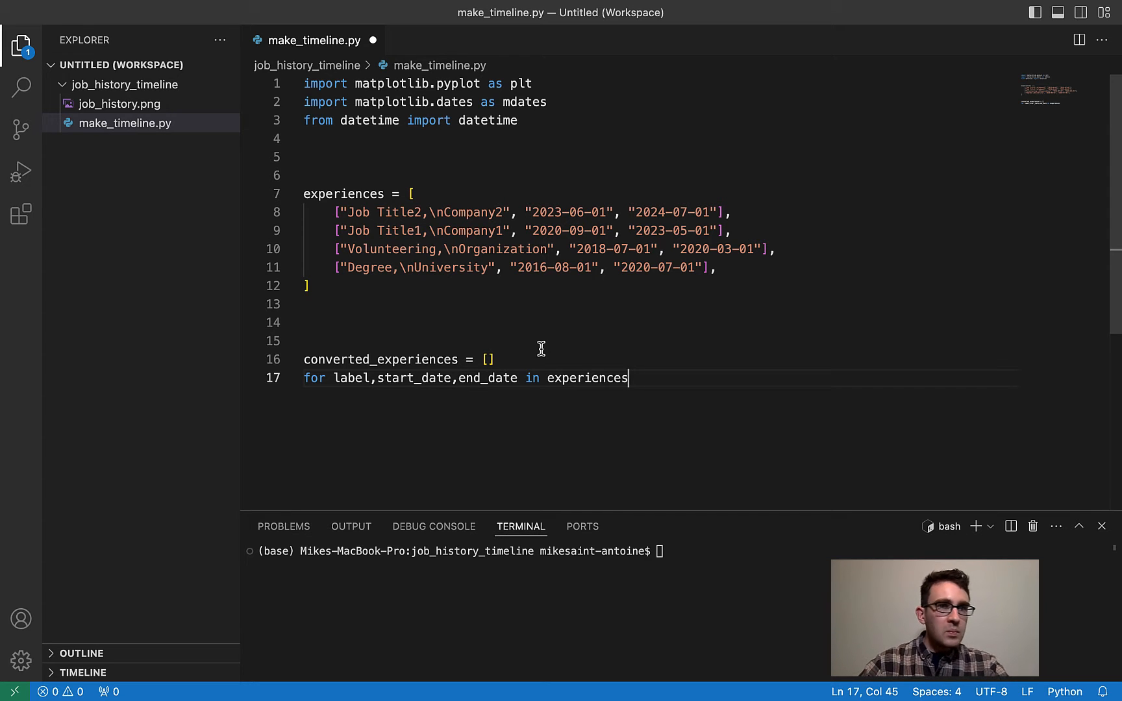
pyautogui.moveTo(328, 176)
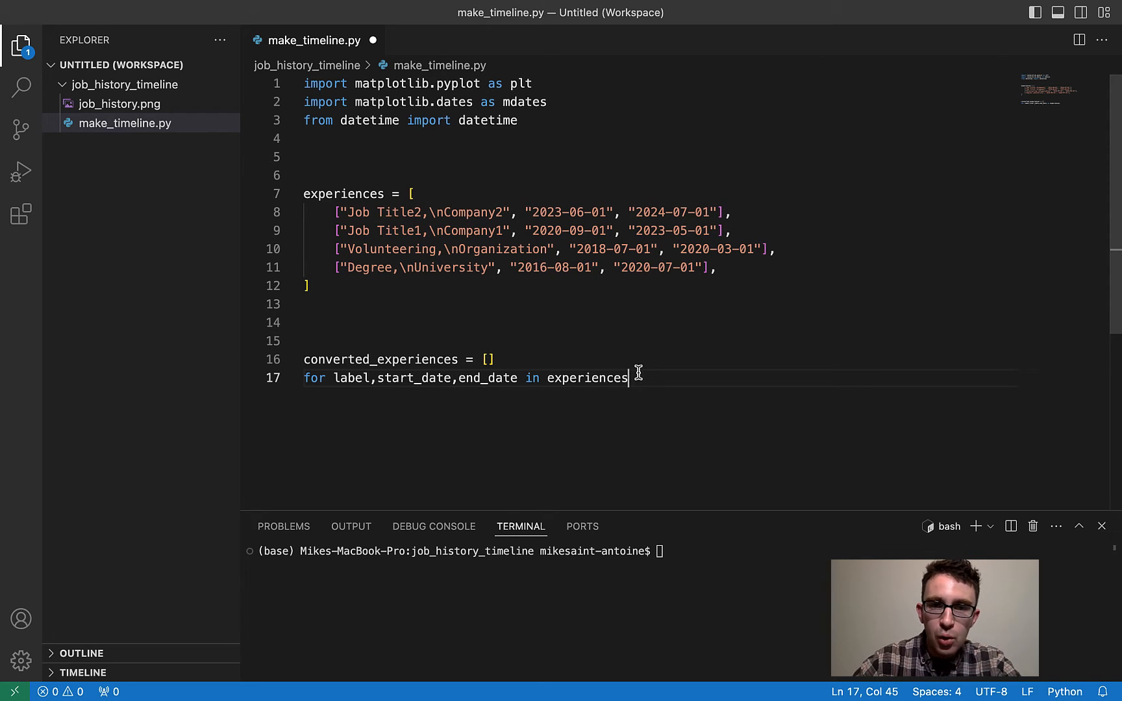
pyautogui.moveTo(467, 360)
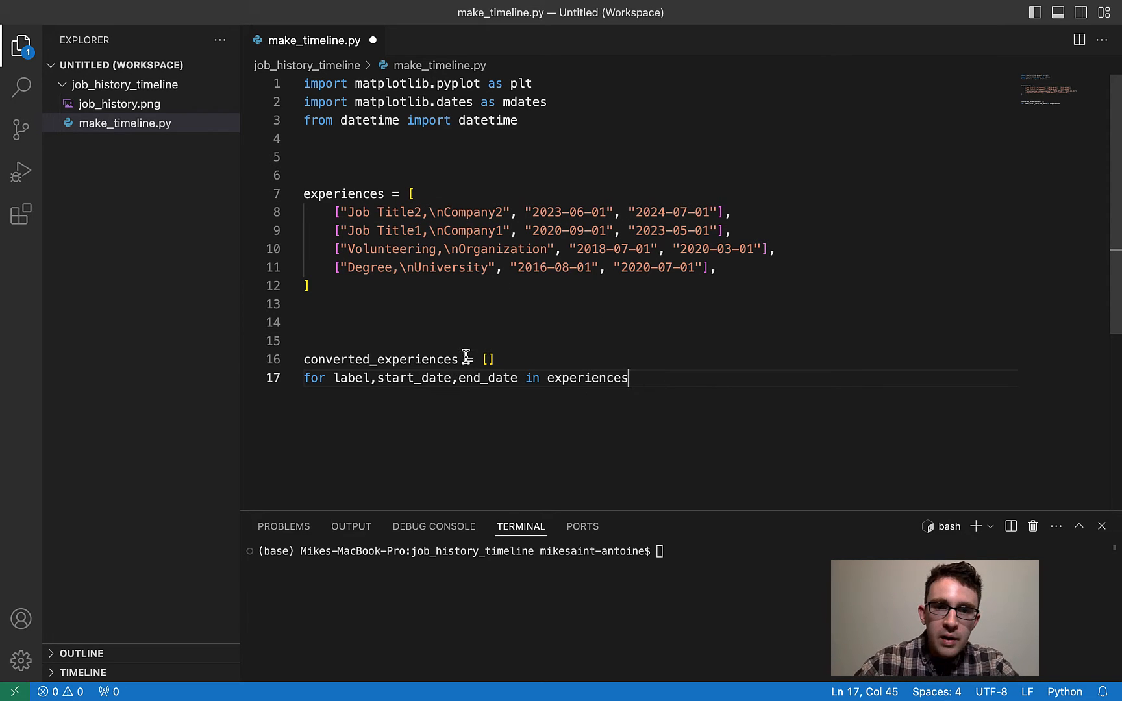
pyautogui.write(':')
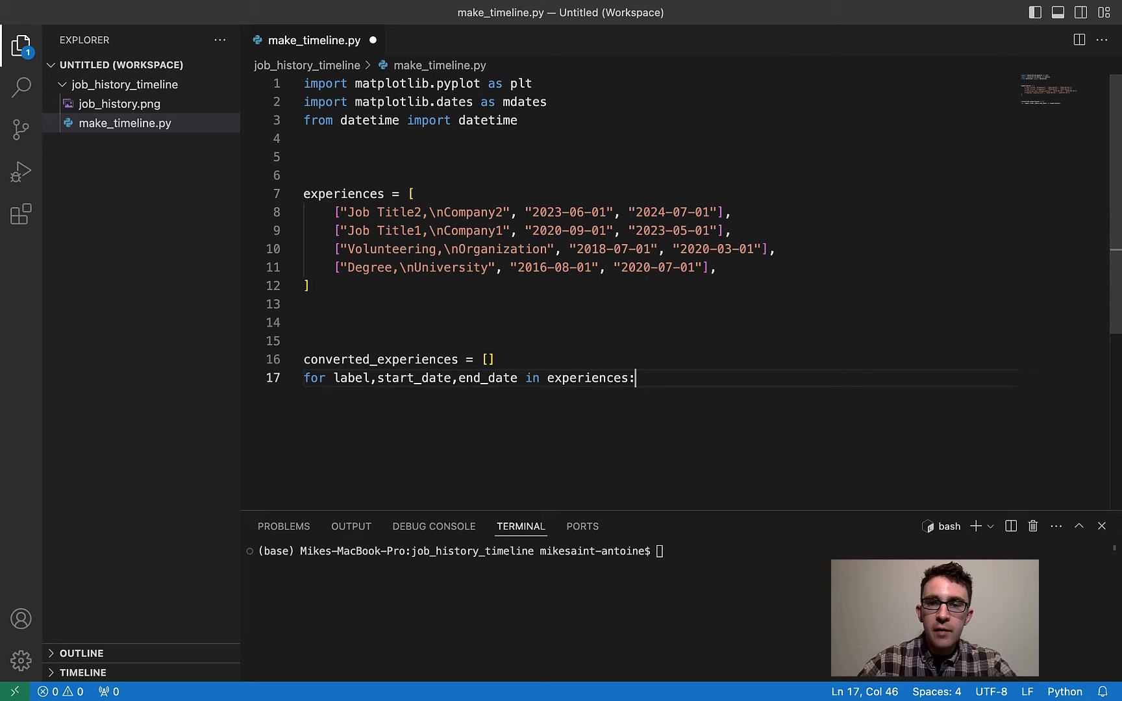
pyautogui.press('Enter')
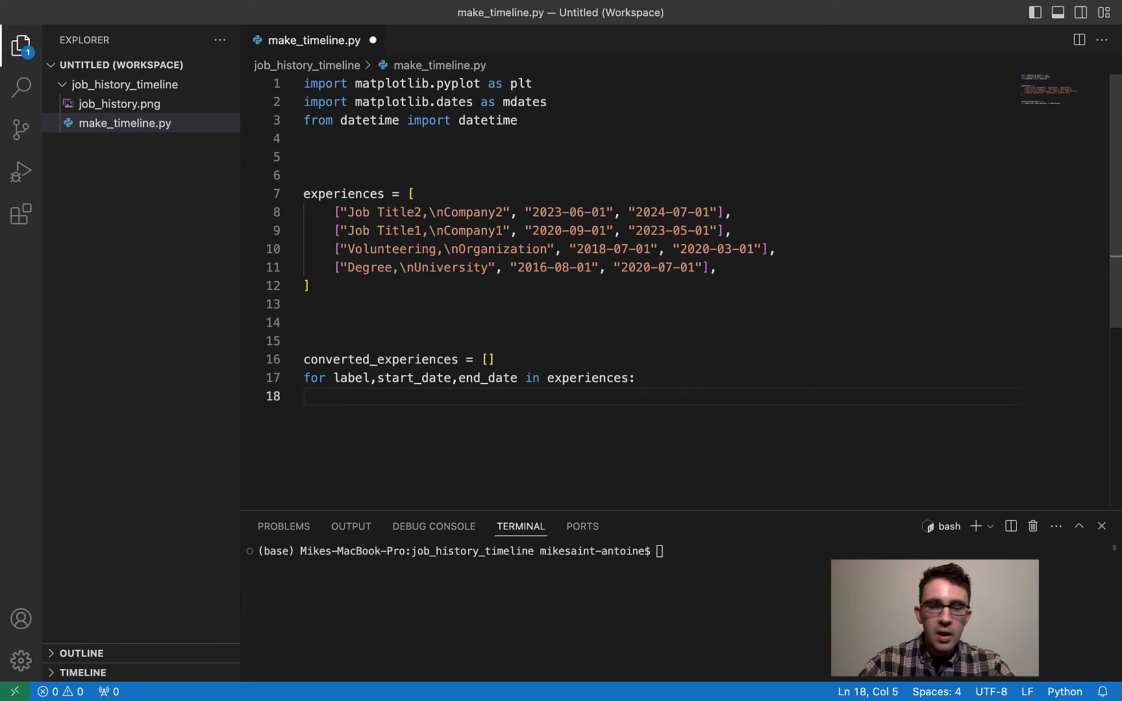
pyautogui.write('start_num = mdates.date2num(datetime.strptime(start_date, "%Y-%m-%d')
pyautogui.write('converted_experiences.append((label, start_num, end_num))')
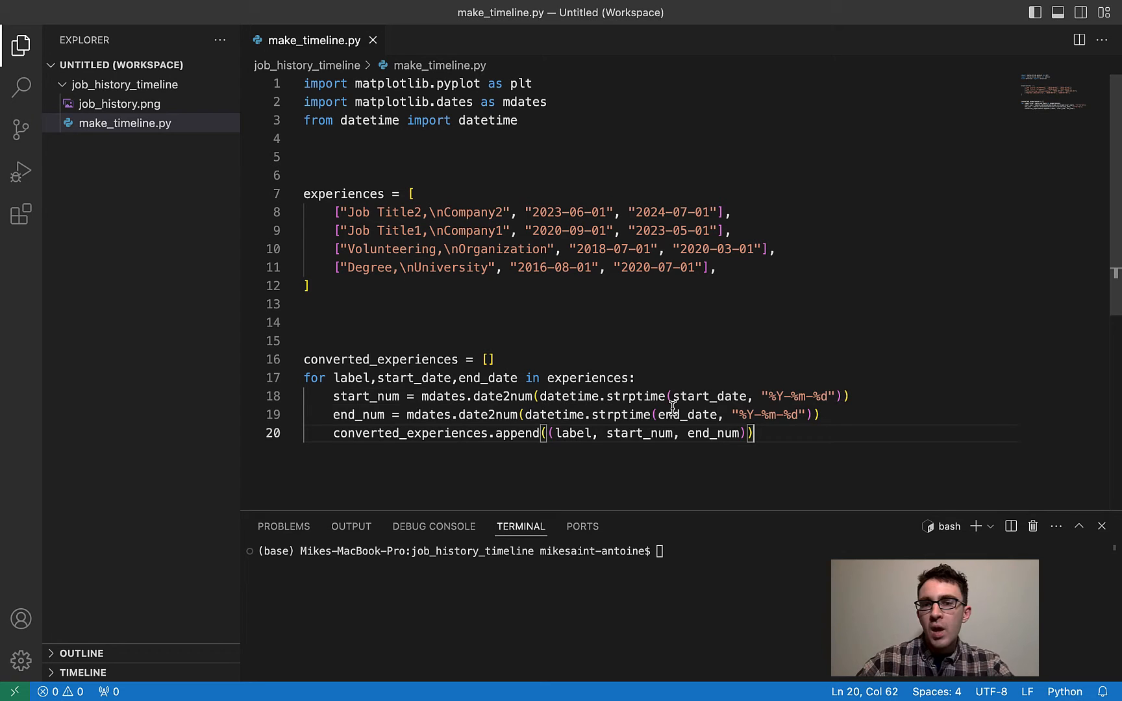
pyautogui.moveTo(864, 423)
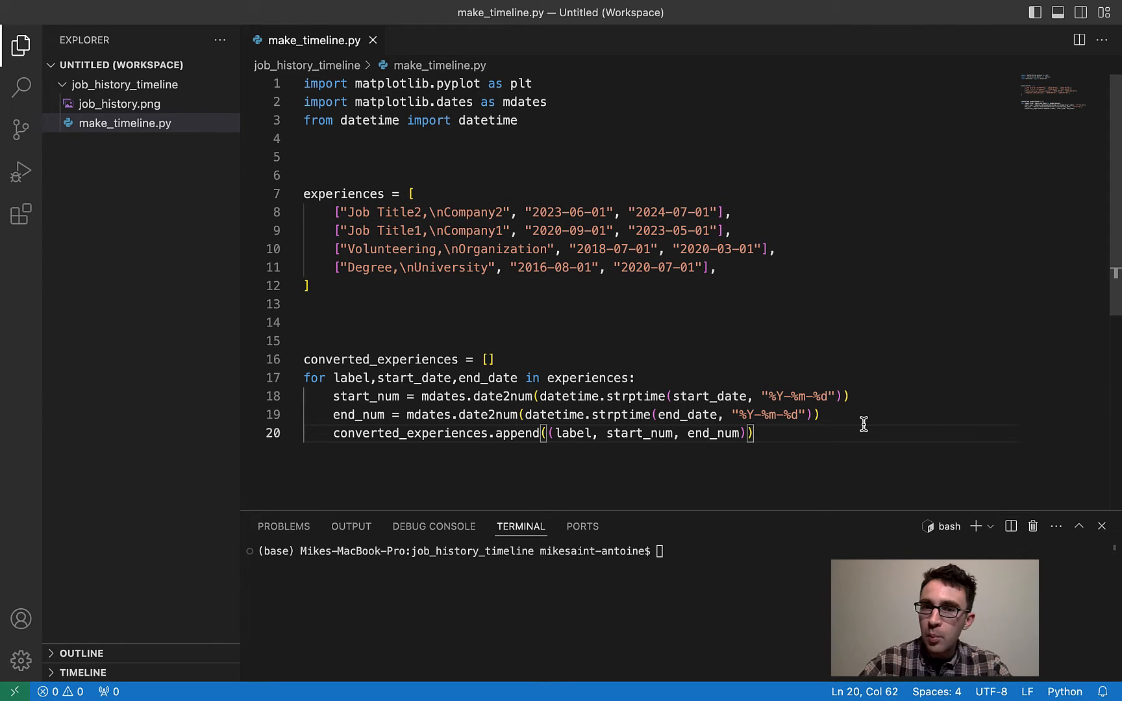
# - Add print(label, start_num, end_num) inside the loop, reusing the appended values
pyautogui.press('Enter')
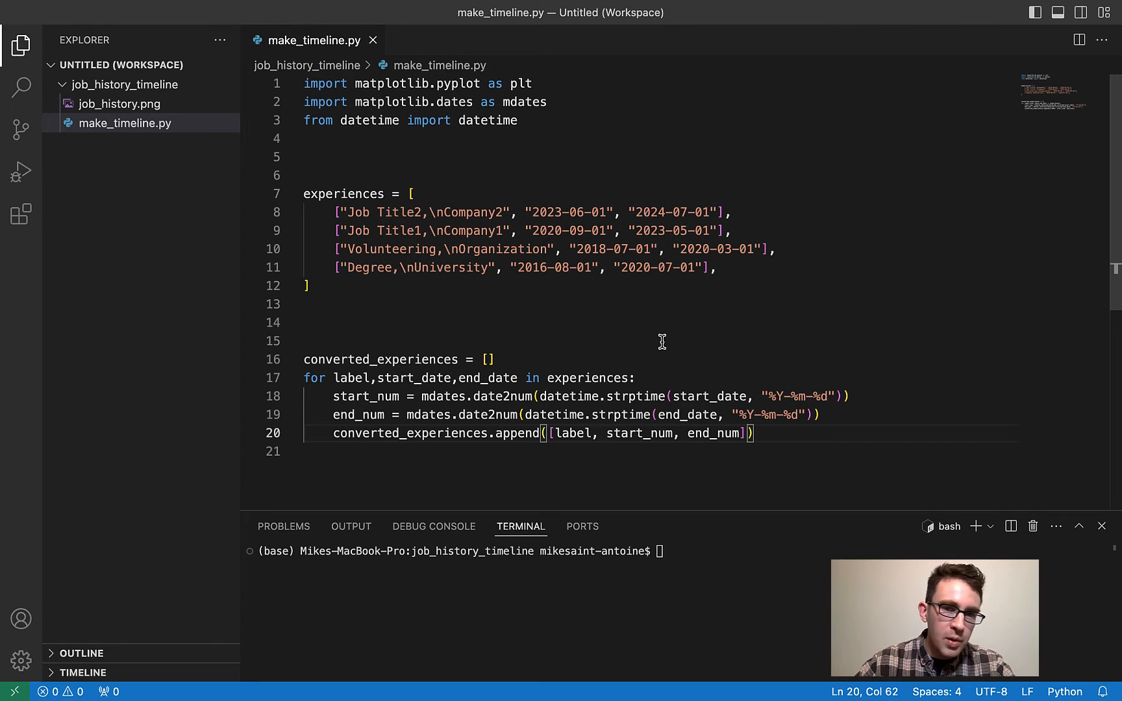
pyautogui.press('Enter')
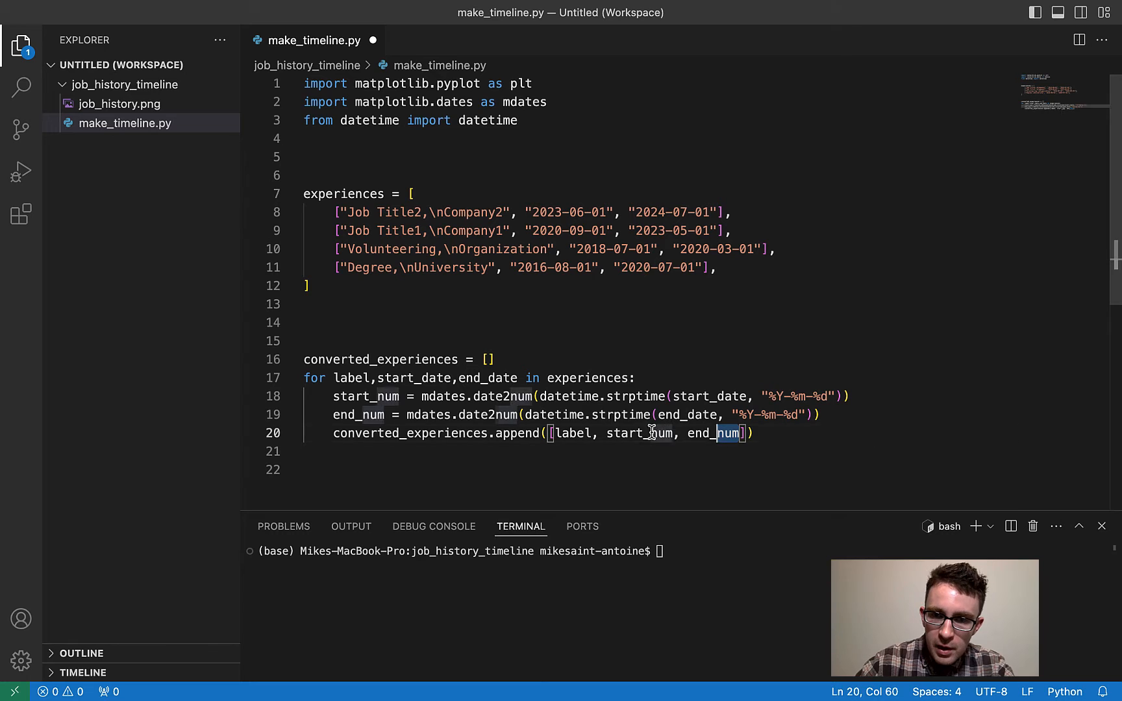
pyautogui.moveTo(556, 432); pyautogui.dragTo(740, 432)
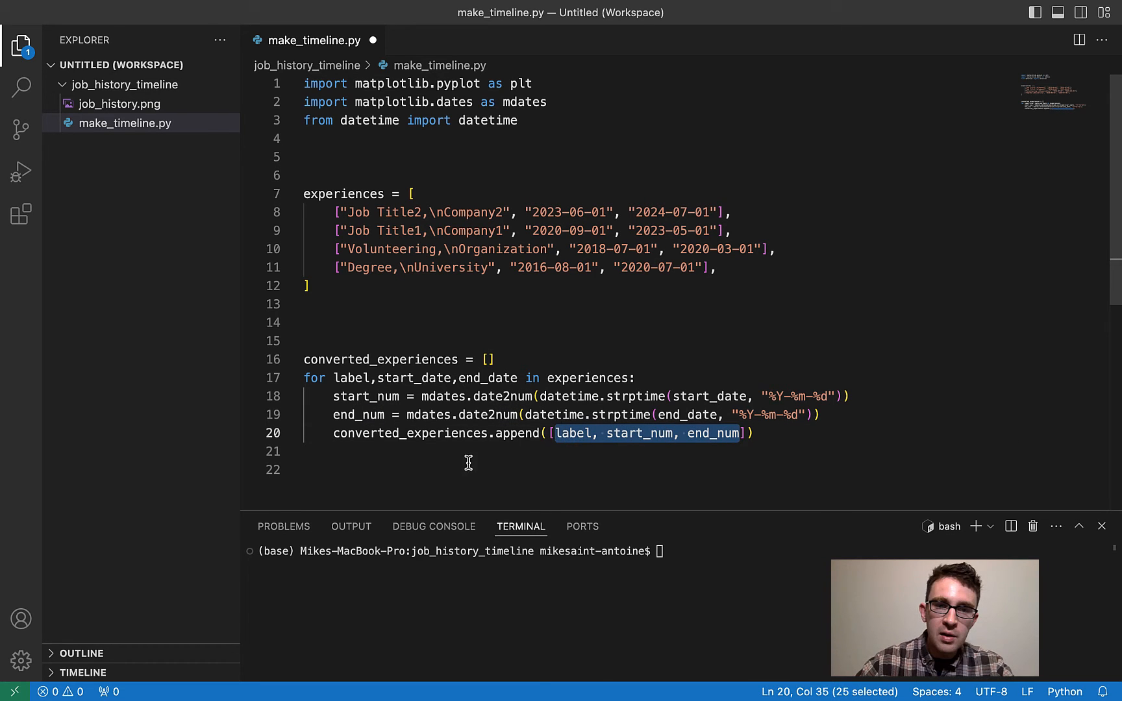
pyautogui.write('print()')
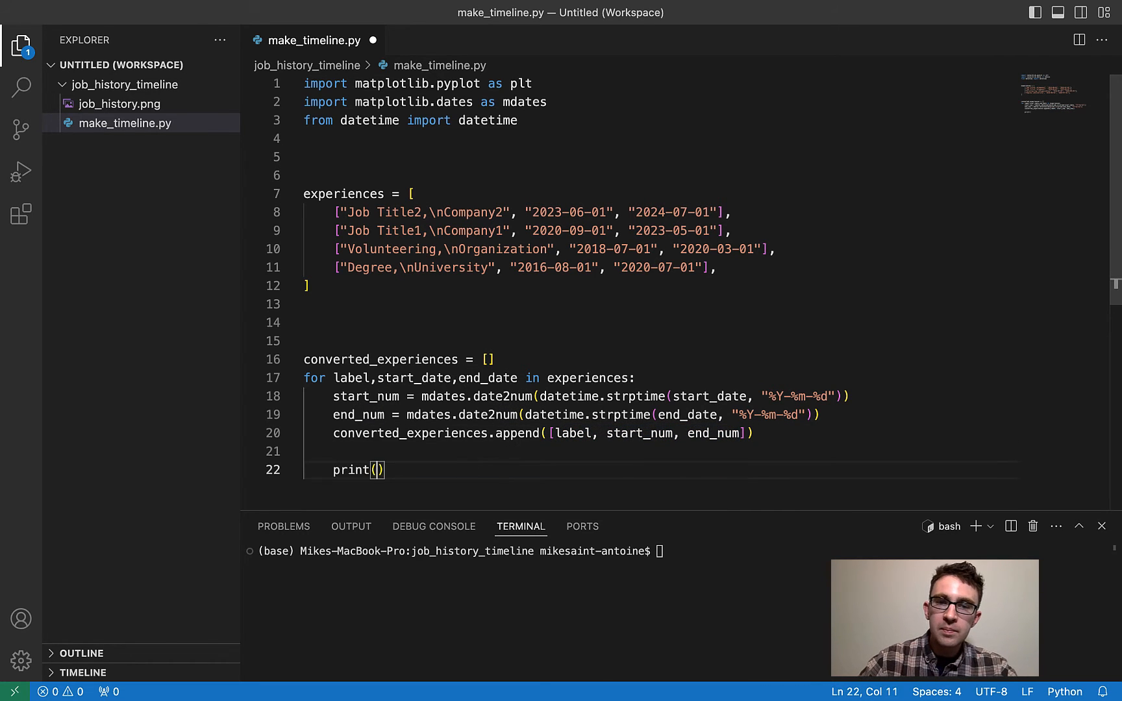
pyautogui.write('label, start_num, end_num')
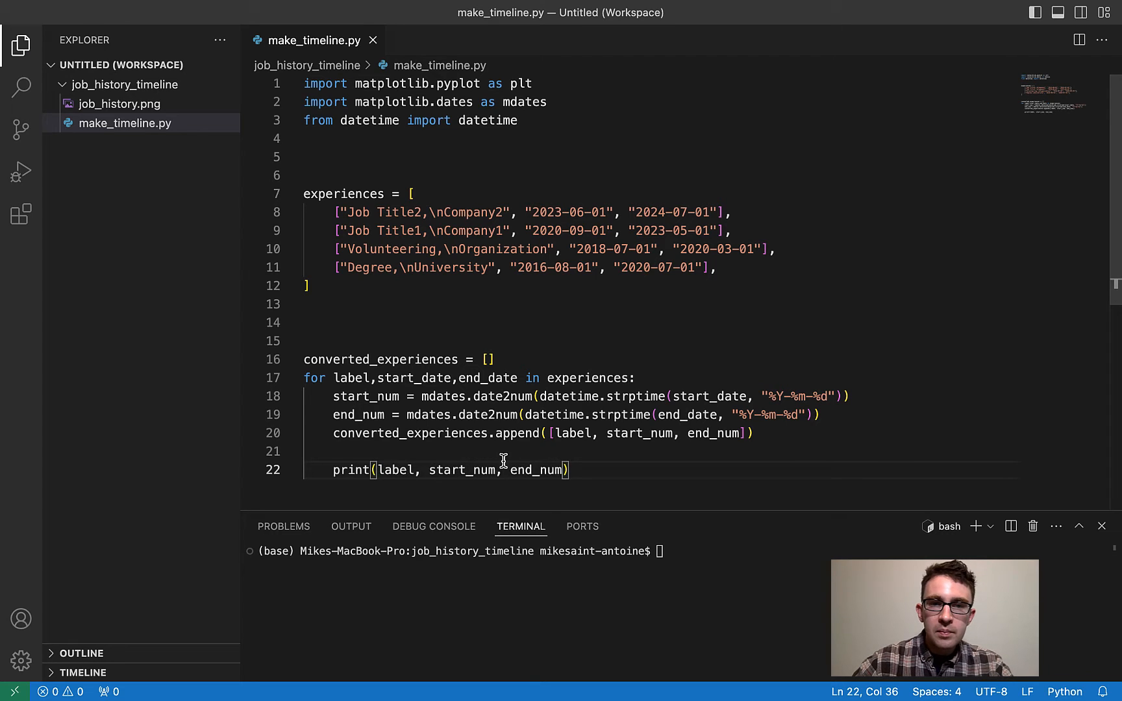
# - Begin typing the timed run command 'time python3 make_timeline.py' in the terminal
pyautogui.write('time python3 make_timeline.py')
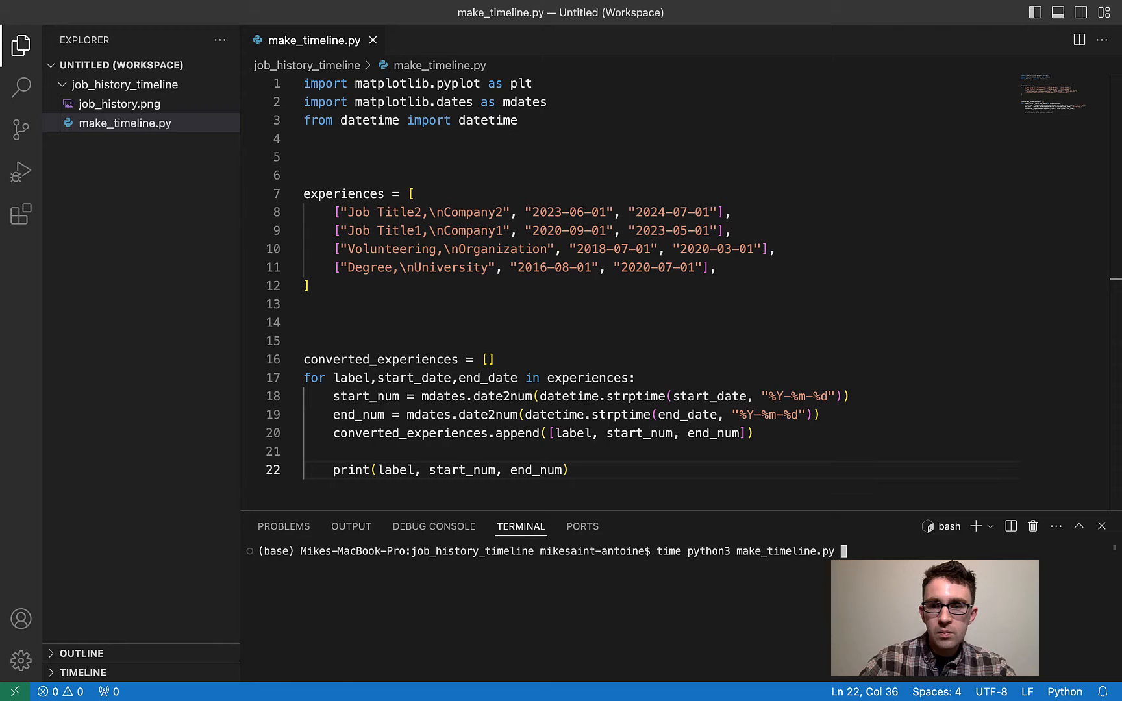
# - Run make_timeline.py with timing and scroll through the printed labels and date numbers
pyautogui.press('Enter')
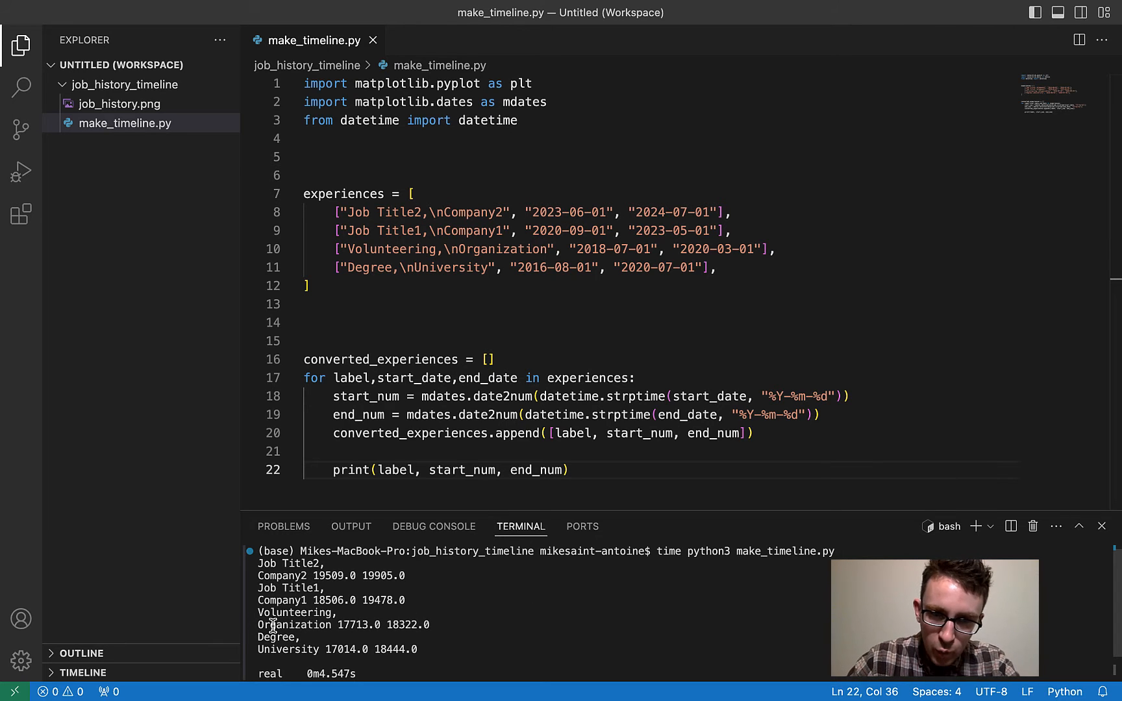
pyautogui.scroll(-3)
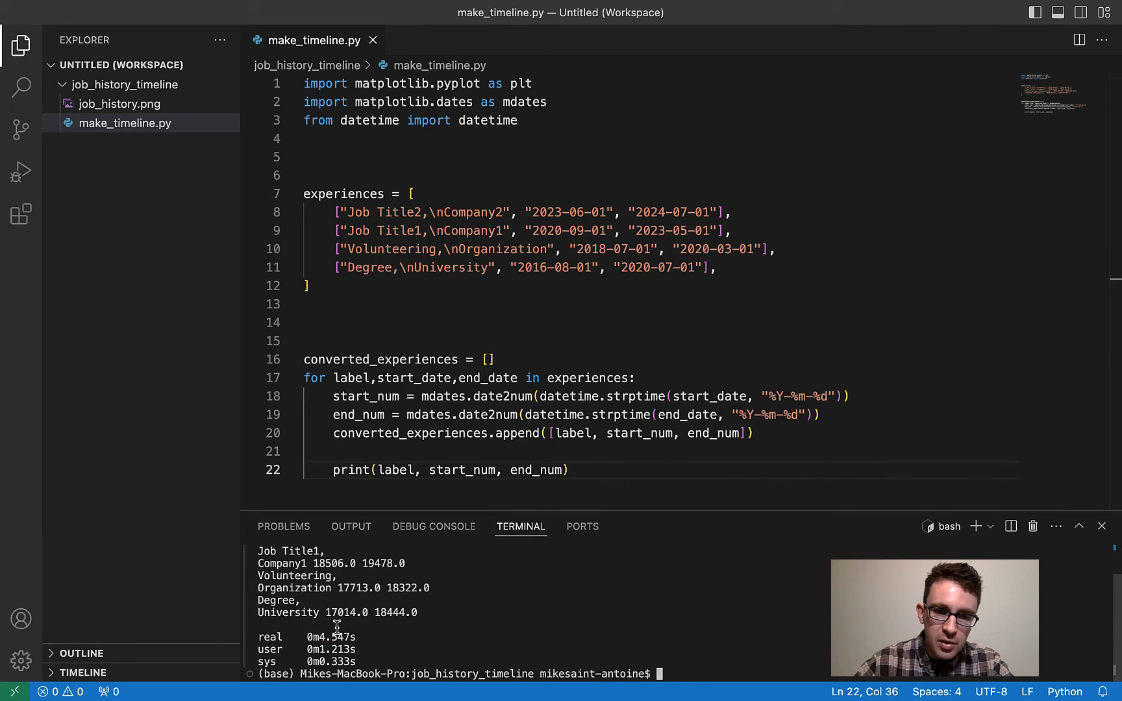
pyautogui.moveTo(348, 606)
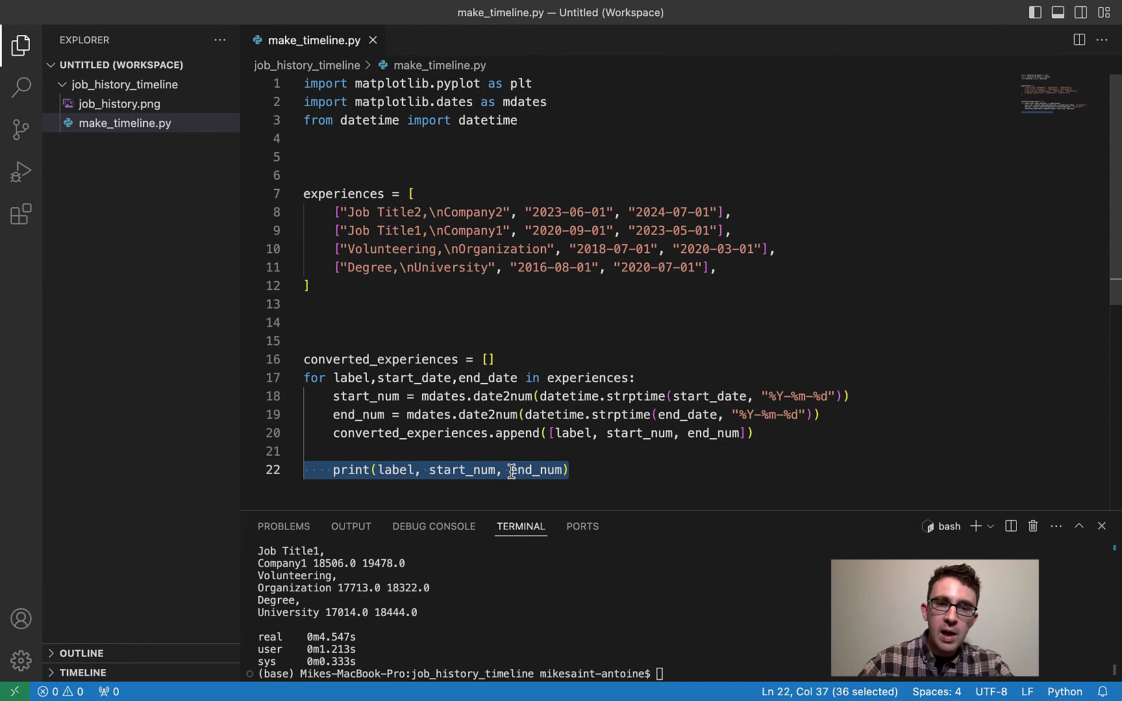
# - Delete the print line and sort converted_experiences with key=lambda x: x[1], reverse=True
pyautogui.press('Delete')
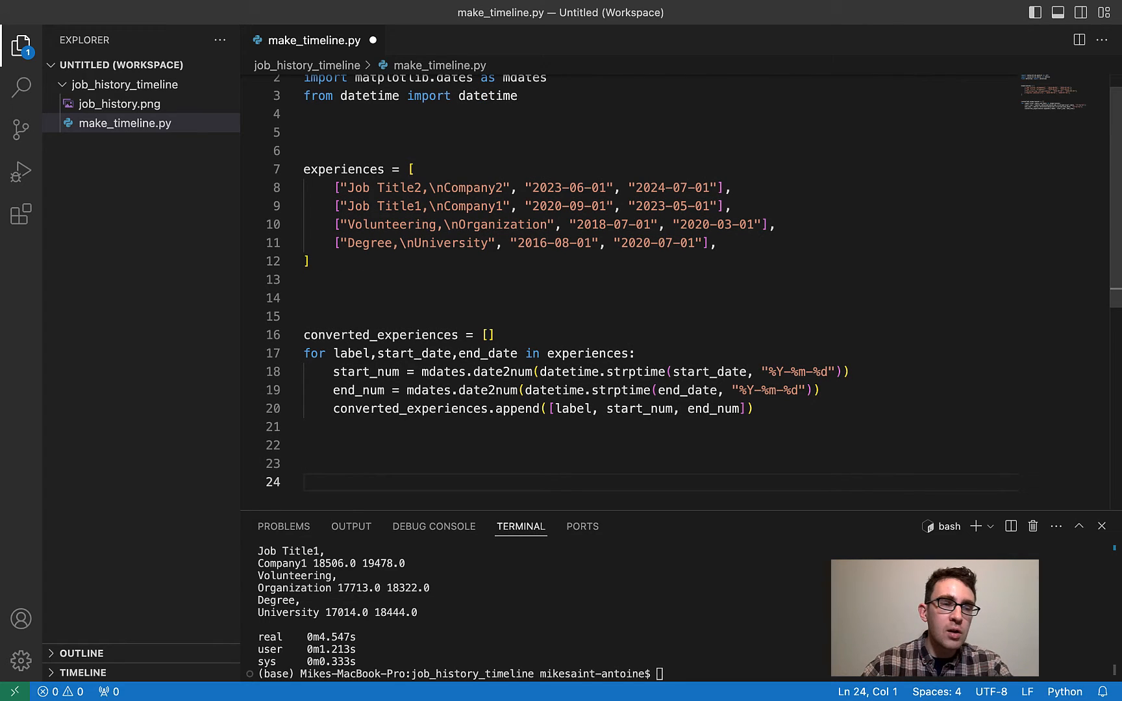
pyautogui.moveTo(16, 313)
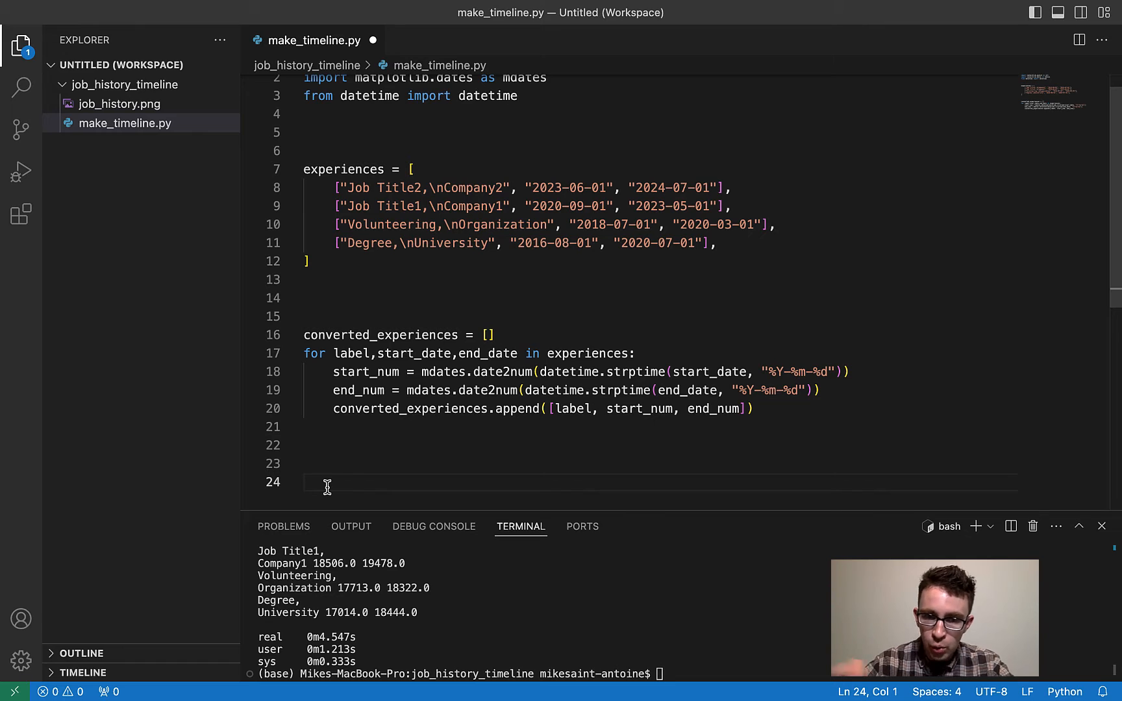
pyautogui.moveTo(485, 152)
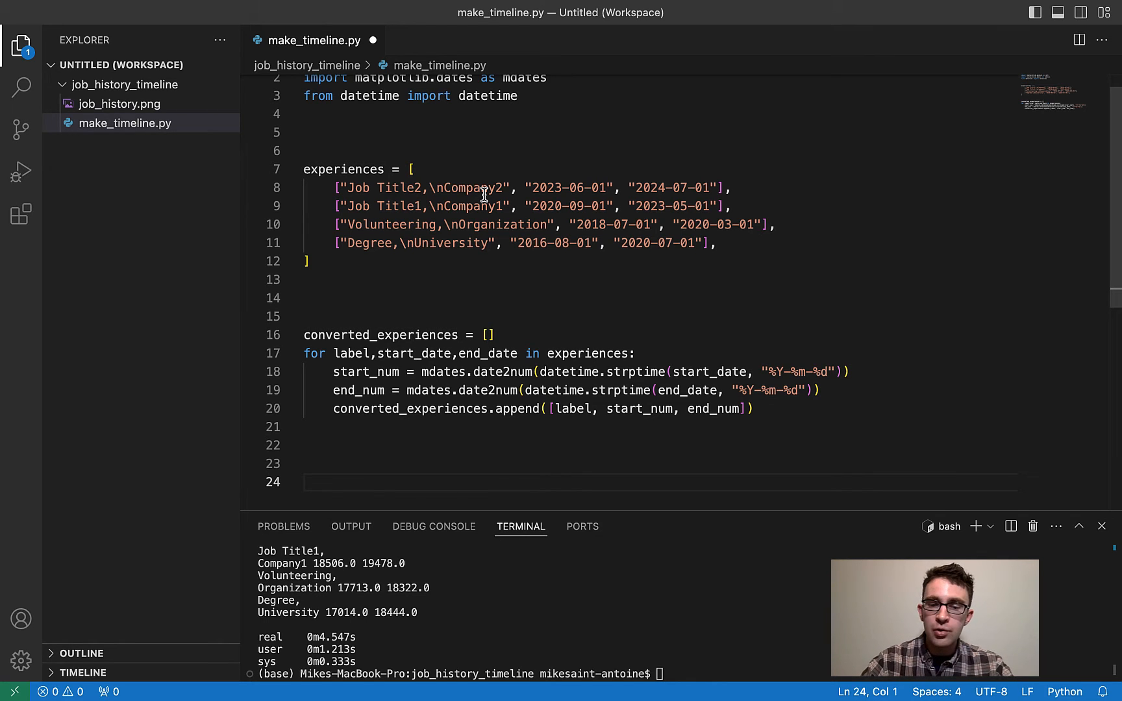
pyautogui.write('converted_experiences')
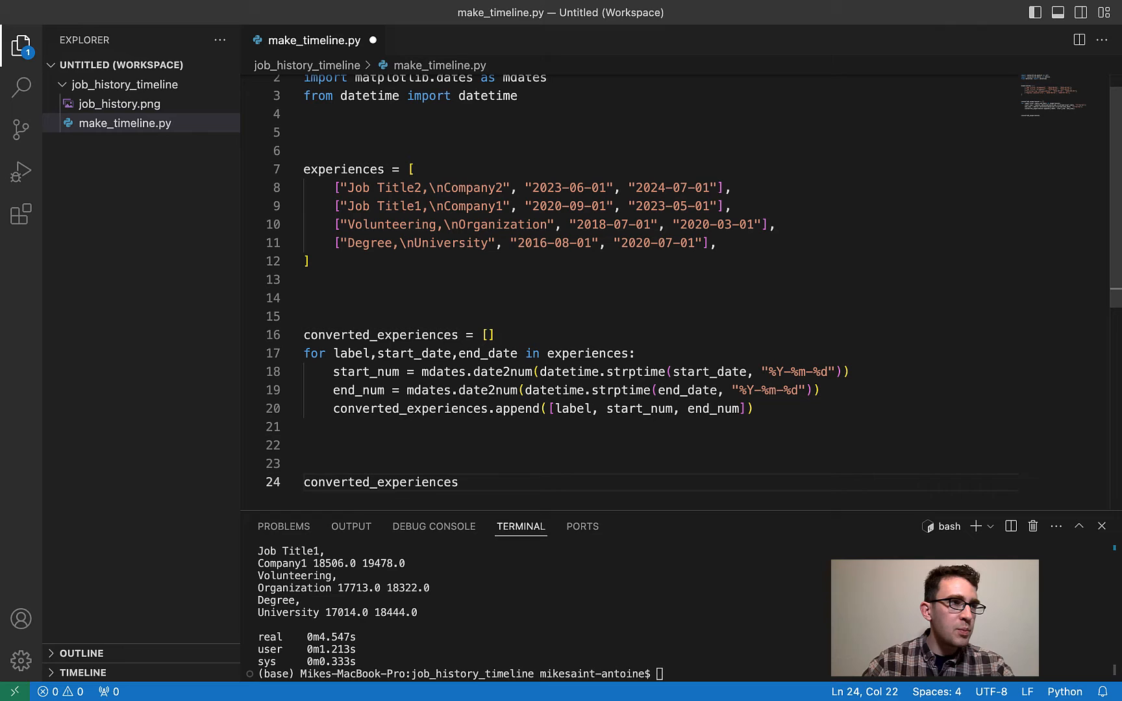
pyautogui.write('.sort')
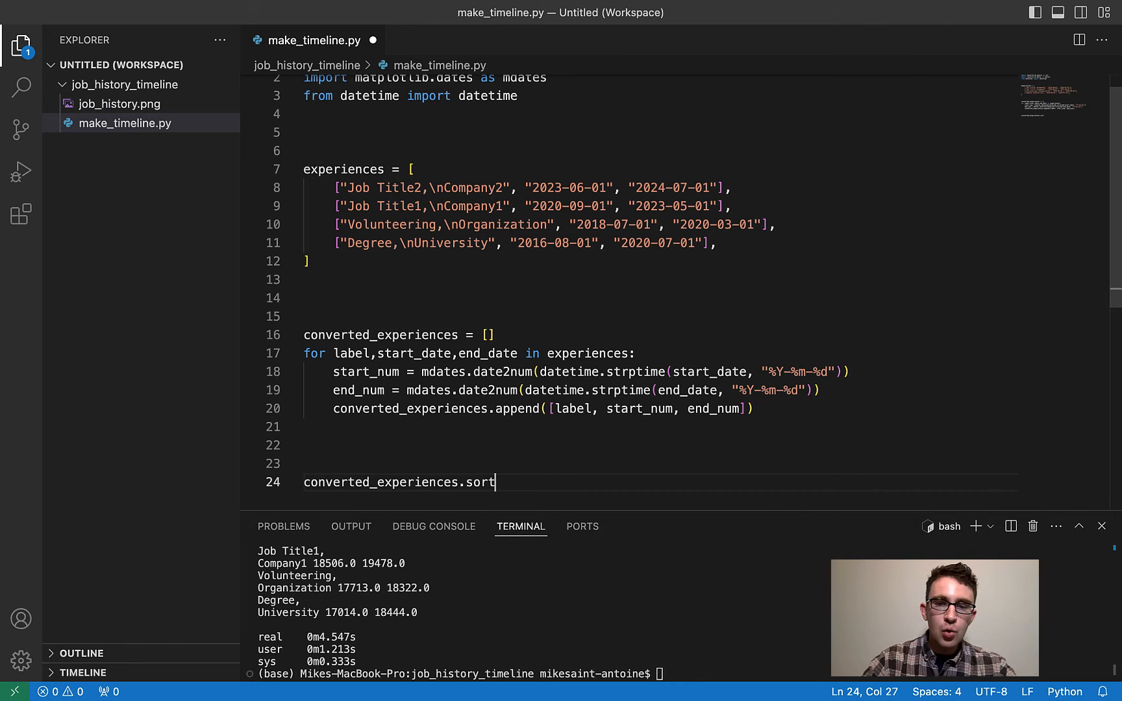
pyautogui.write('()')
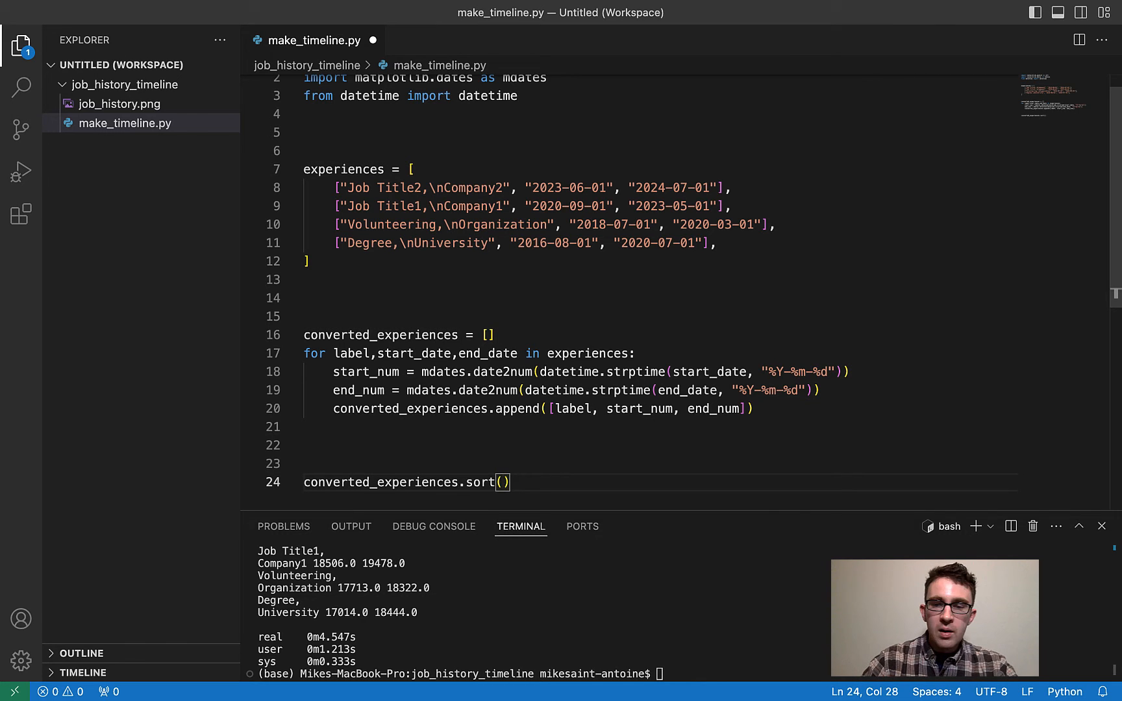
pyautogui.write('key=la')
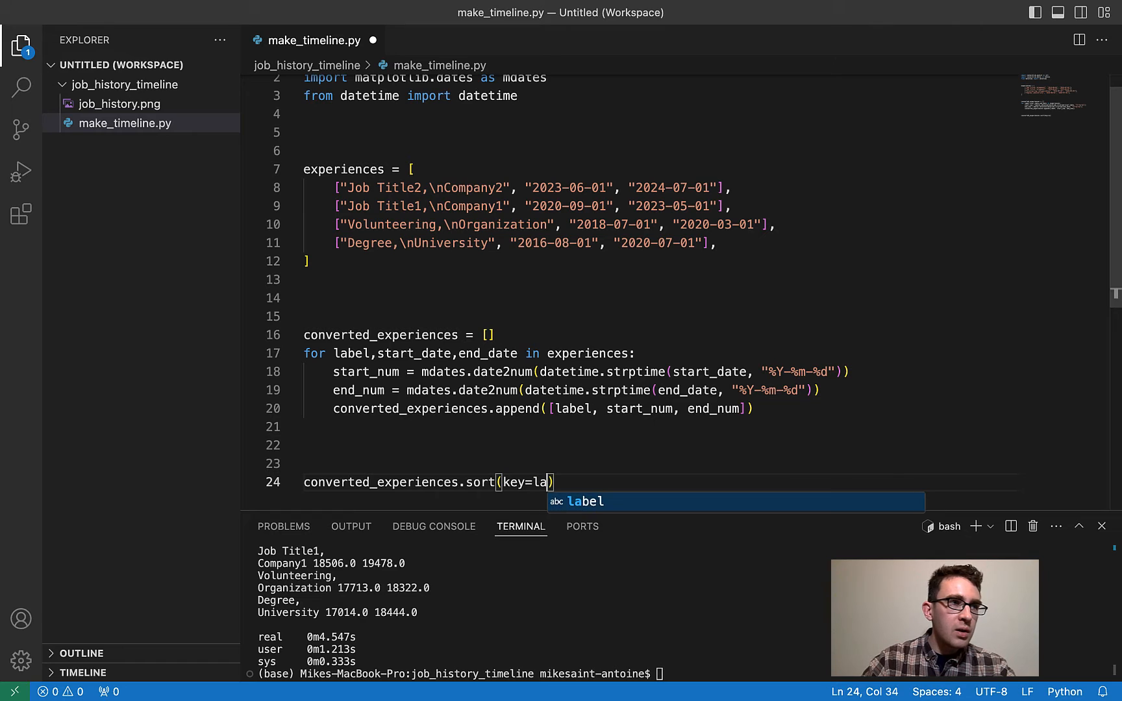
pyautogui.write('mbda x:')
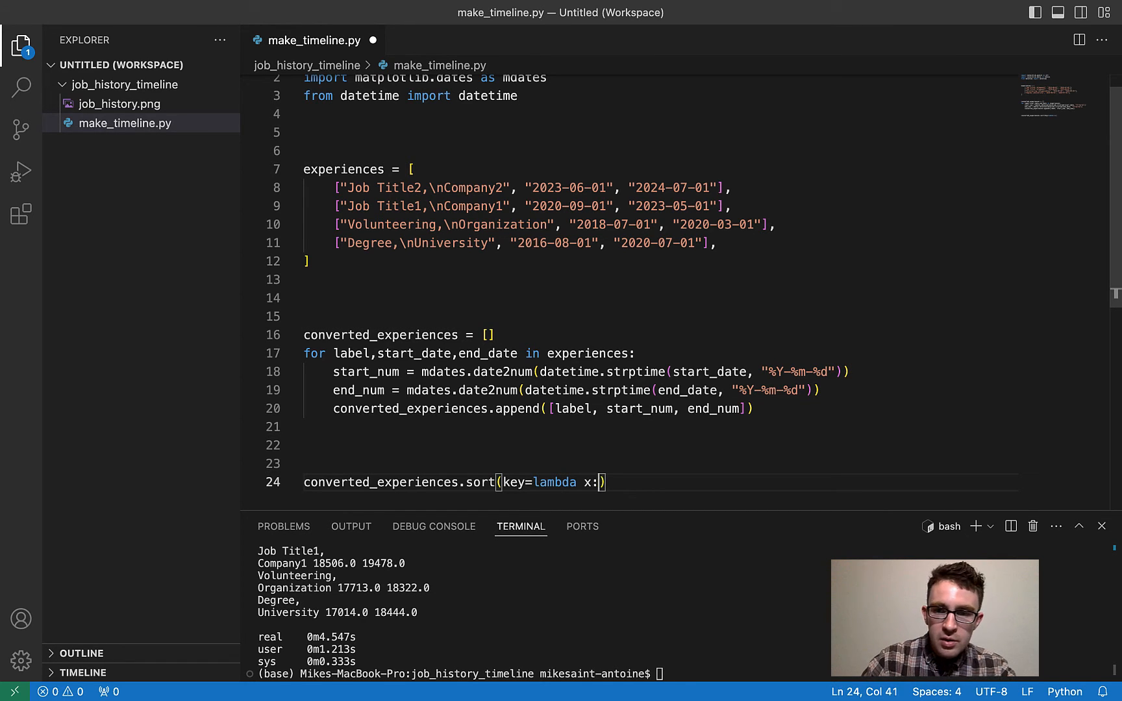
pyautogui.write('x')
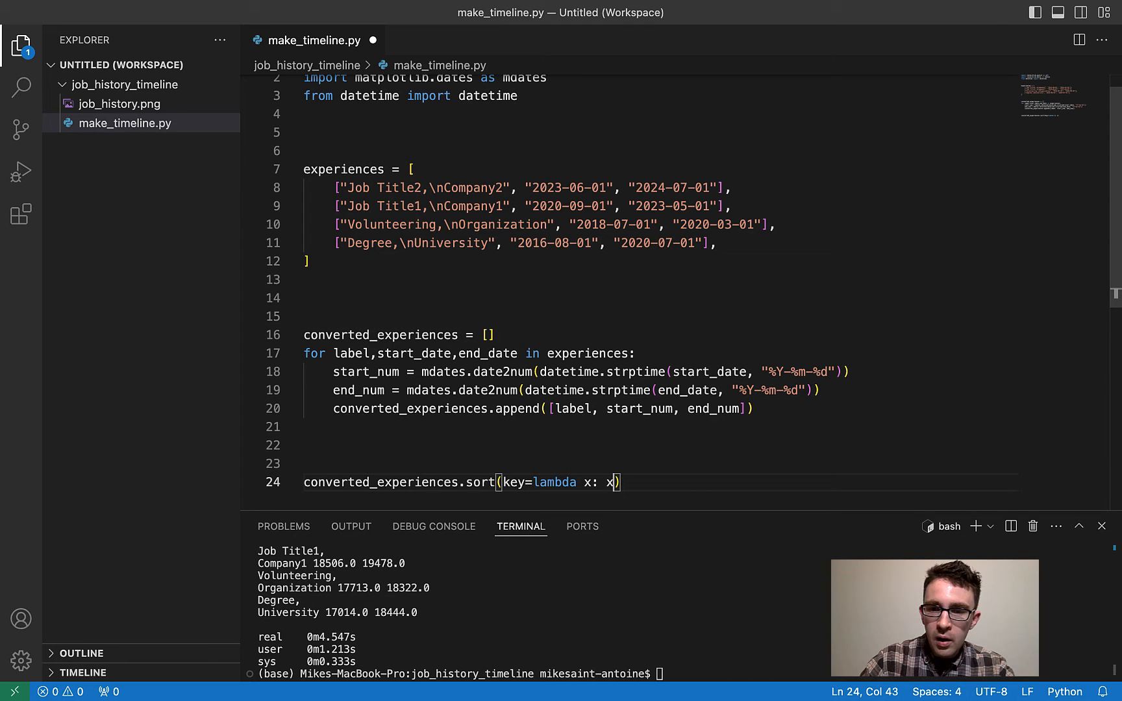
pyautogui.write('[1]')
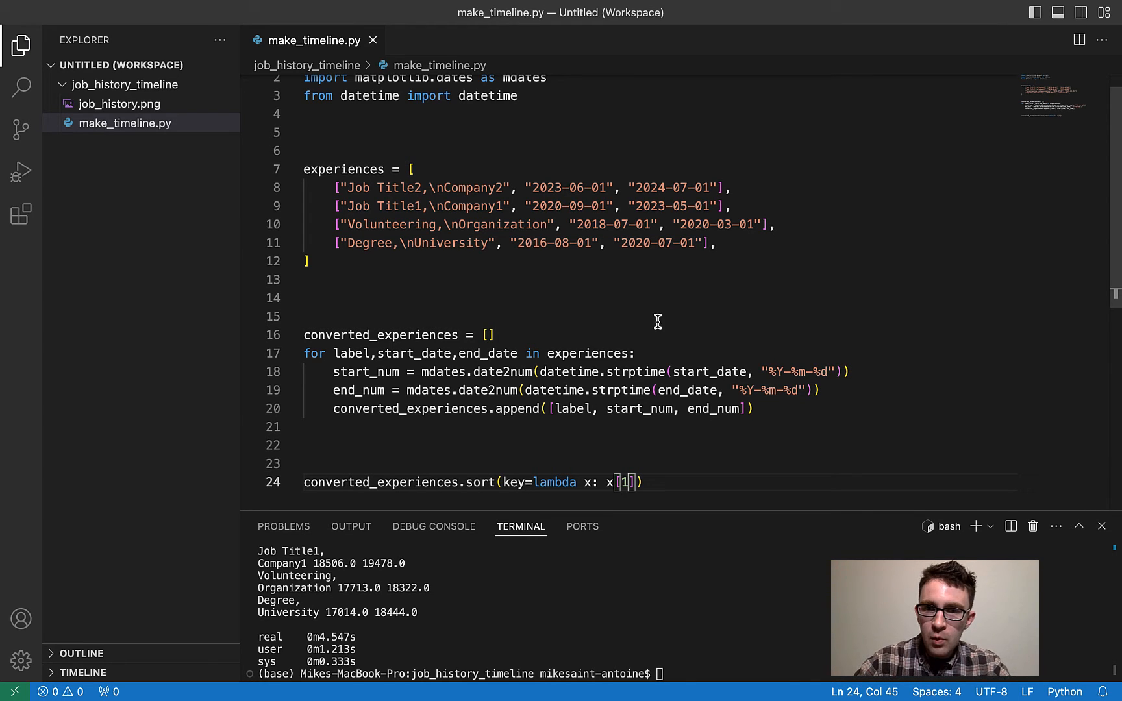
pyautogui.moveTo(601, 471)
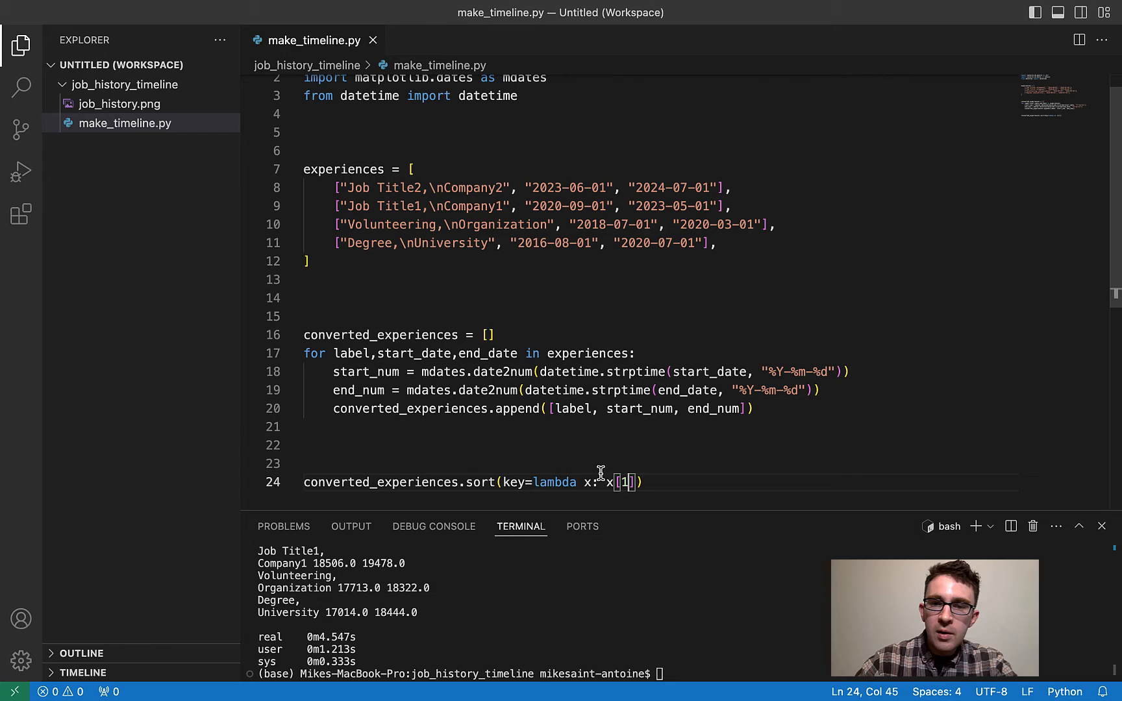
pyautogui.moveTo(449, 139)
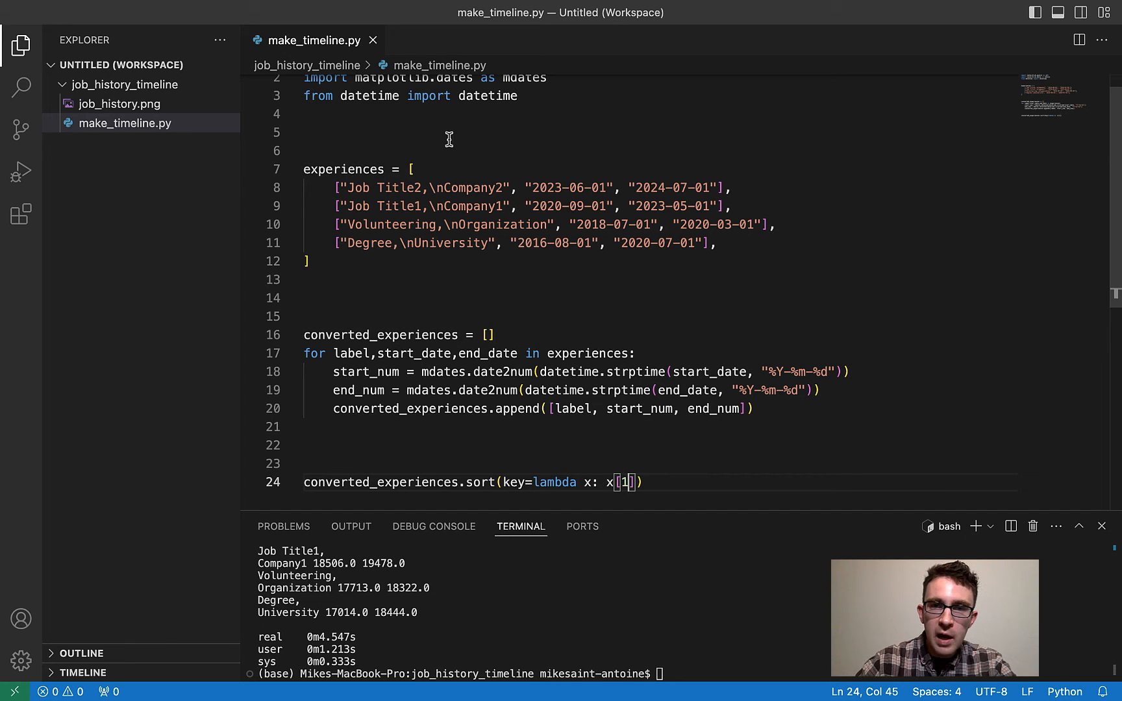
pyautogui.moveTo(576, 284)
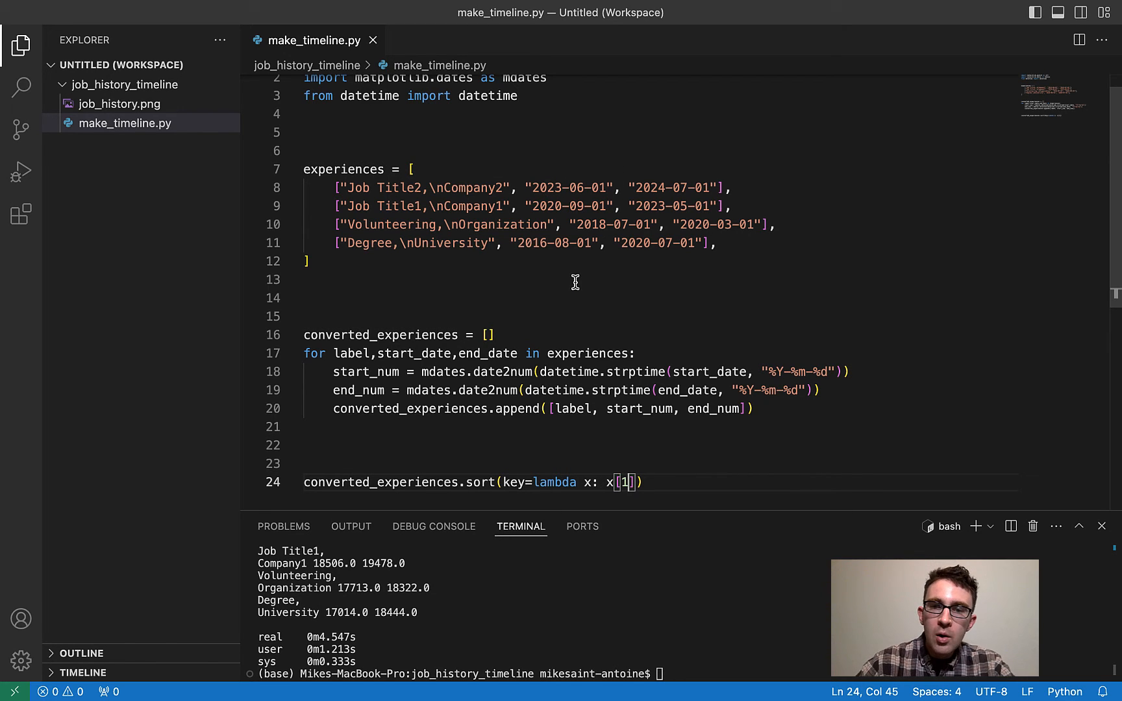
pyautogui.write(',')
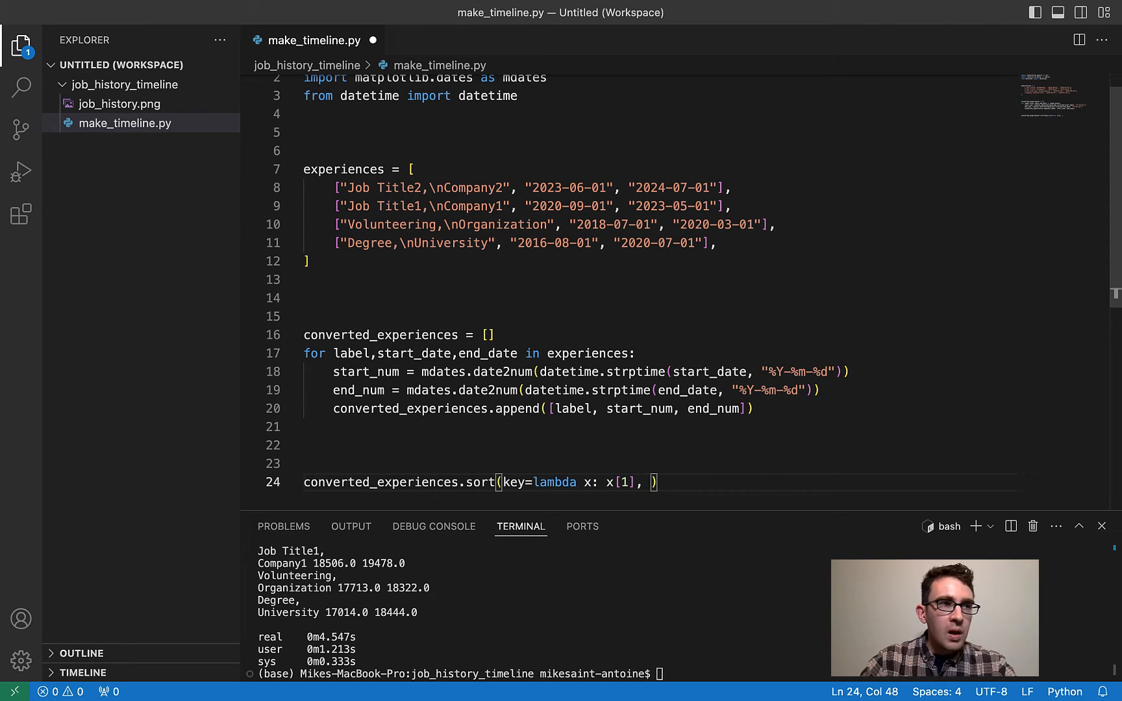
pyautogui.write('reverse')
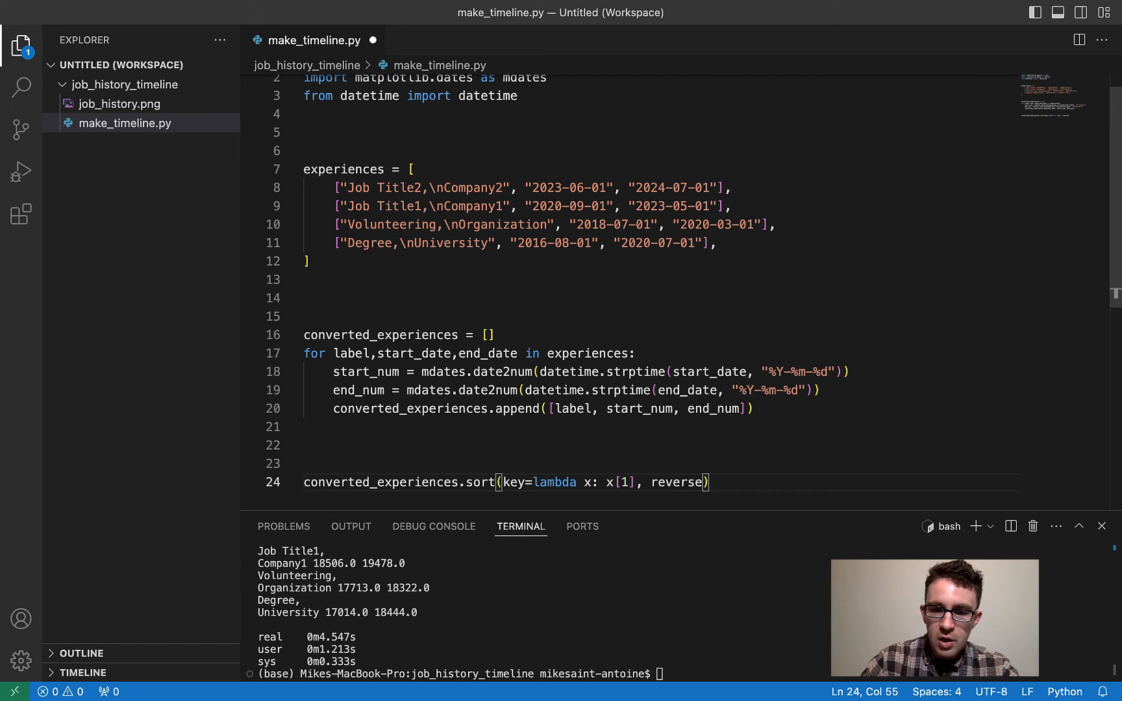
pyautogui.write('=True')
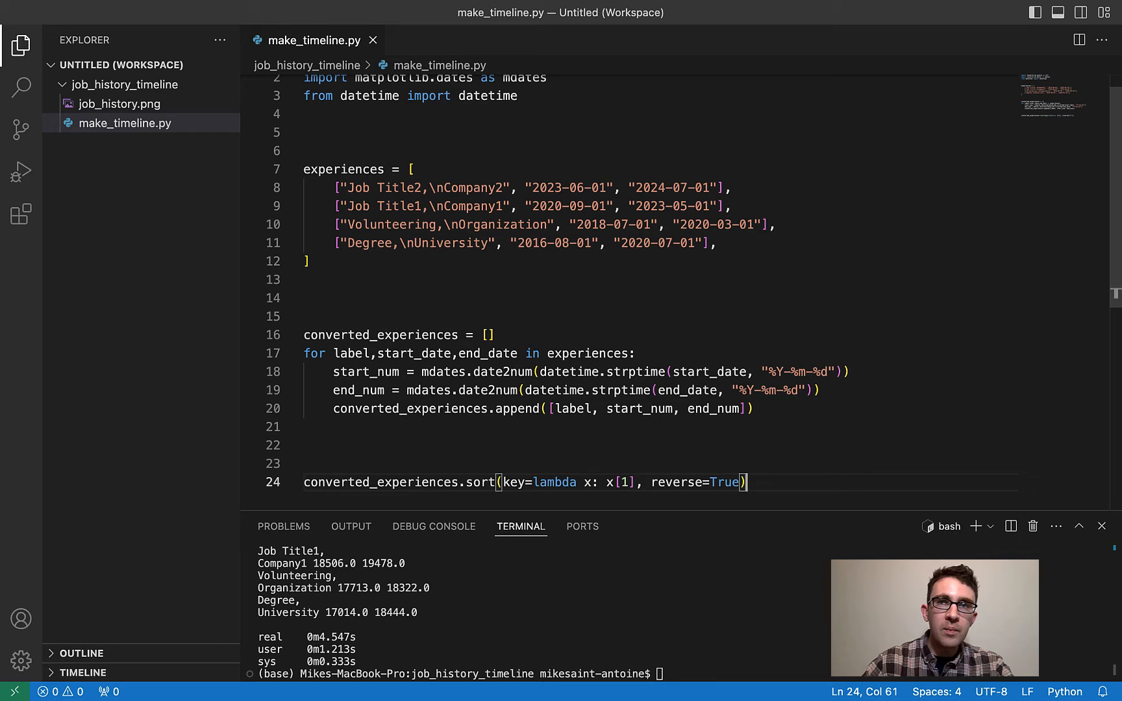
# - Create the figure and axes with fig,ax = plt.subplots(figsize=(15,7))
pyautogui.press('Enter')
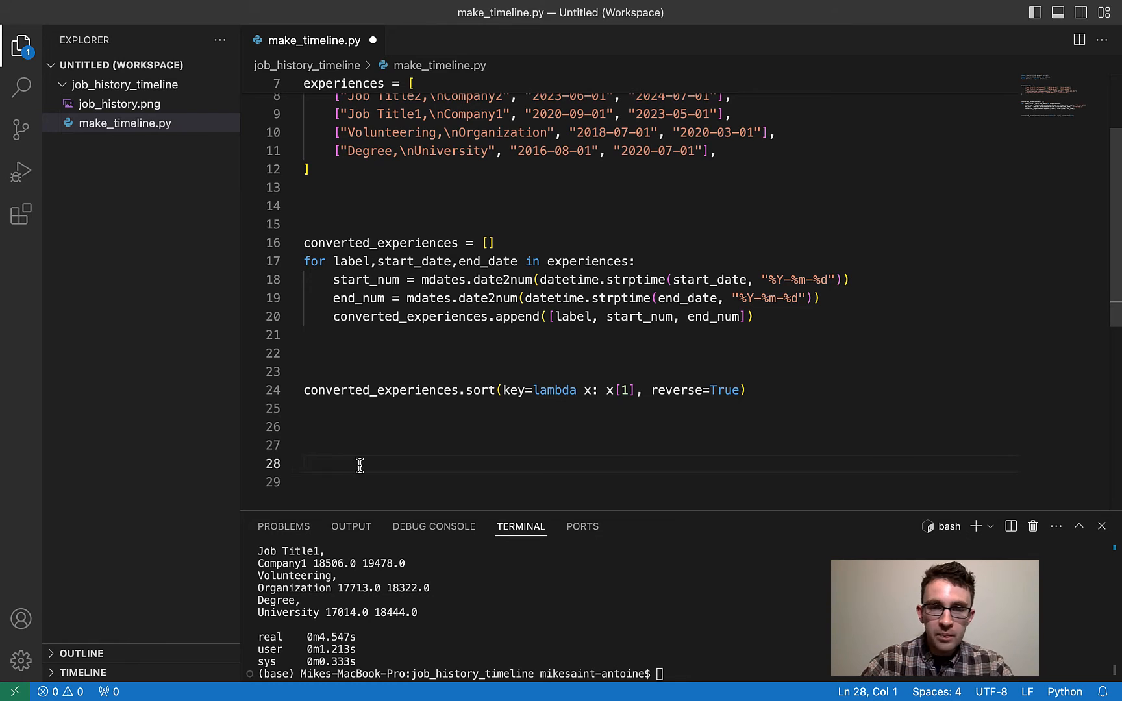
pyautogui.write('fig,')
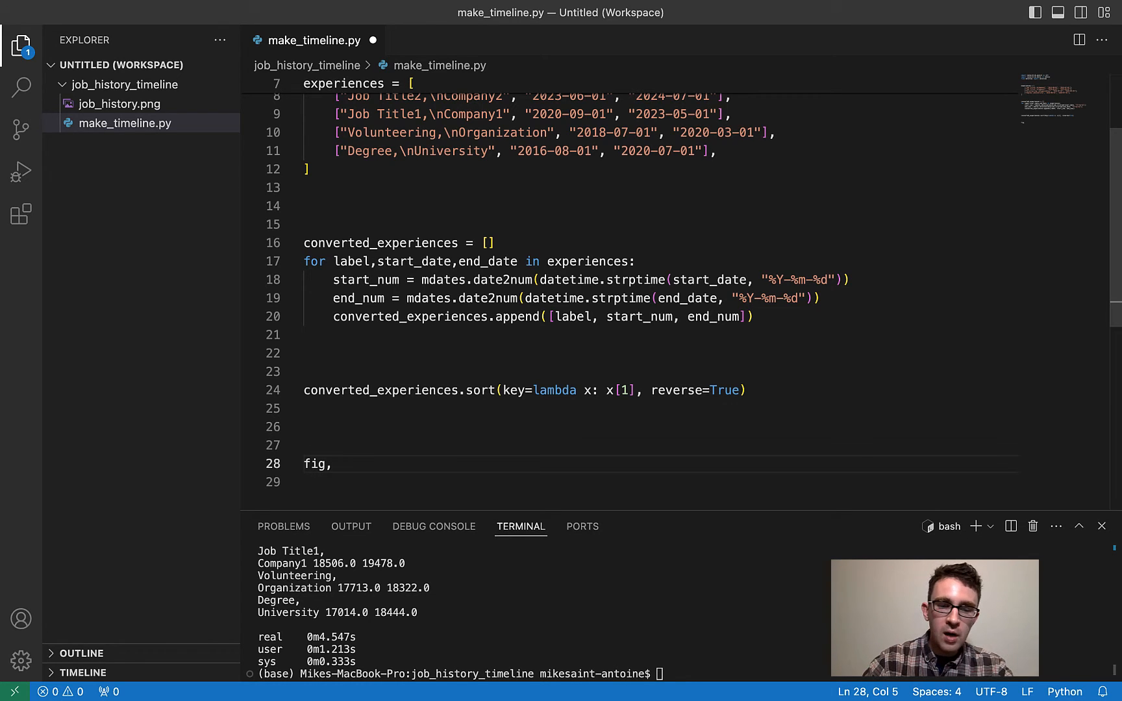
pyautogui.write('ax =')
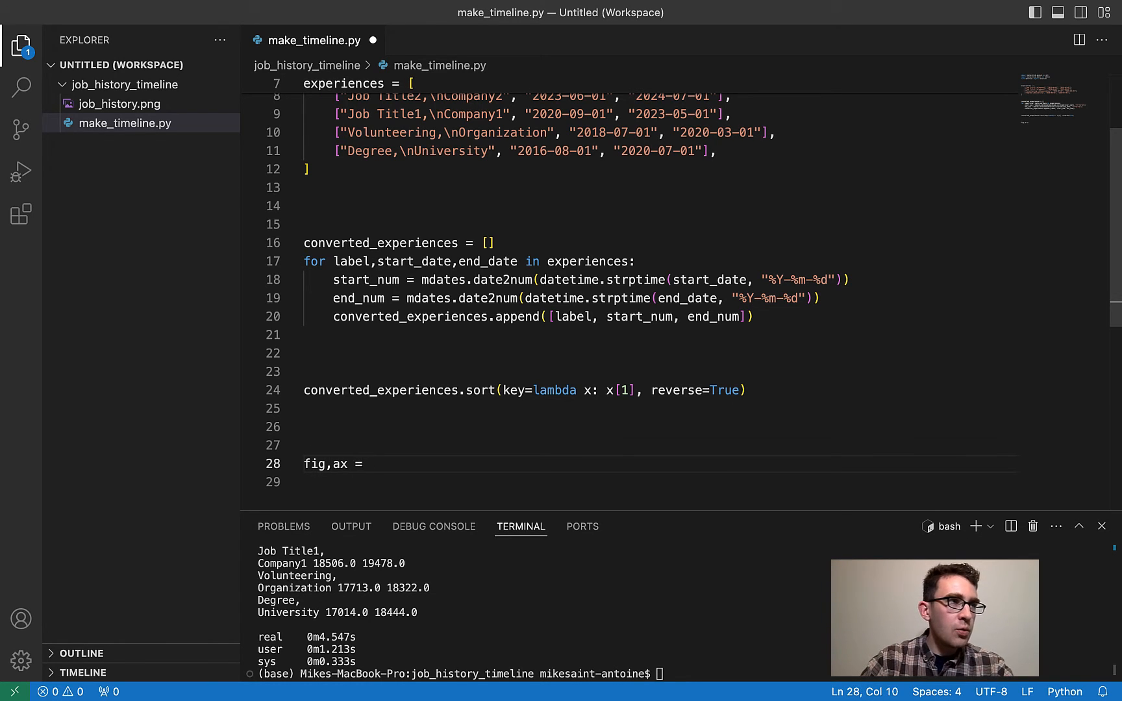
pyautogui.write('plt.su')
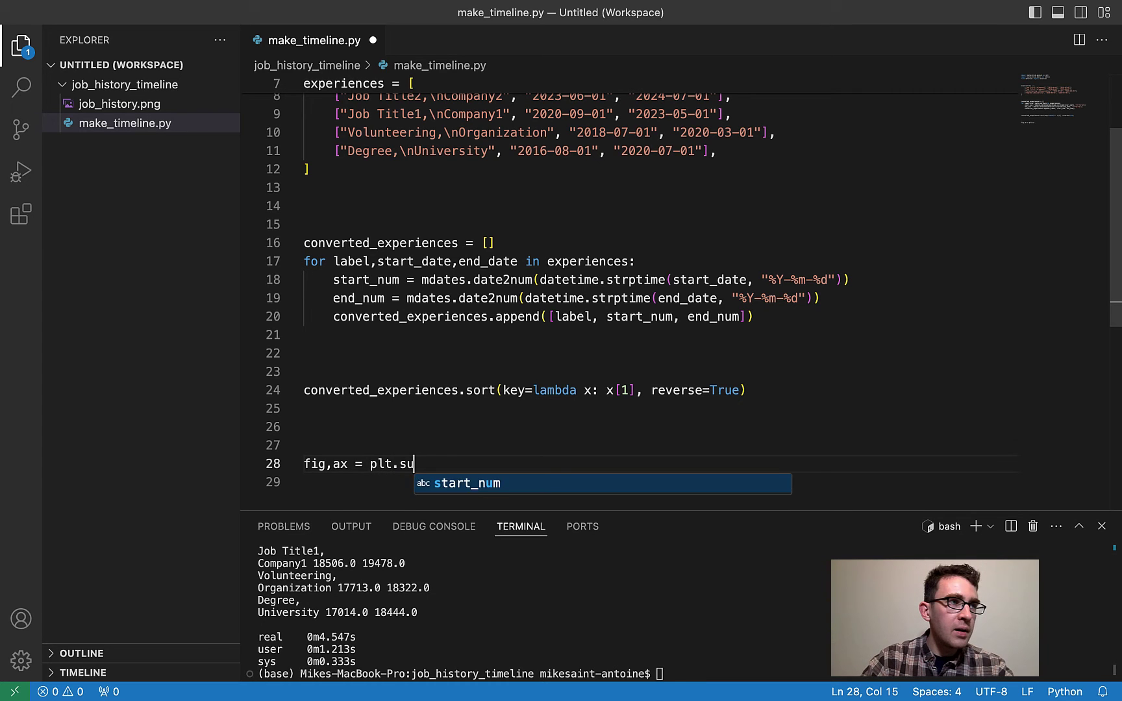
pyautogui.write('bplots()')
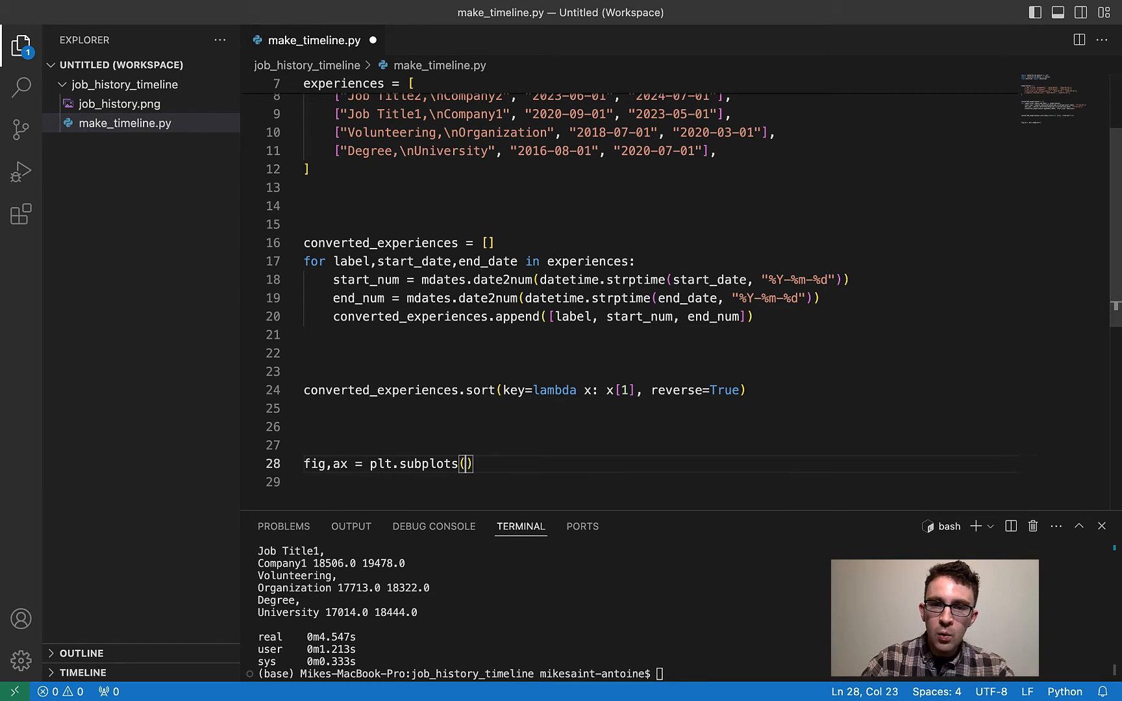
pyautogui.write('fig')
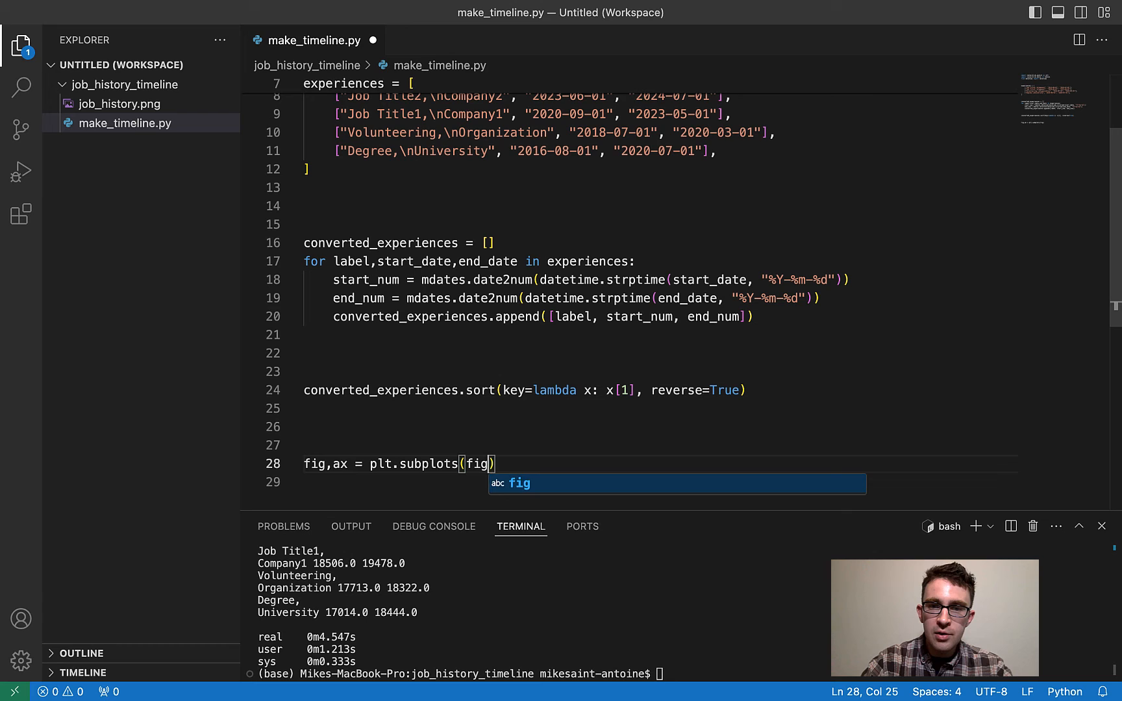
pyautogui.write('size=(')
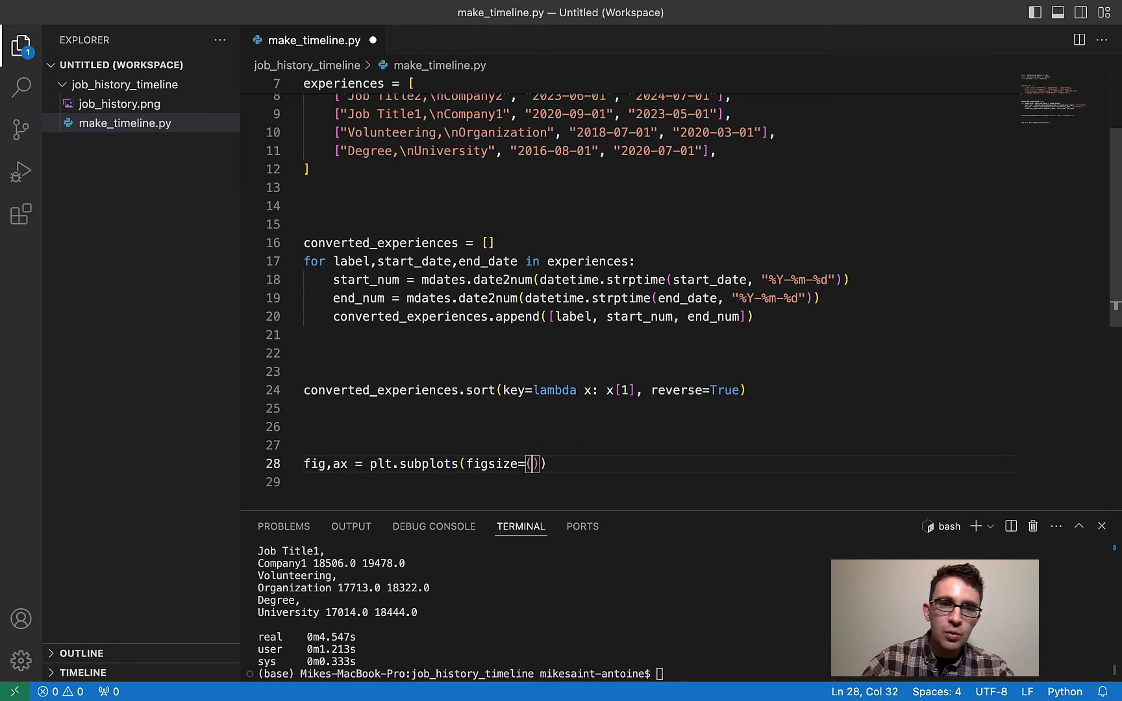
pyautogui.write('15')
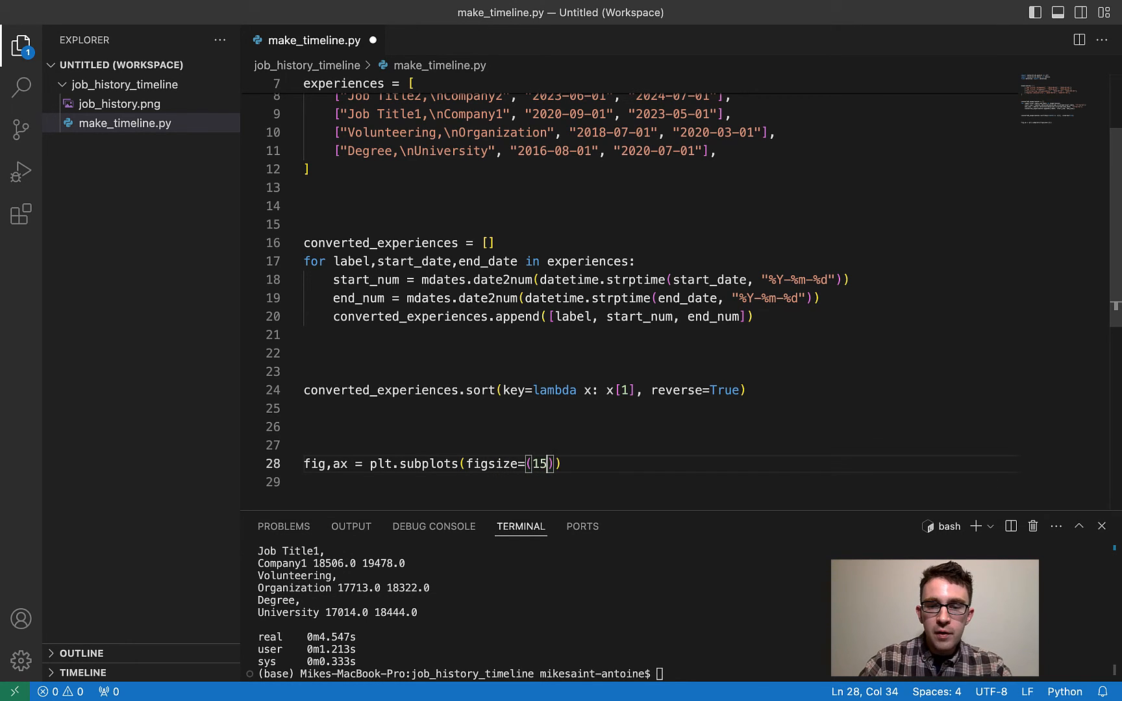
pyautogui.write(',7')
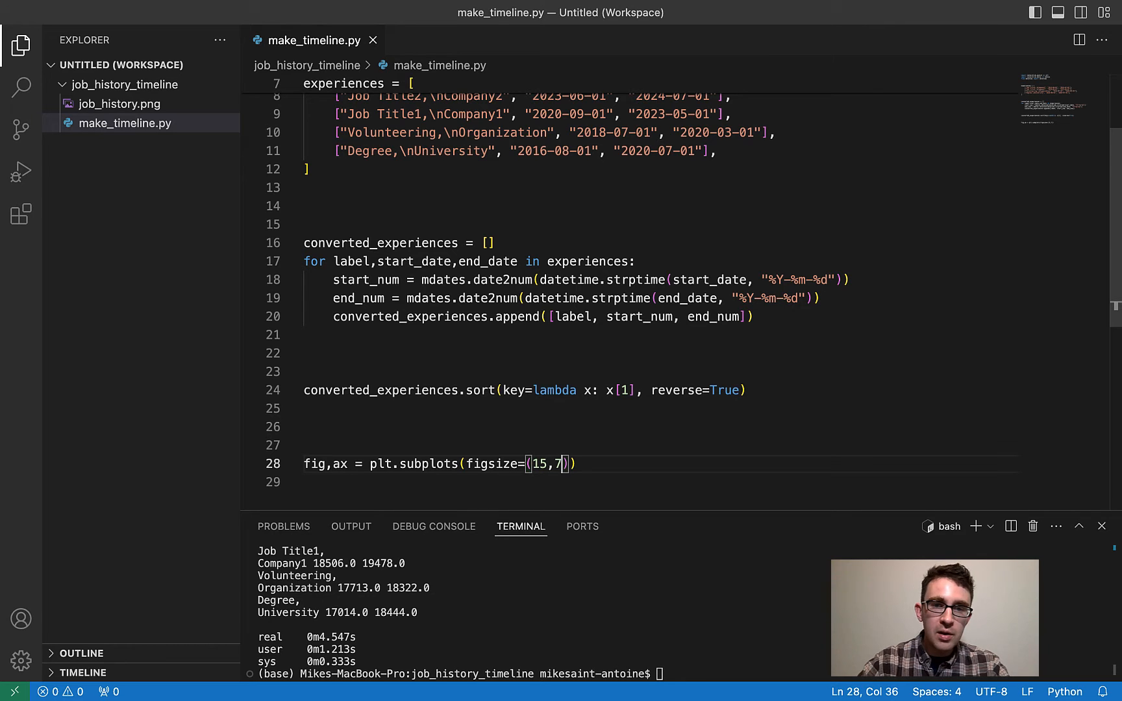
pyautogui.press('Enter')
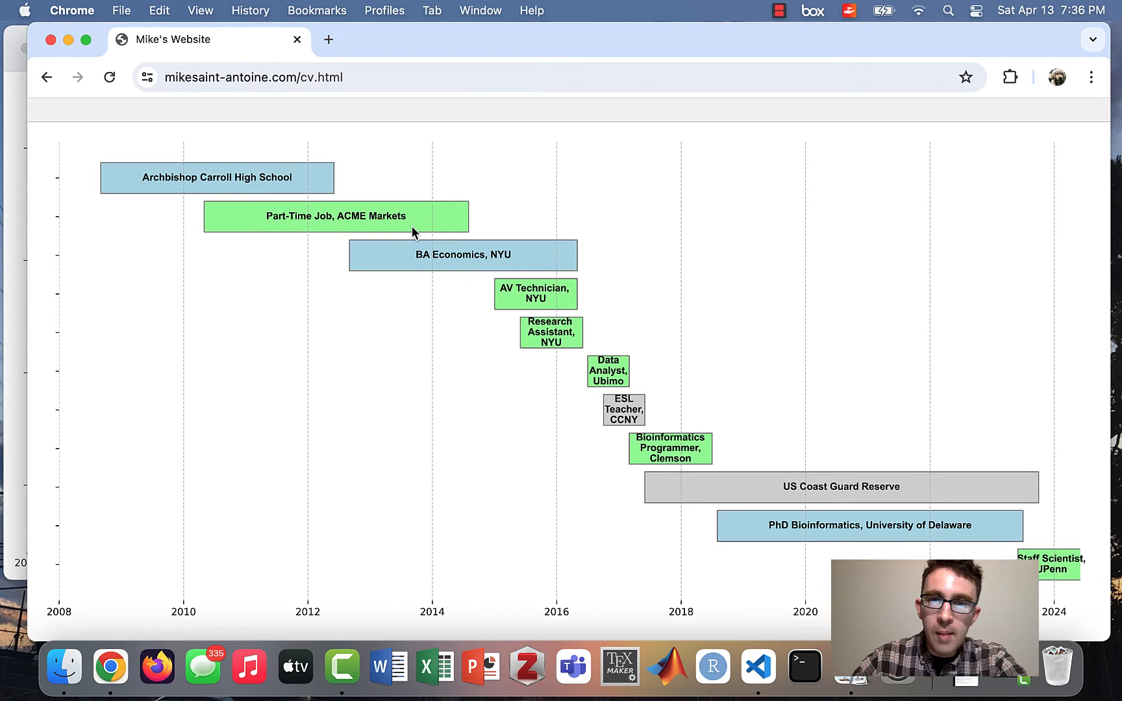
pyautogui.moveTo(502, 401)
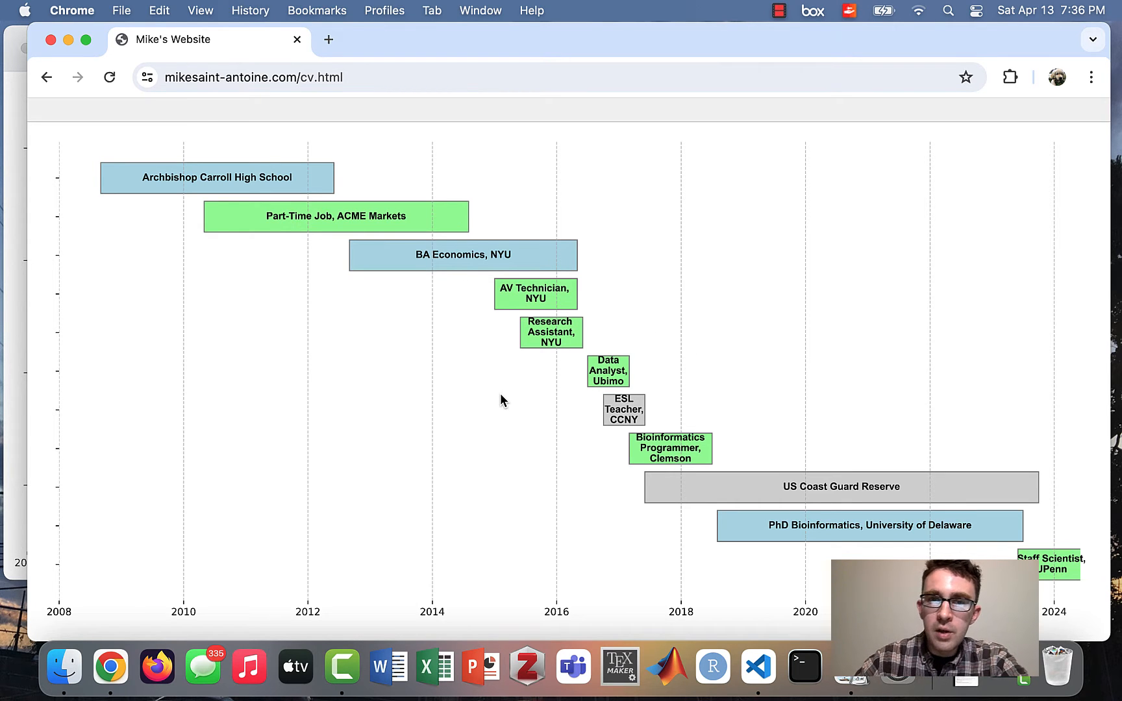
pyautogui.moveTo(615, 404)
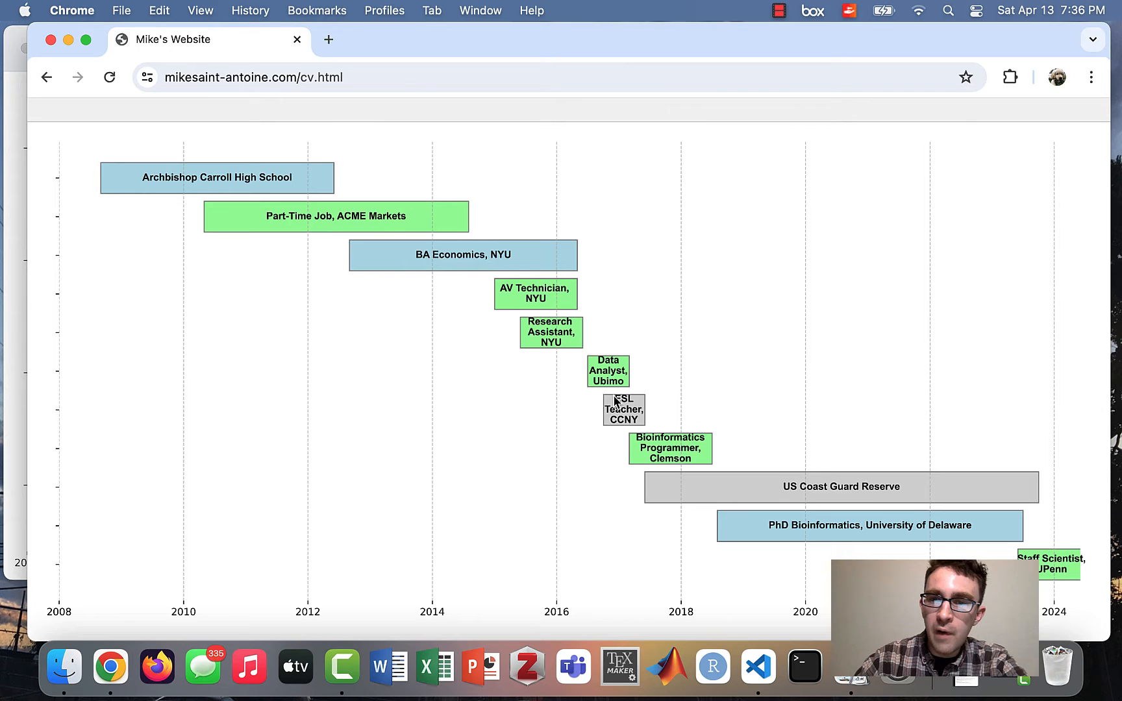
pyautogui.moveTo(751, 502)
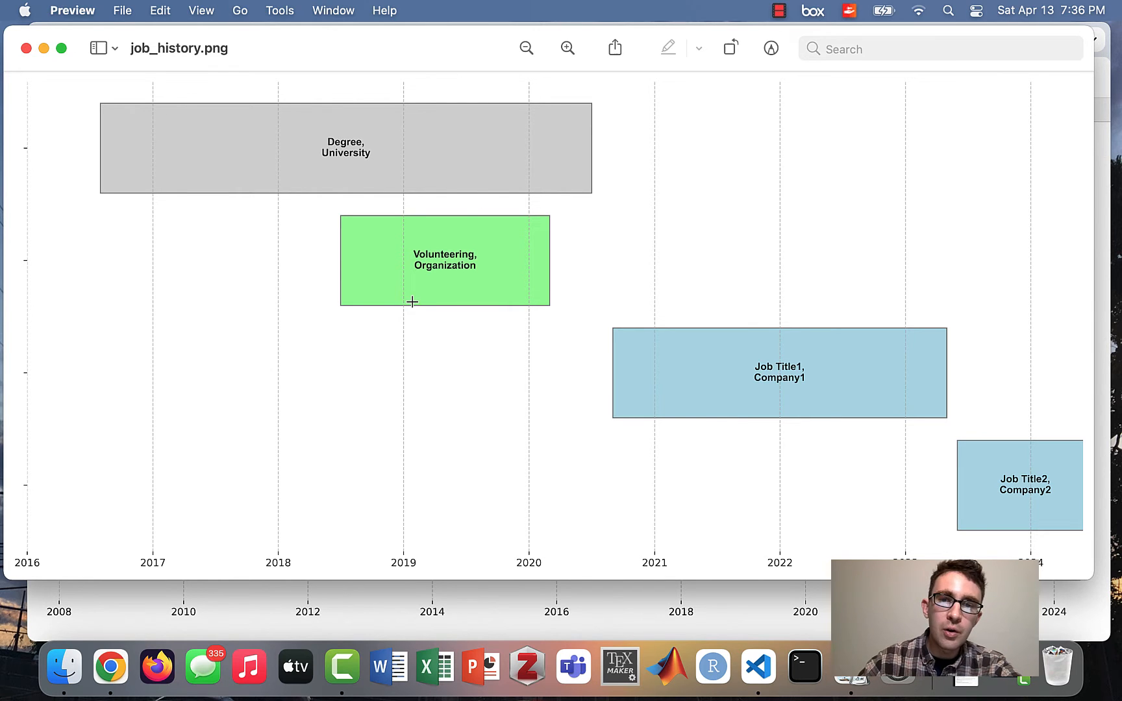
pyautogui.moveTo(732, 330)
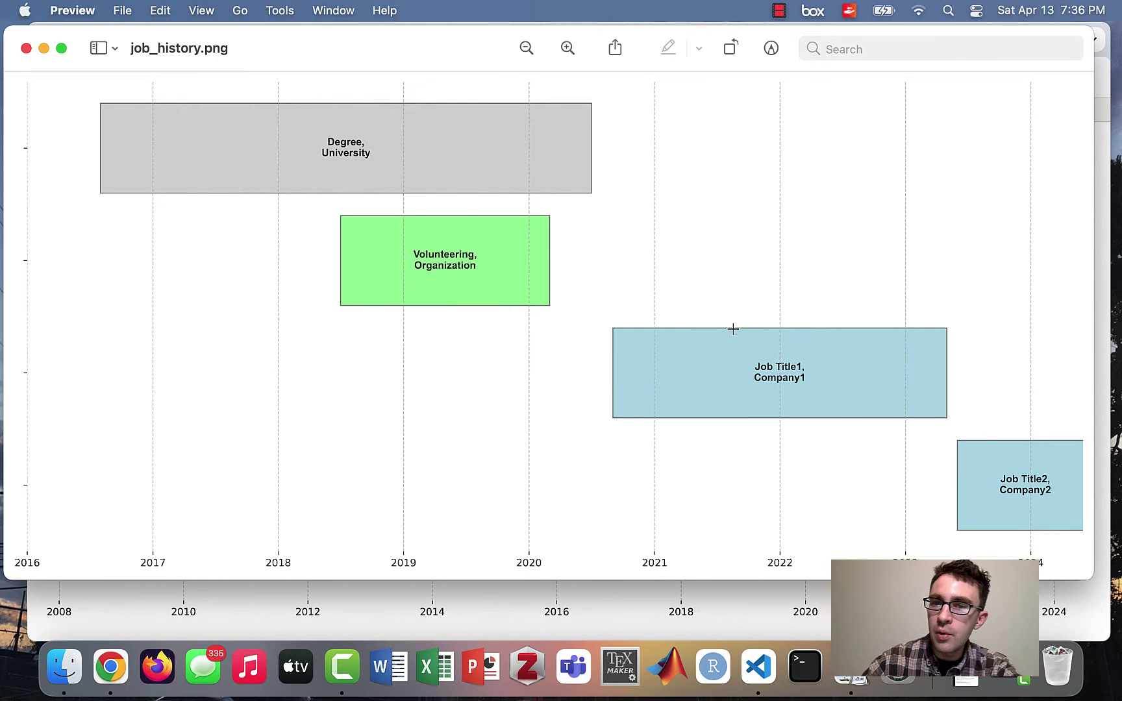
pyautogui.moveTo(909, 414)
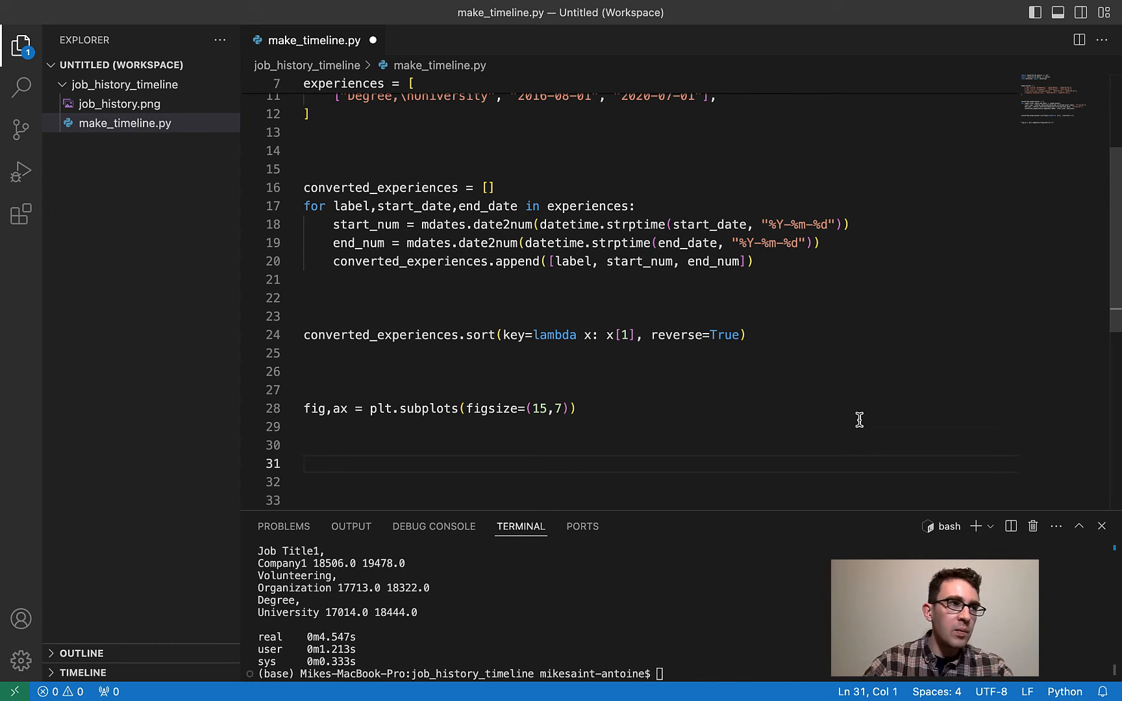
# - Define colors = ['lightblue','lightblue','palegreen','lightgrey']
pyautogui.write('colors = [')
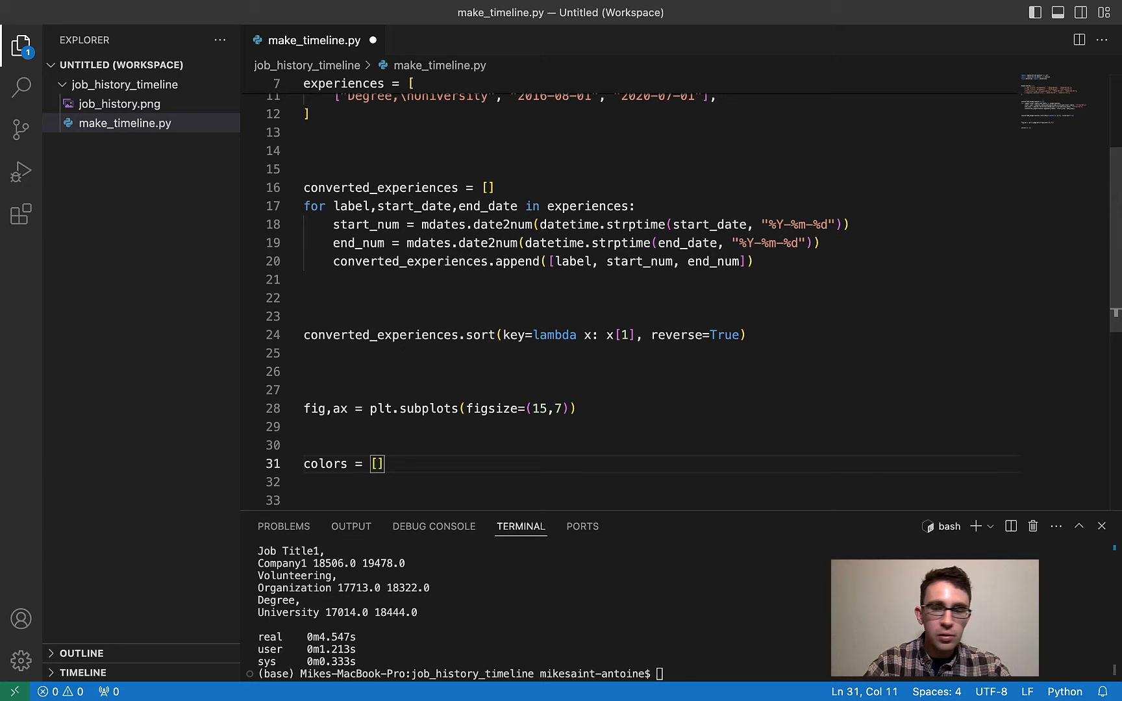
pyautogui.write("''")
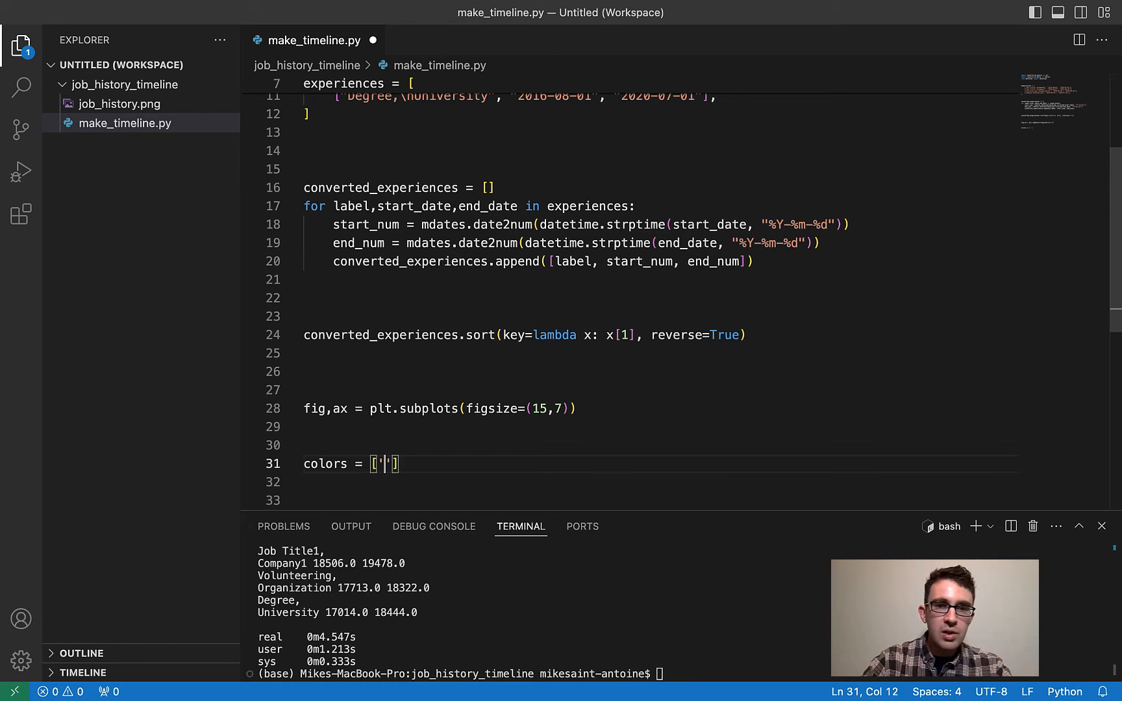
pyautogui.write('lightblue')
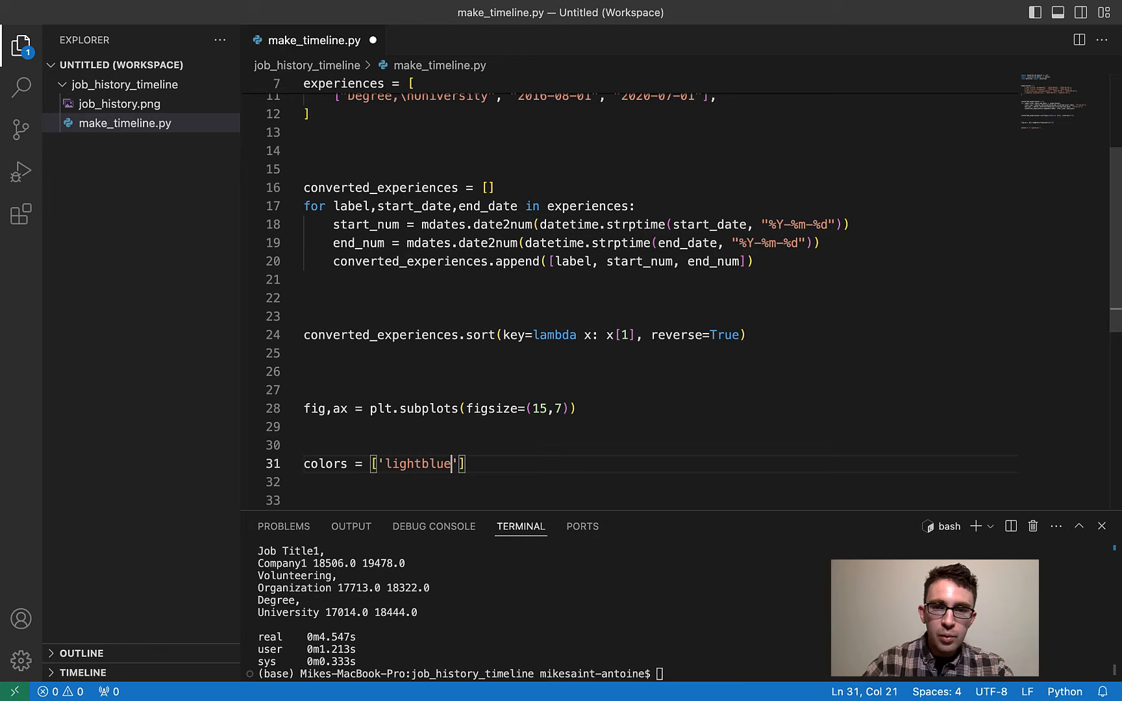
pyautogui.write(', l')
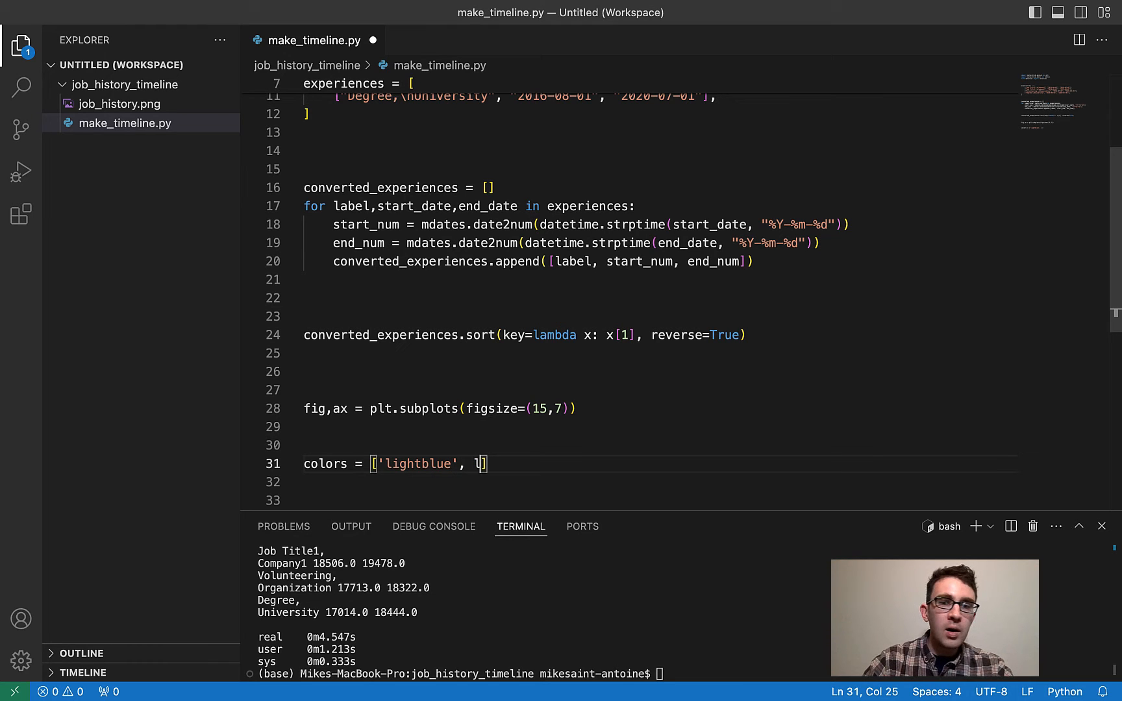
pyautogui.write("ightblue',")
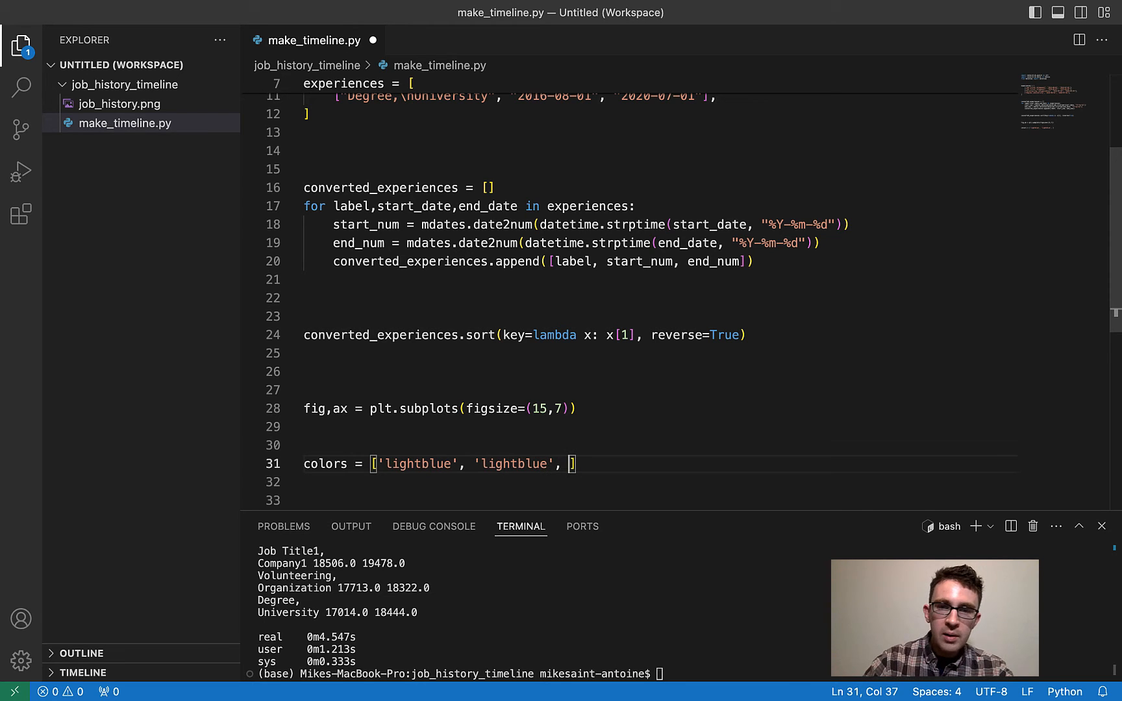
pyautogui.write("palegreen'")
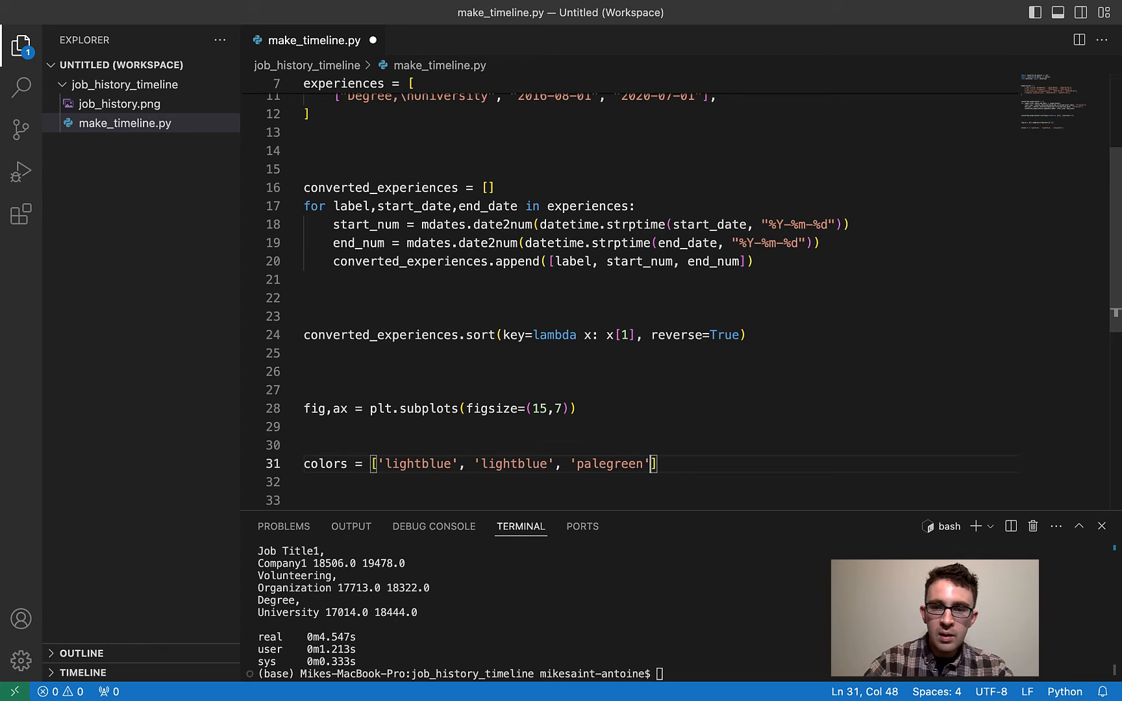
pyautogui.write(',')
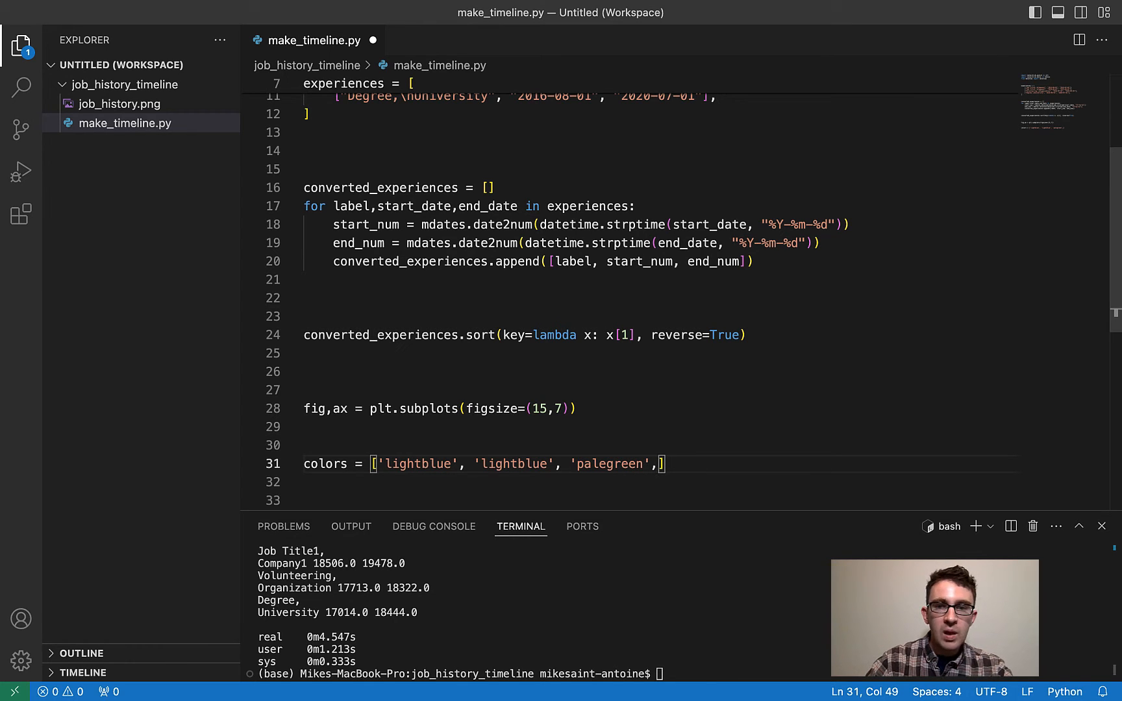
pyautogui.write("'ligh'")
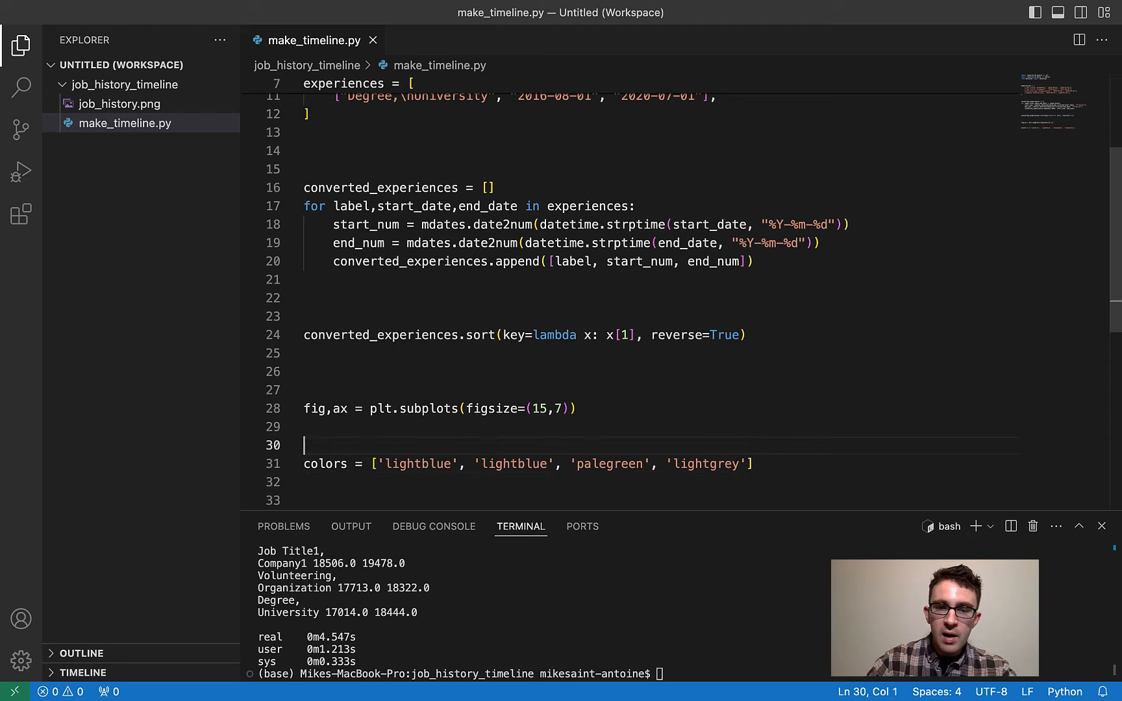
# - Add the comment '# newest to oldest by startdate' for the colors list
pyautogui.write('# newest t')
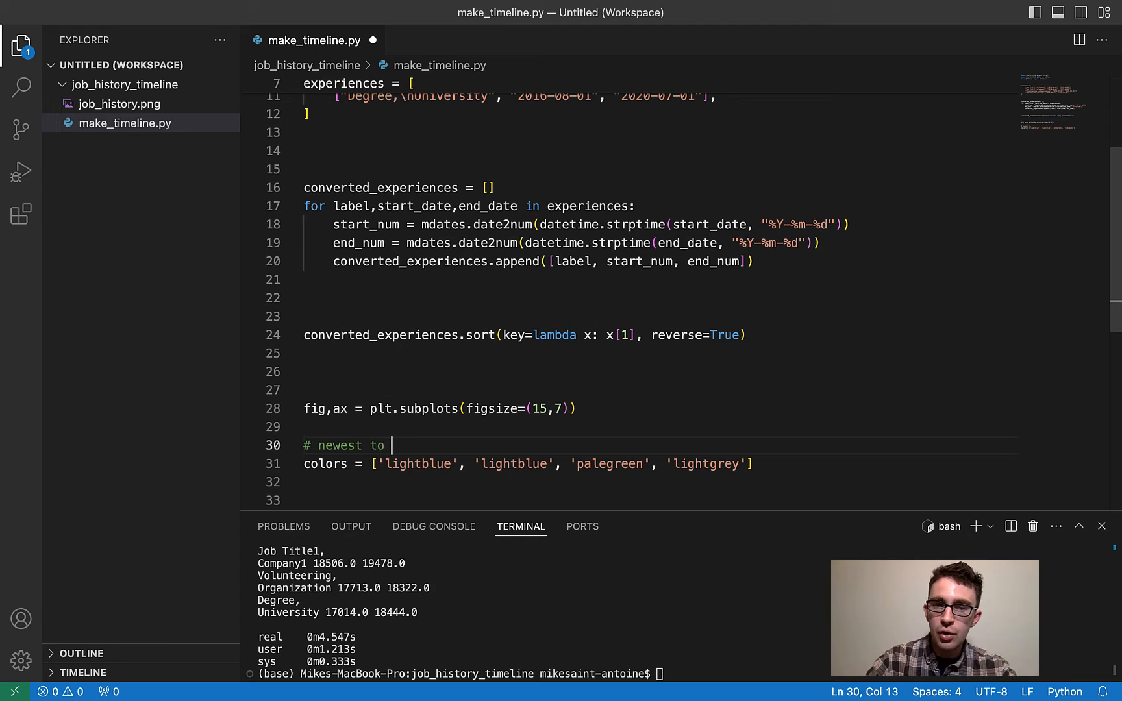
pyautogui.write('oldest by start')
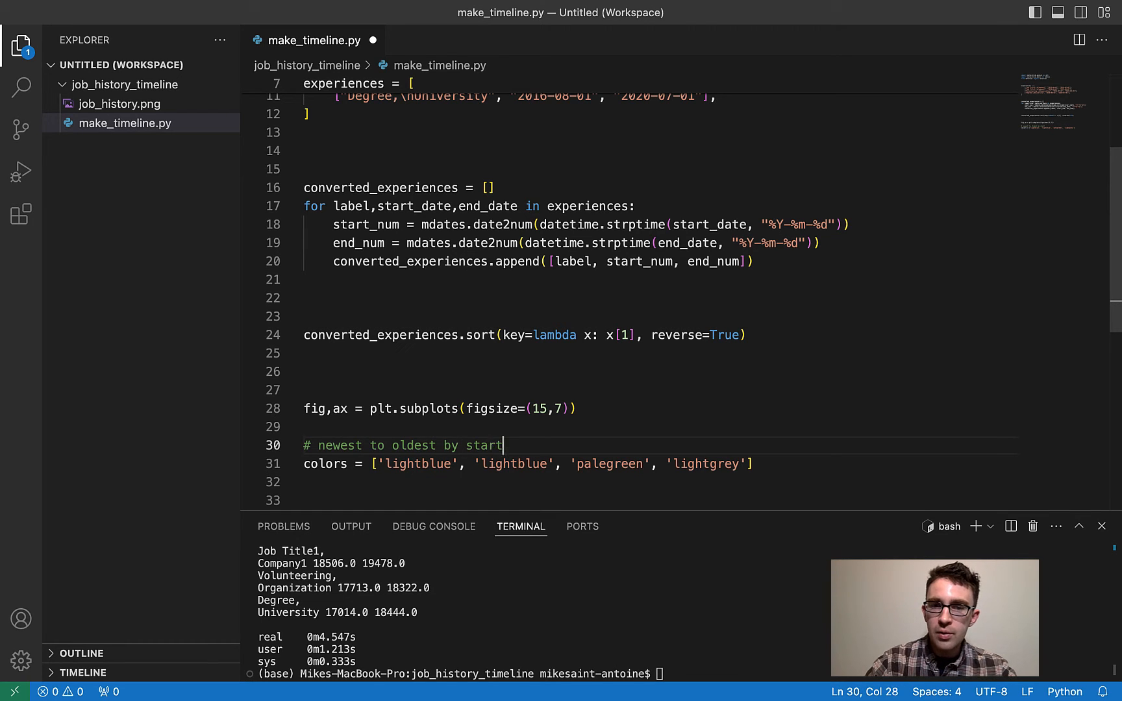
pyautogui.write('date')
pyautogui.write('for i')
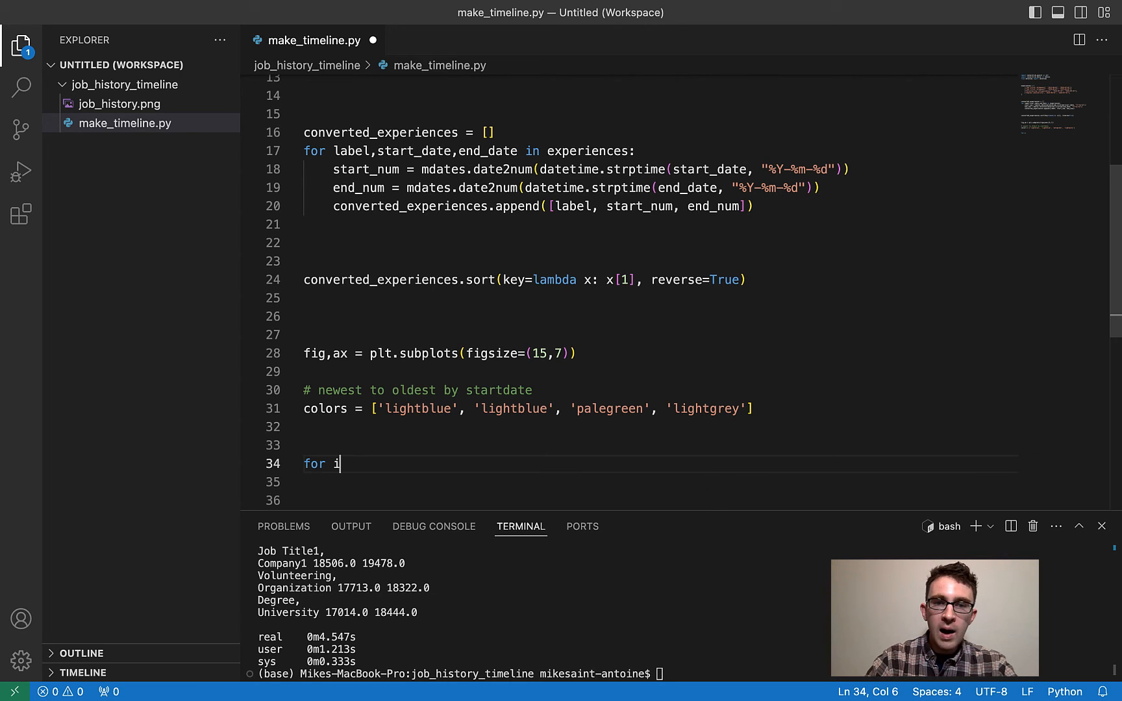
# - Write the loop header unpacking (label, start, end) from enumerate(converted_experiences)
pyautogui.write(', ()')
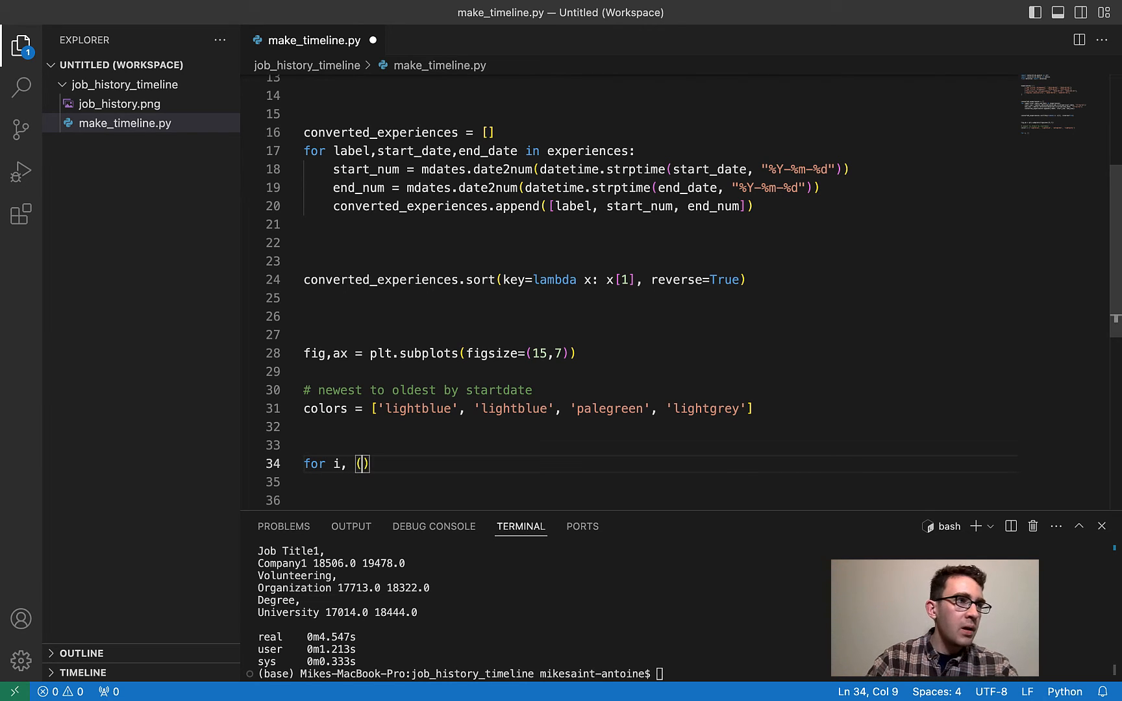
pyautogui.write('label')
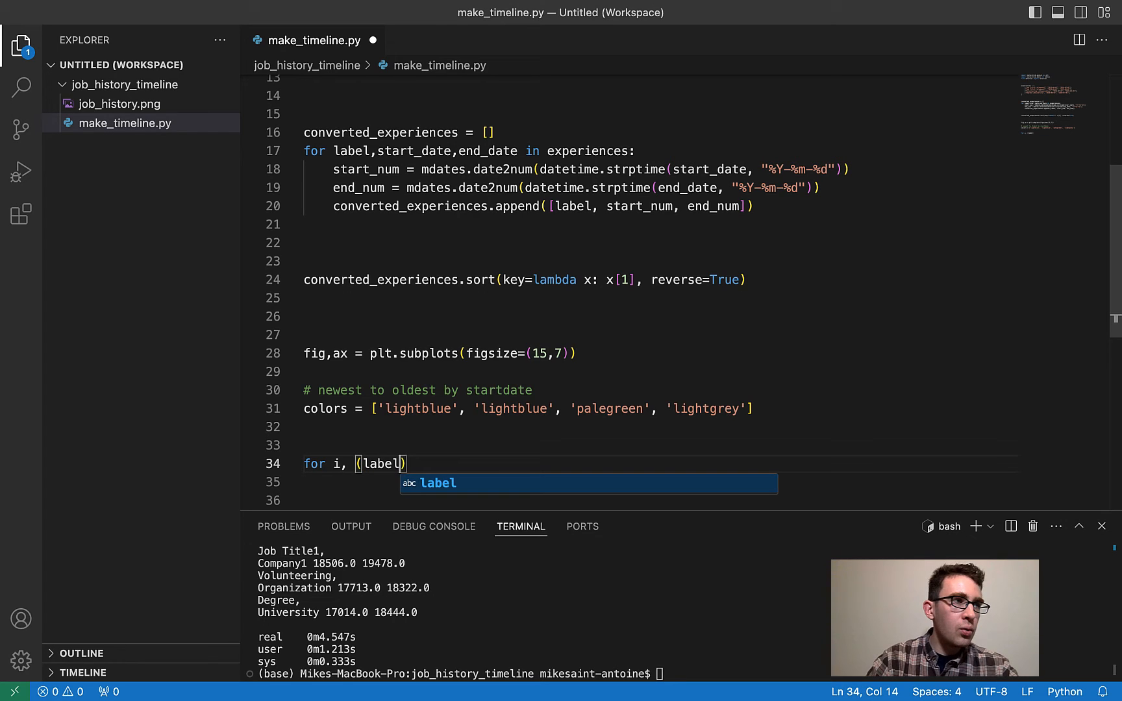
pyautogui.write(',start')
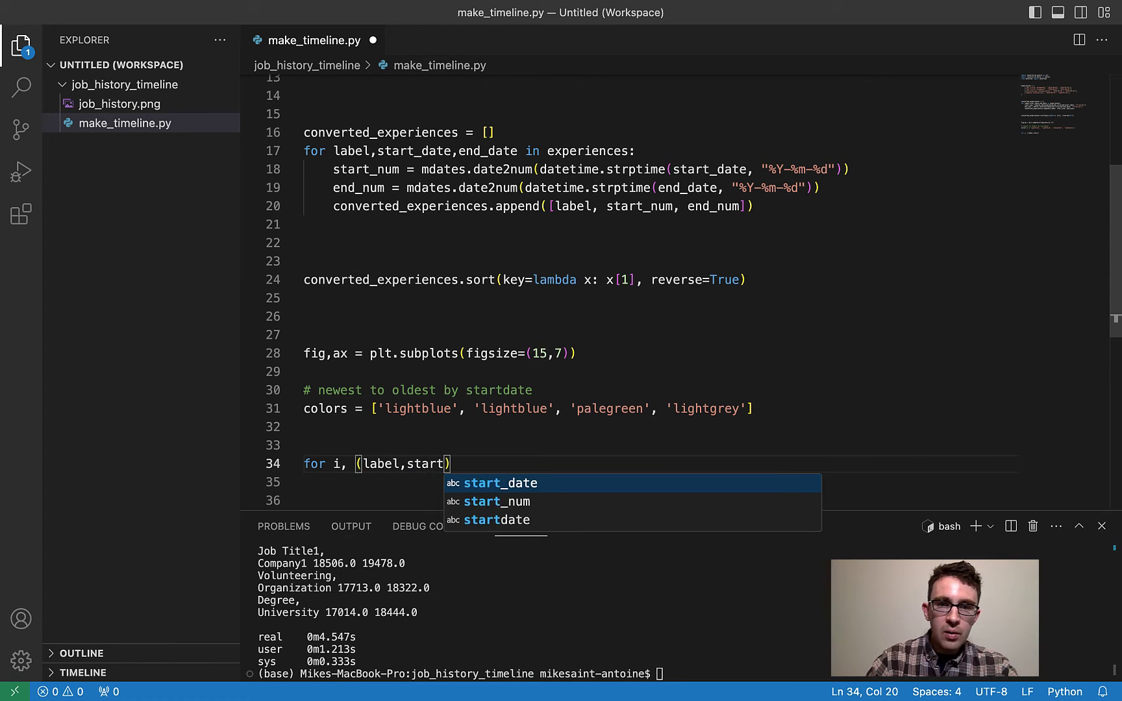
pyautogui.write(',')
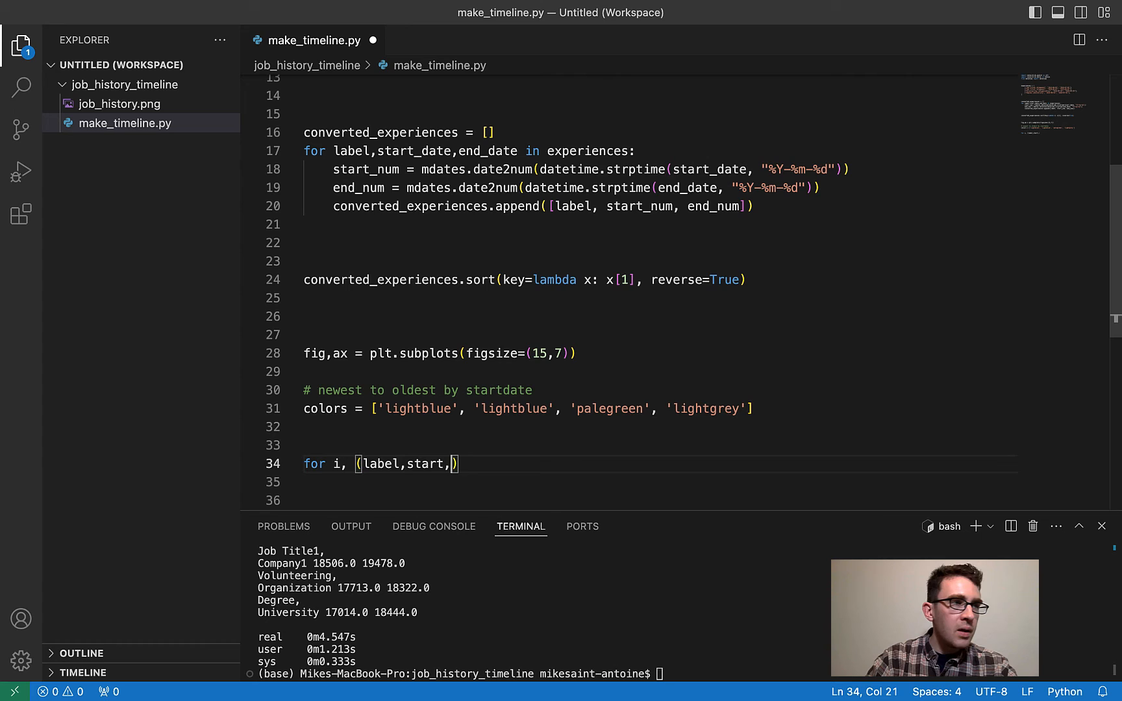
pyautogui.write('end')
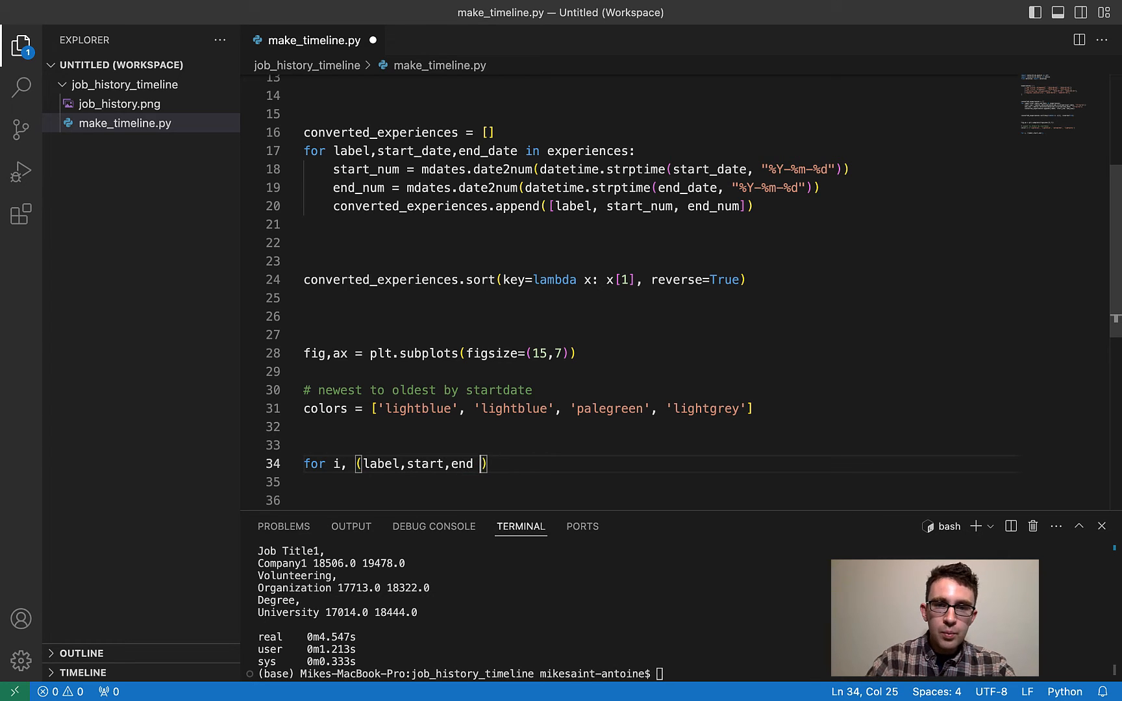
pyautogui.write('in')
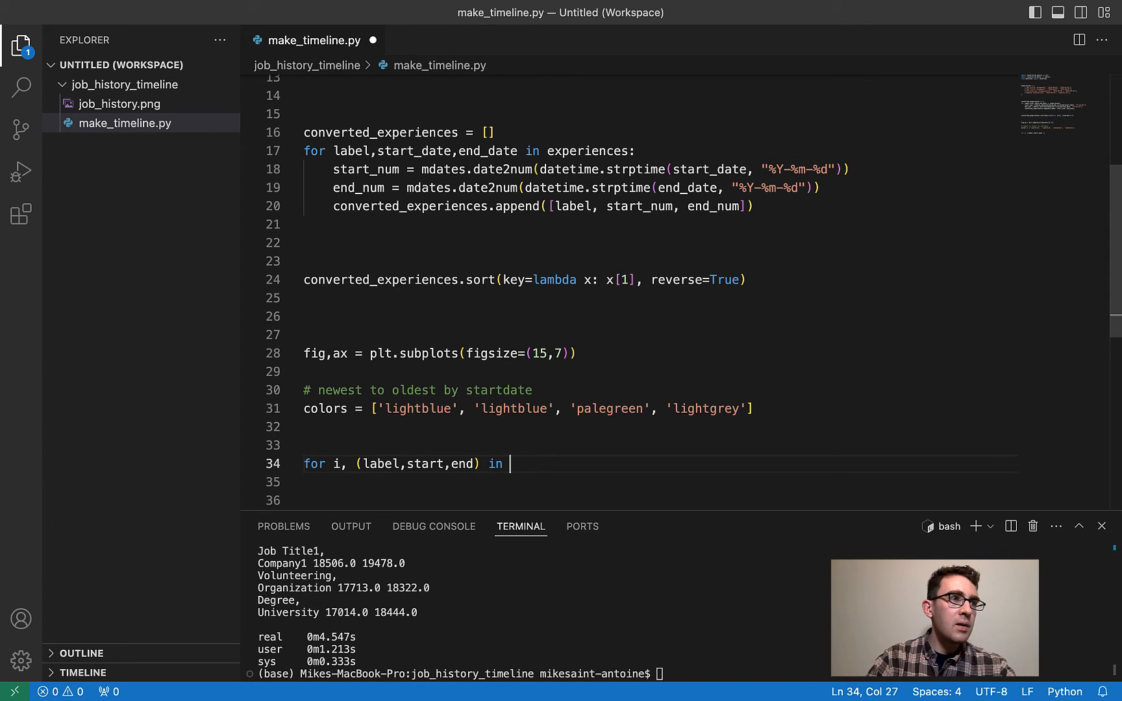
pyautogui.write('enumerate(')
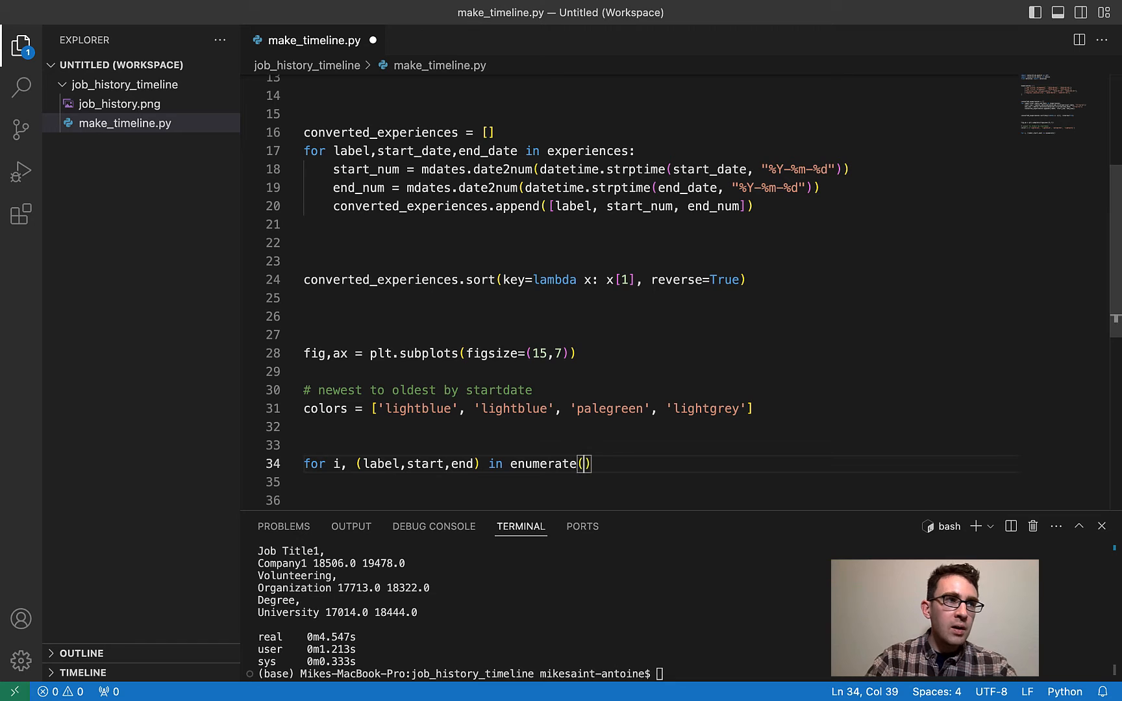
pyautogui.write('converted_experiences')
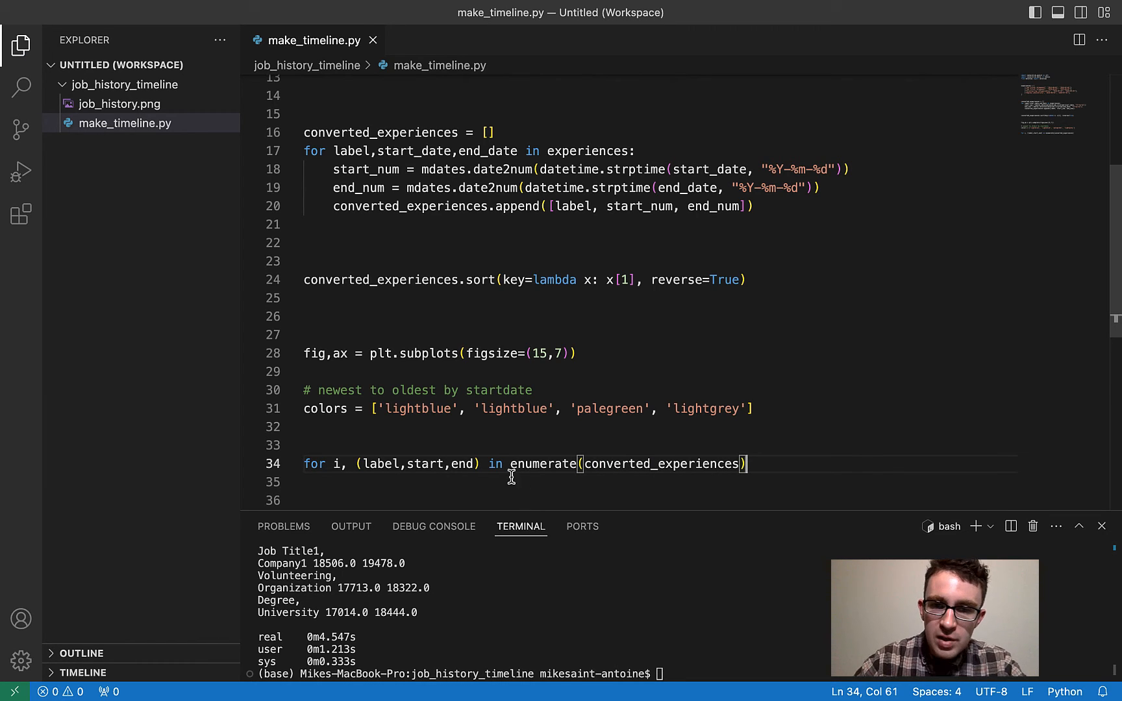
# - Sketch a scratch example loop 'for index in range(len(some_list))' to explain enumerate
pyautogui.moveTo(510, 464); pyautogui.dragTo(744, 464)
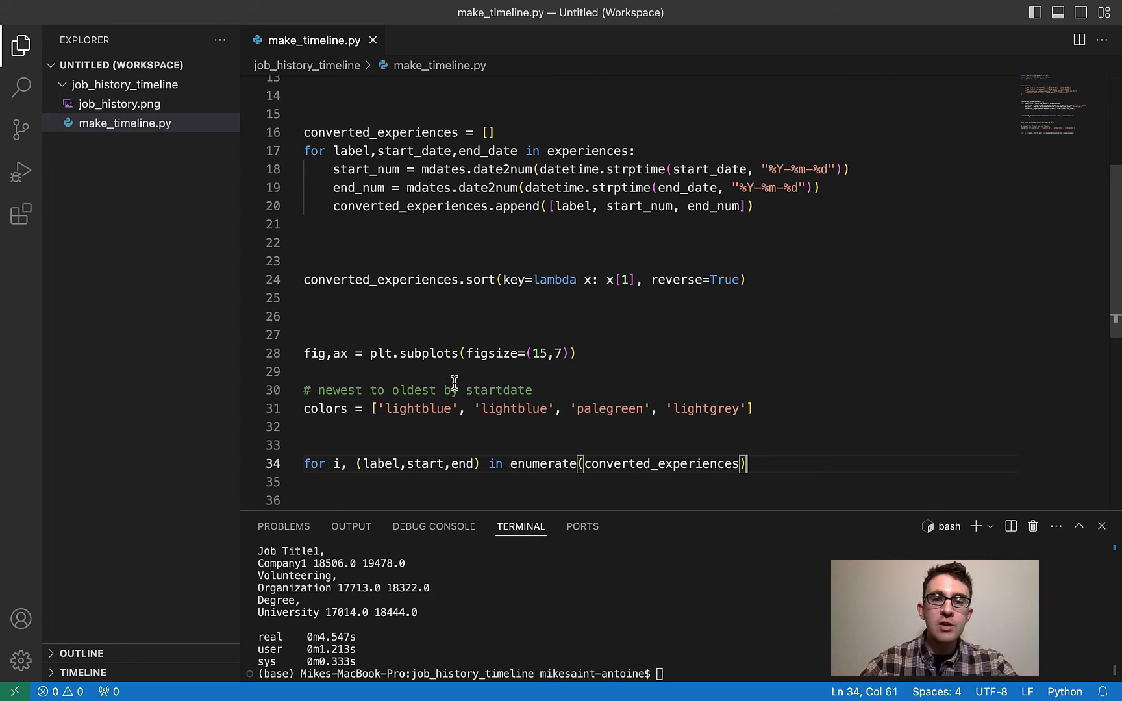
pyautogui.click(402, 446)
pyautogui.write('for')
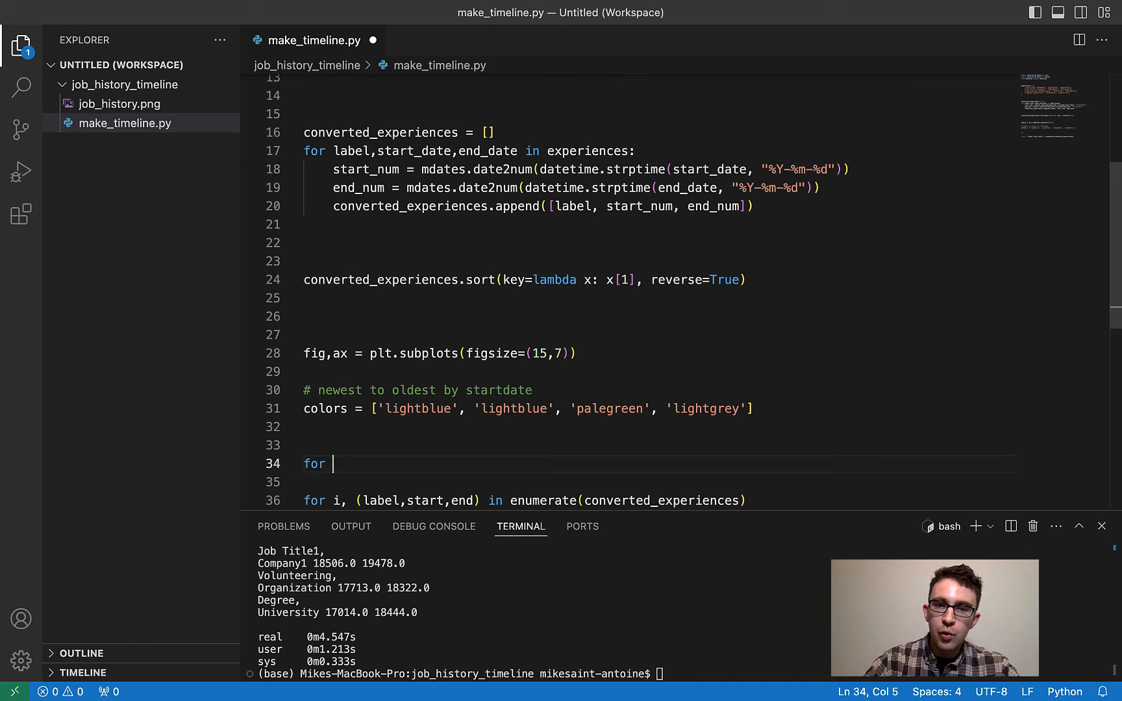
pyautogui.write('item in')
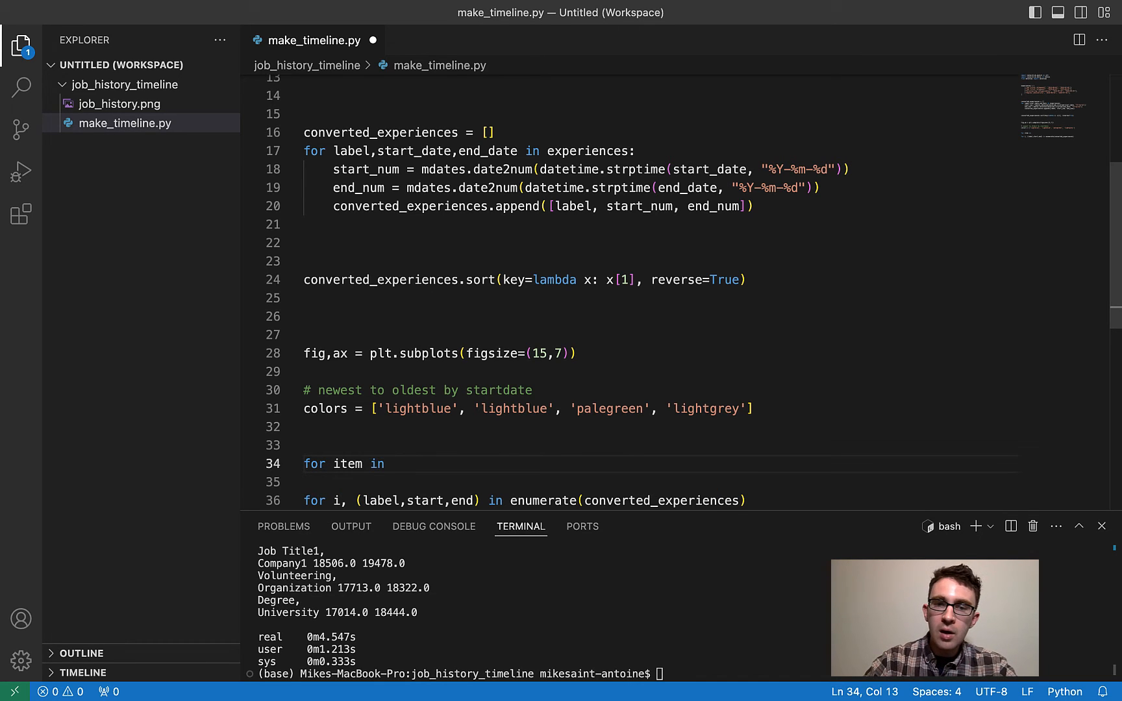
pyautogui.write('some_li')
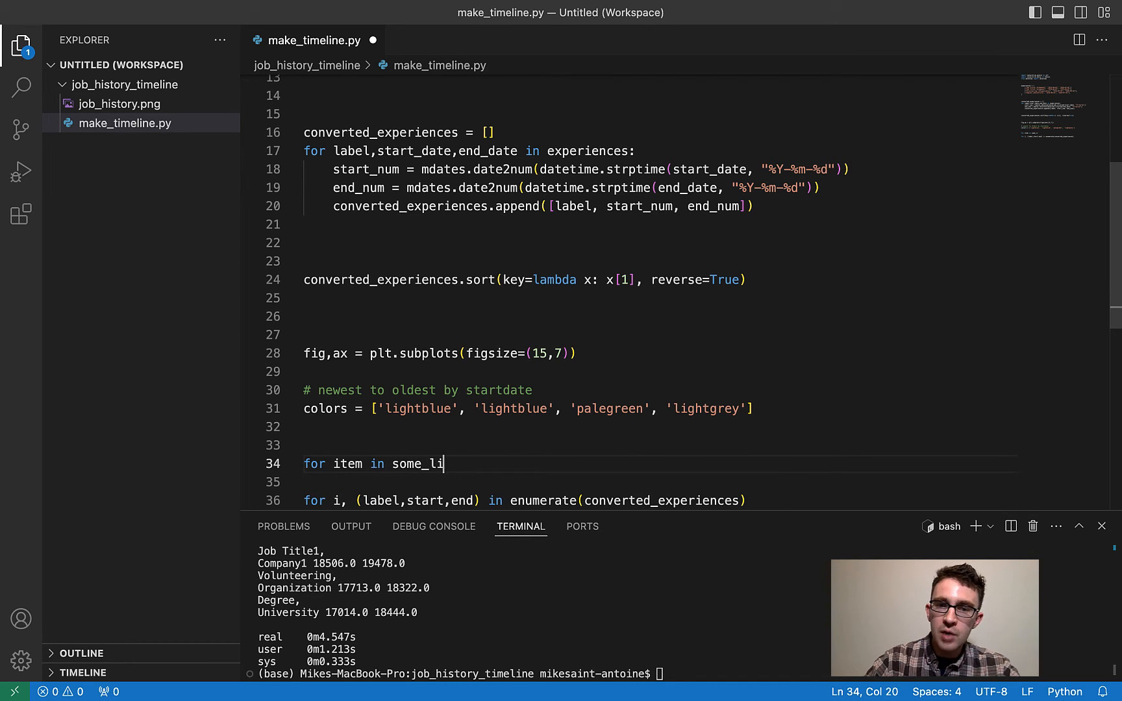
pyautogui.write('st')
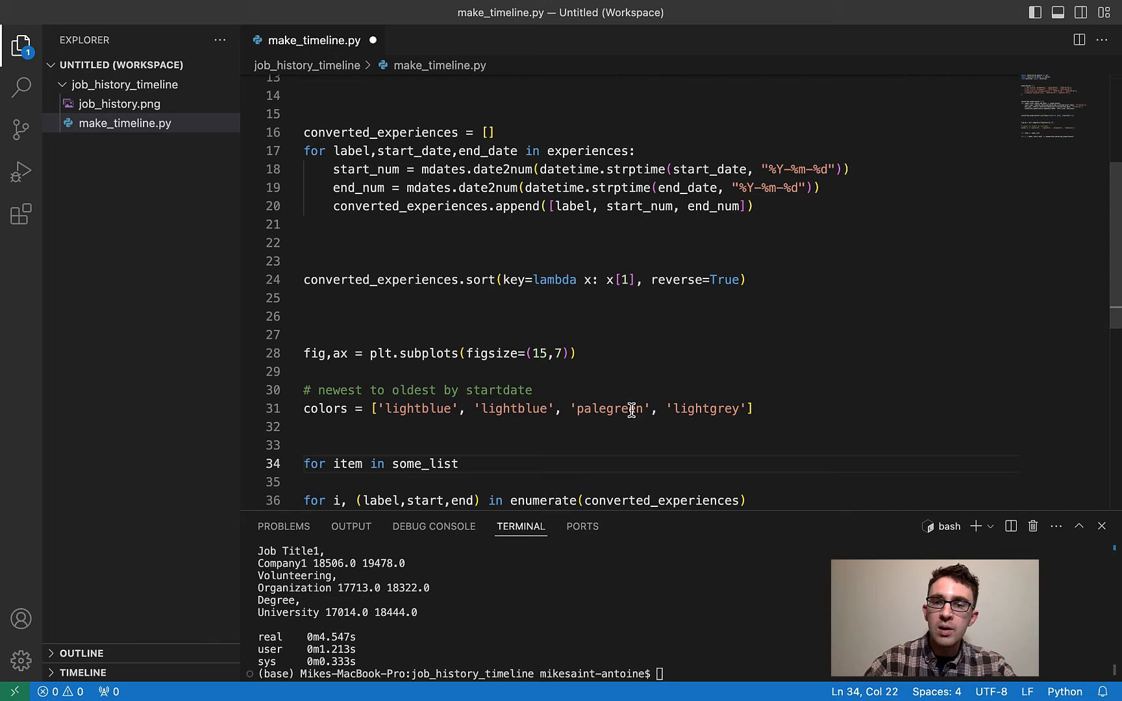
pyautogui.doubleClick(349, 463)
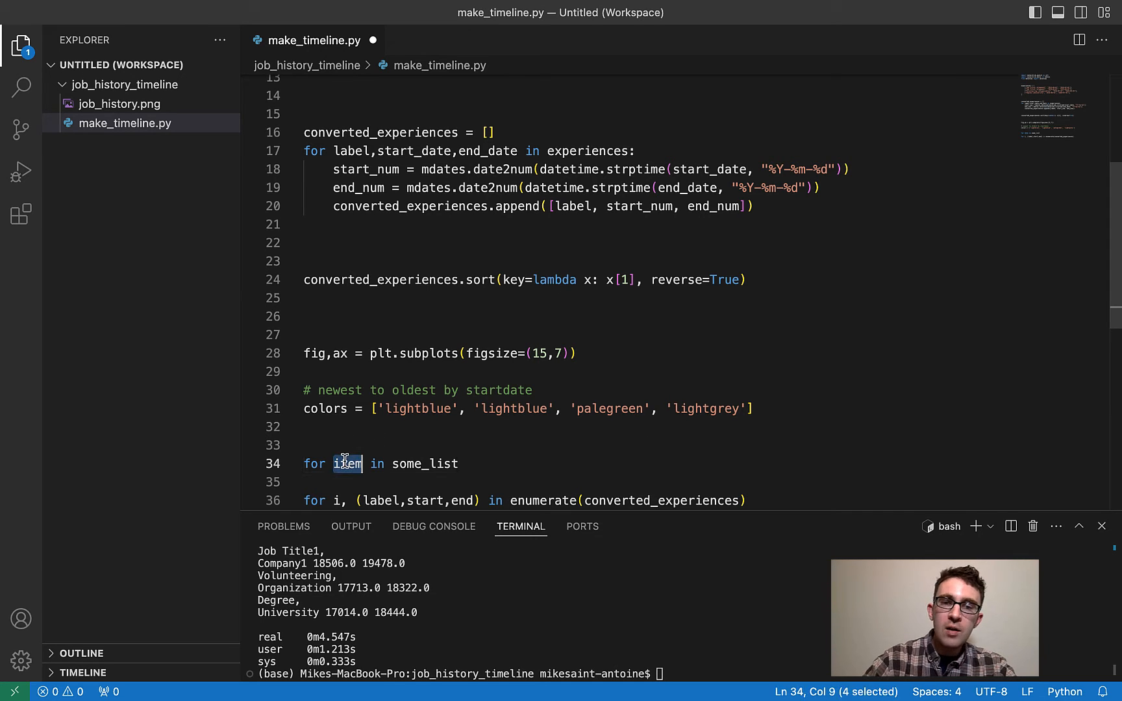
pyautogui.write('index')
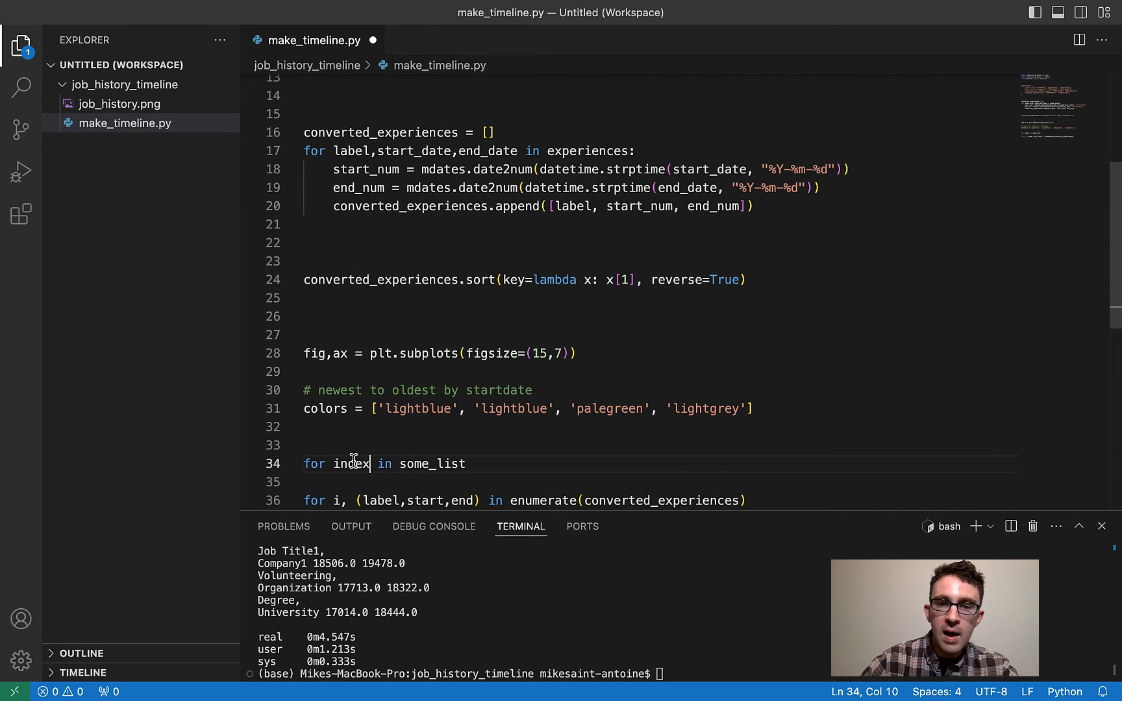
pyautogui.write('range')
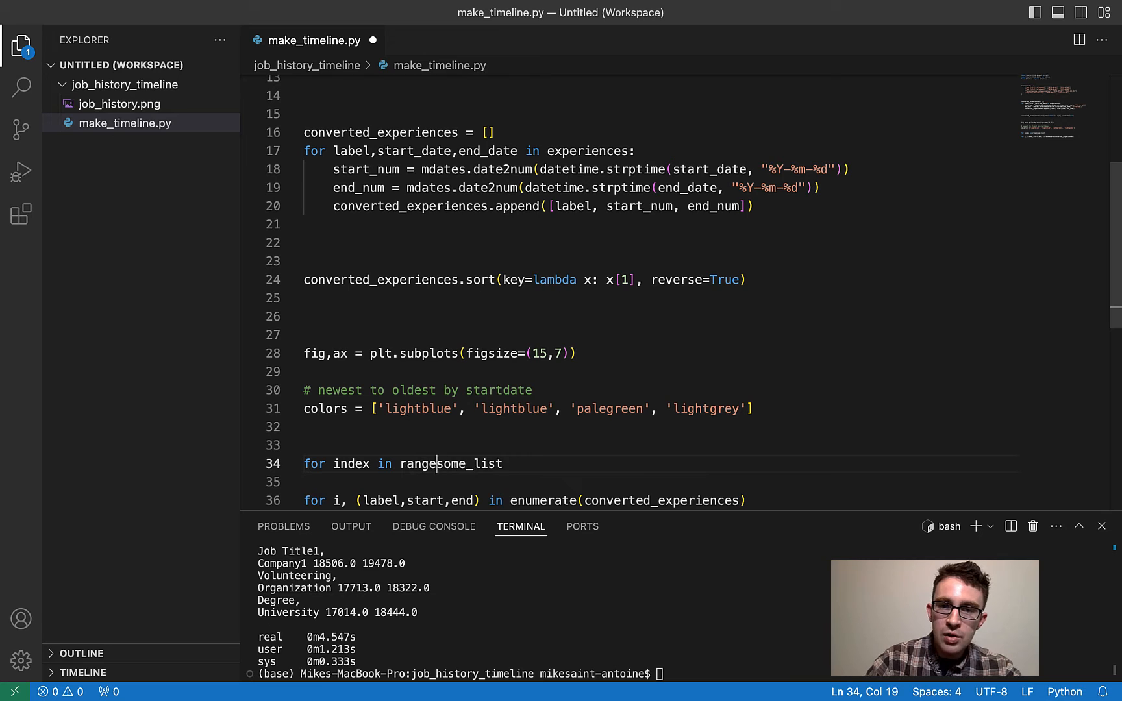
pyautogui.write('(len(')
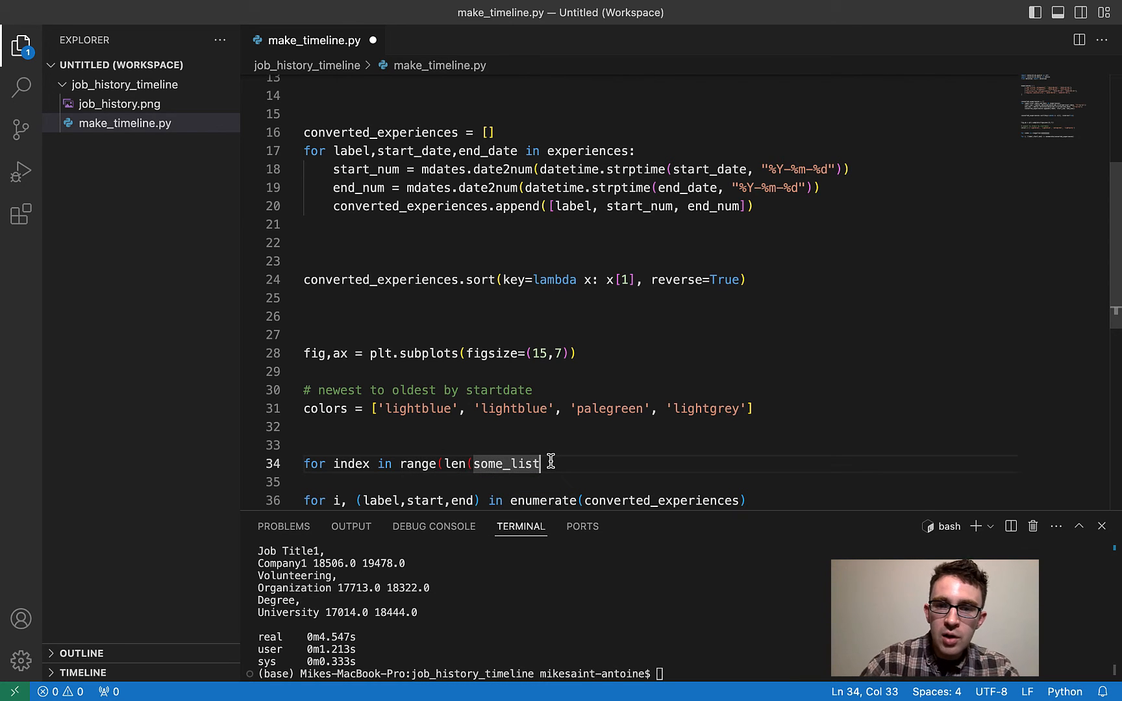
pyautogui.write('))')
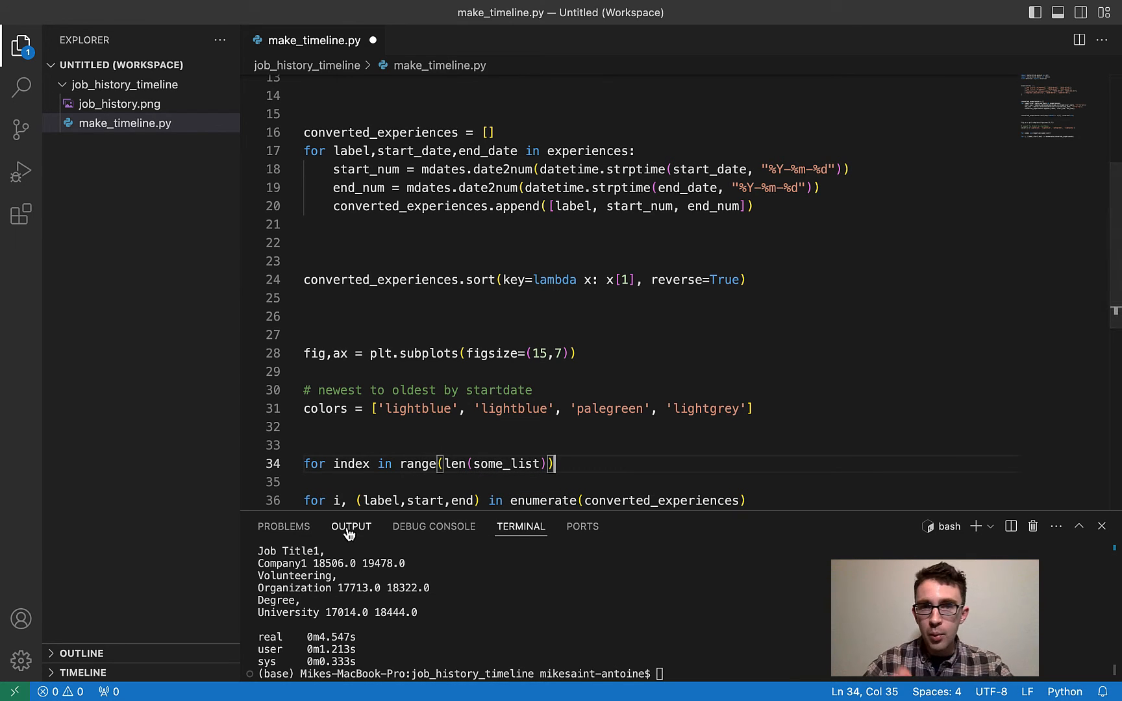
pyautogui.moveTo(350, 528)
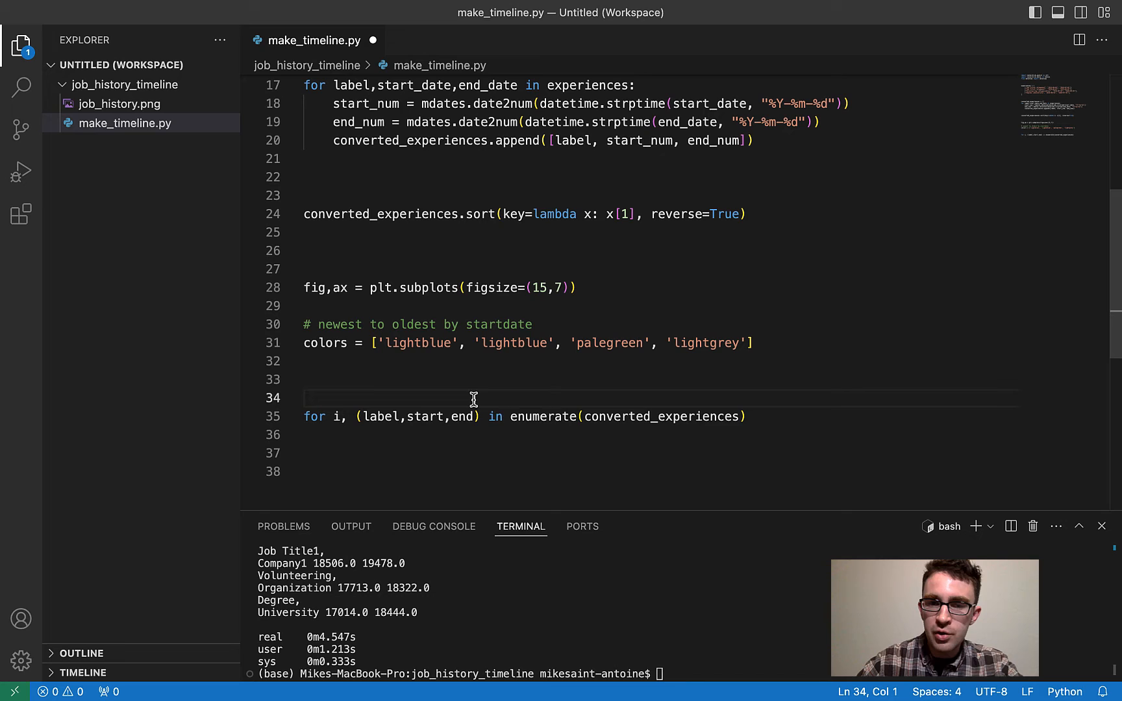
pyautogui.moveTo(335, 434)
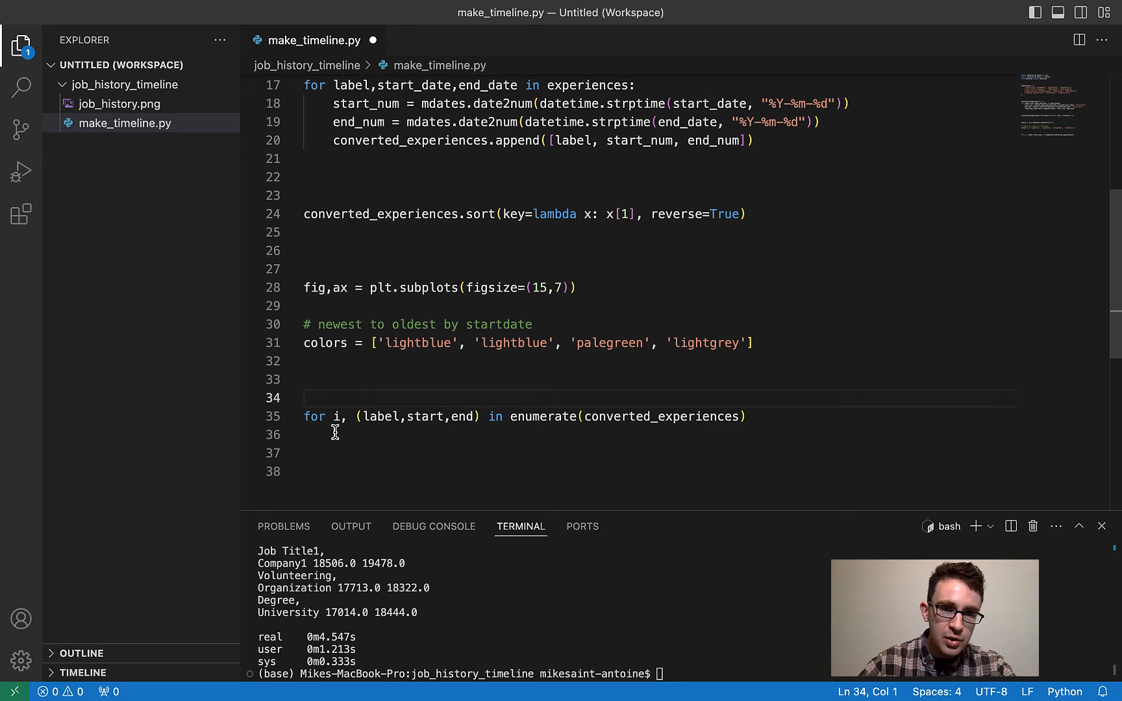
# - Point out the loop index i and the unpacked label, start and end values
pyautogui.doubleClick(338, 416)
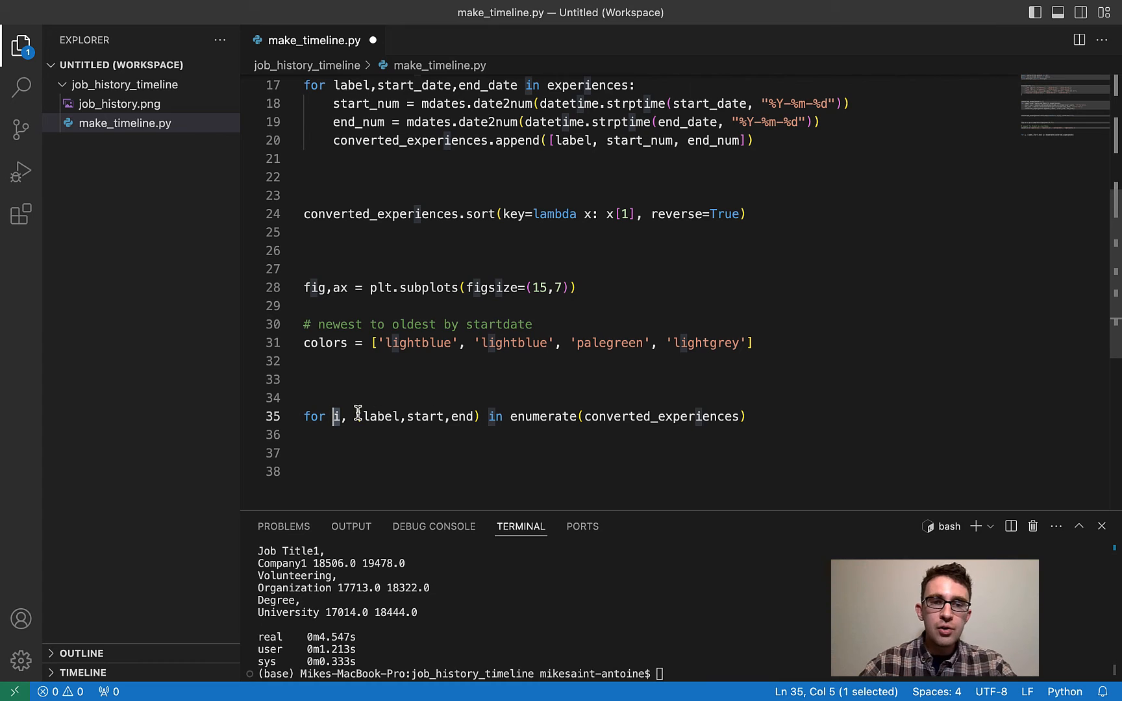
pyautogui.click(360, 416)
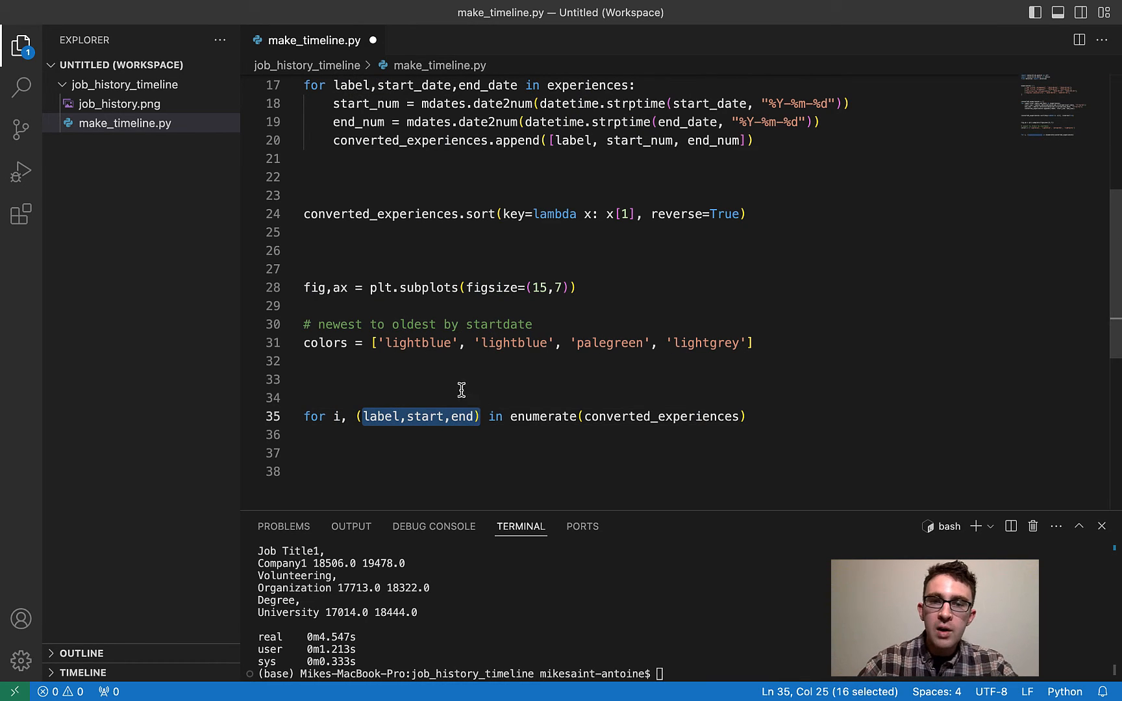
pyautogui.moveTo(361, 439)
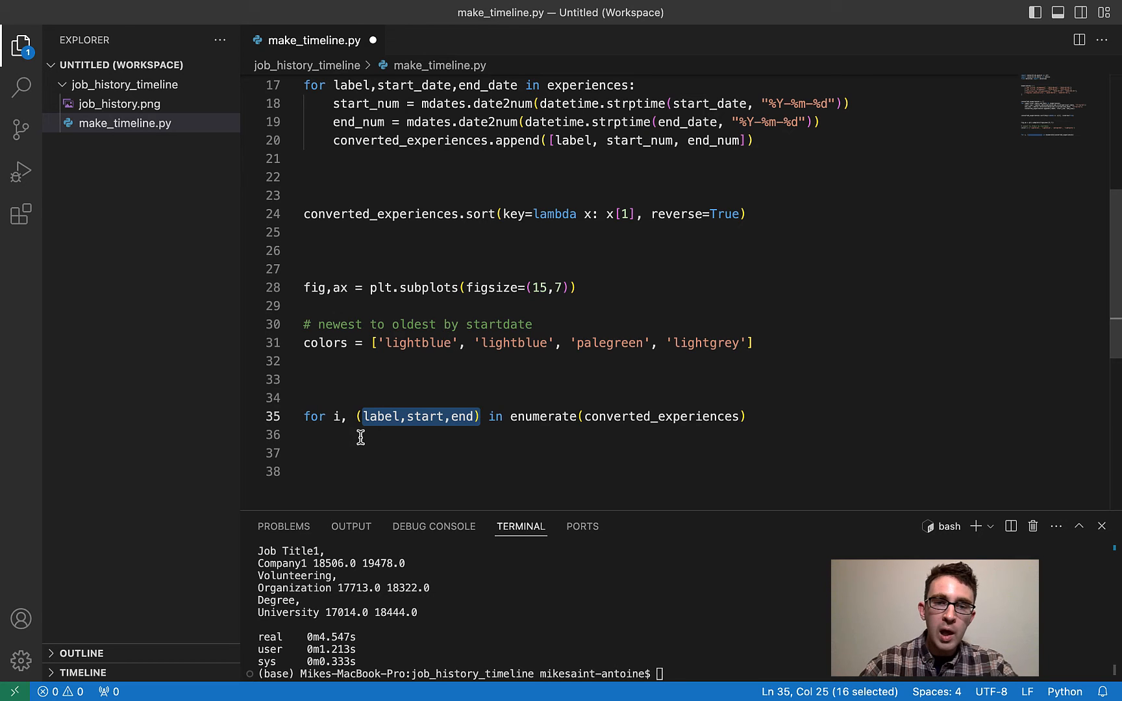
pyautogui.moveTo(820, 417)
pyautogui.write(':')
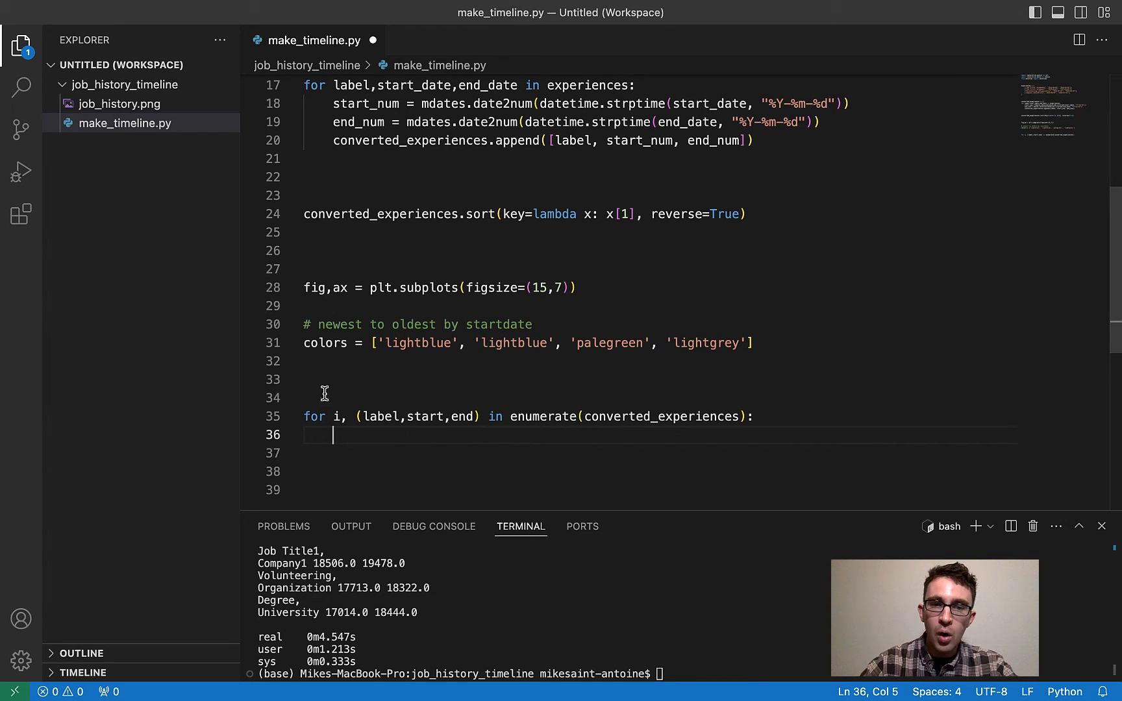
pyautogui.moveTo(550, 406)
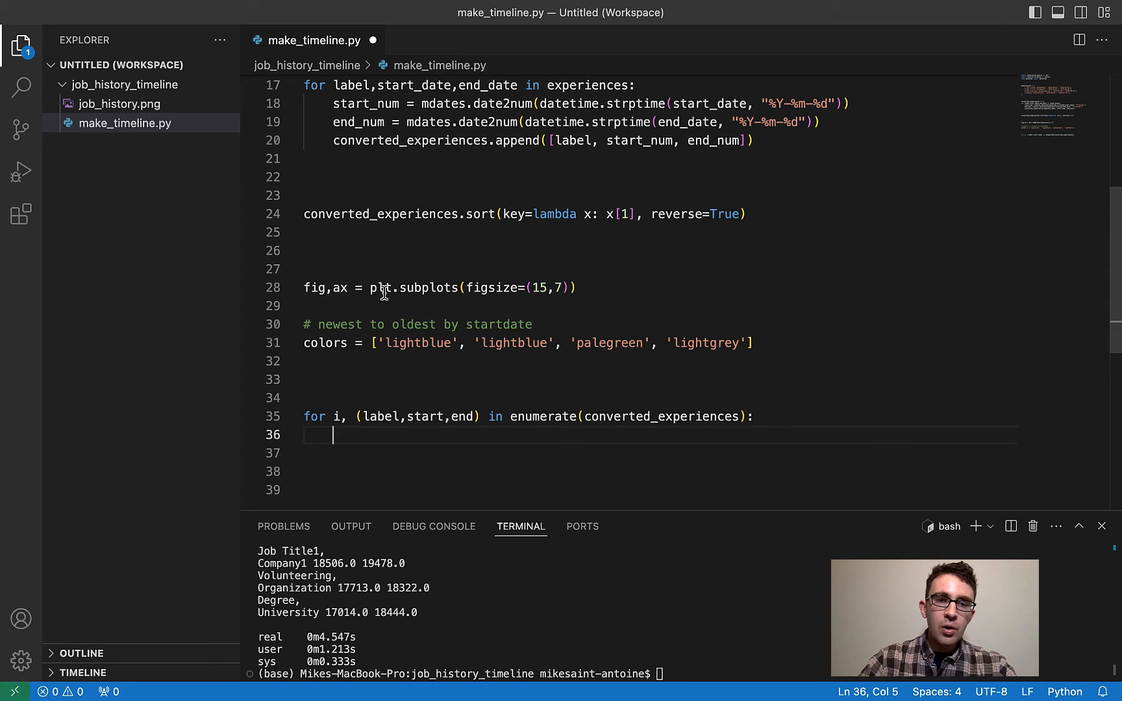
# - Set color = colors[i] and draw ax.barh from start to end with edgecolor='gray'
pyautogui.write('color =')
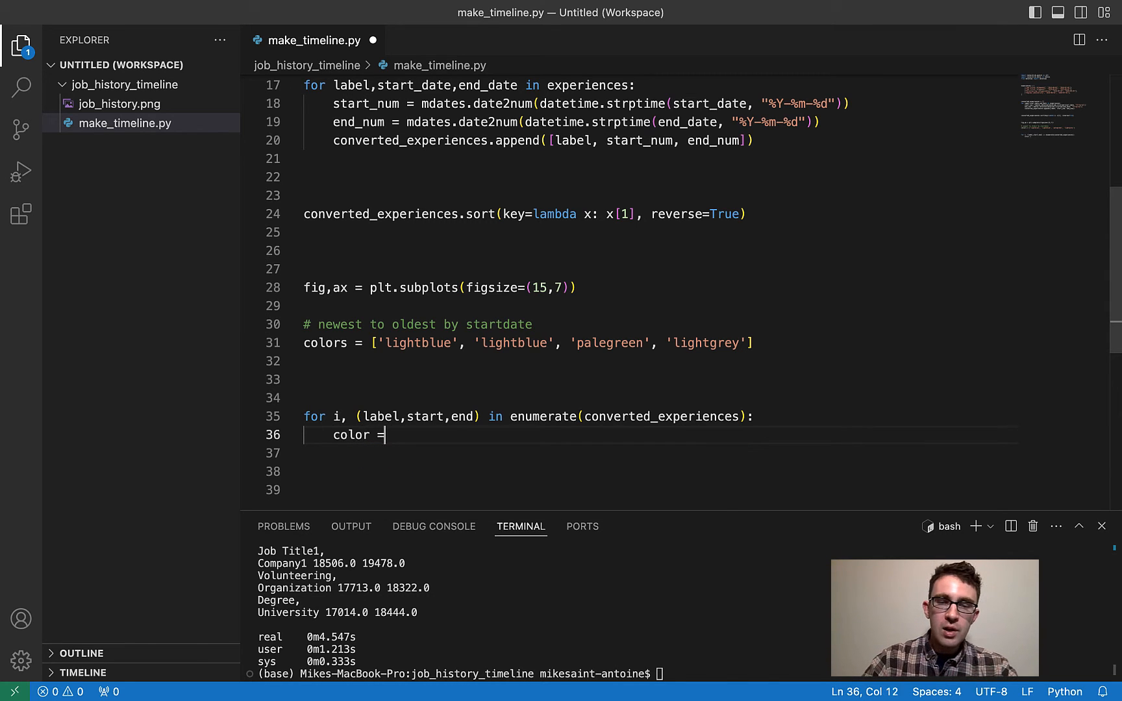
pyautogui.write('colors[i]')
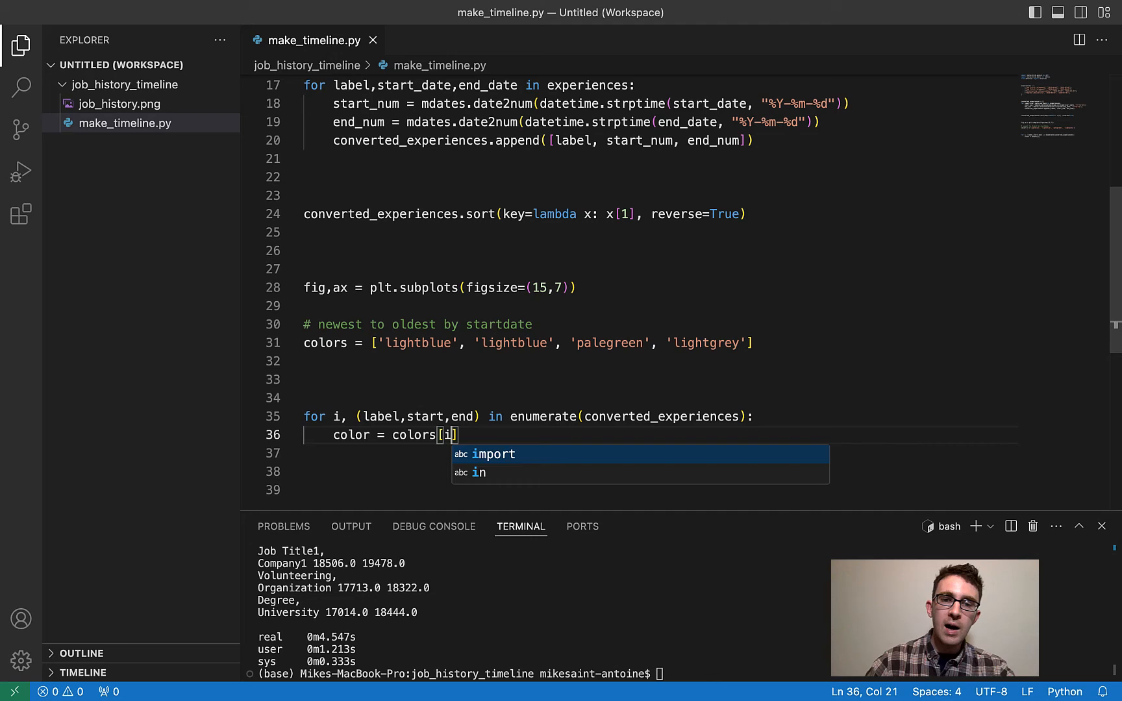
pyautogui.press('Enter')
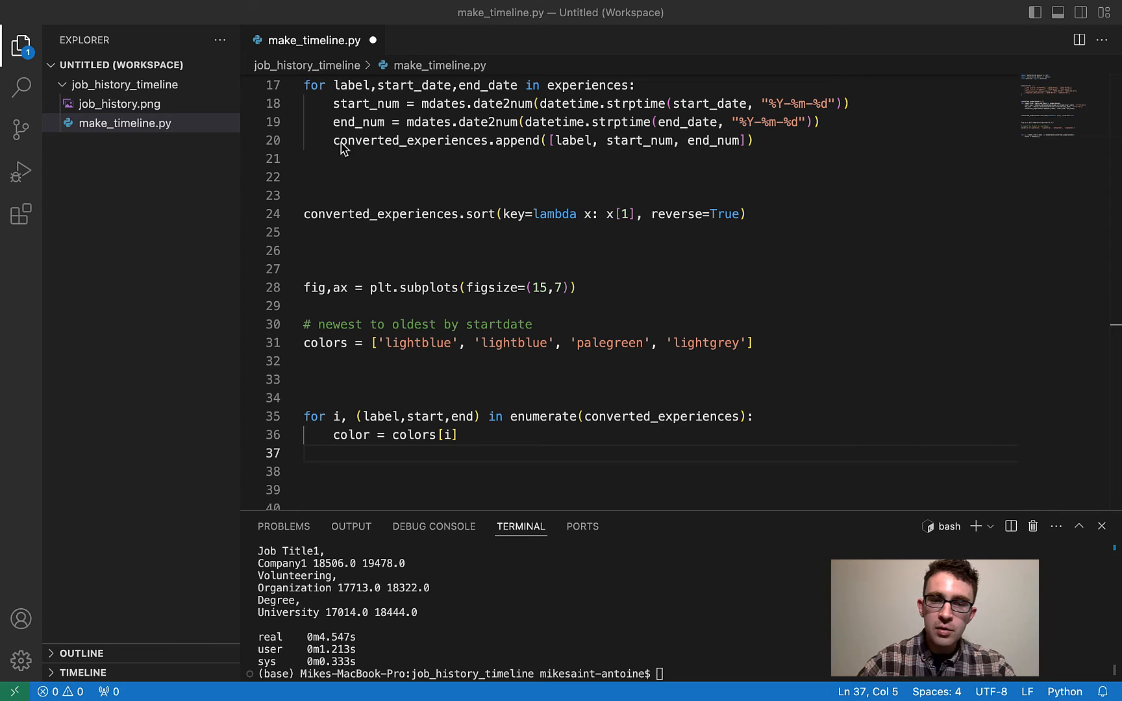
pyautogui.moveTo(347, 450)
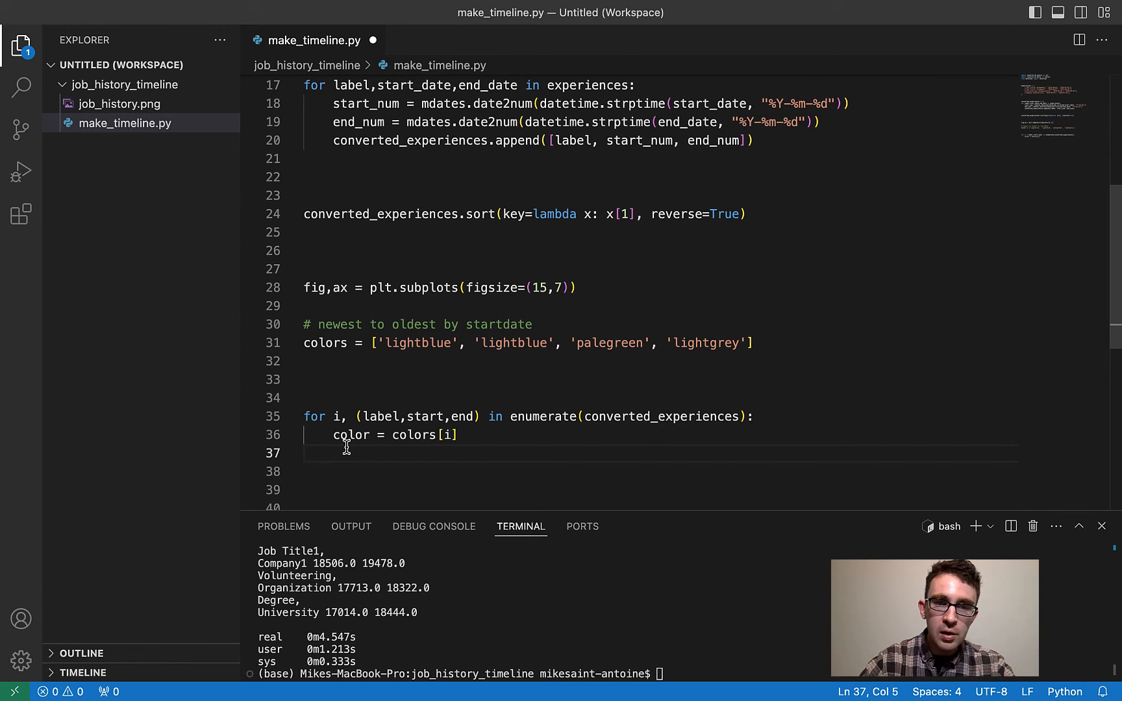
pyautogui.write("ax.barh(i, end - start, left=start, color=color, edgecolor='gray')")
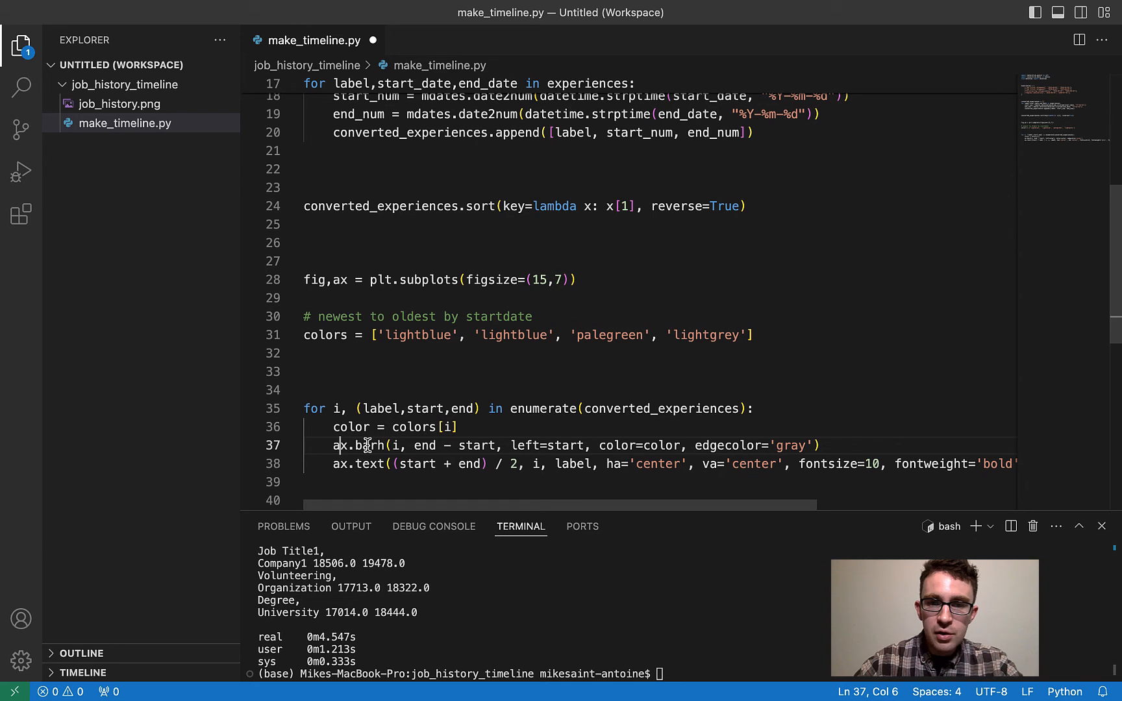
pyautogui.moveTo(720, 441)
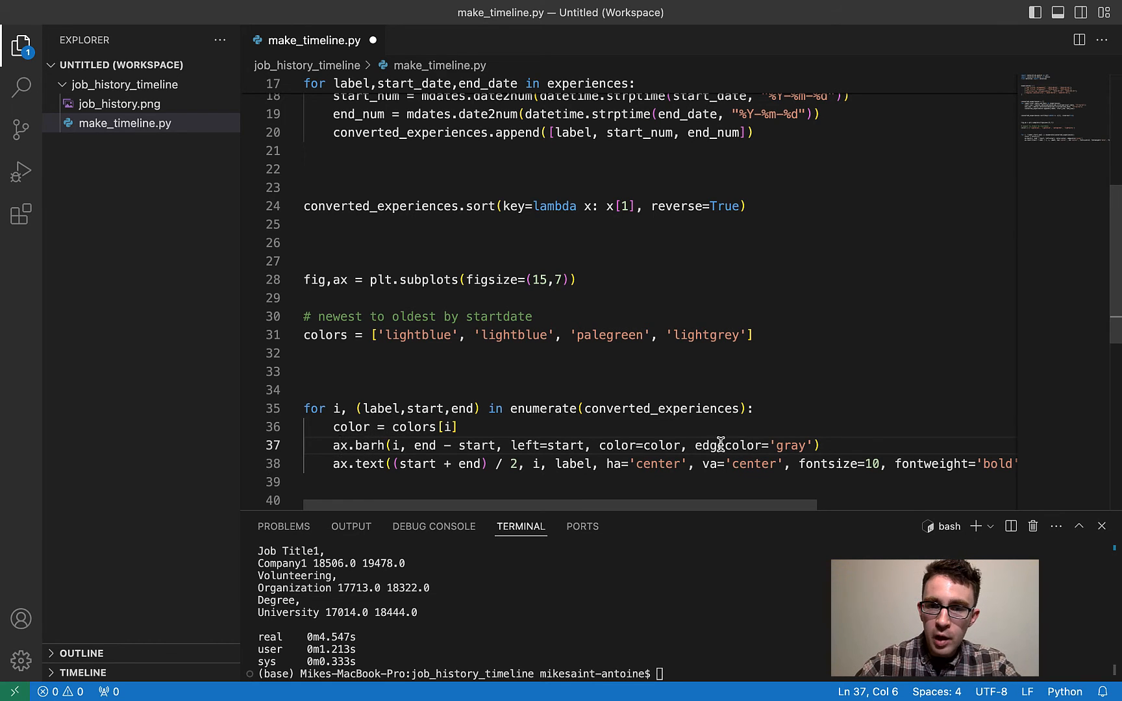
pyautogui.scroll(-3)
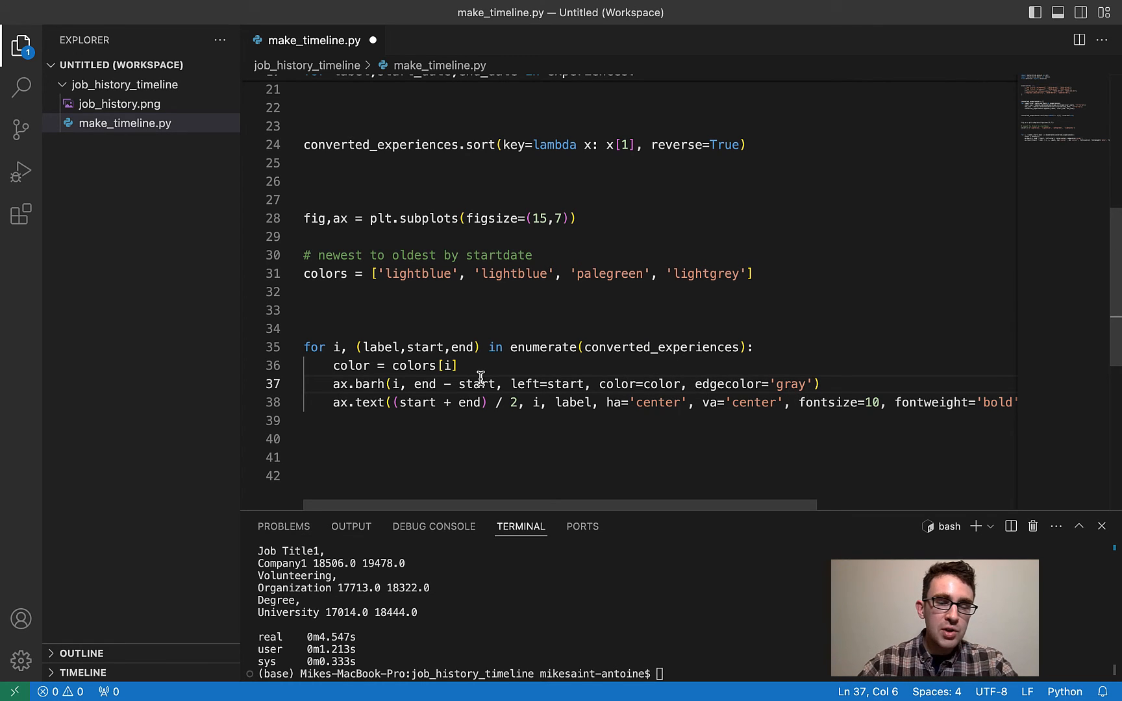
pyautogui.moveTo(437, 393)
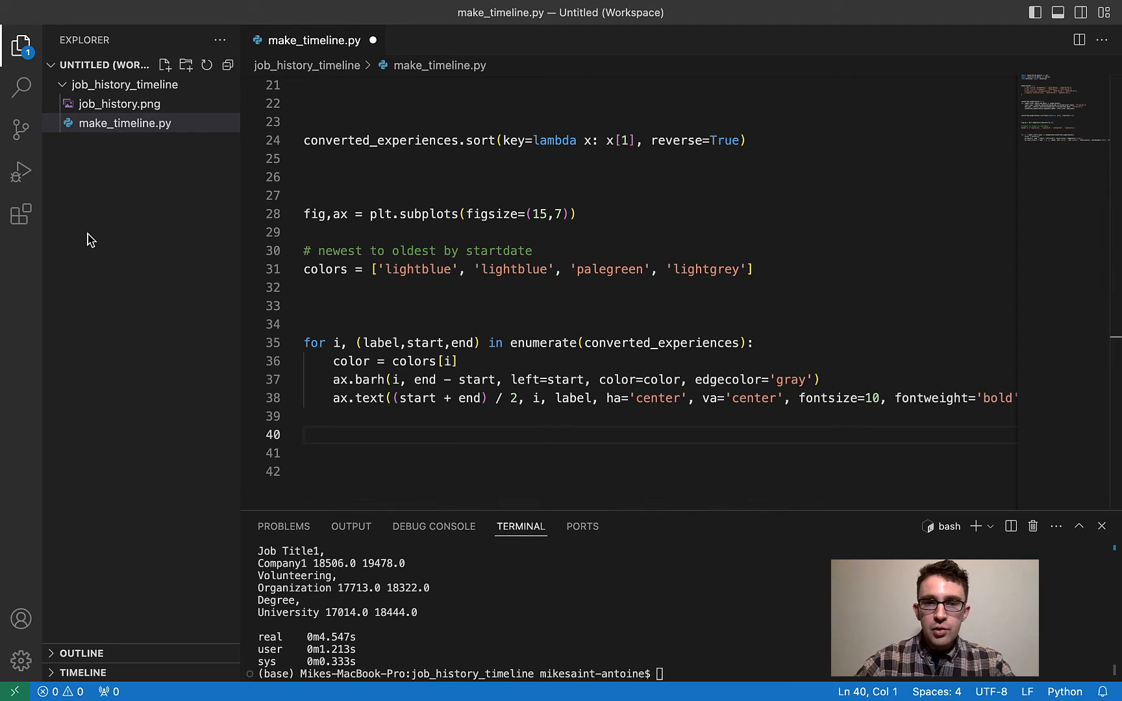
# - Add a plt.show() call on an unindented line after the loop
pyautogui.press('Enter')
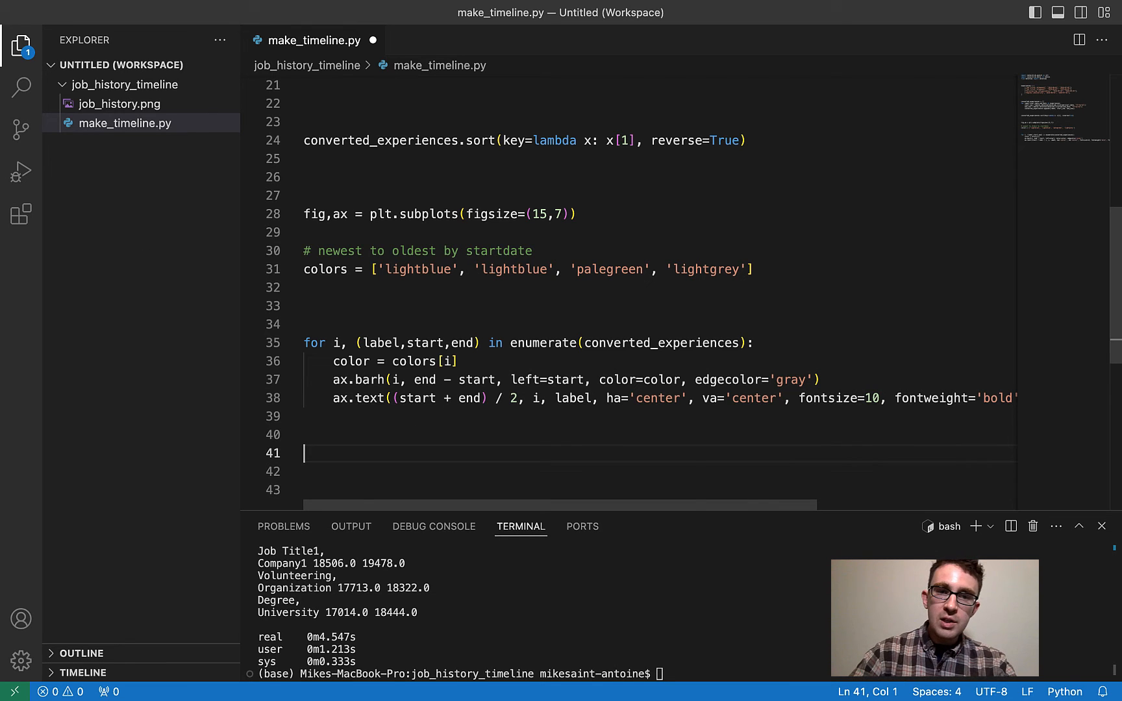
pyautogui.write('plt')
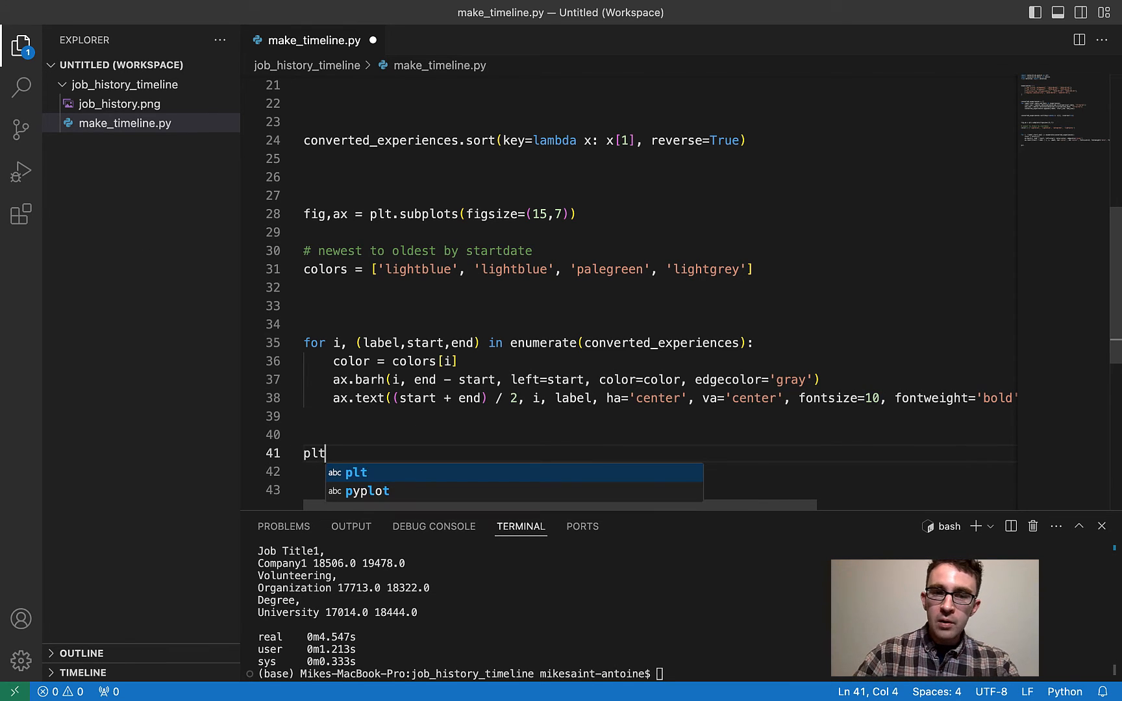
pyautogui.write('.show()')
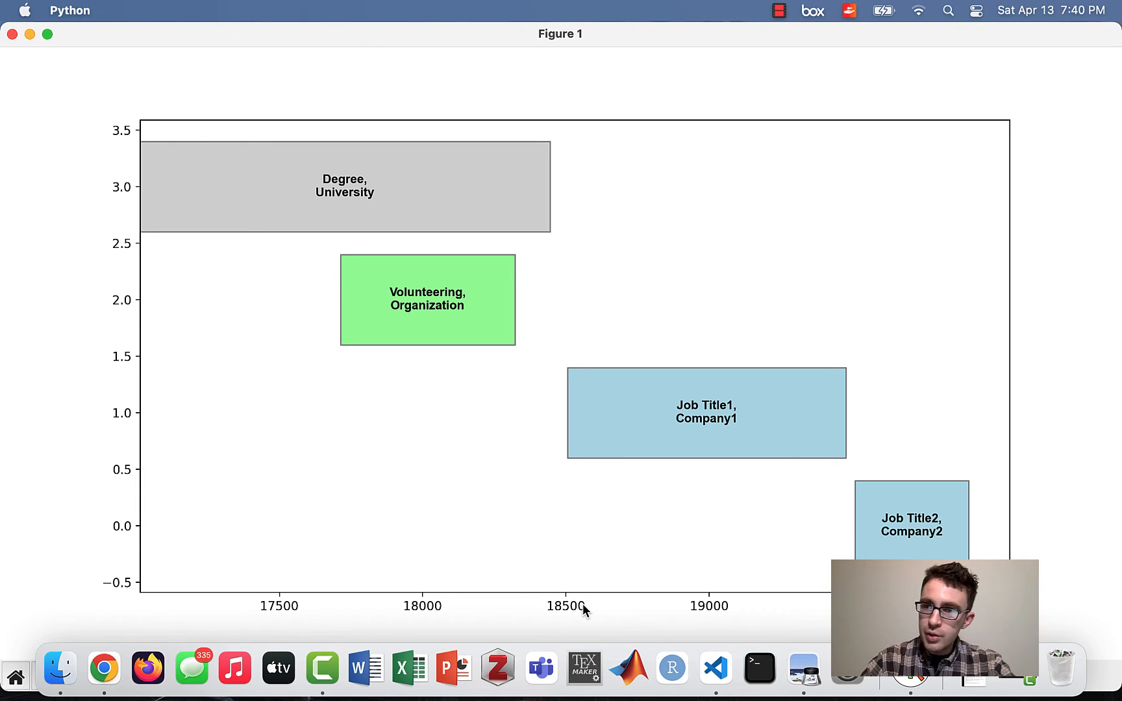
pyautogui.moveTo(127, 250)
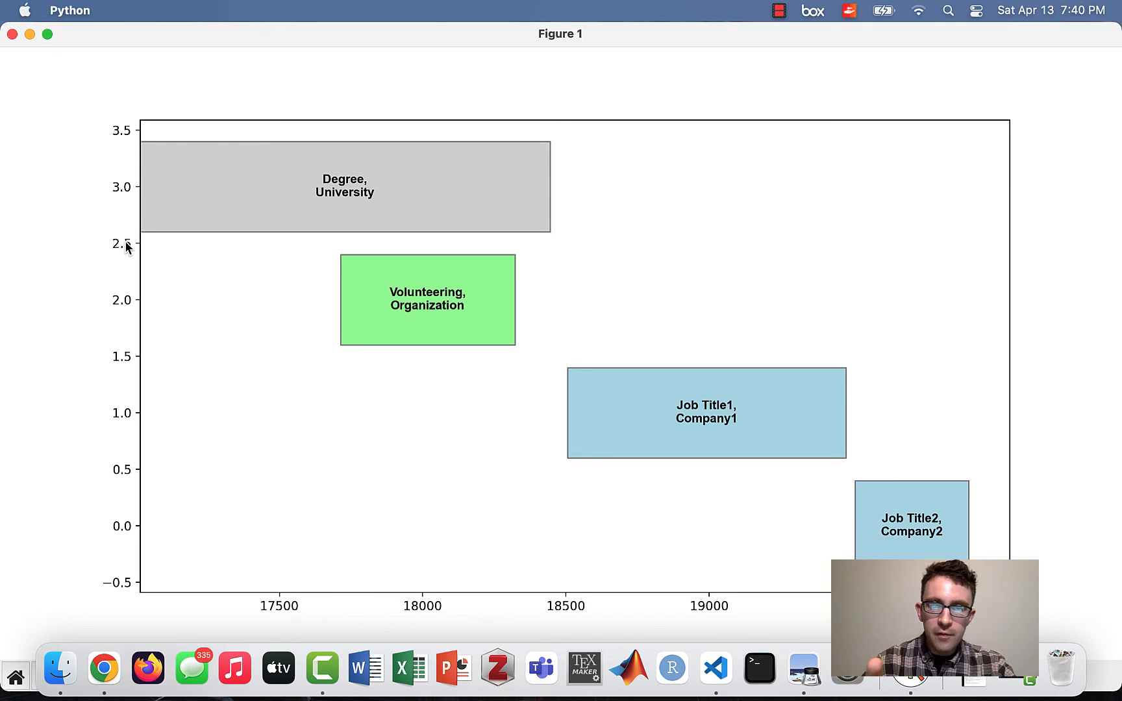
pyautogui.moveTo(545, 553)
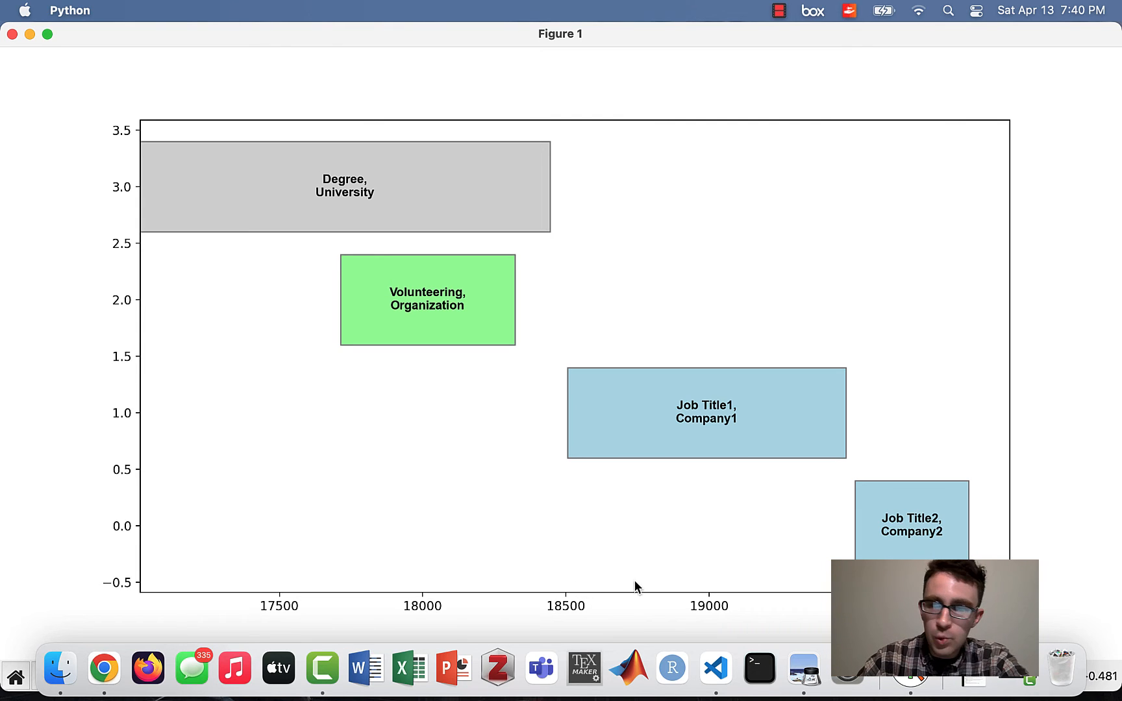
pyautogui.moveTo(722, 606)
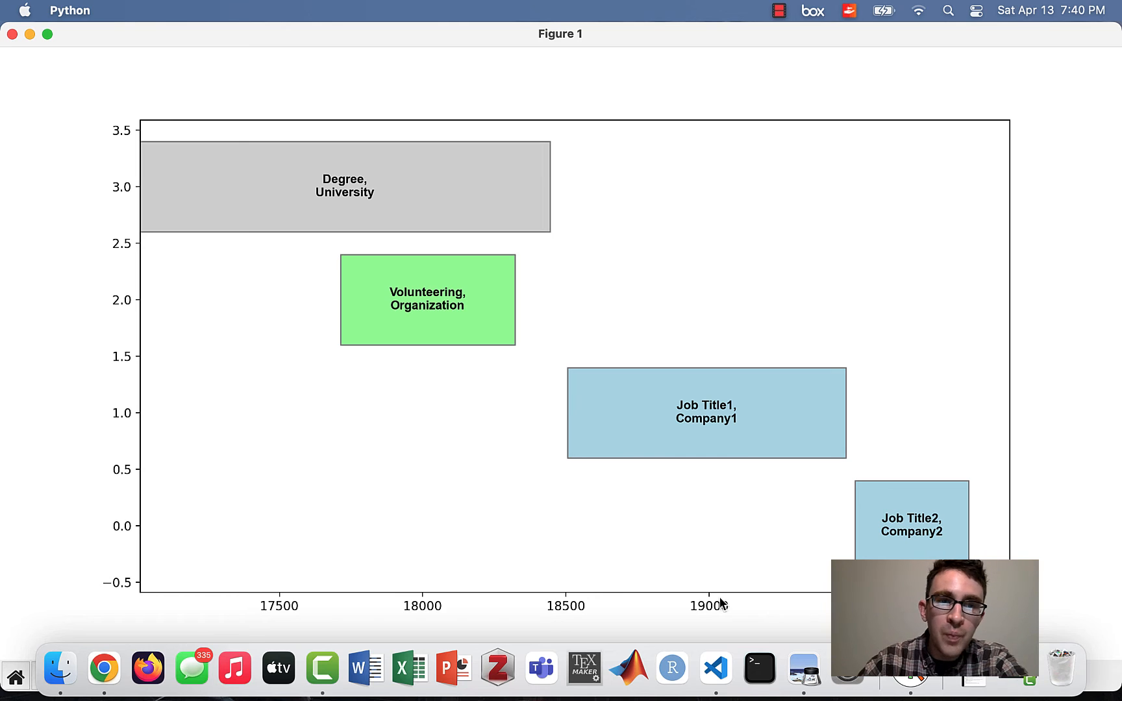
pyautogui.moveTo(113, 239)
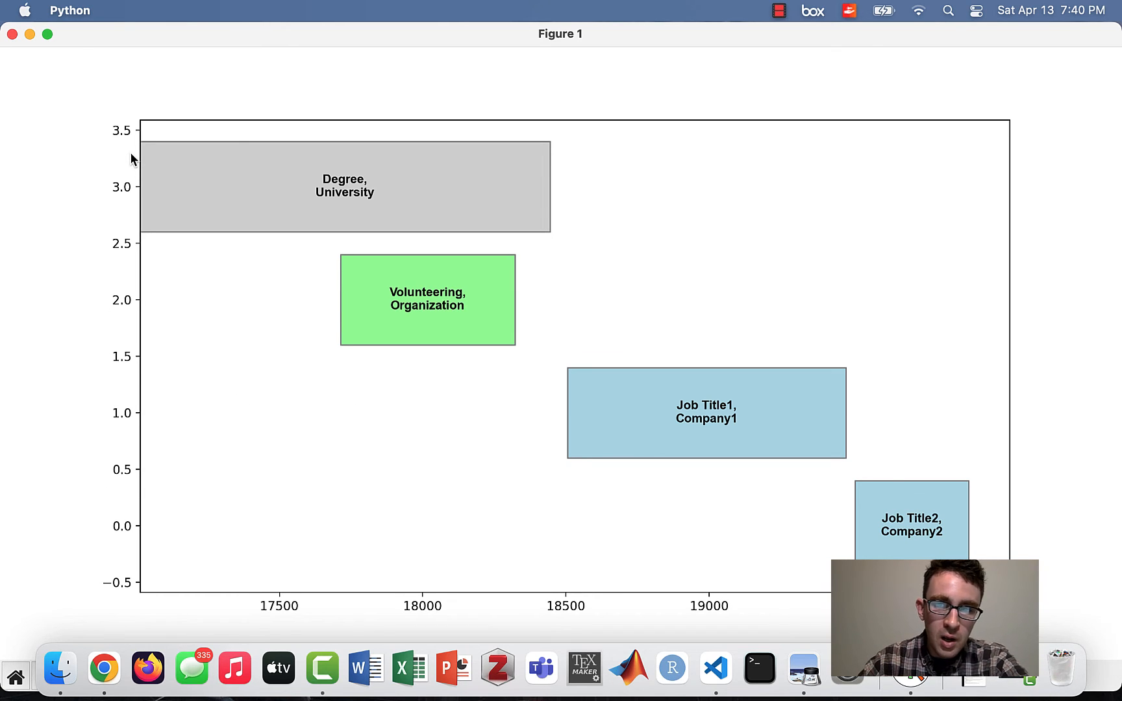
pyautogui.moveTo(28, 64)
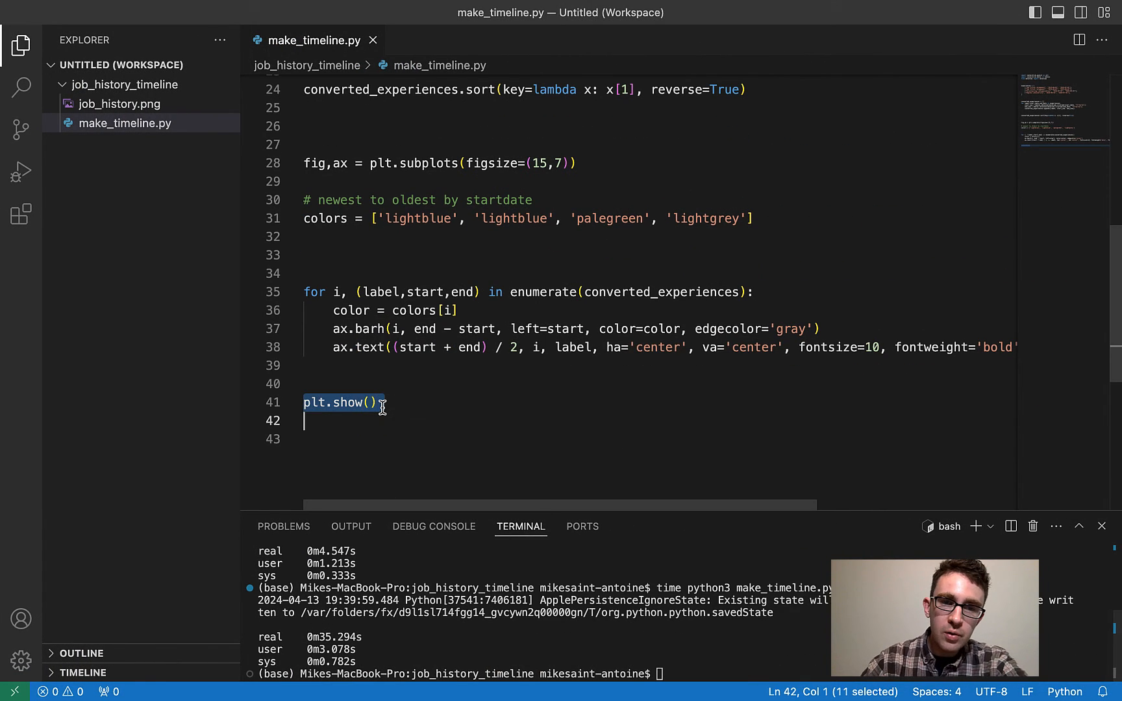
# - Replace plt.show() with ax.set_xlim from datetime(2016,1,1) to datetime(2024,6,1) via mdates.date2num
pyautogui.press('Delete')
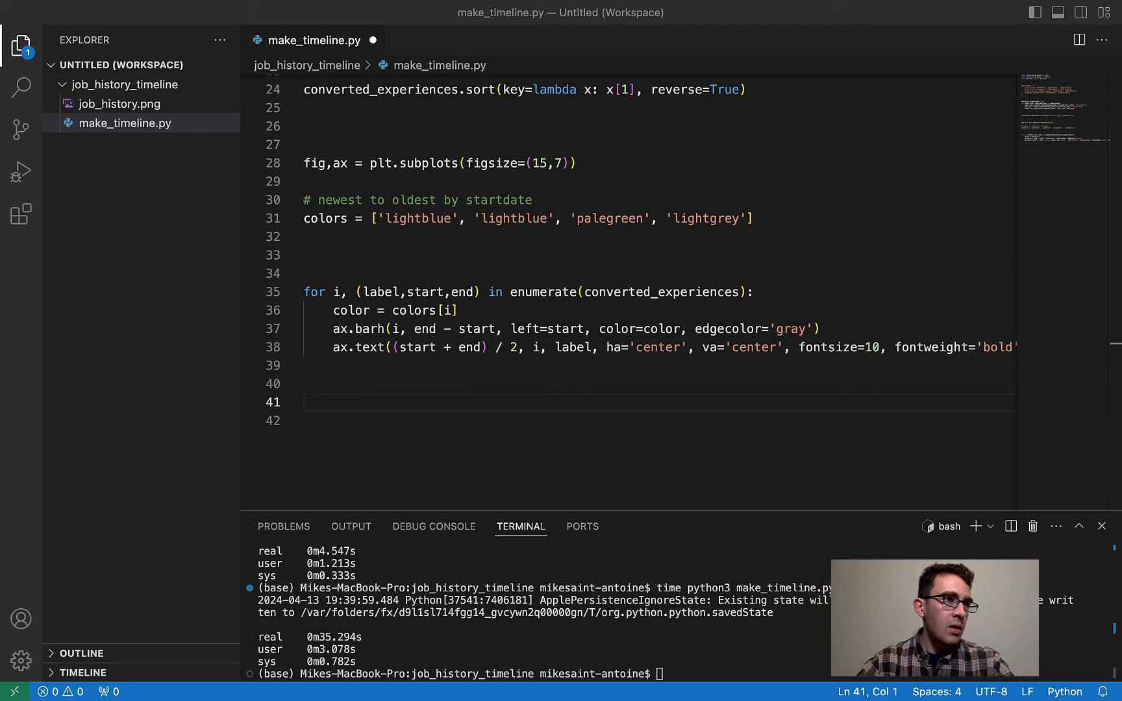
pyautogui.moveTo(353, 413)
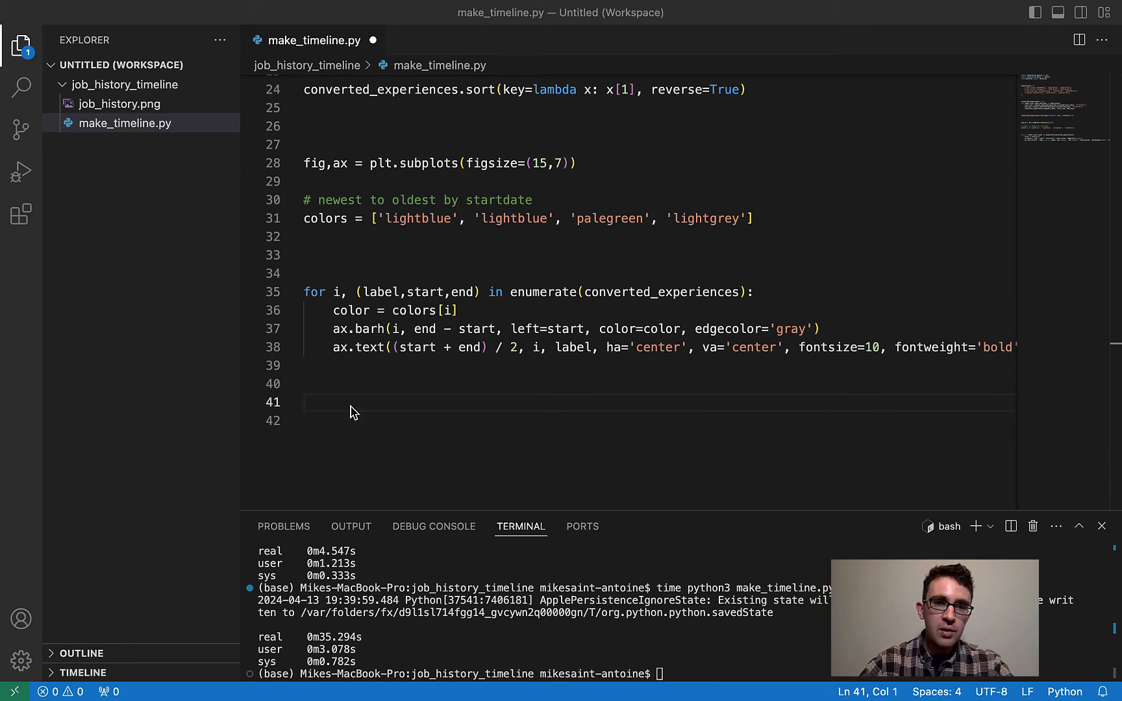
pyautogui.write('ax.set_xlim([mdates.date2num(datetime(2016, 1, 1)), mdates.date2num(datetime(2024, 6, 1))])')
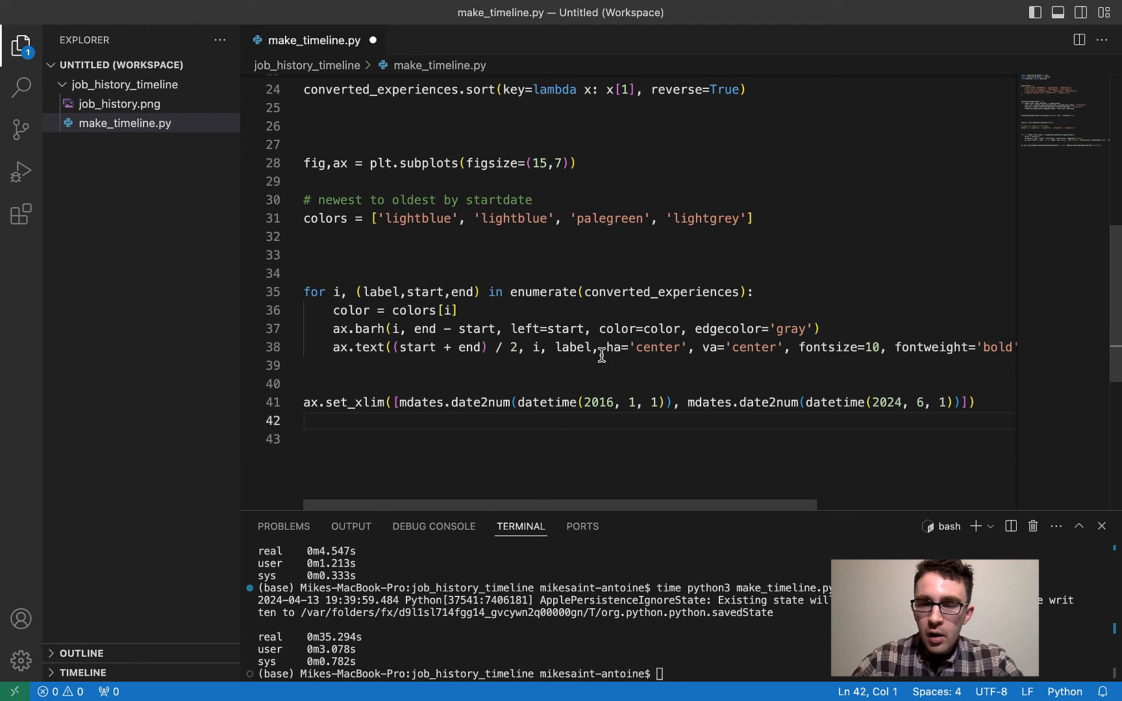
pyautogui.moveTo(603, 401)
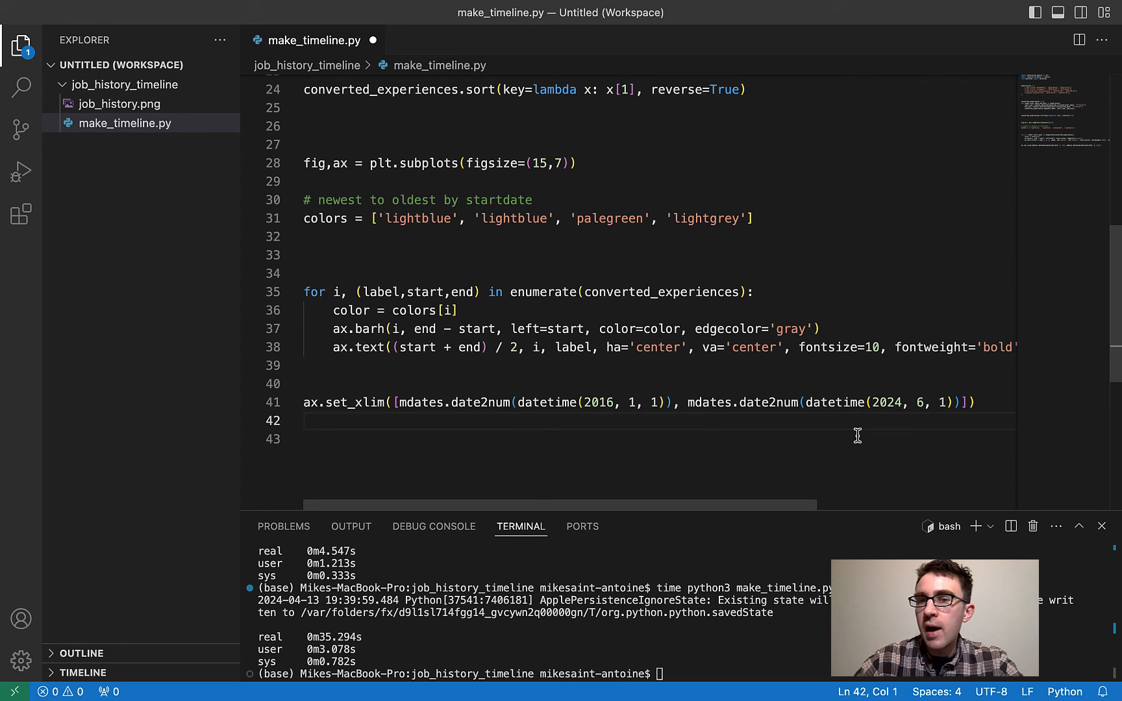
pyautogui.moveTo(879, 424)
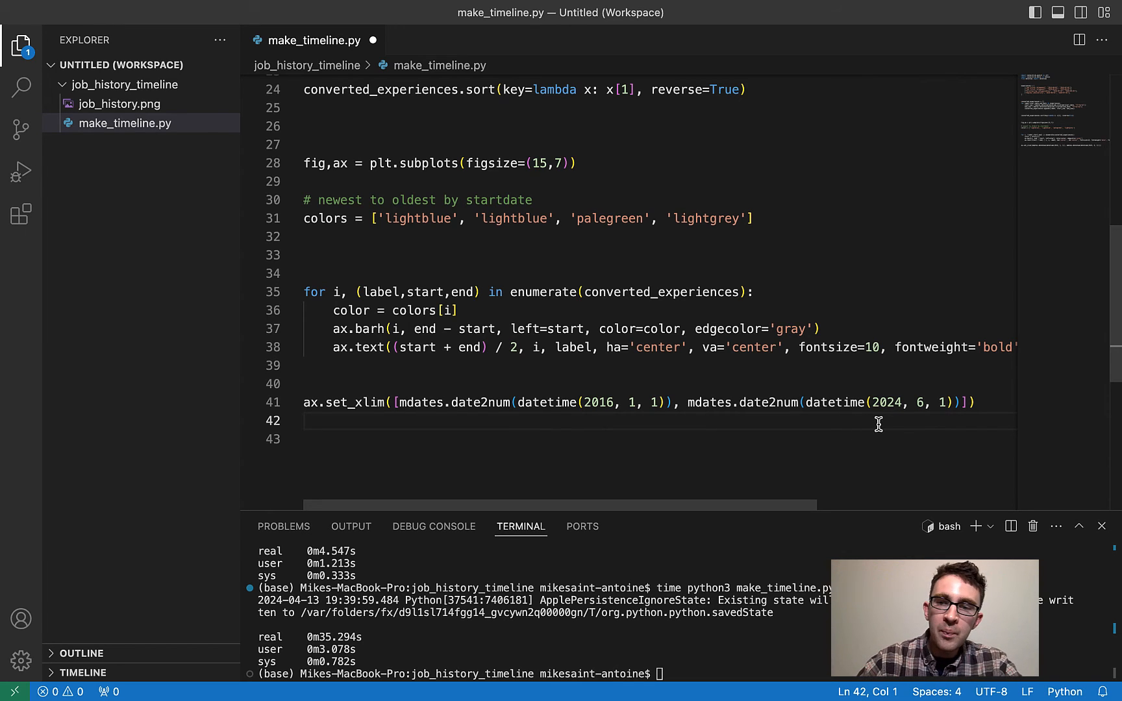
pyautogui.moveTo(954, 415)
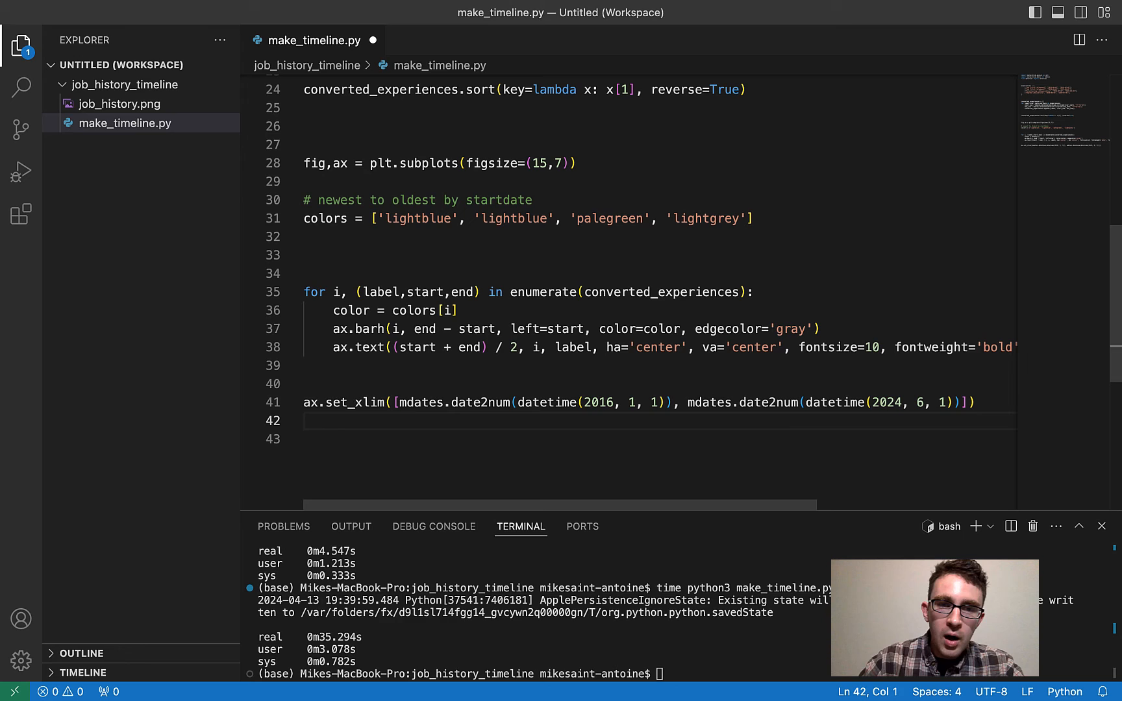
# - Restore plt.show() after the x-limit and rerun make_timeline.py from the terminal
pyautogui.write('plt.')
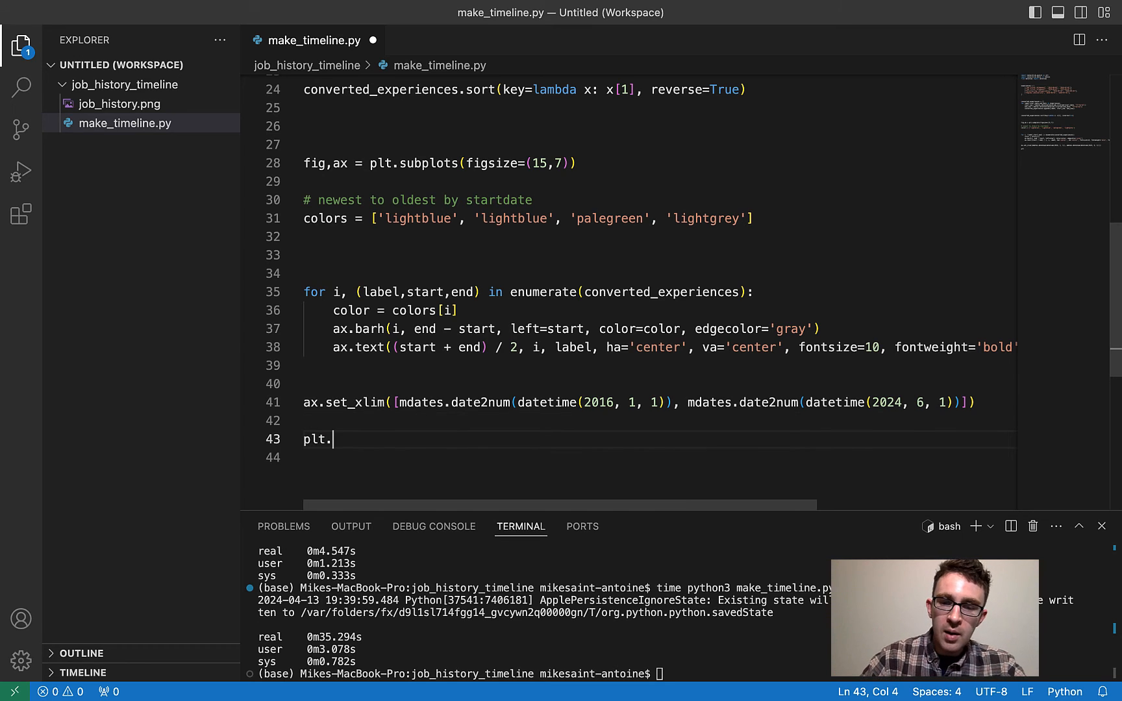
pyautogui.write('show()')
pyautogui.click(539, 673)
pyautogui.write('time python3 make_timeline.py')
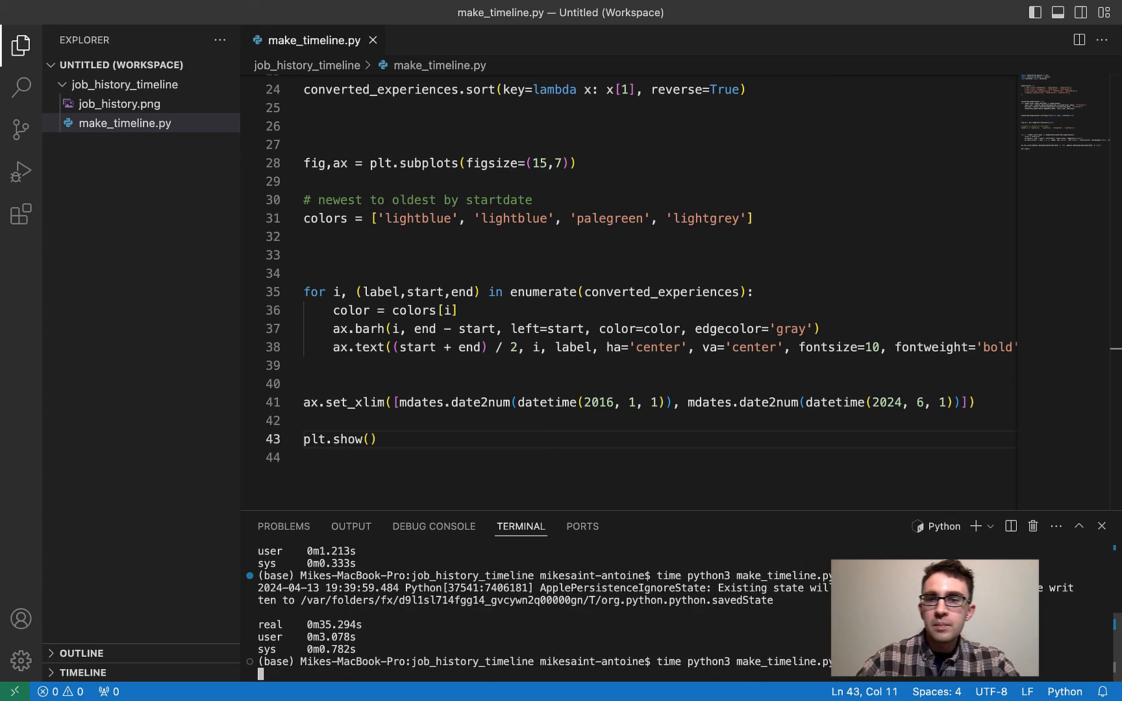
pyautogui.press('Enter')
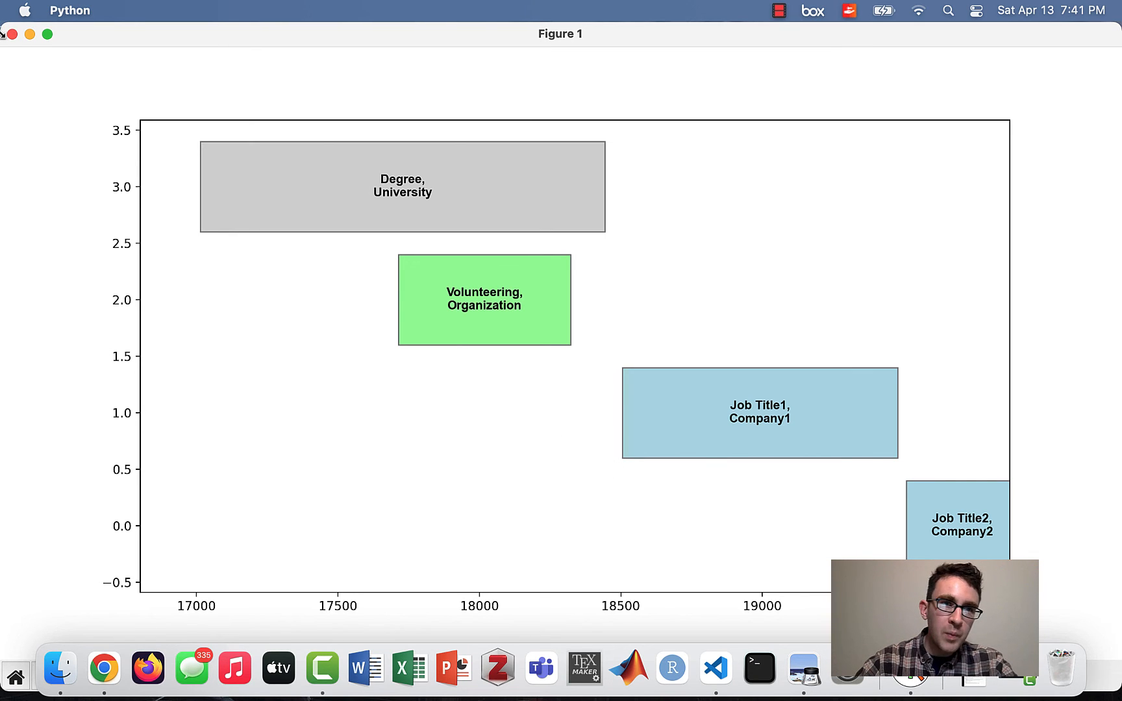
pyautogui.moveTo(10, 33)
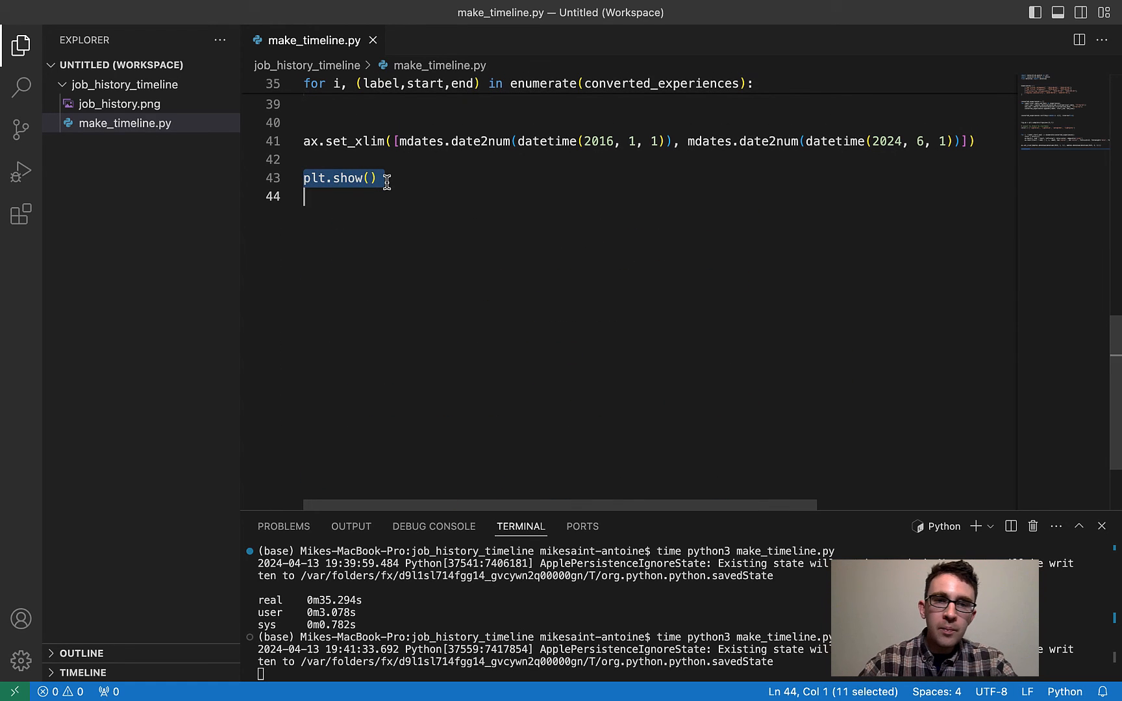
# - Replace plt.show() with ax.xaxis_date() followed by a new plt.show()
pyautogui.press('Delete')
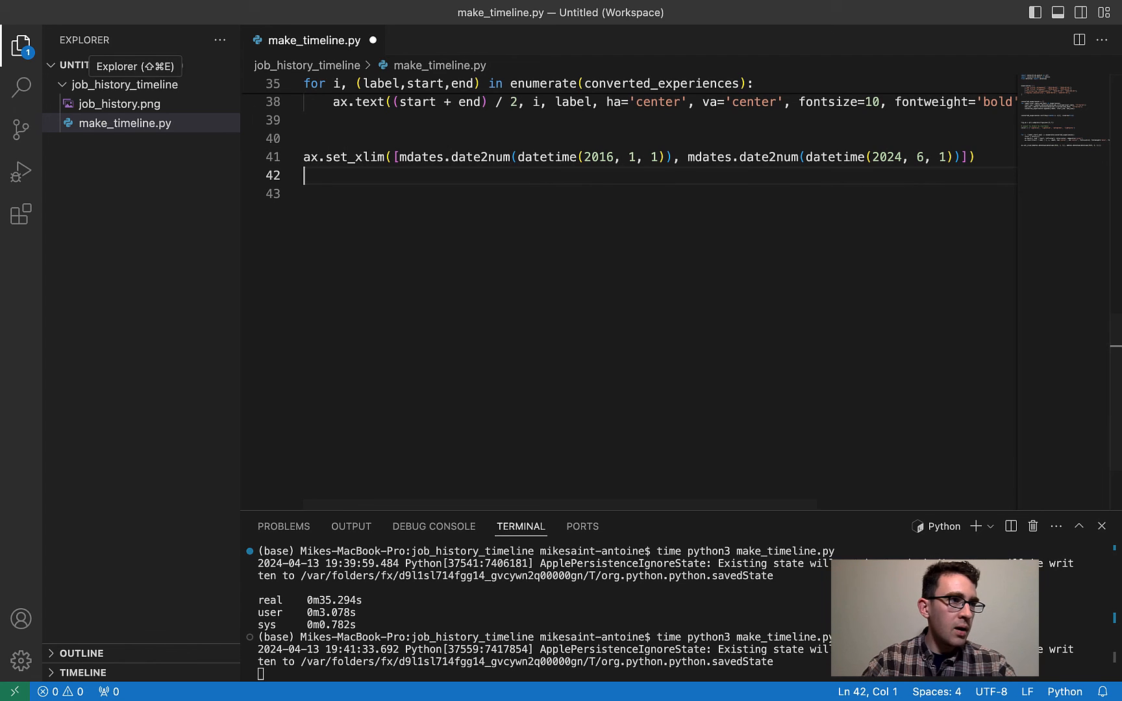
pyautogui.write('ax.')
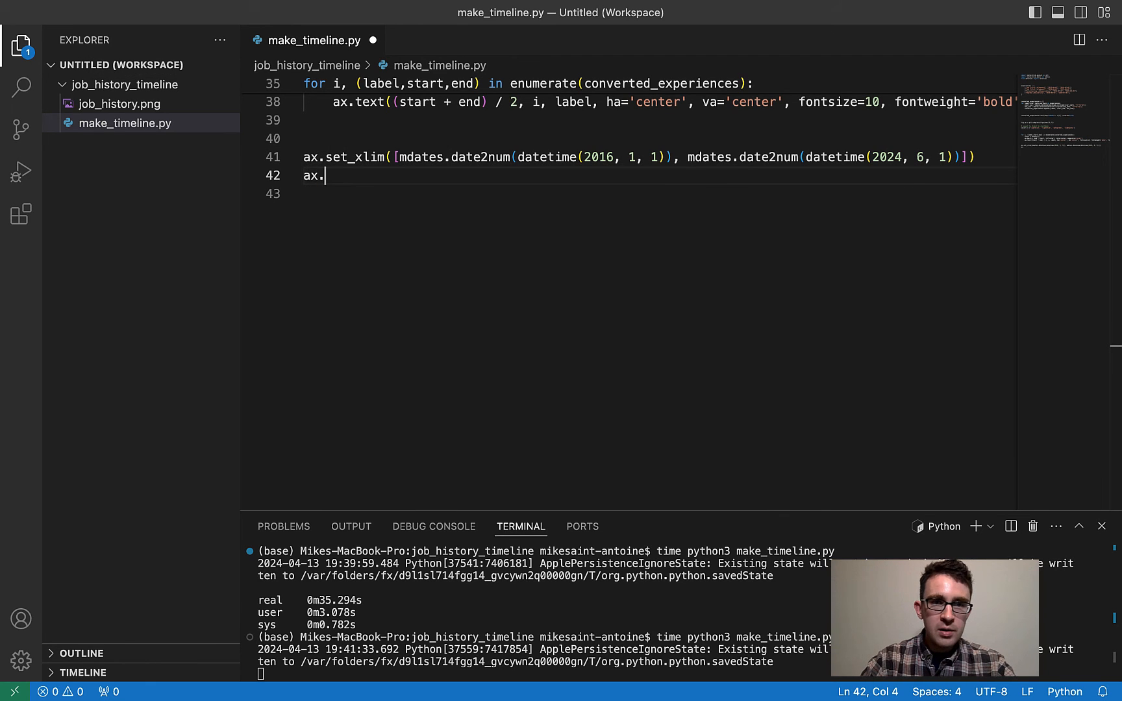
pyautogui.write('xa')
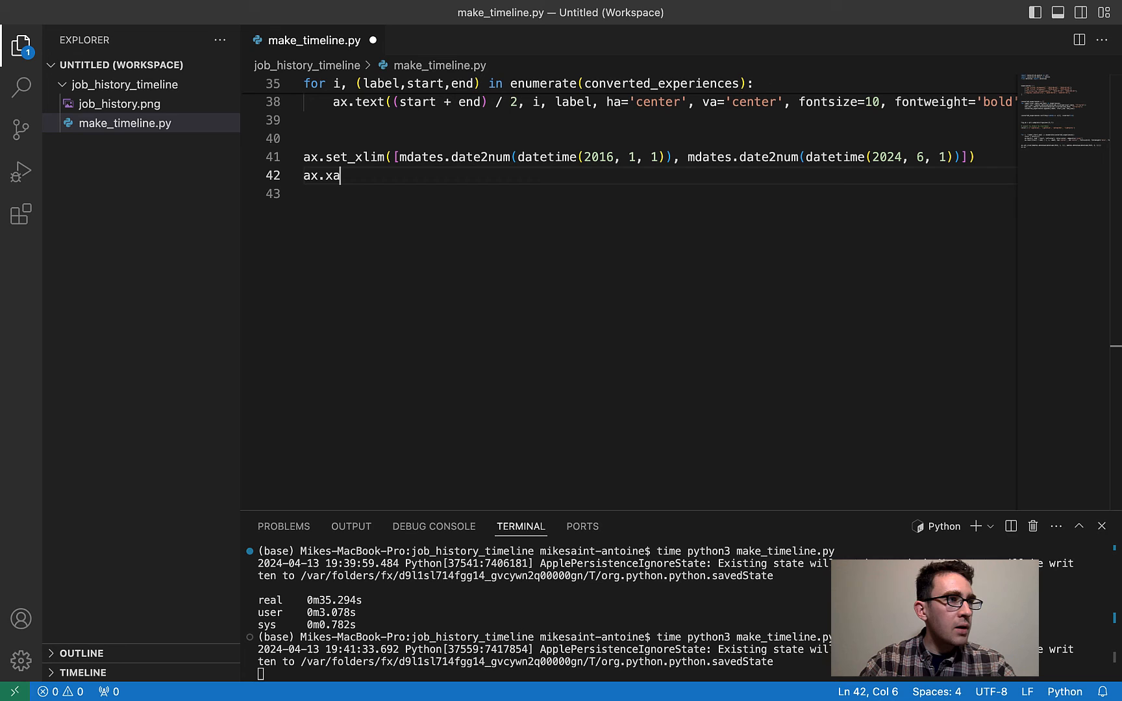
pyautogui.write('xis_date()')
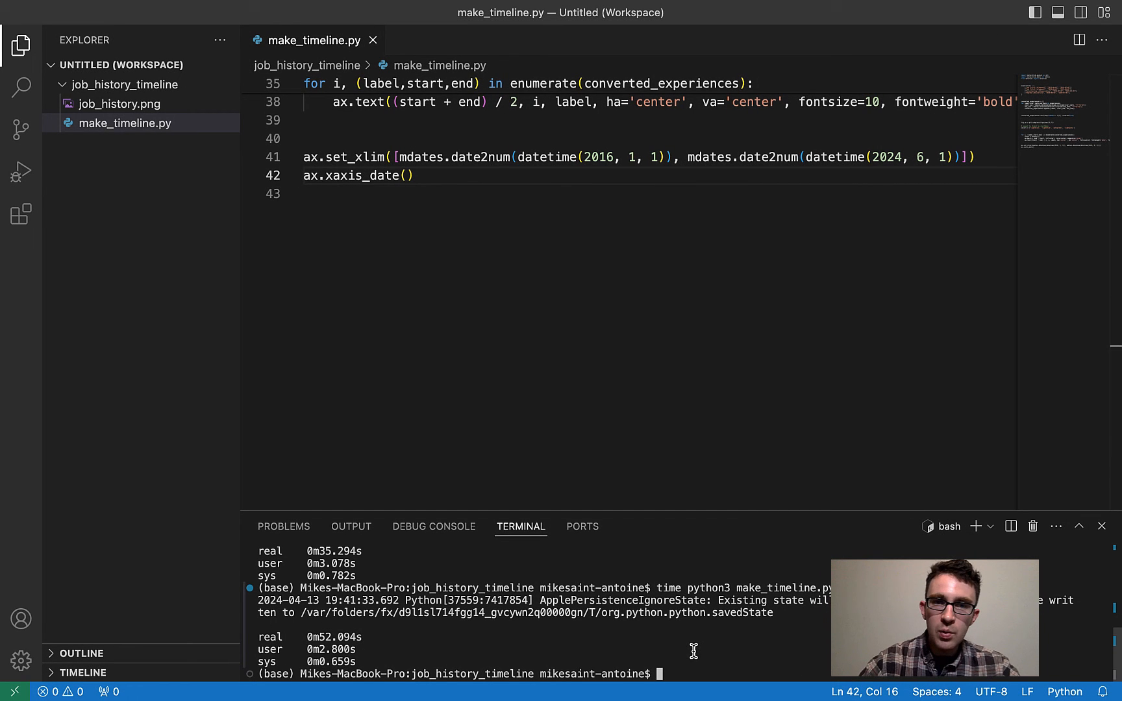
pyautogui.write('p')
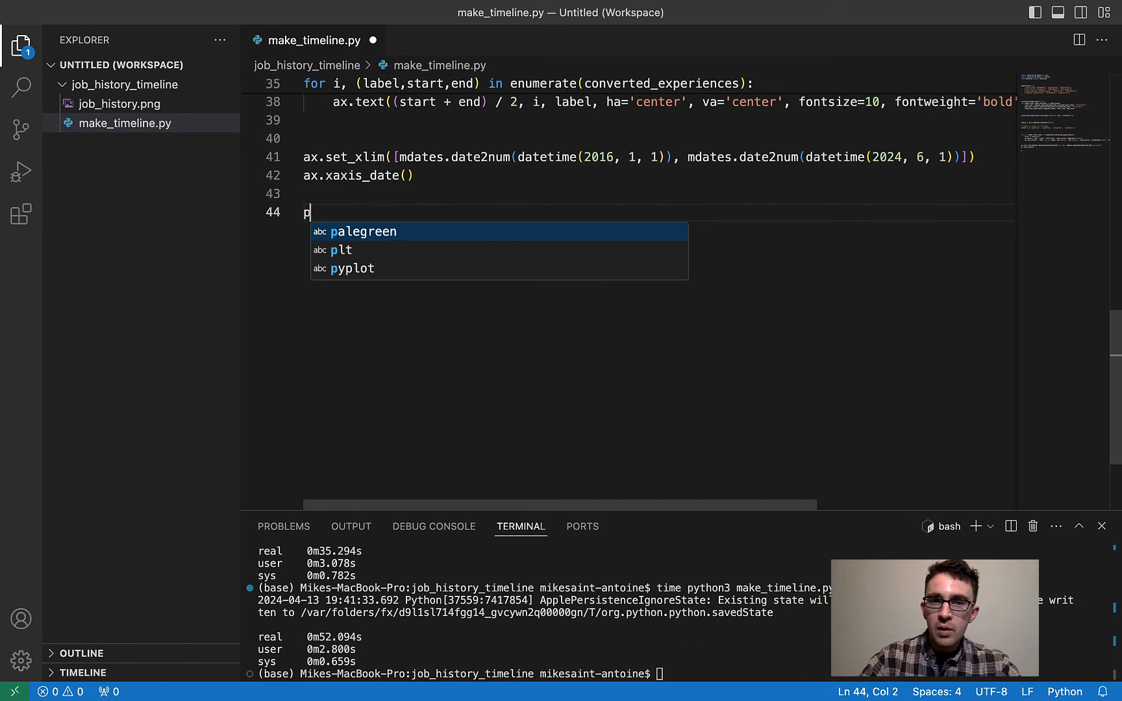
pyautogui.write('lt.show()')
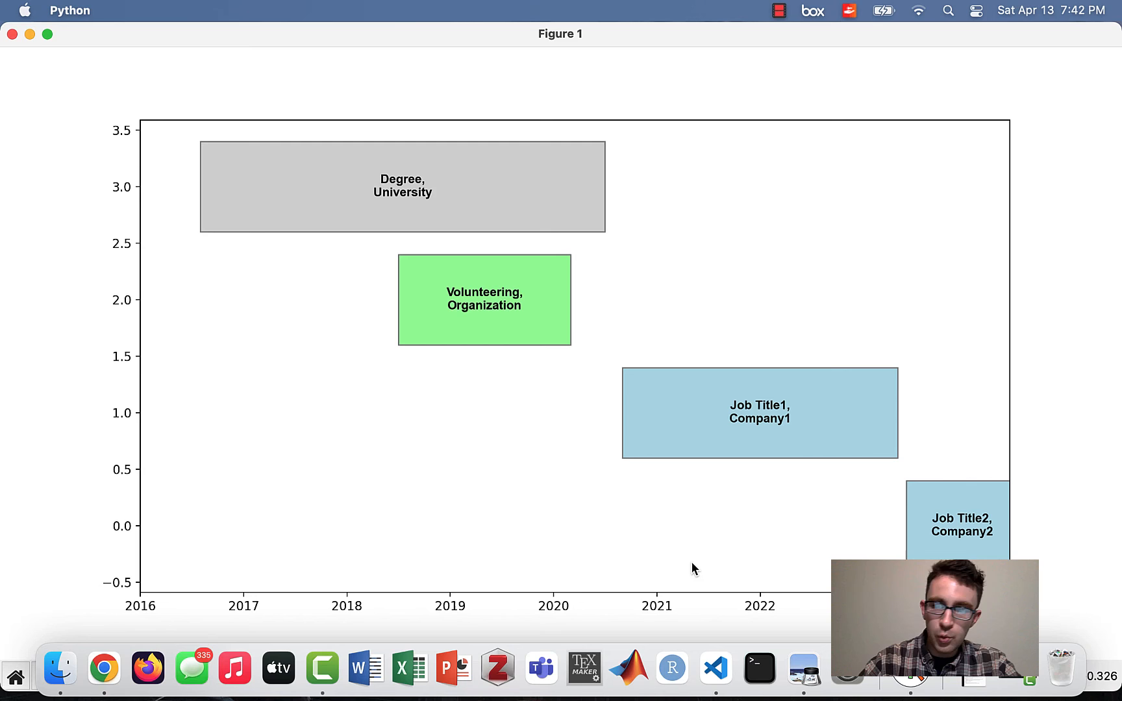
pyautogui.moveTo(10, 34)
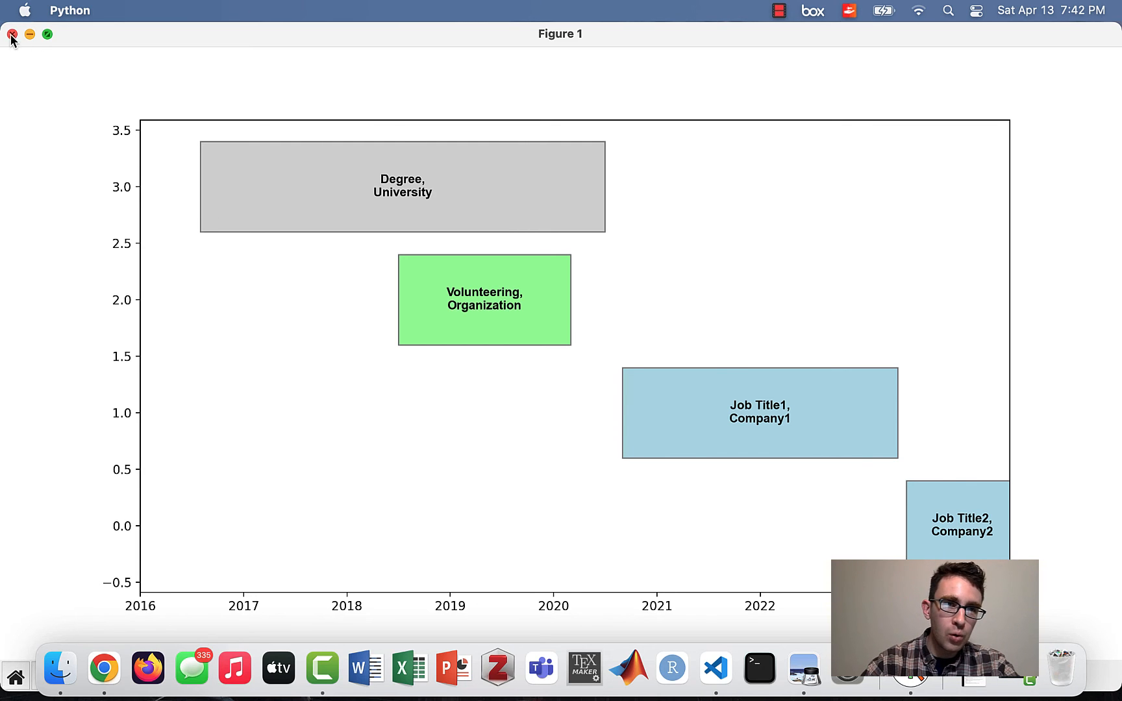
# - Close the figure and define date_format = mdates.DateFormatter('%Y')
pyautogui.click(10, 34)
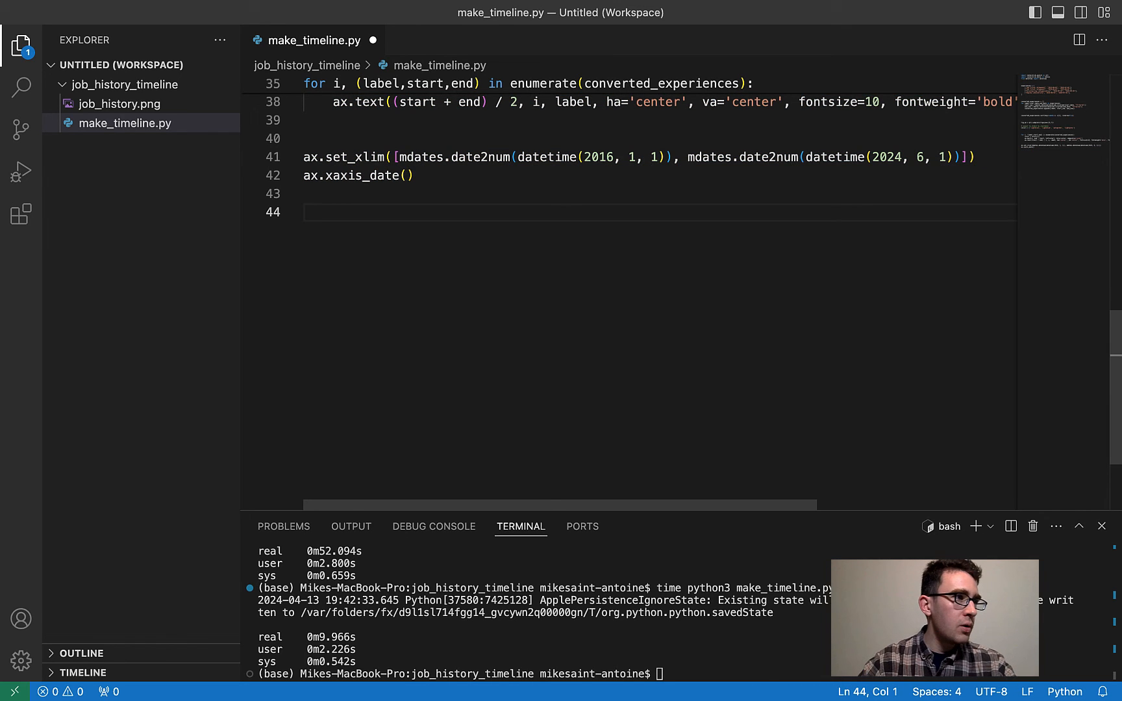
pyautogui.write('d')
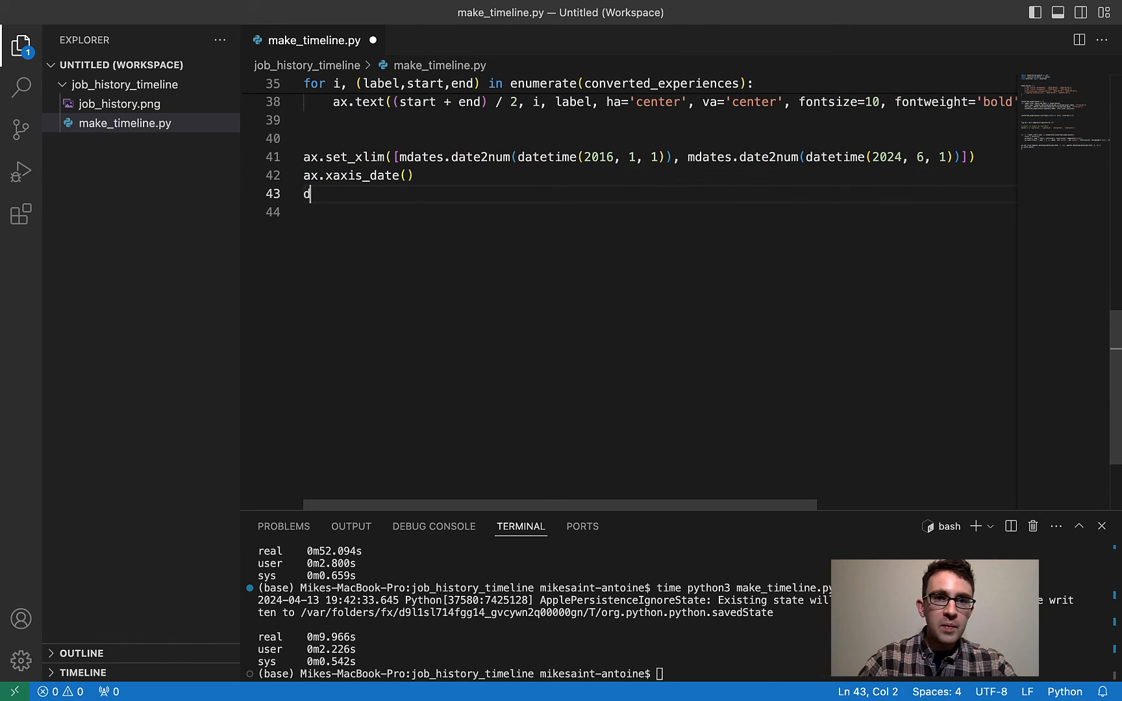
pyautogui.write('ate_format =')
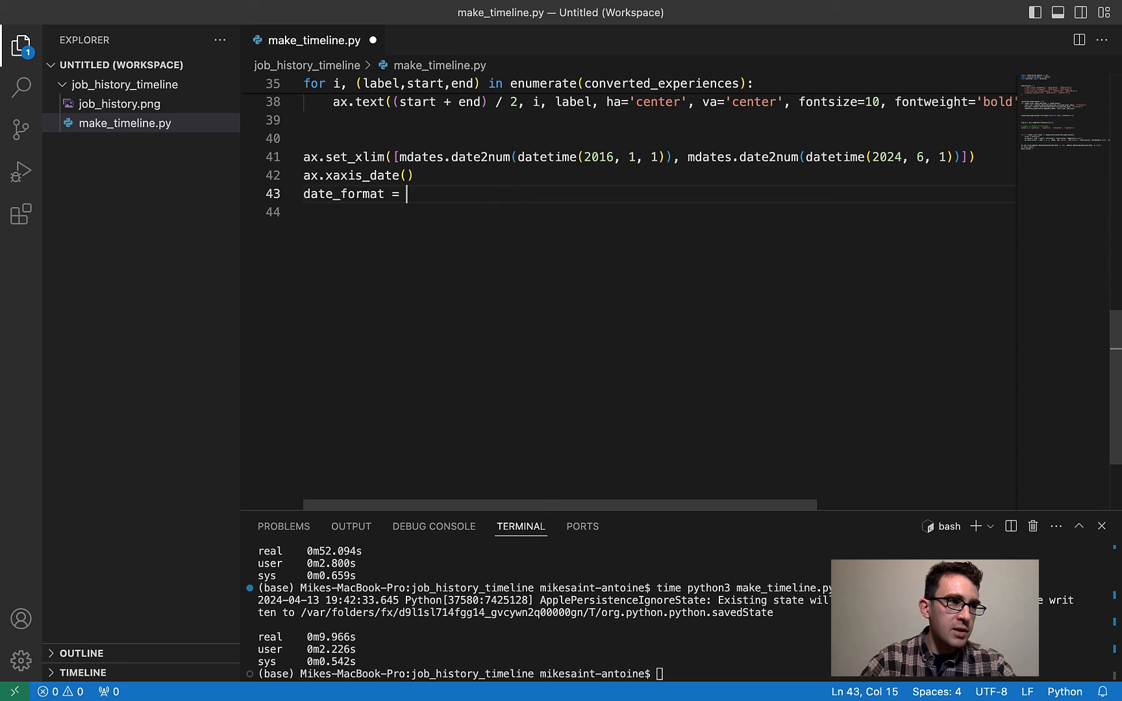
pyautogui.write('mdates.Date')
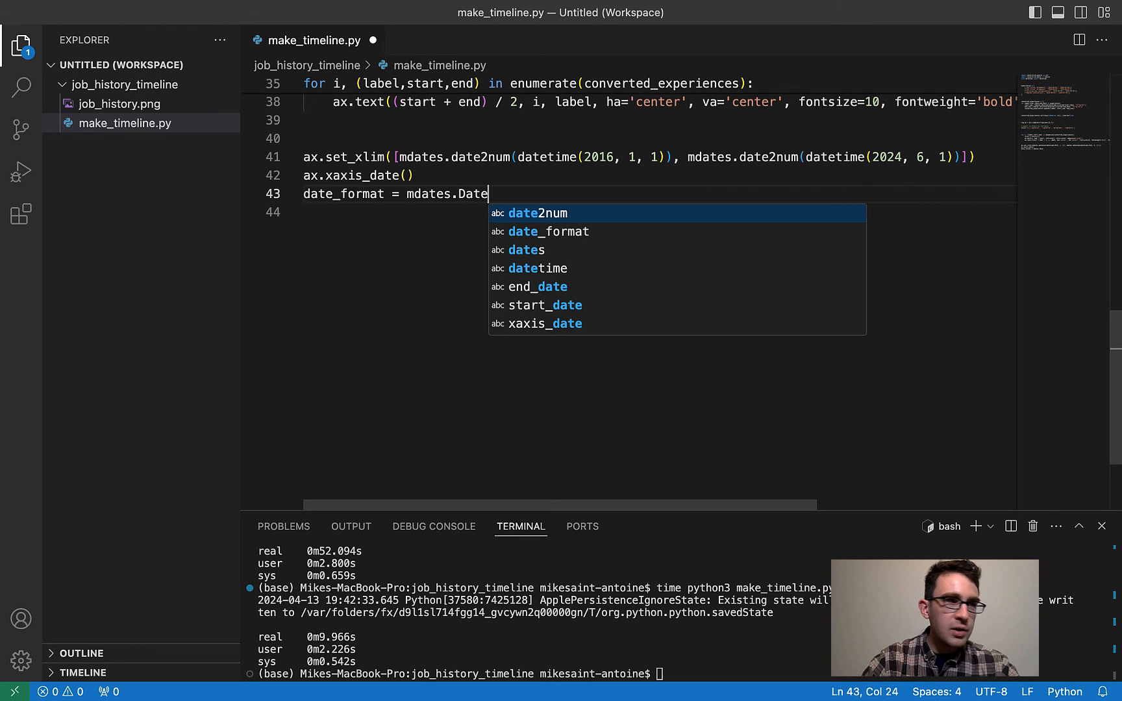
pyautogui.write('F')
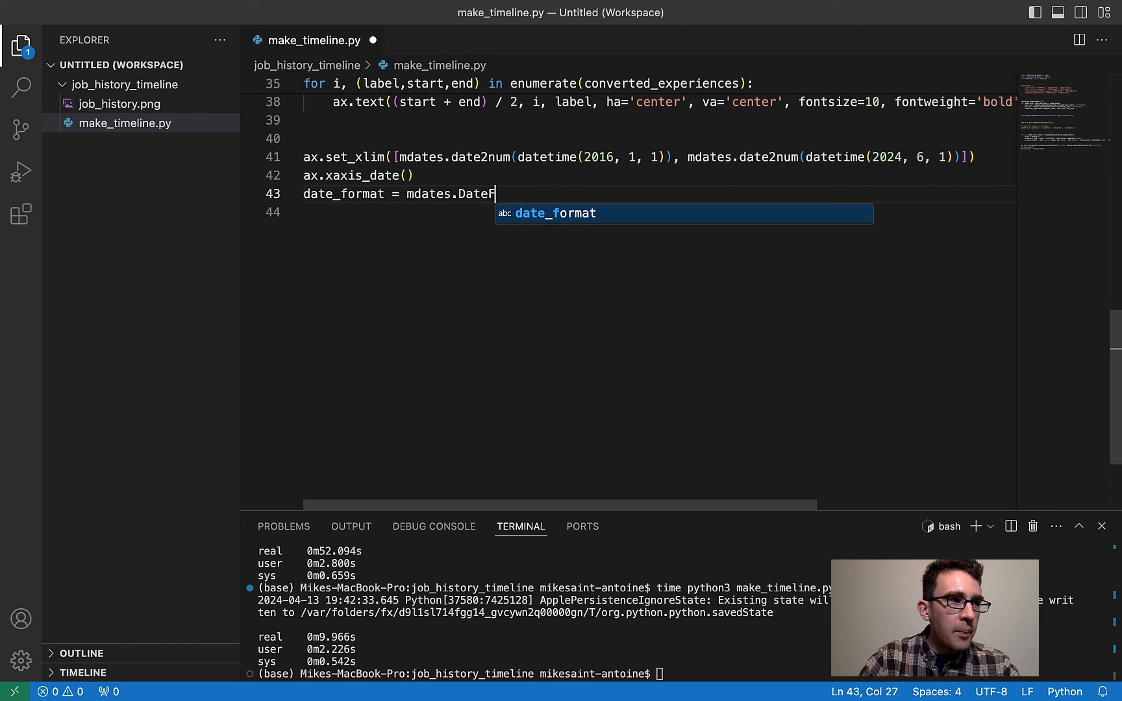
pyautogui.write('ormatter')
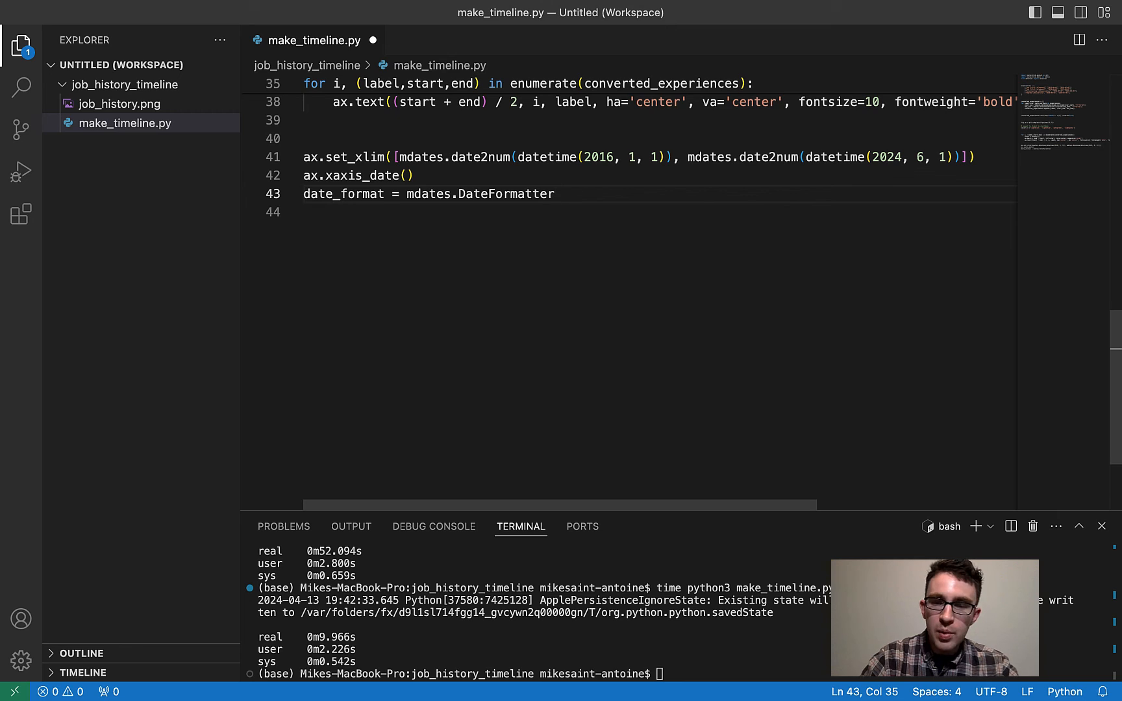
pyautogui.write('()')
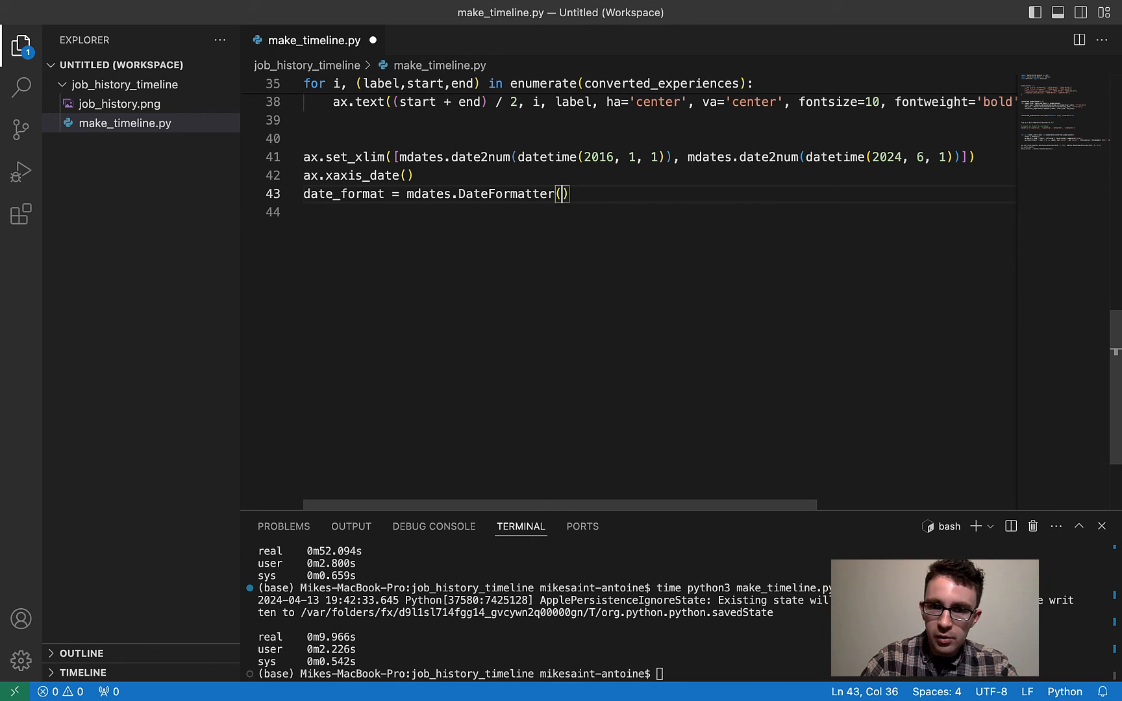
pyautogui.write("''")
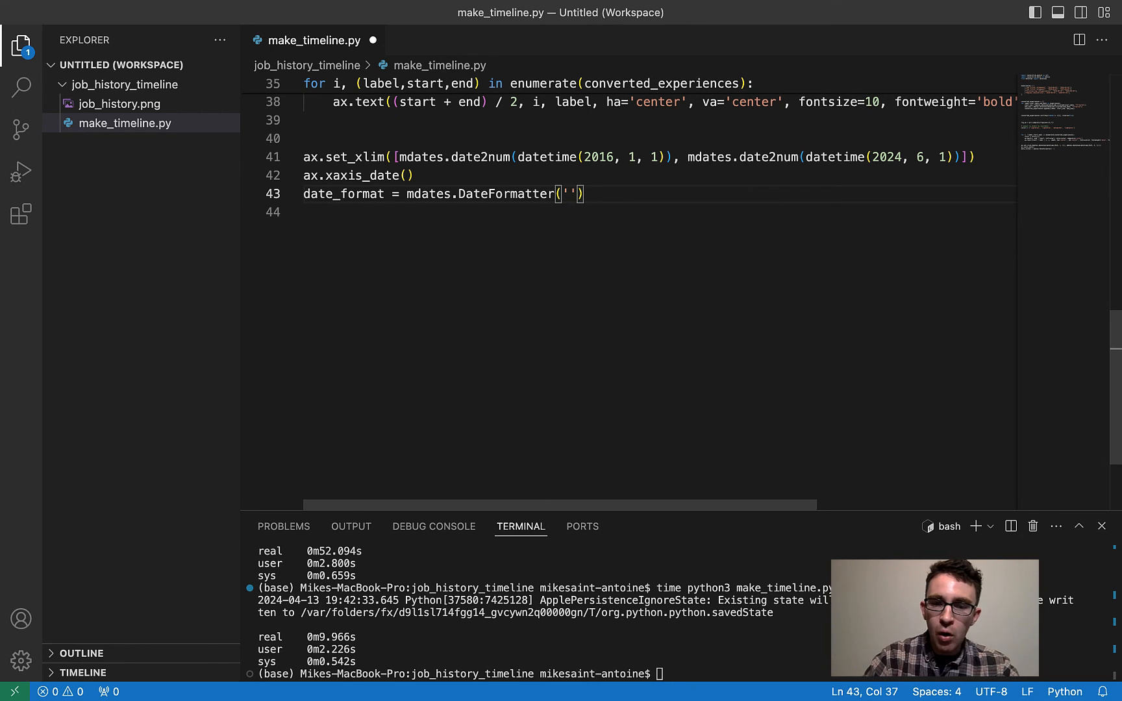
pyautogui.write('%Y')
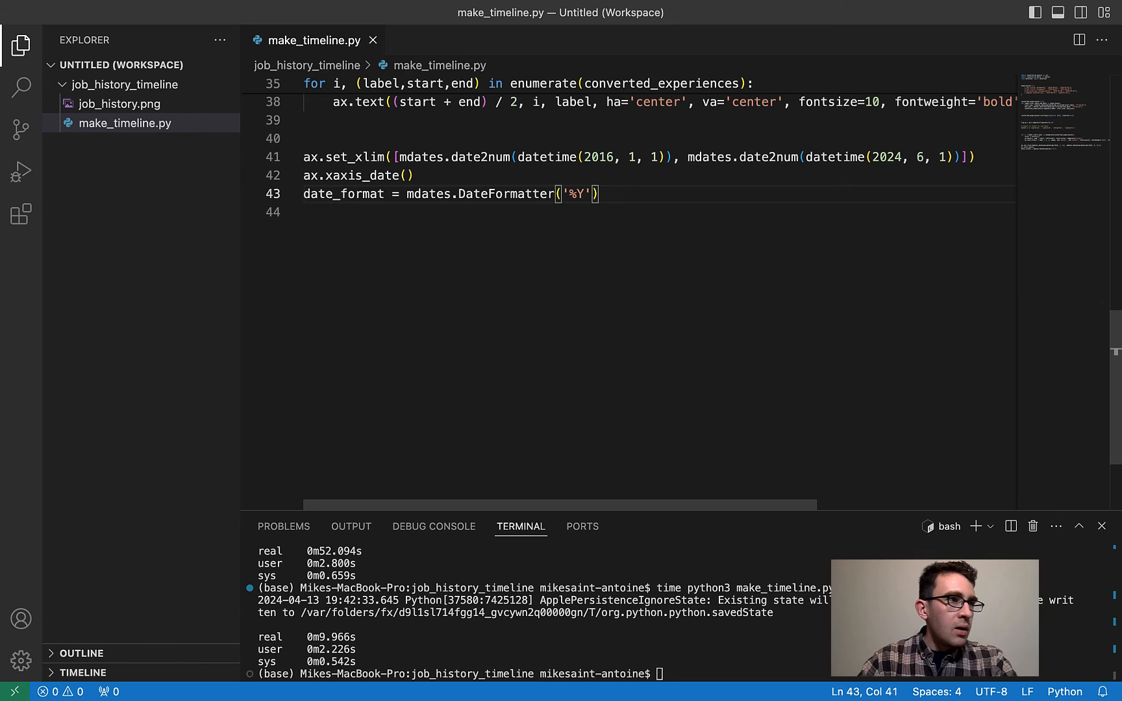
# - Apply ax.xaxis.set_major_formatter(date_format) and save the script
pyautogui.write('ax')
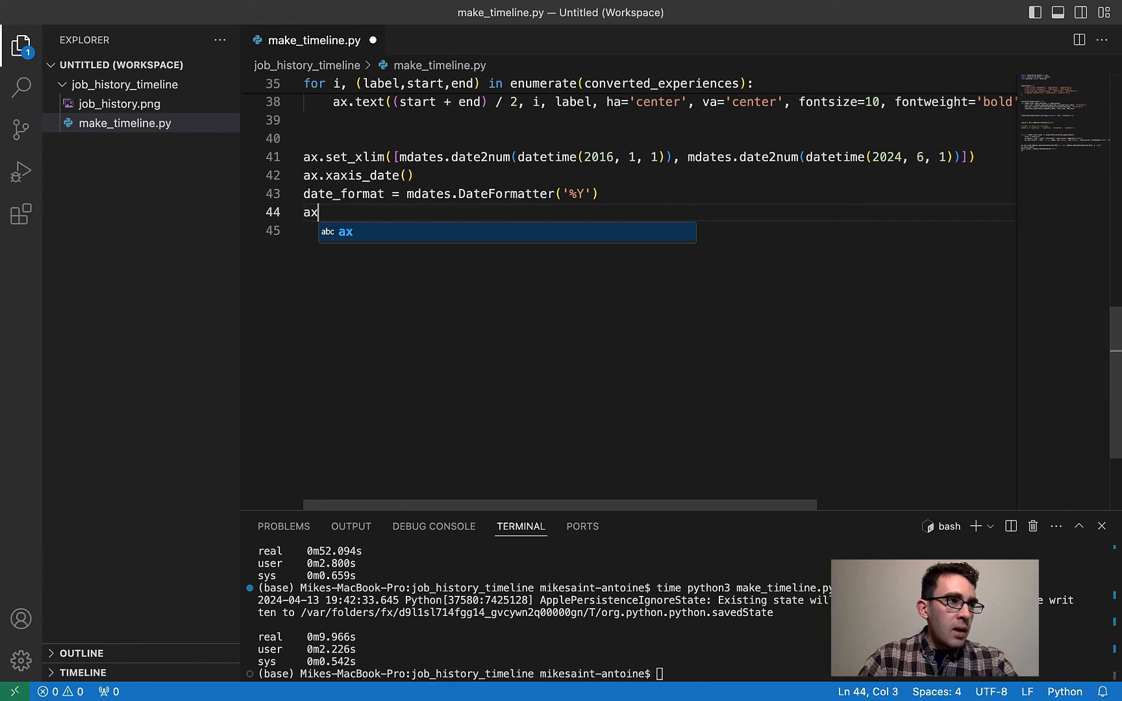
pyautogui.write('.xax')
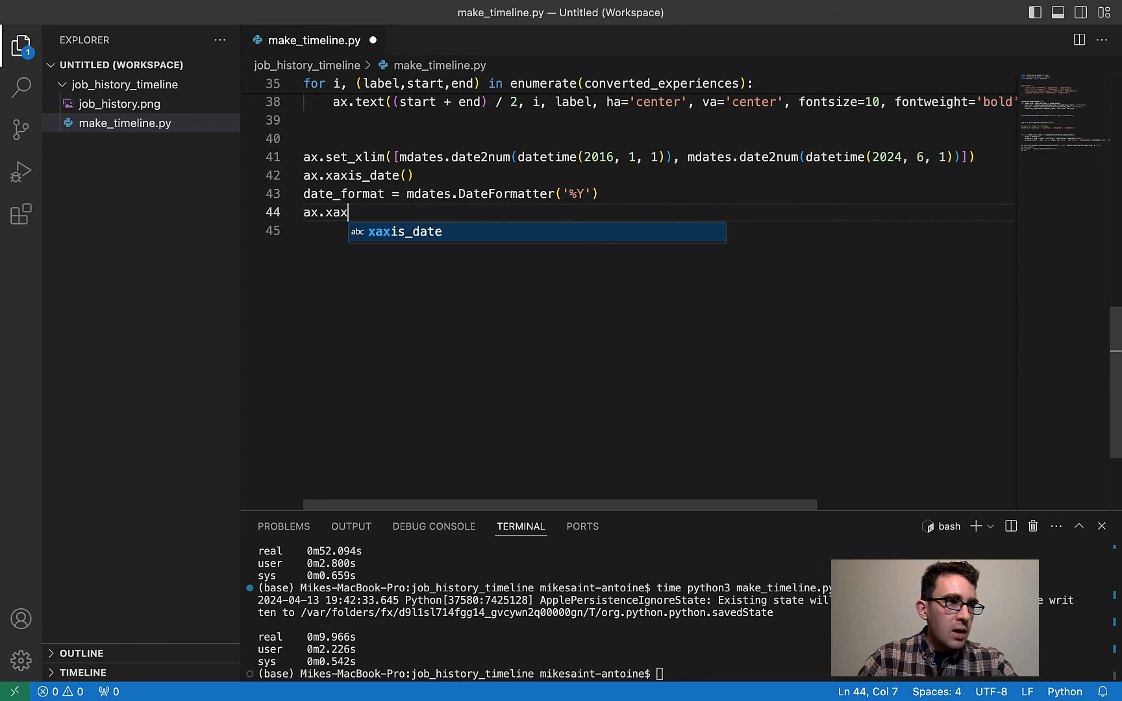
pyautogui.write('is.set')
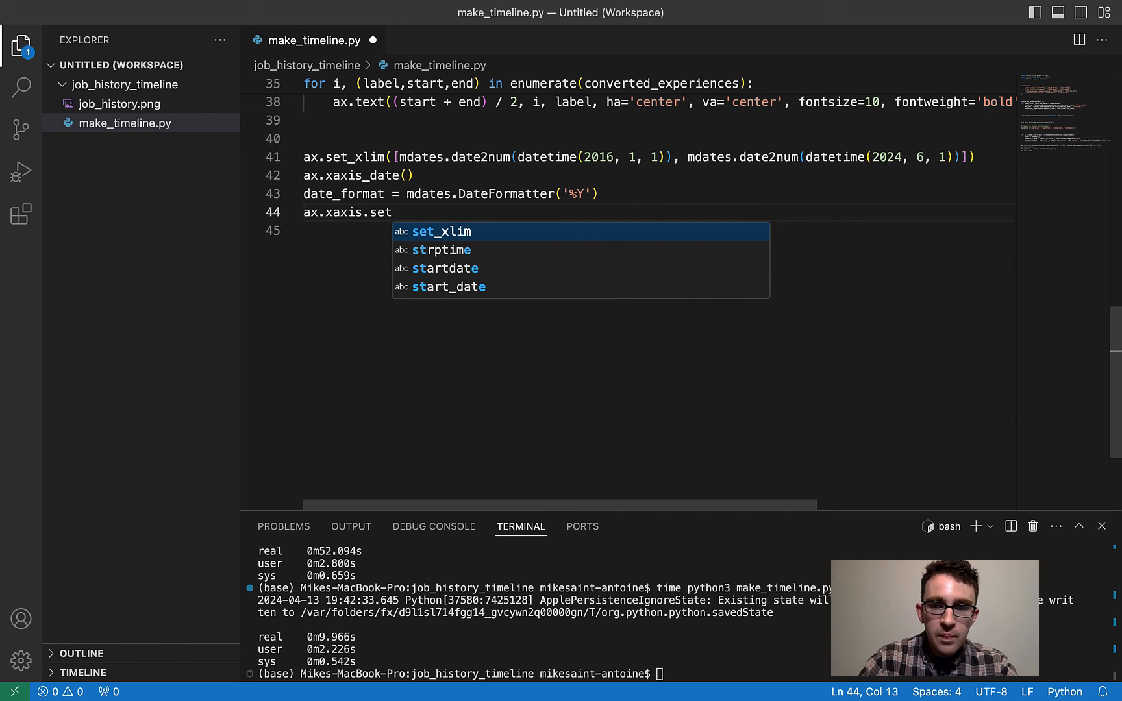
pyautogui.write('_major')
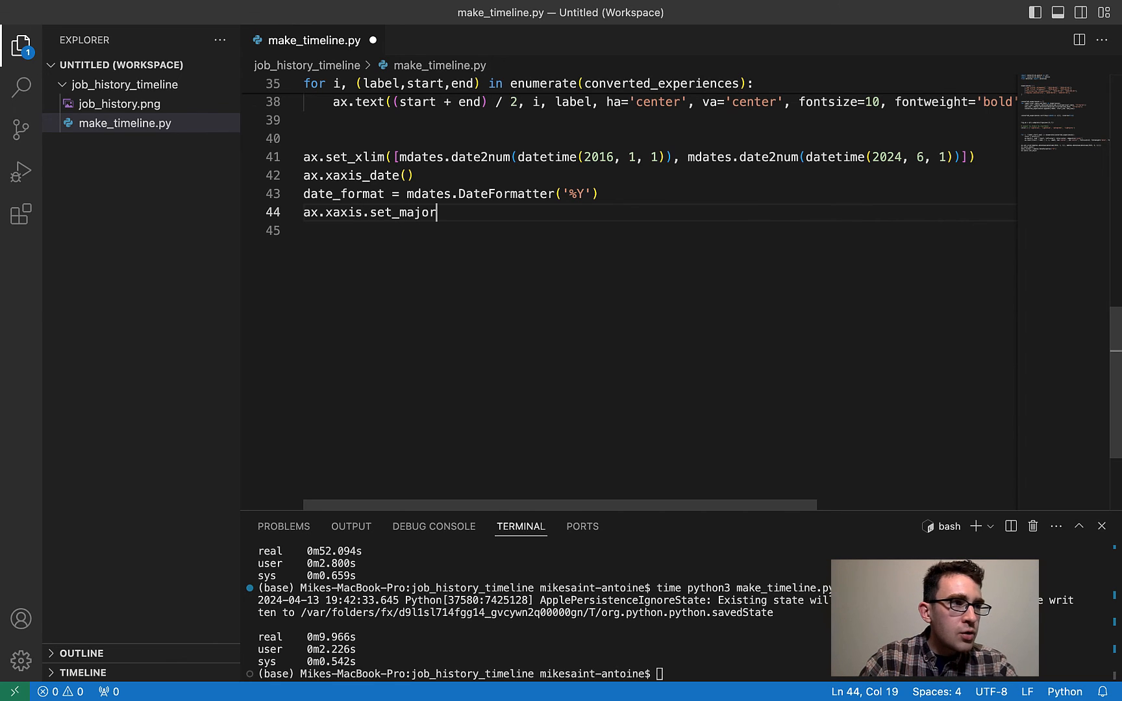
pyautogui.write('_for')
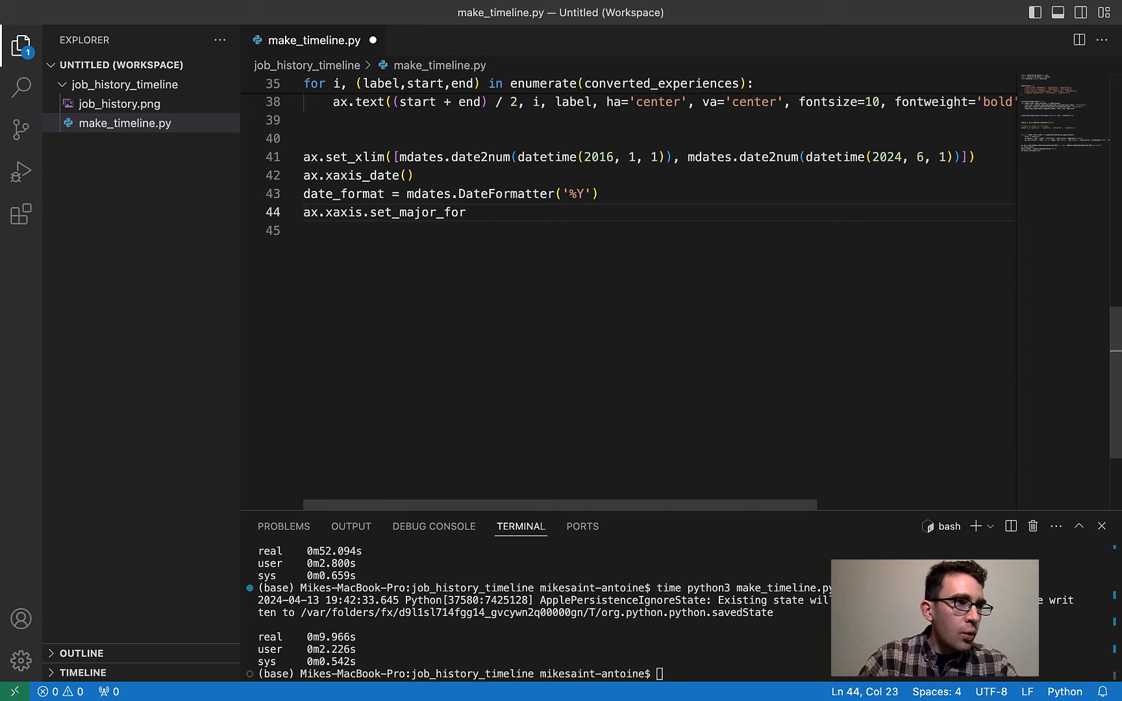
pyautogui.write('matter(date_format')
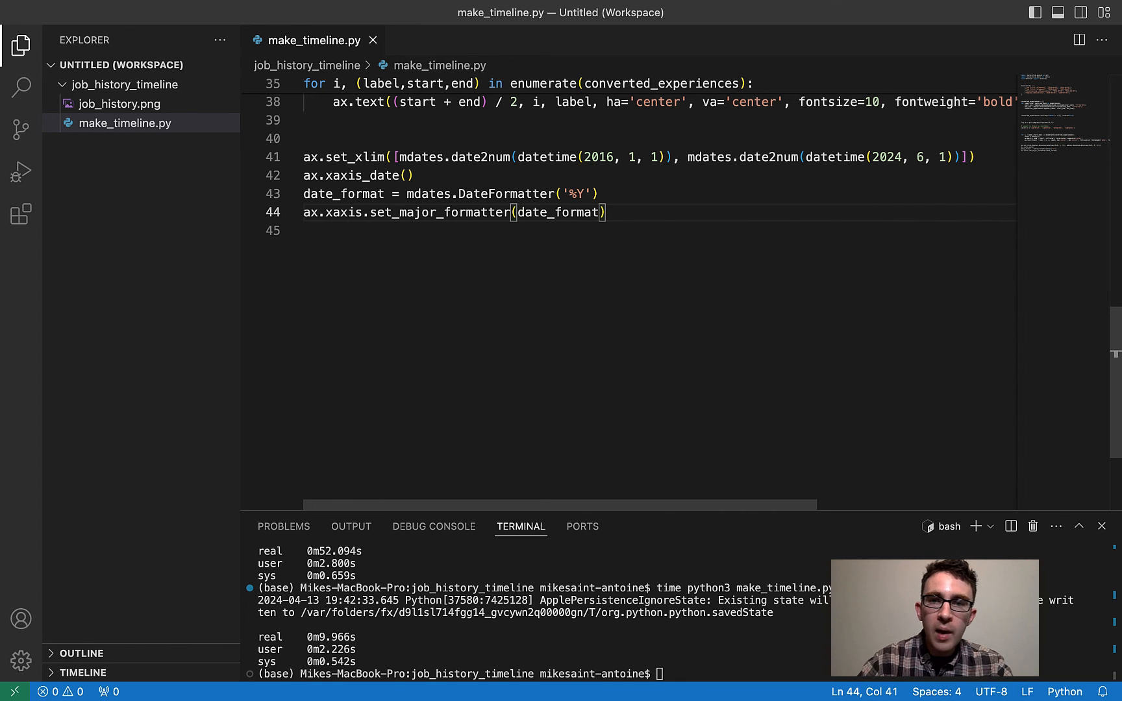
pyautogui.press('Enter')
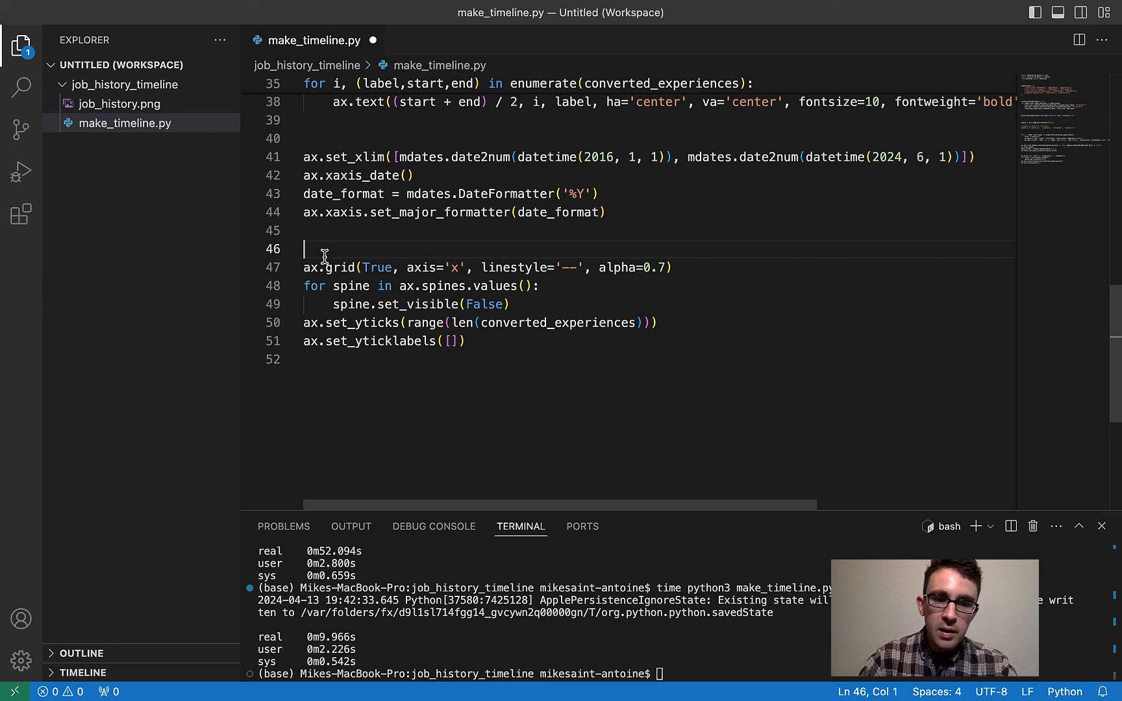
# - Add '# cleaning things up' and '# setting and formatting dates' comments, a closing plt.show(), and save
pyautogui.write('# cleaning things up')
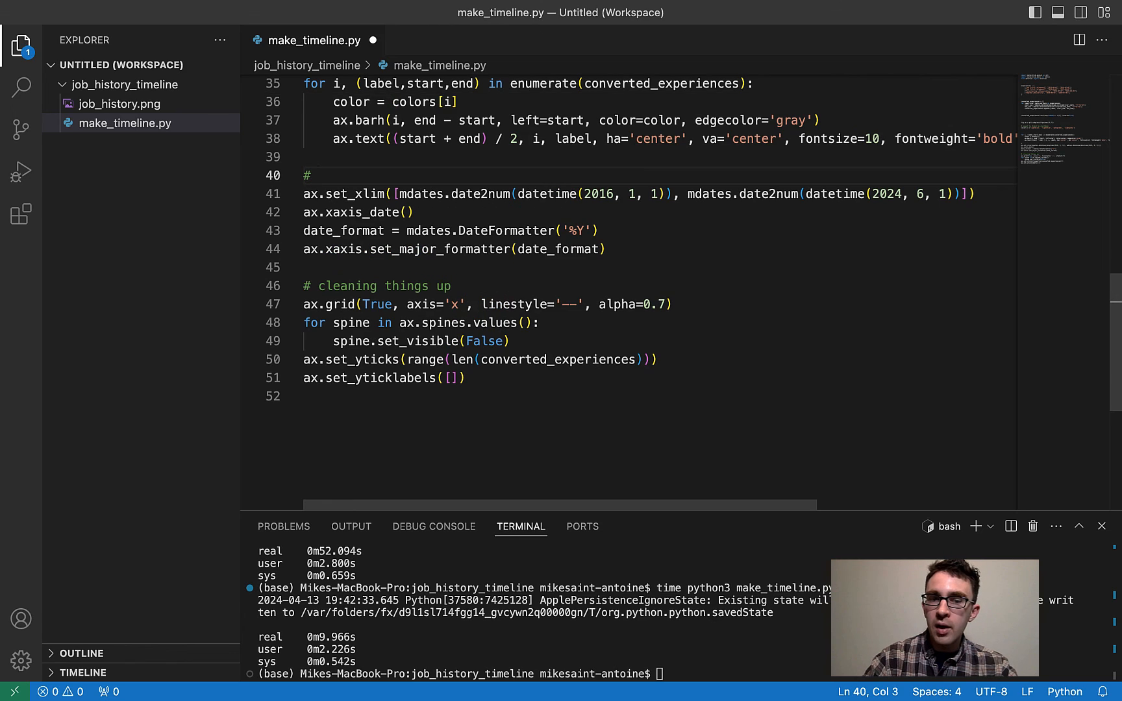
pyautogui.write('setting and formatting dates')
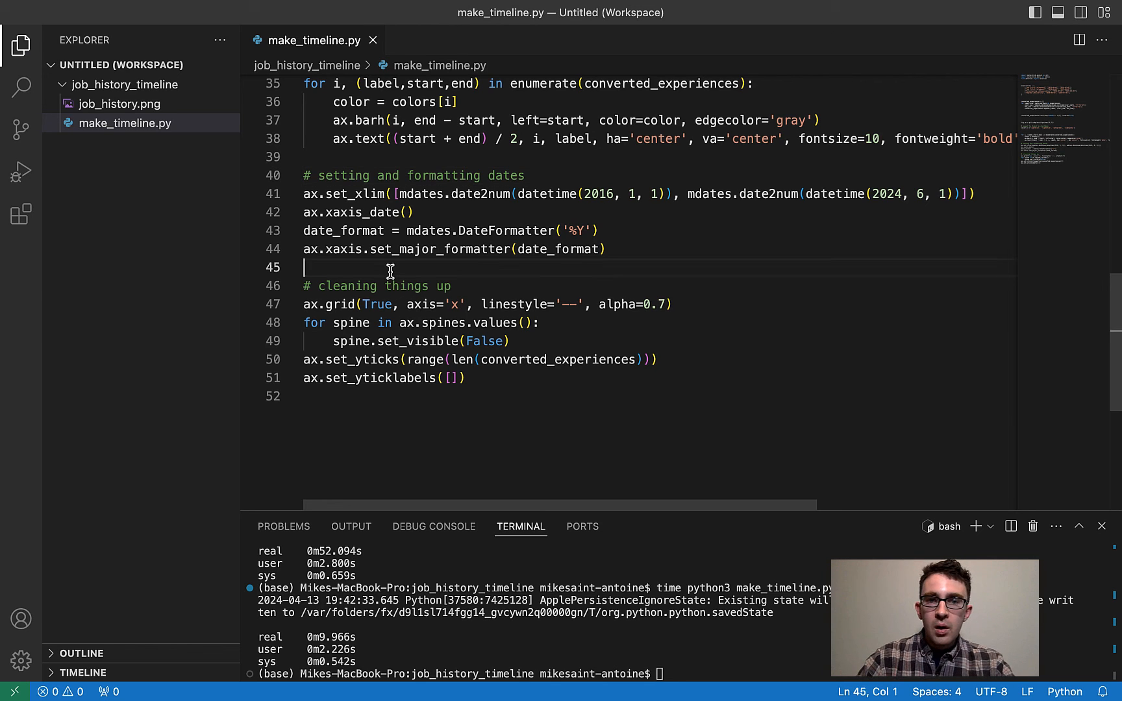
pyautogui.press('Enter')
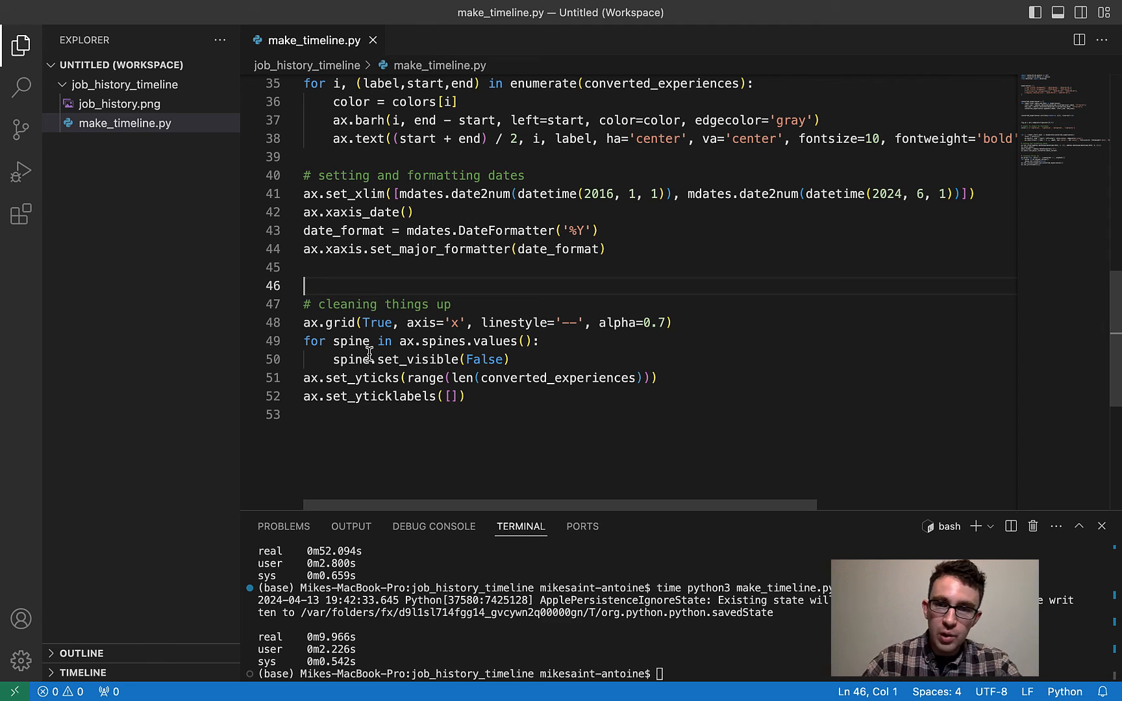
pyautogui.press('Enter')
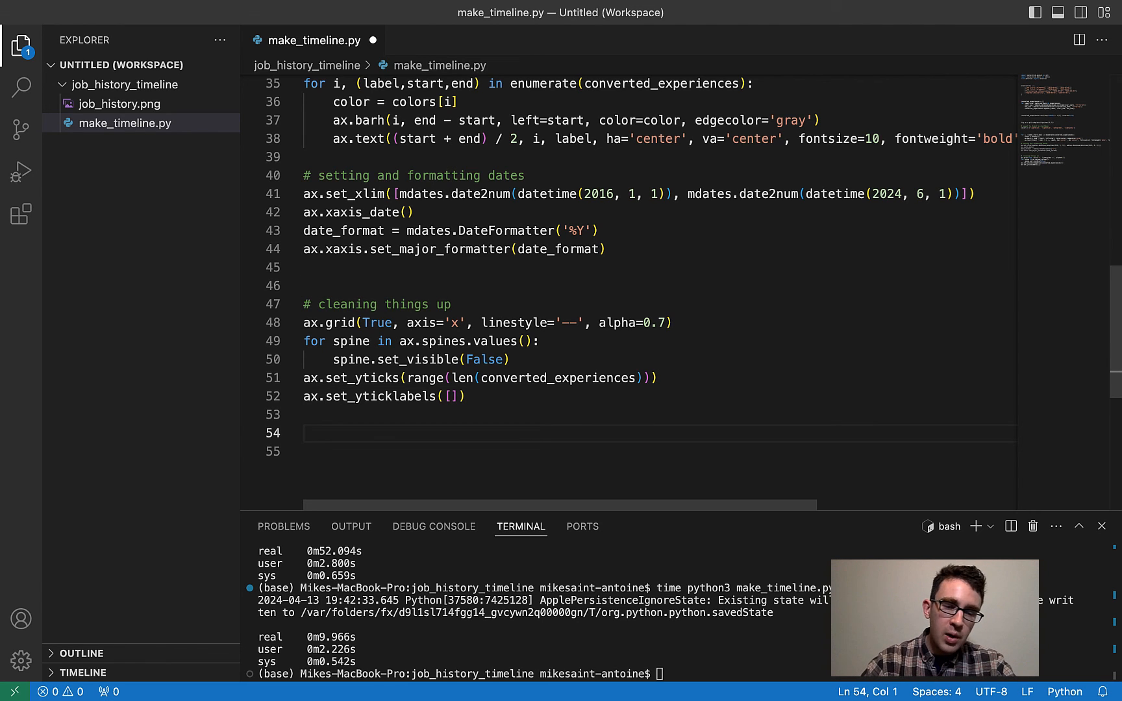
pyautogui.write('plt.show(')
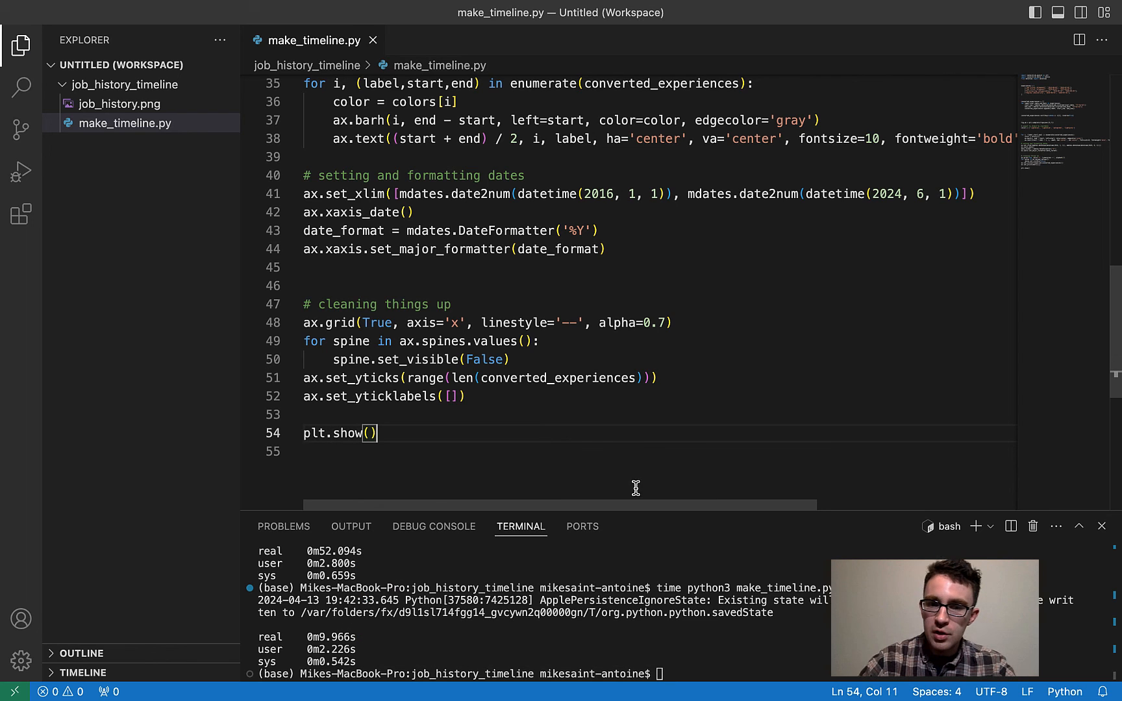
pyautogui.press('Enter')
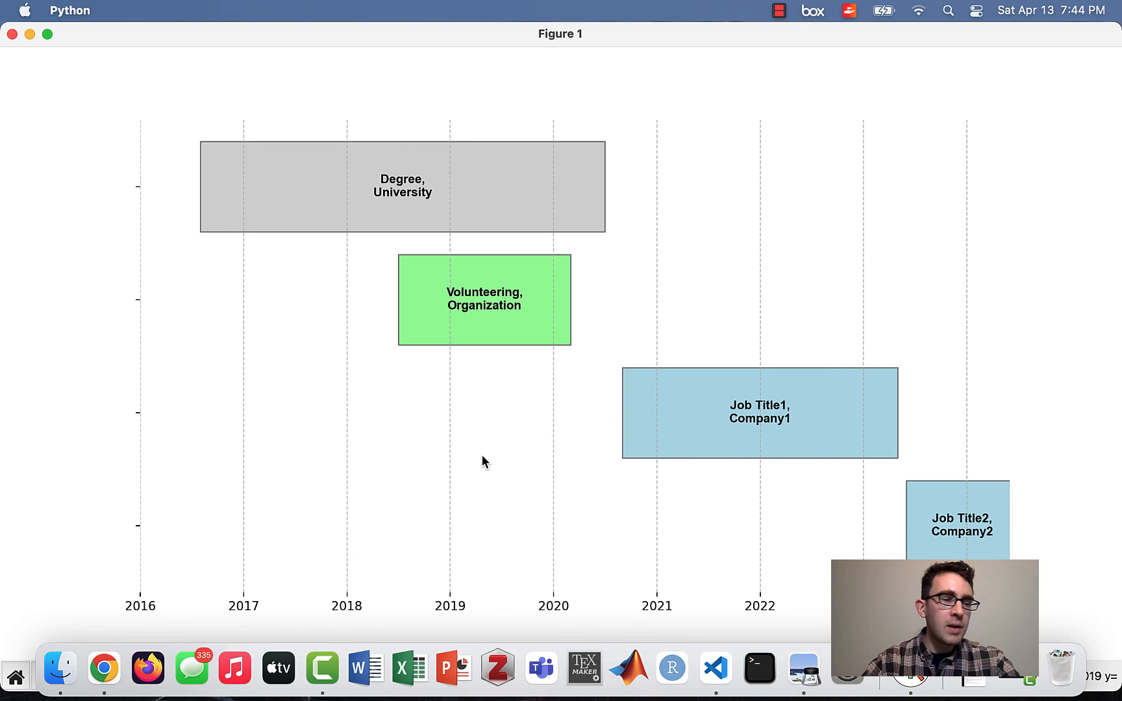
pyautogui.moveTo(340, 215)
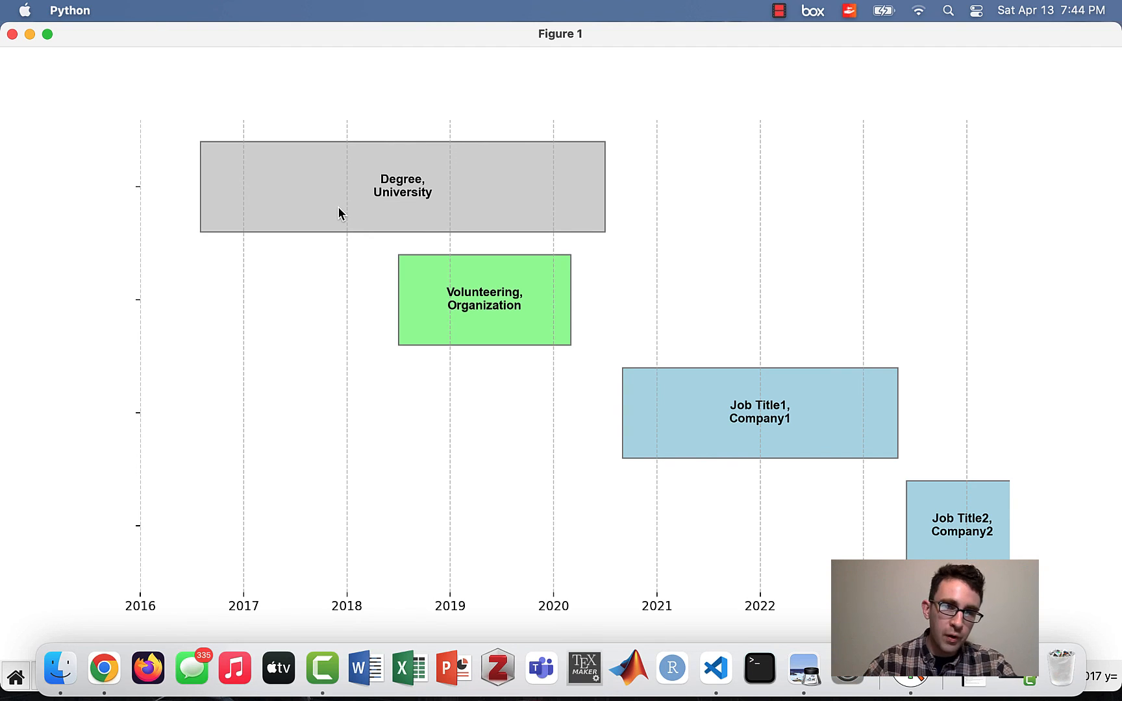
pyautogui.moveTo(42, 51)
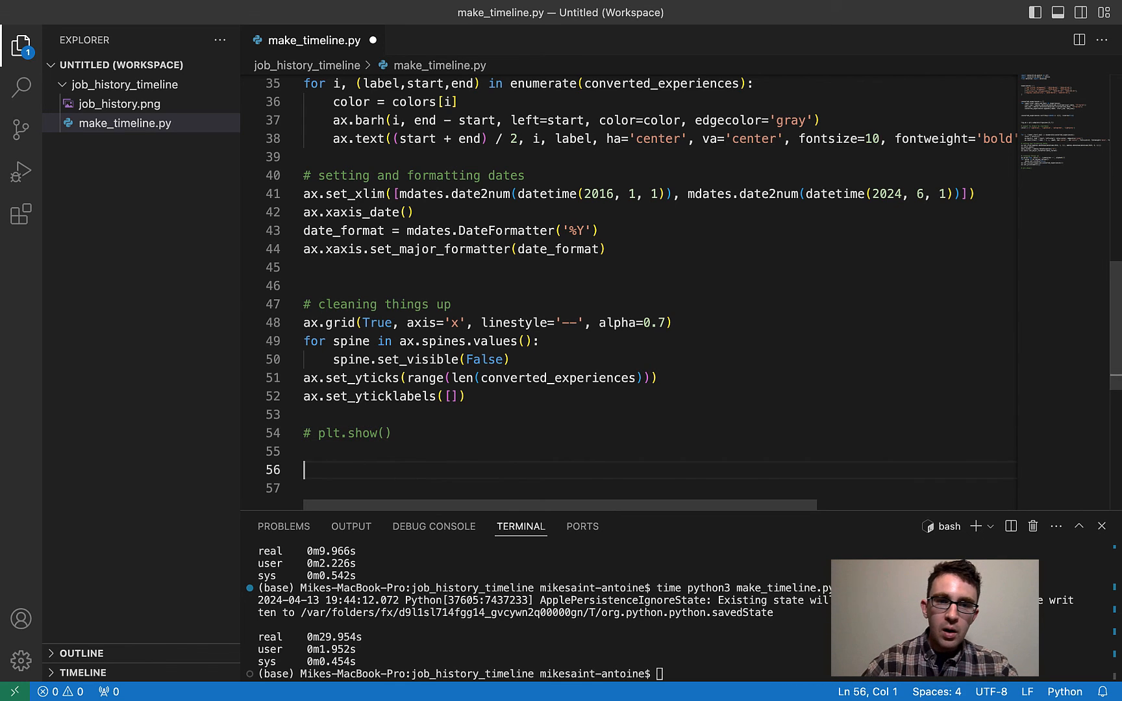
# - Add plt.tight_layout() before the output lines
pyautogui.write('plt')
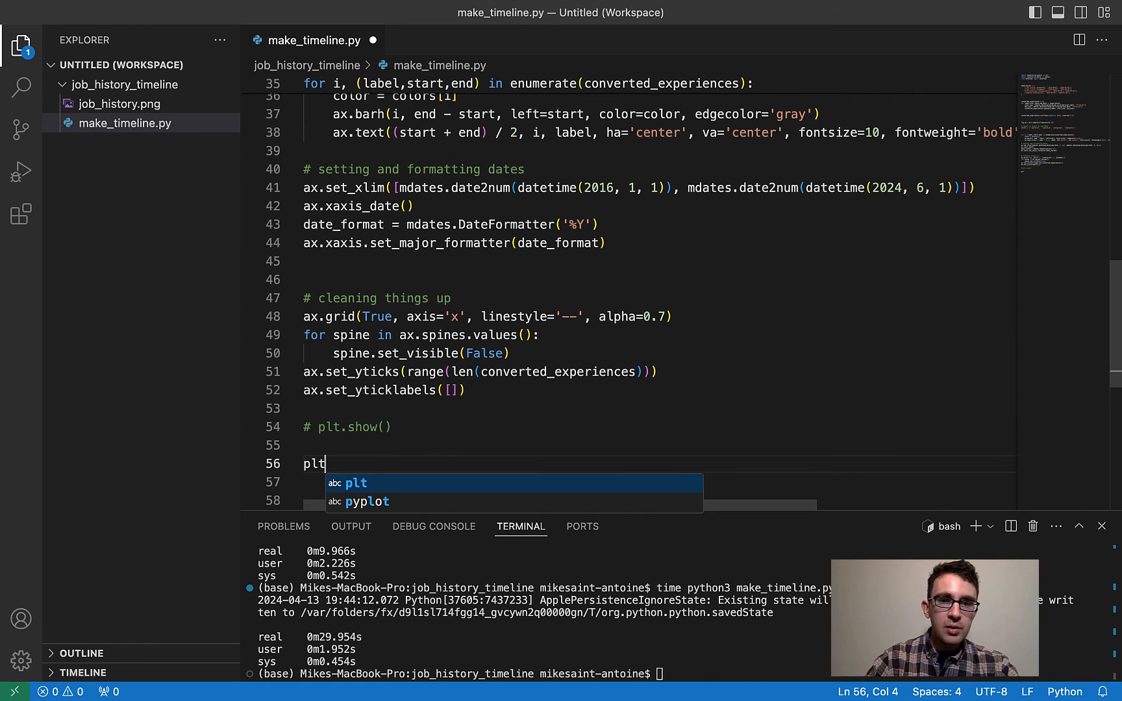
pyautogui.write('.tight')
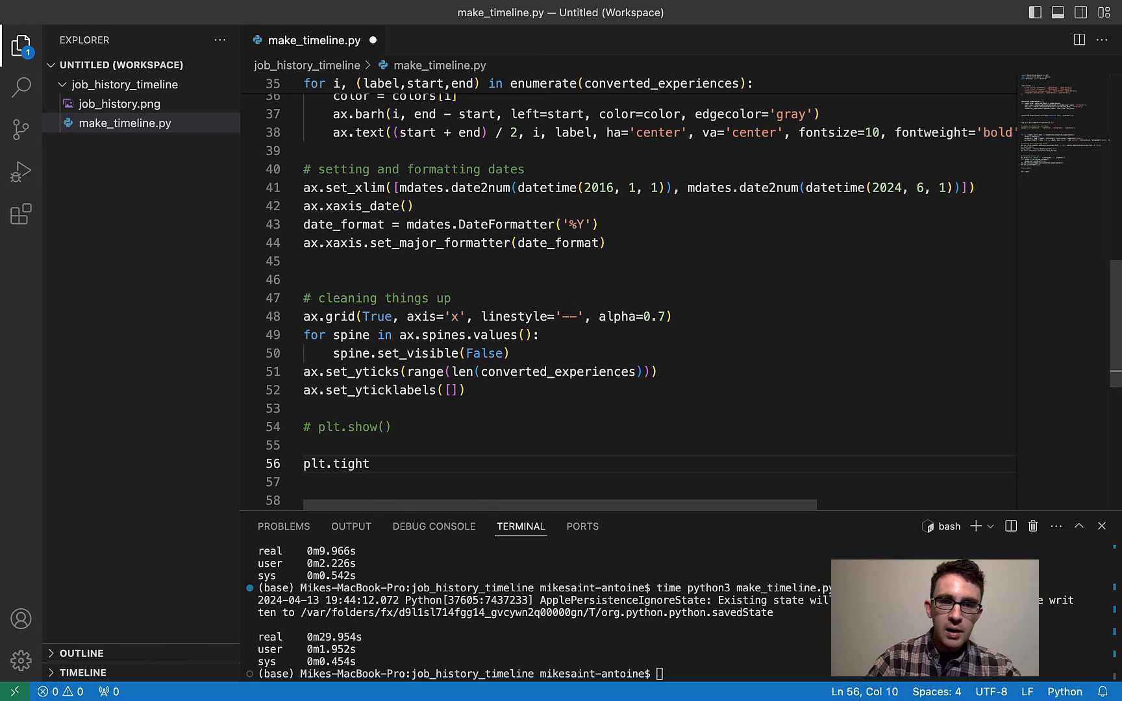
pyautogui.write('_layout')
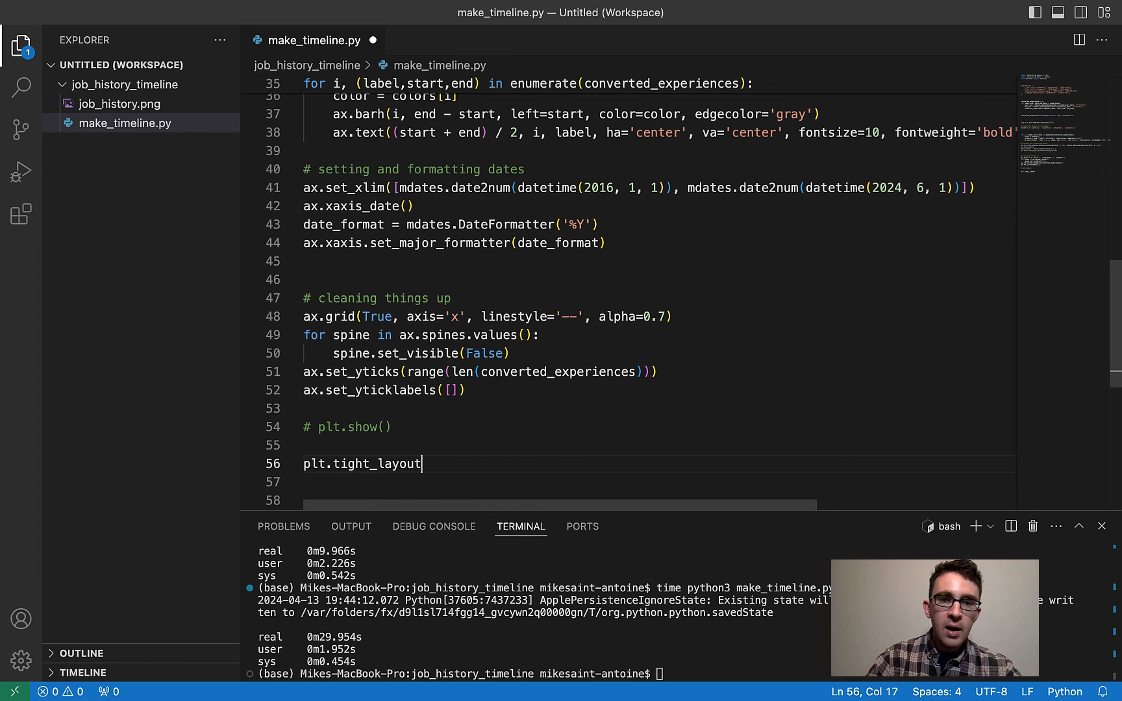
pyautogui.write('()')
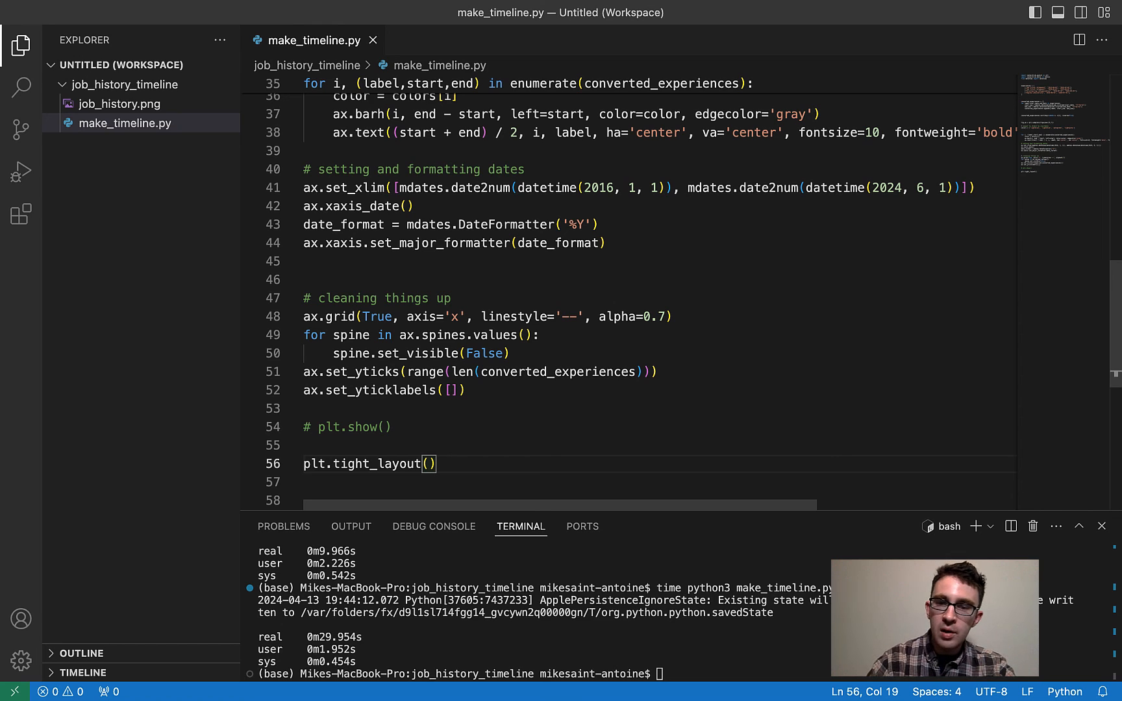
pyautogui.press('Enter')
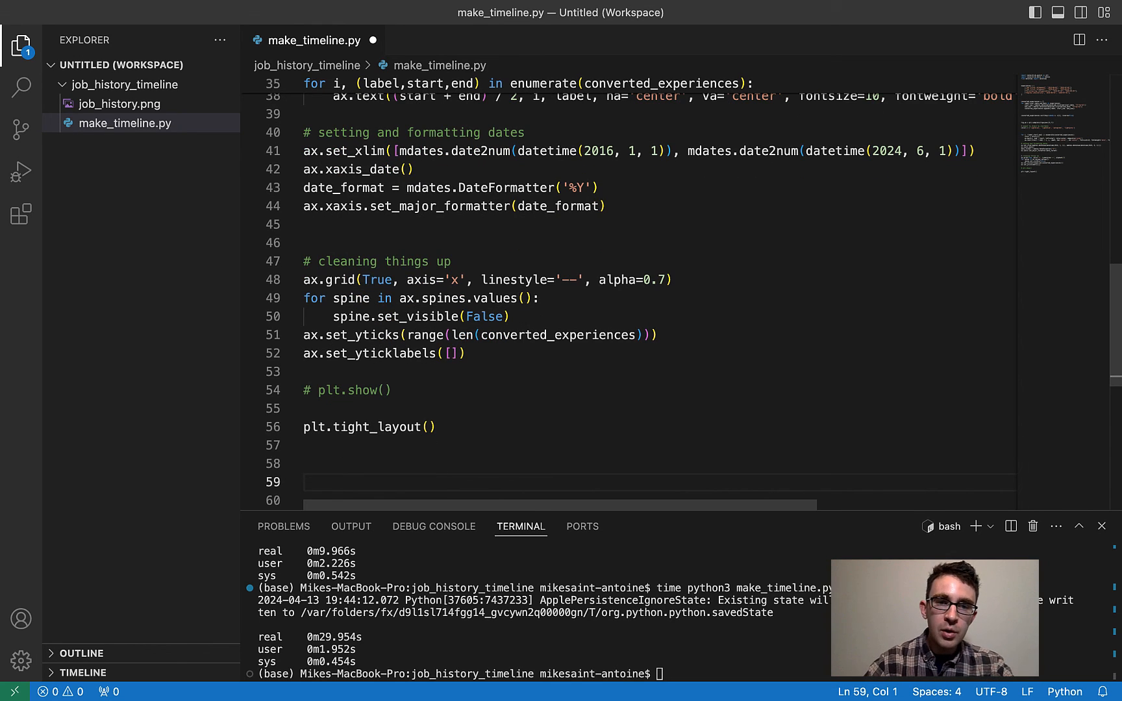
# - Add plt.savefig('job_history.png', dpi=500) and run time python3 make_timeline.py in the terminal
pyautogui.write('plt')
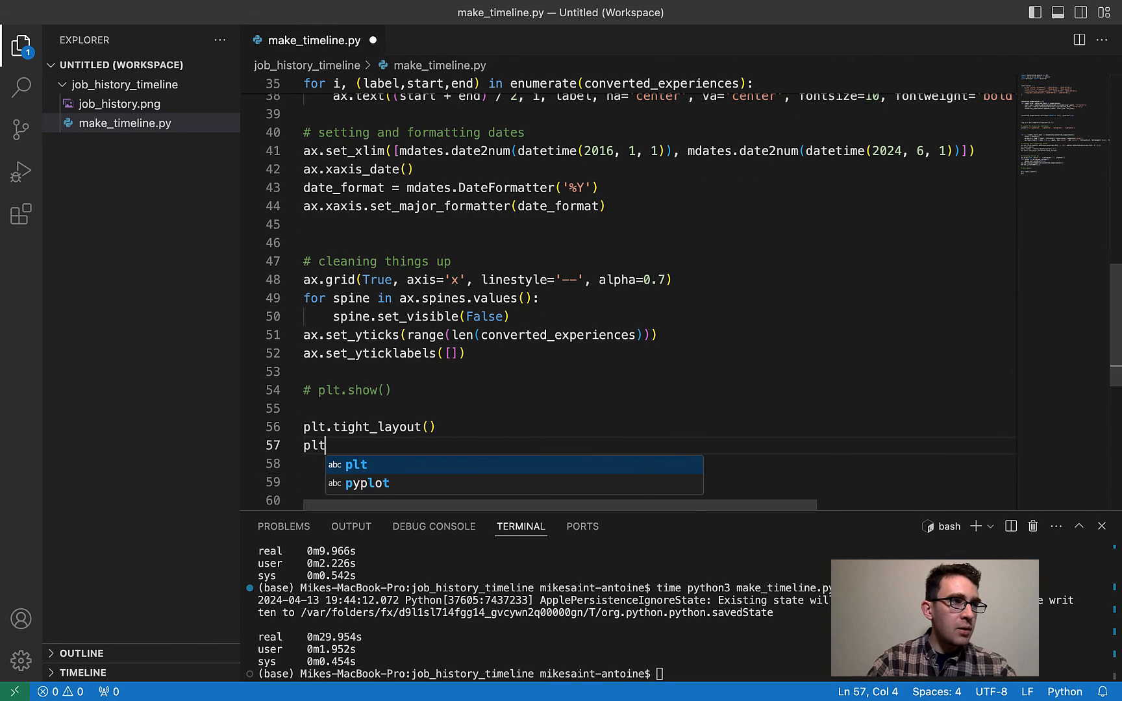
pyautogui.write('.savefig')
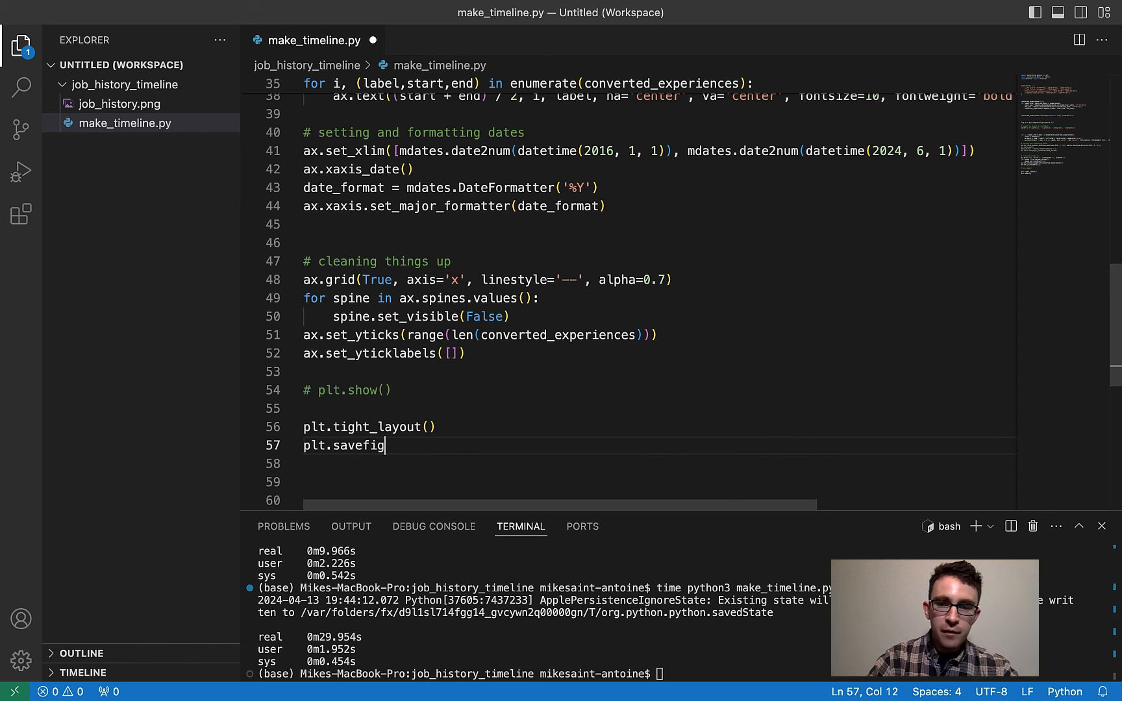
pyautogui.write("('')")
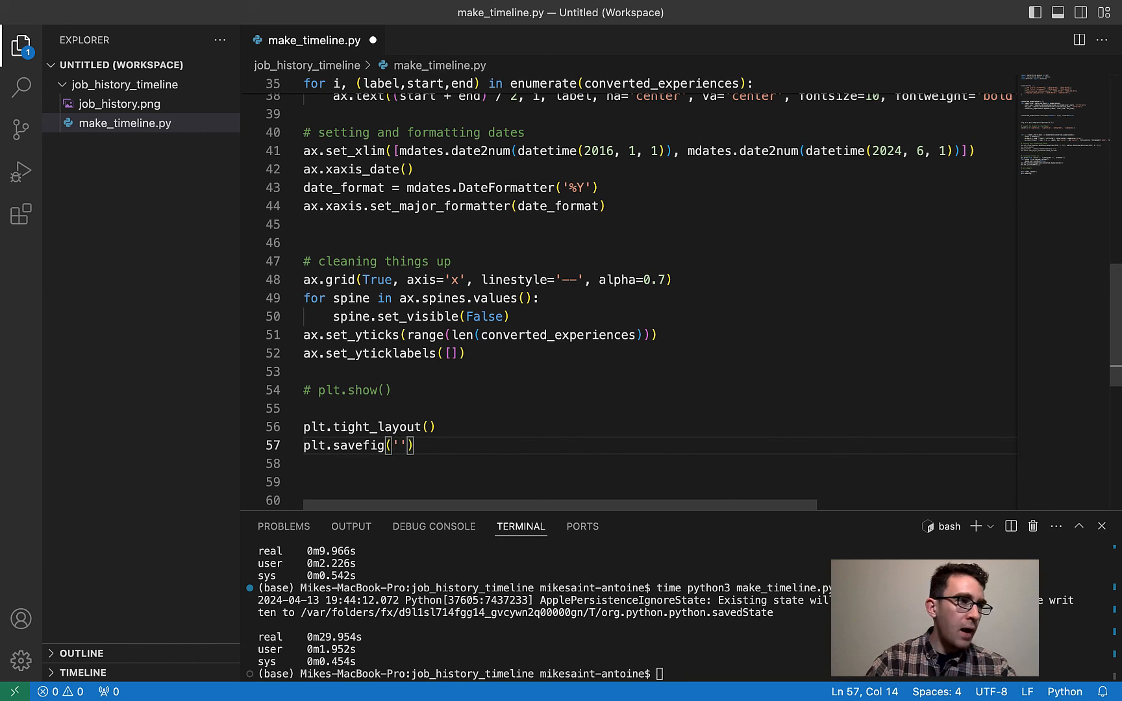
pyautogui.write('job_')
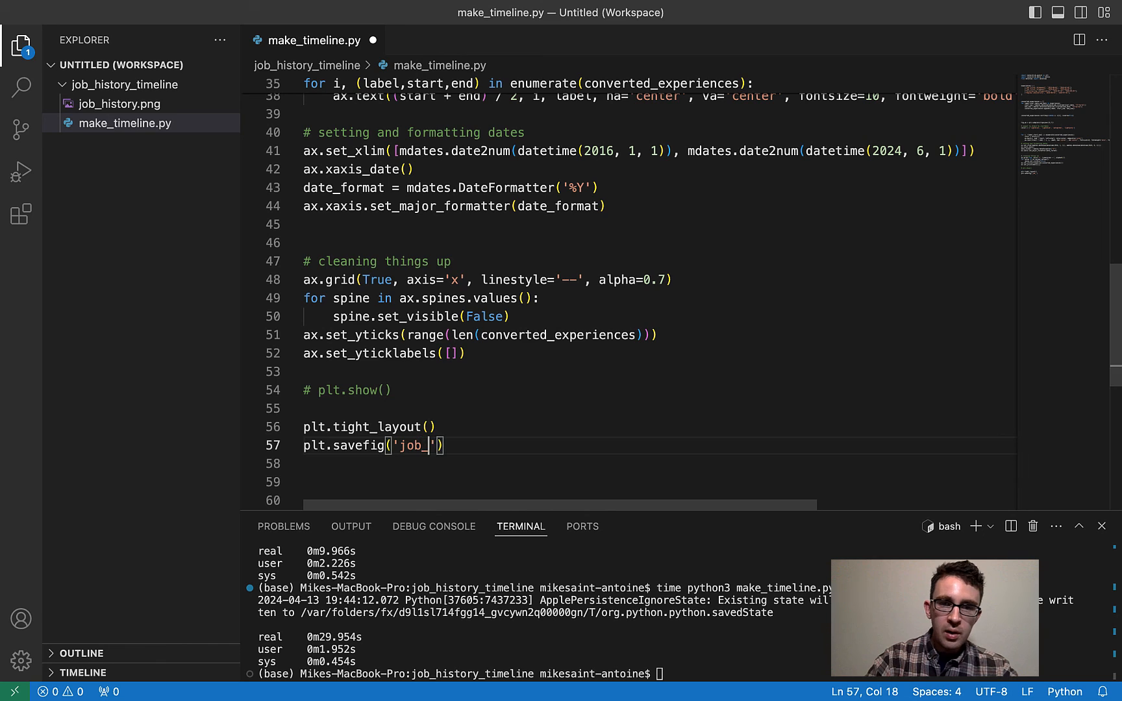
pyautogui.write('history.png')
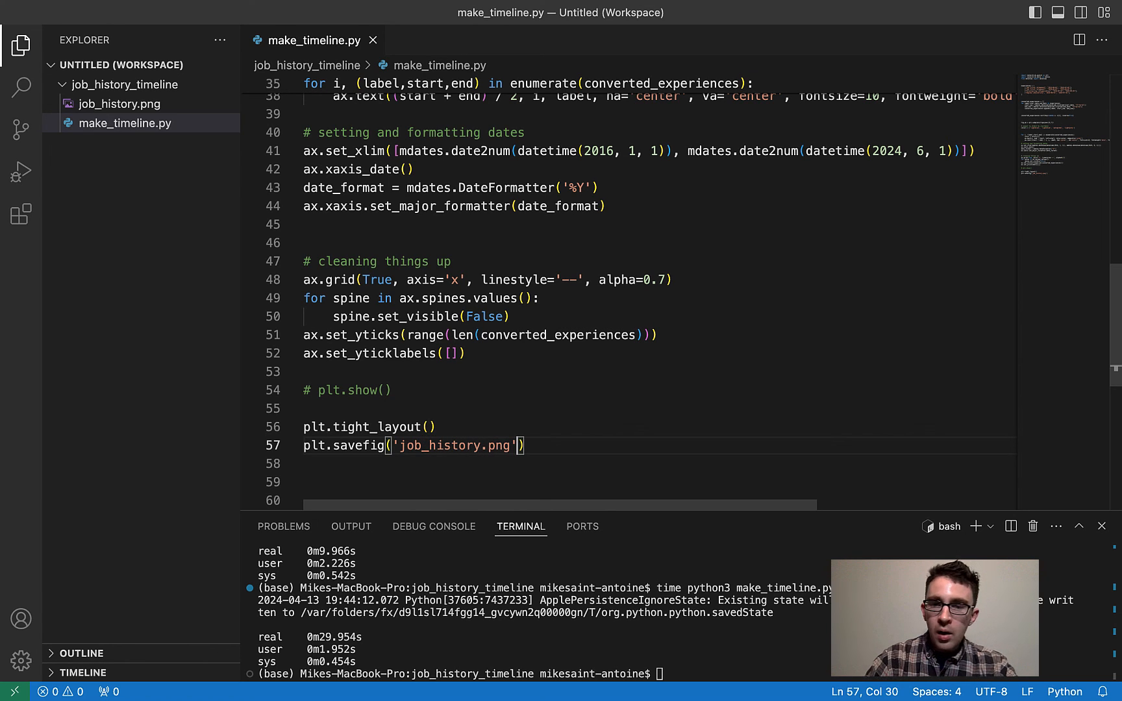
pyautogui.write(', dpi=5')
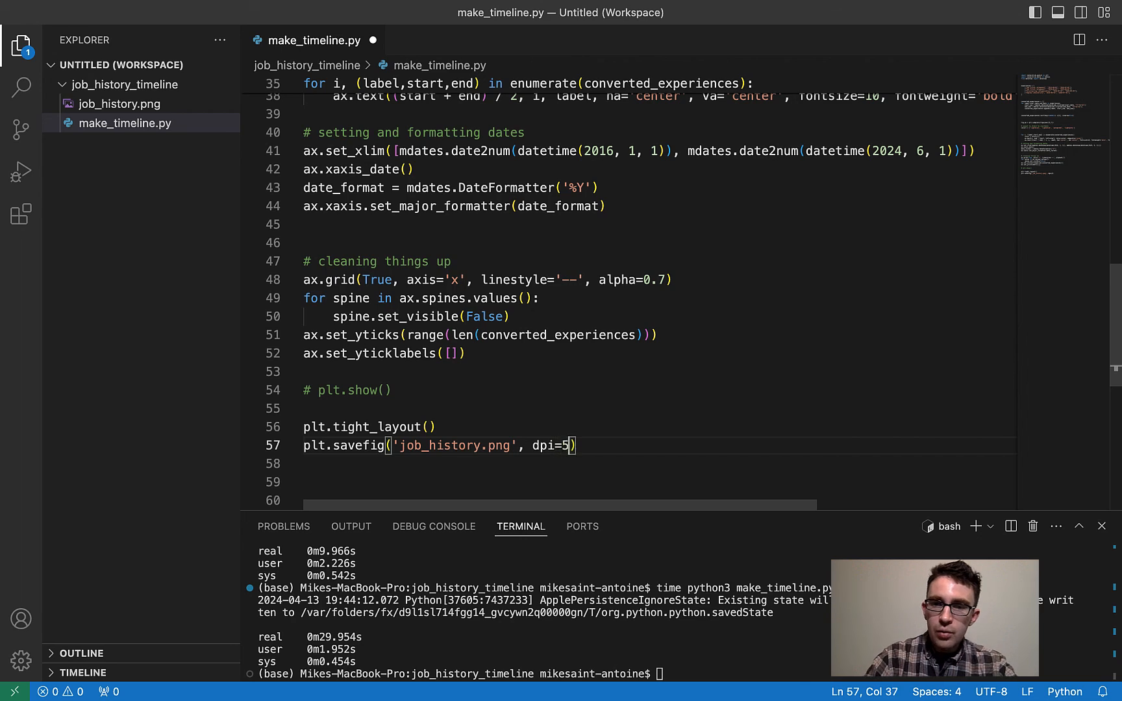
pyautogui.write('00')
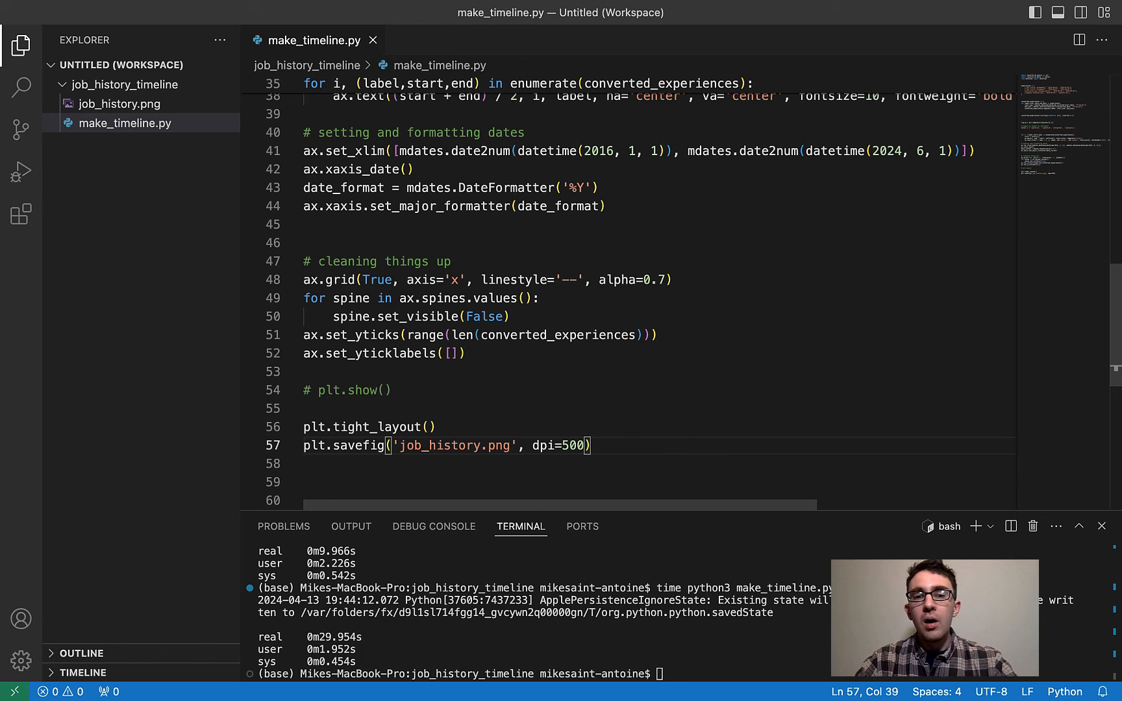
pyautogui.click(617, 445)
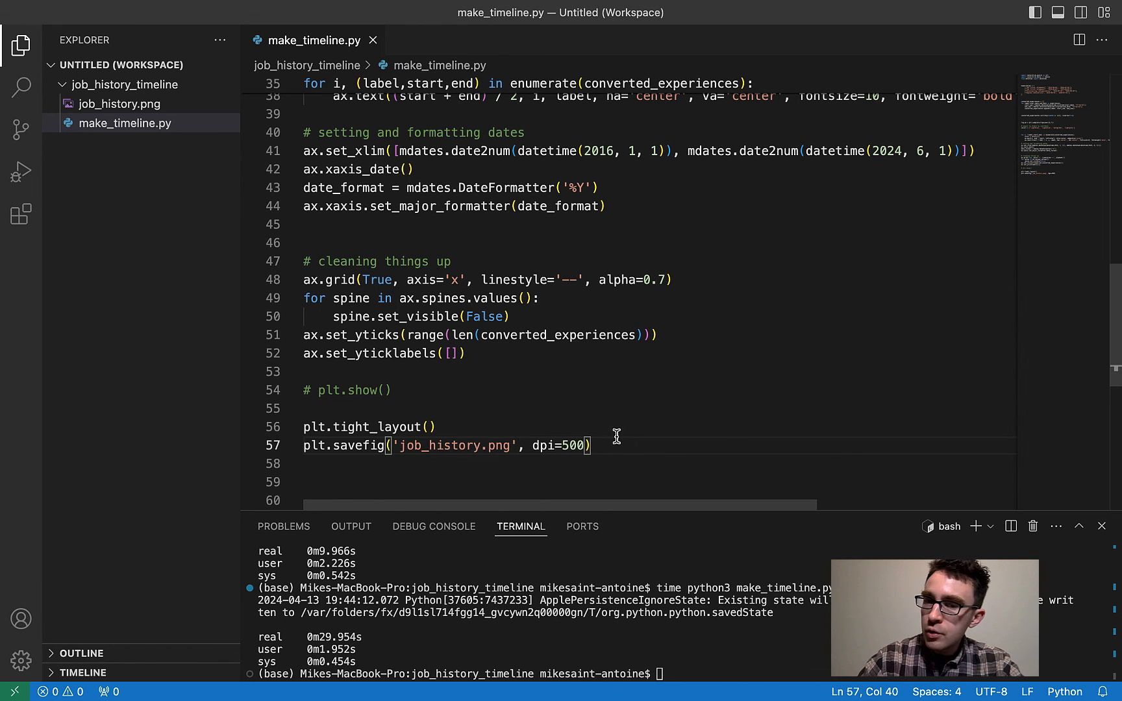
pyautogui.write('time python3 make_timeline.py')
pyautogui.write('open job_history.png')
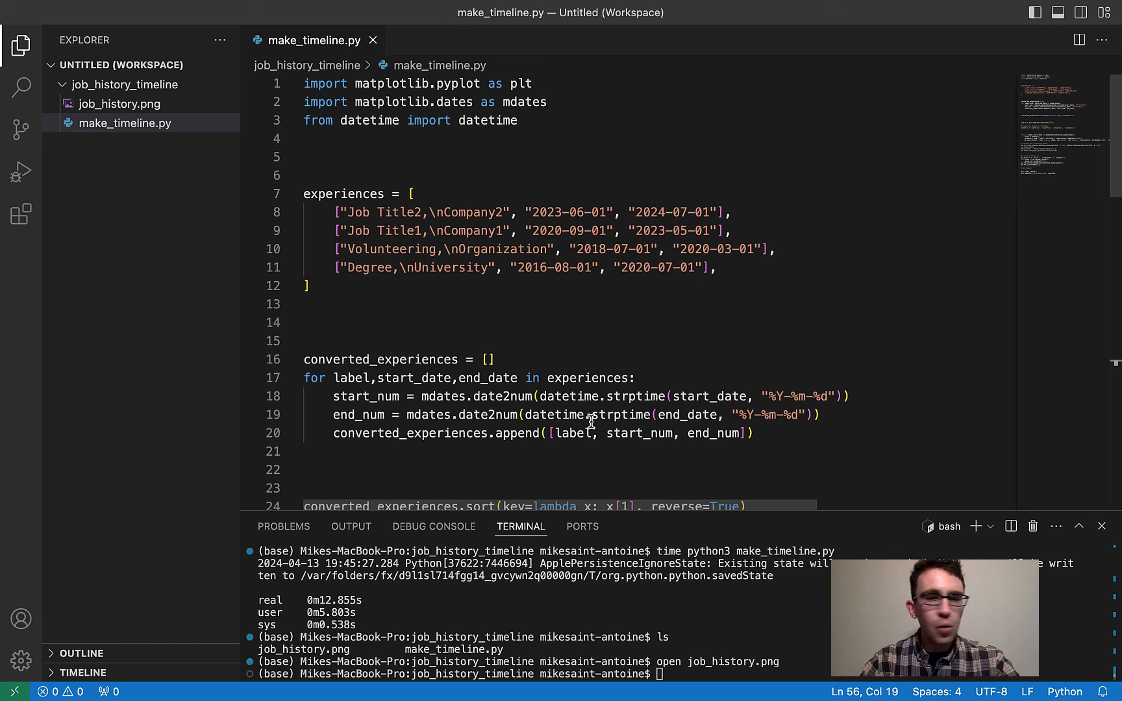
# - Scroll through the finished make_timeline.py to review it
pyautogui.scroll(-3)
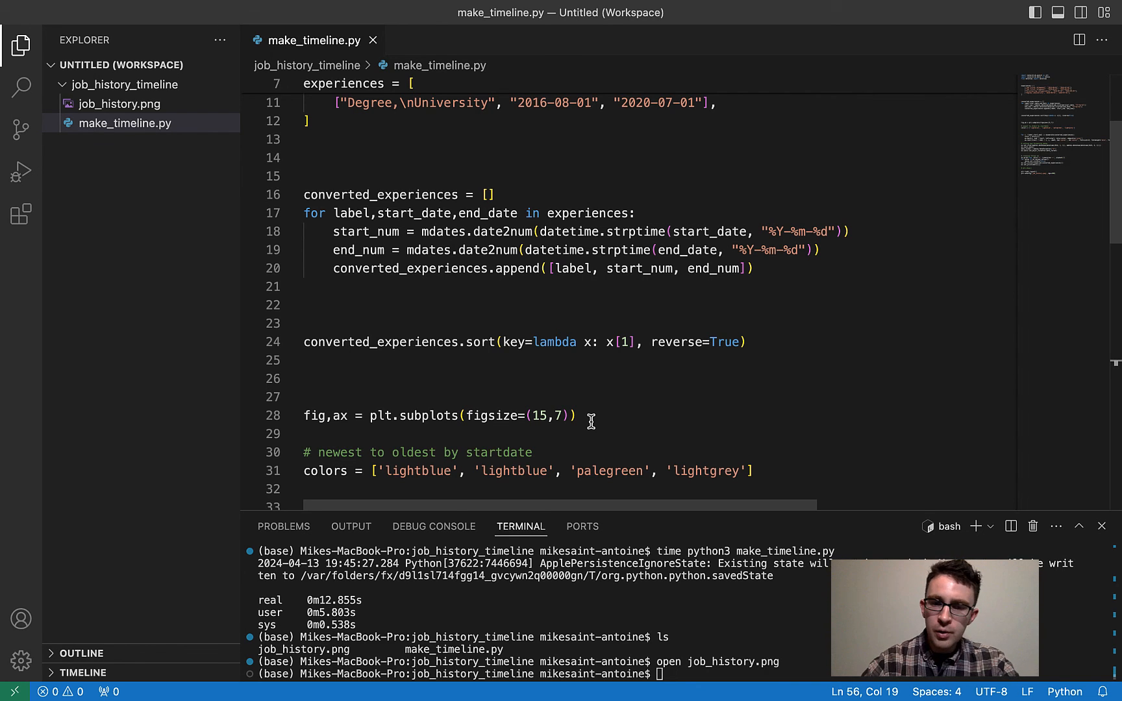
pyautogui.scroll(-3)
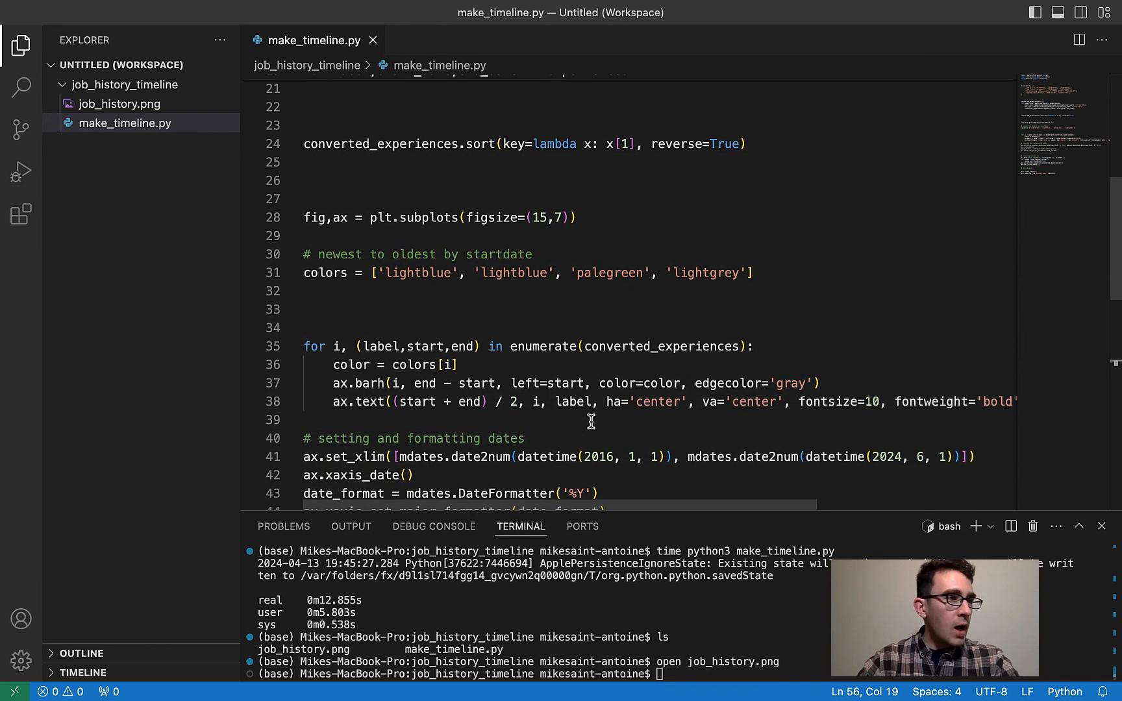